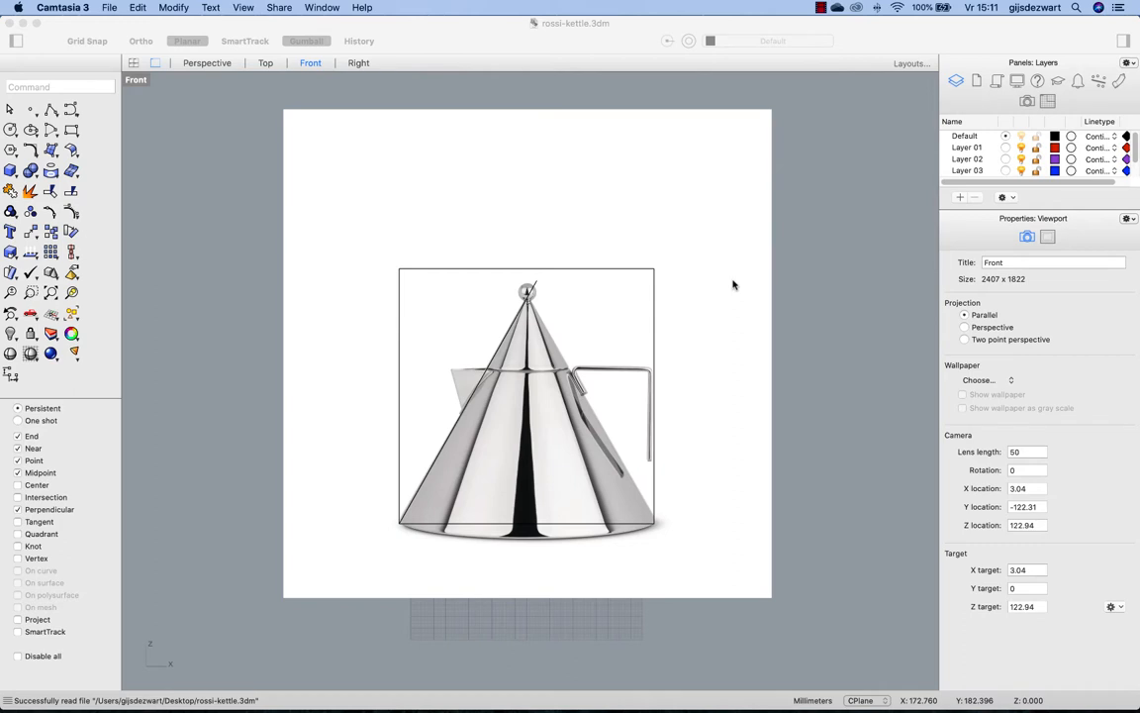
pyautogui.moveTo(754, 293)
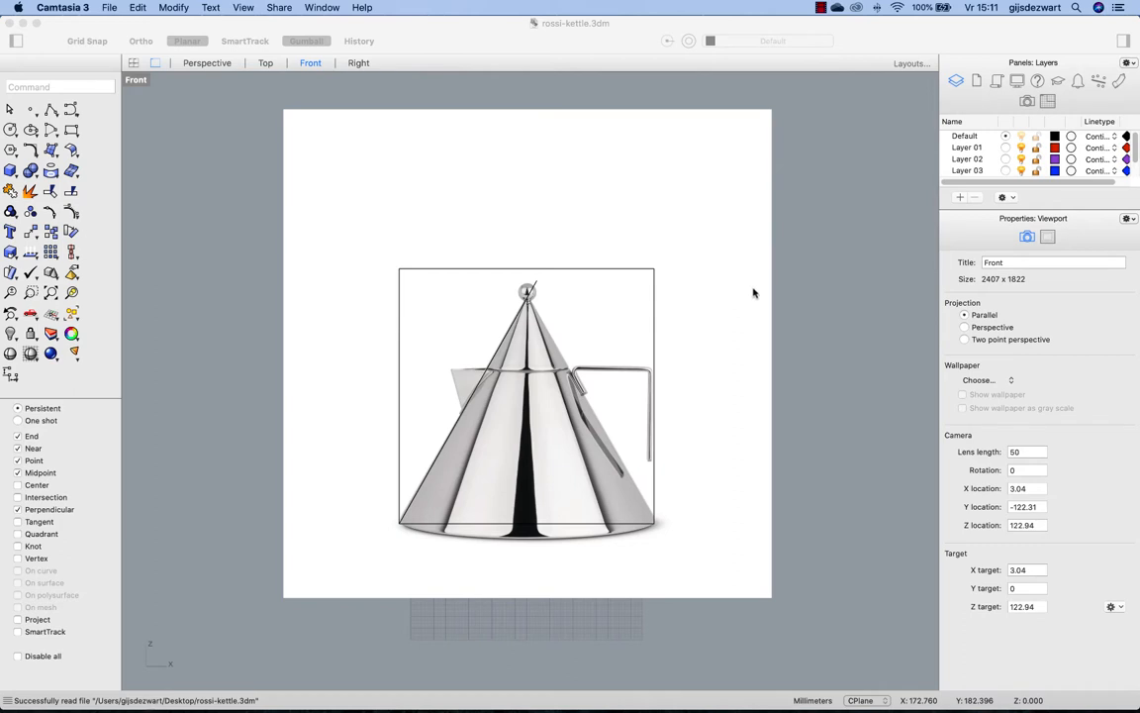
pyautogui.moveTo(967, 176)
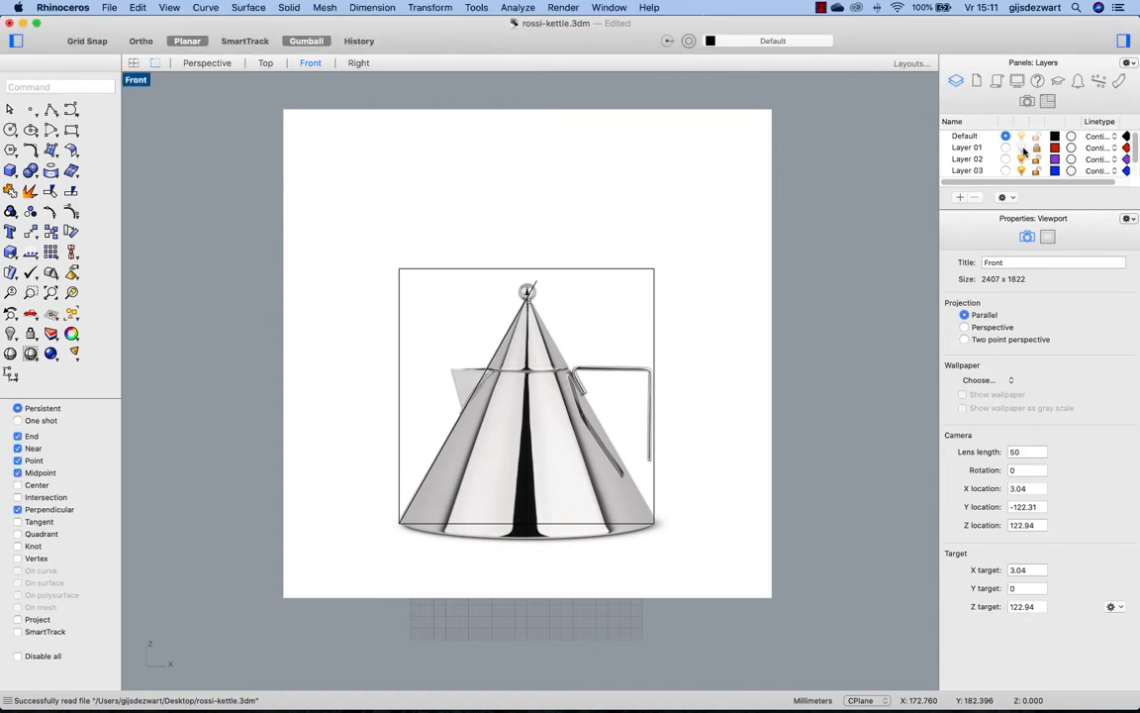
# - Rename the Default layer to 'image'
pyautogui.click(1005, 147)
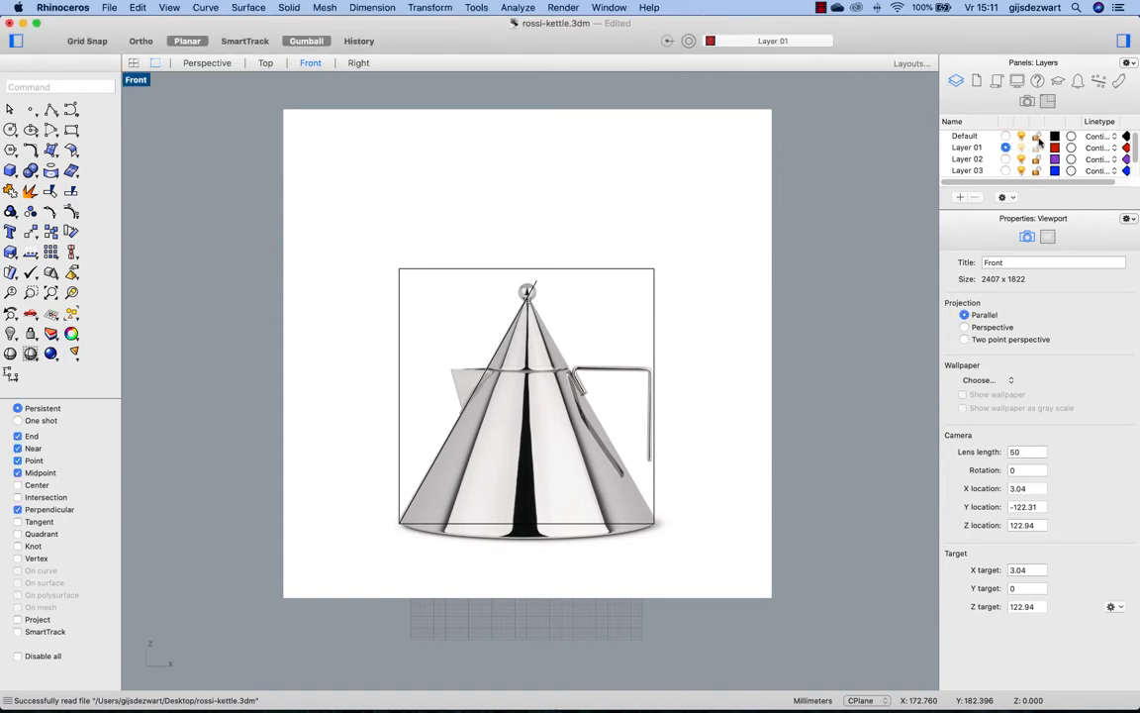
pyautogui.click(965, 135)
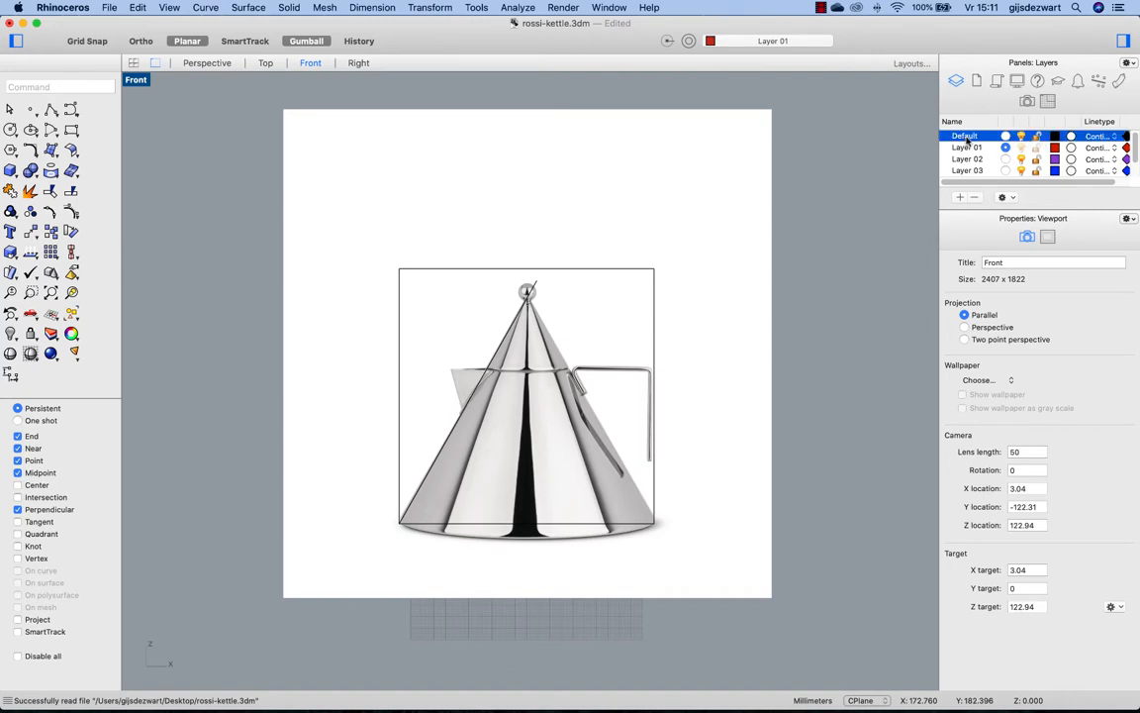
pyautogui.doubleClick(964, 136)
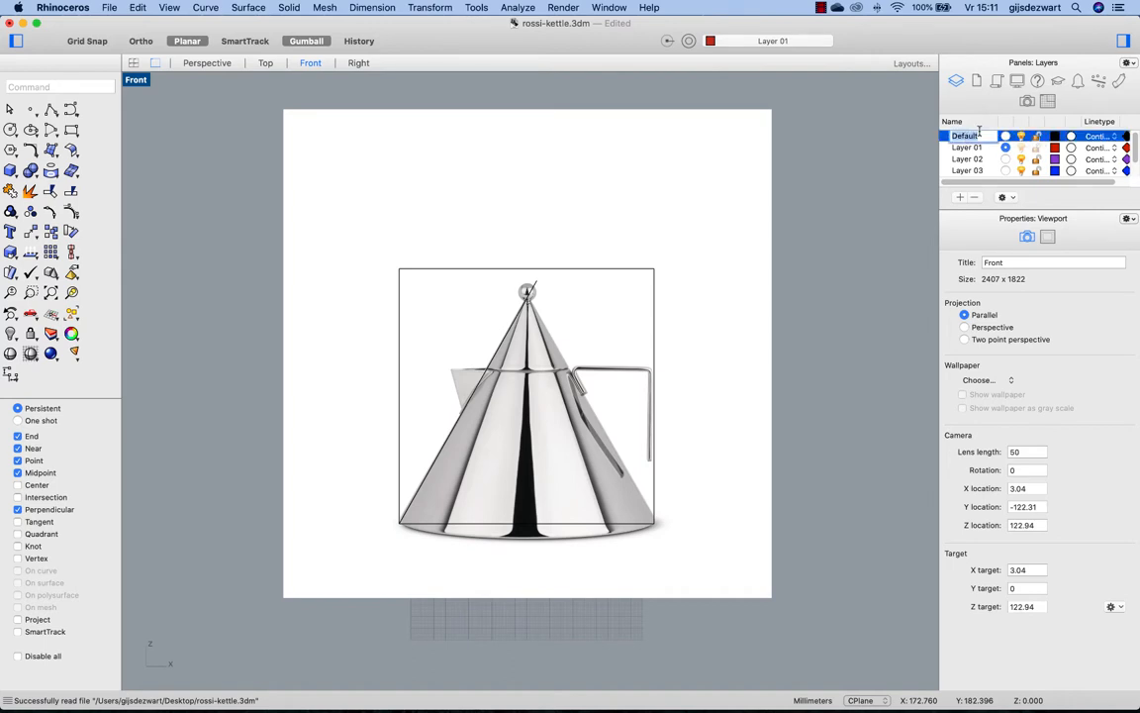
pyautogui.write('image')
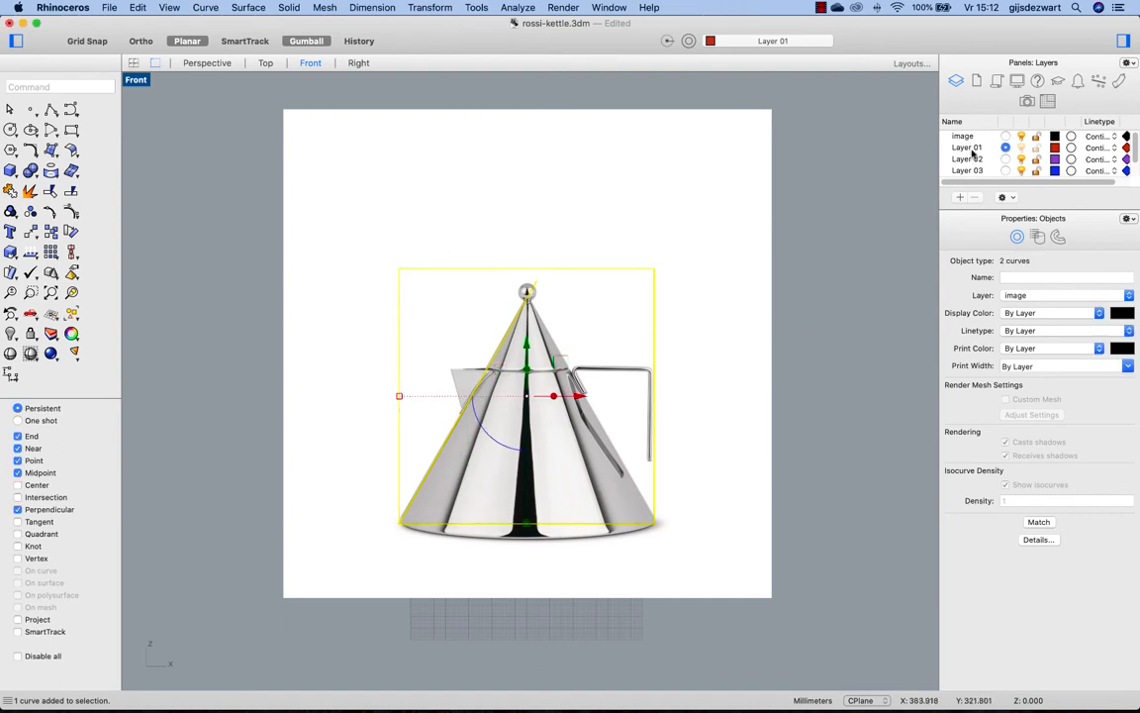
# - Move the traced outline curves onto Layer 01 and rename it 'curves'
pyautogui.rightClick(967, 147)
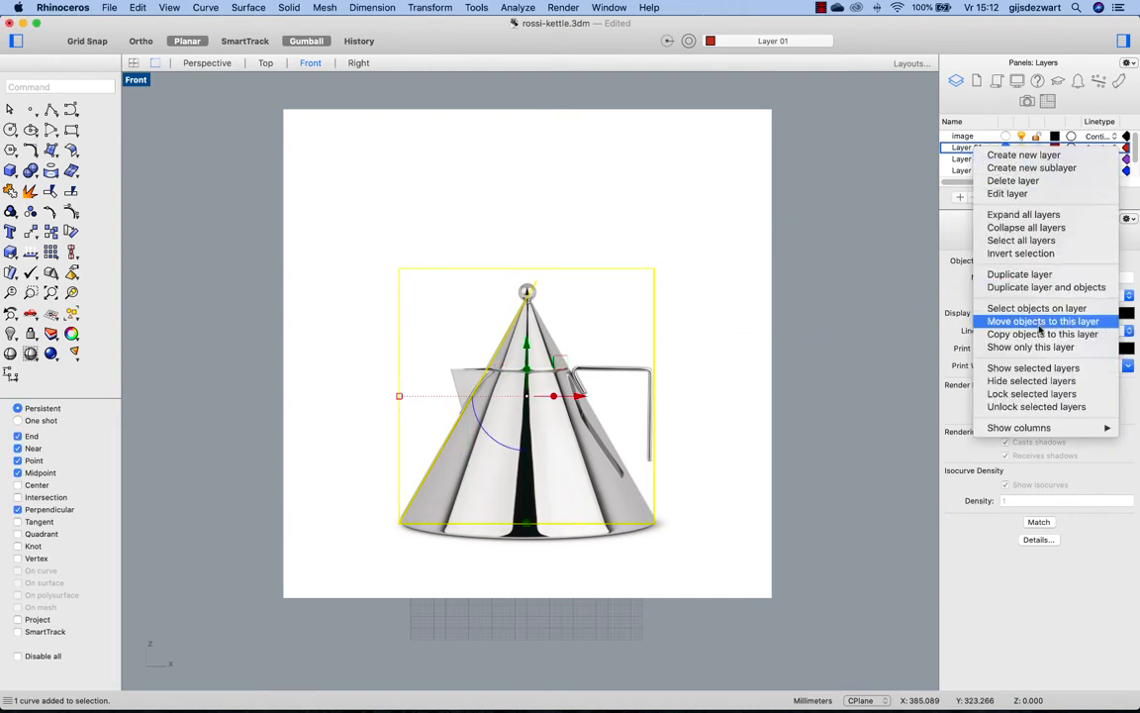
pyautogui.click(1043, 321)
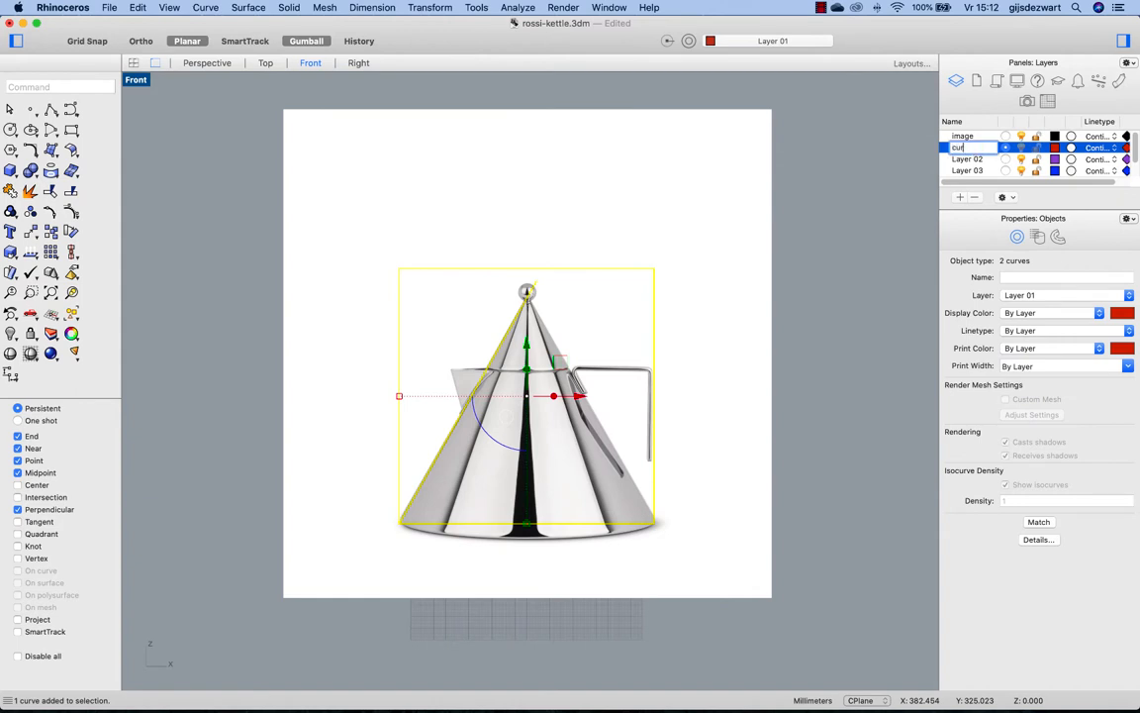
pyautogui.write('curves')
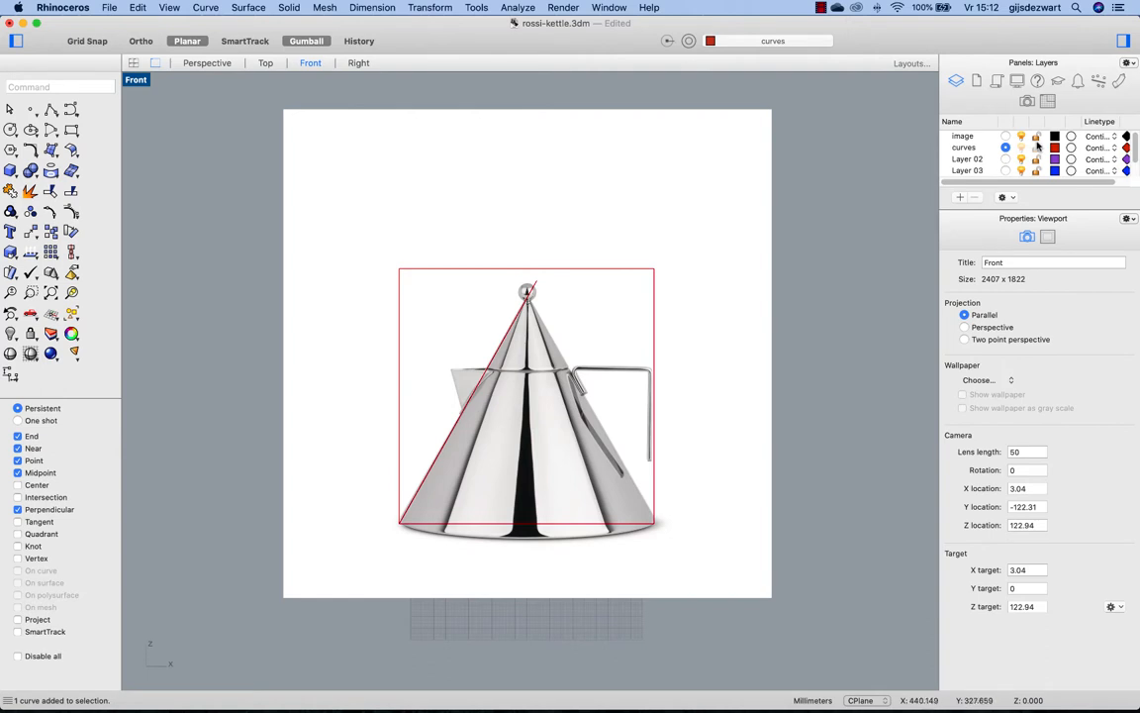
pyautogui.moveTo(861, 243)
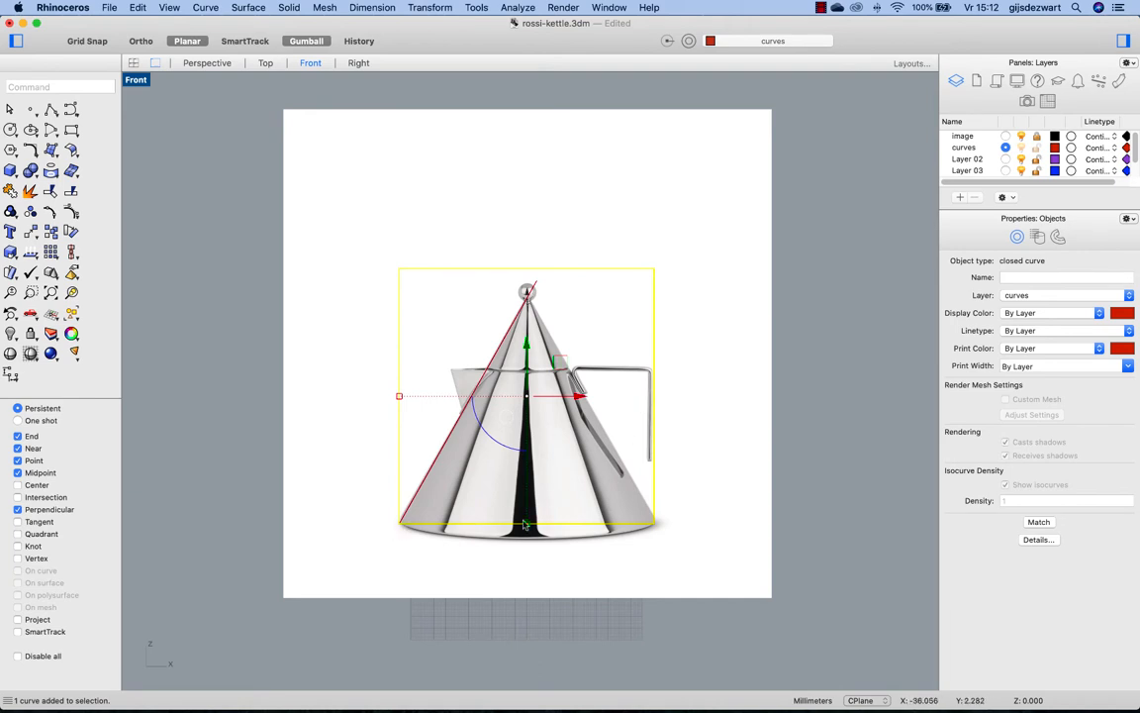
pyautogui.moveTo(822, 335)
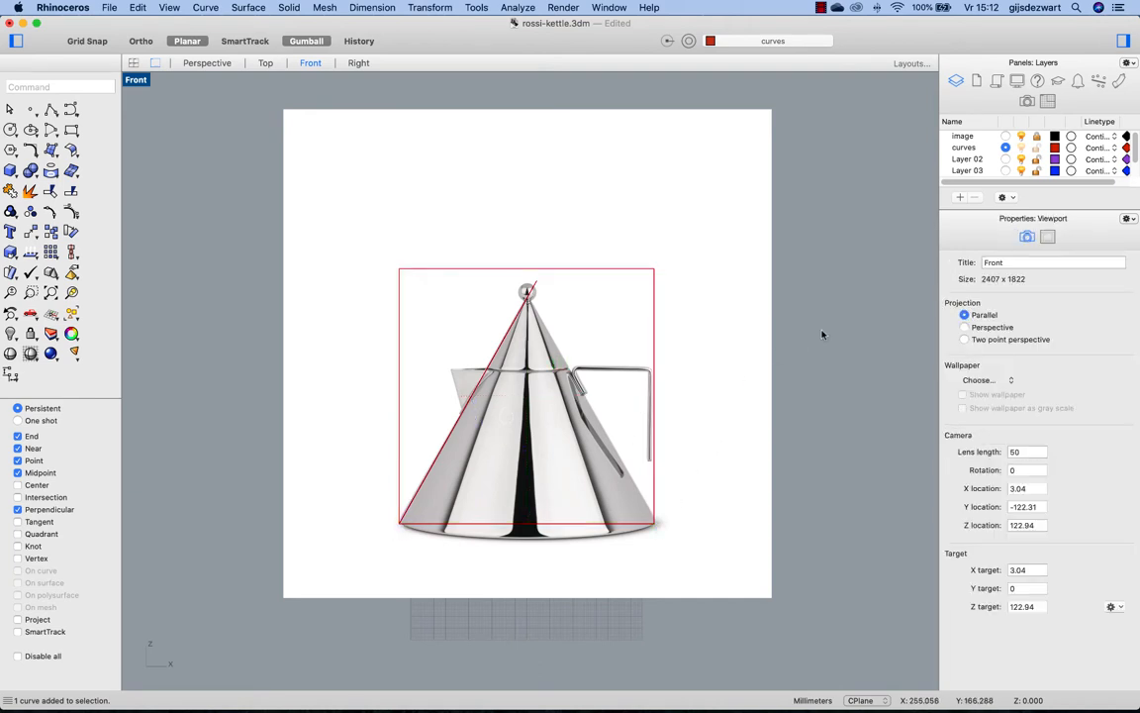
pyautogui.moveTo(582, 425)
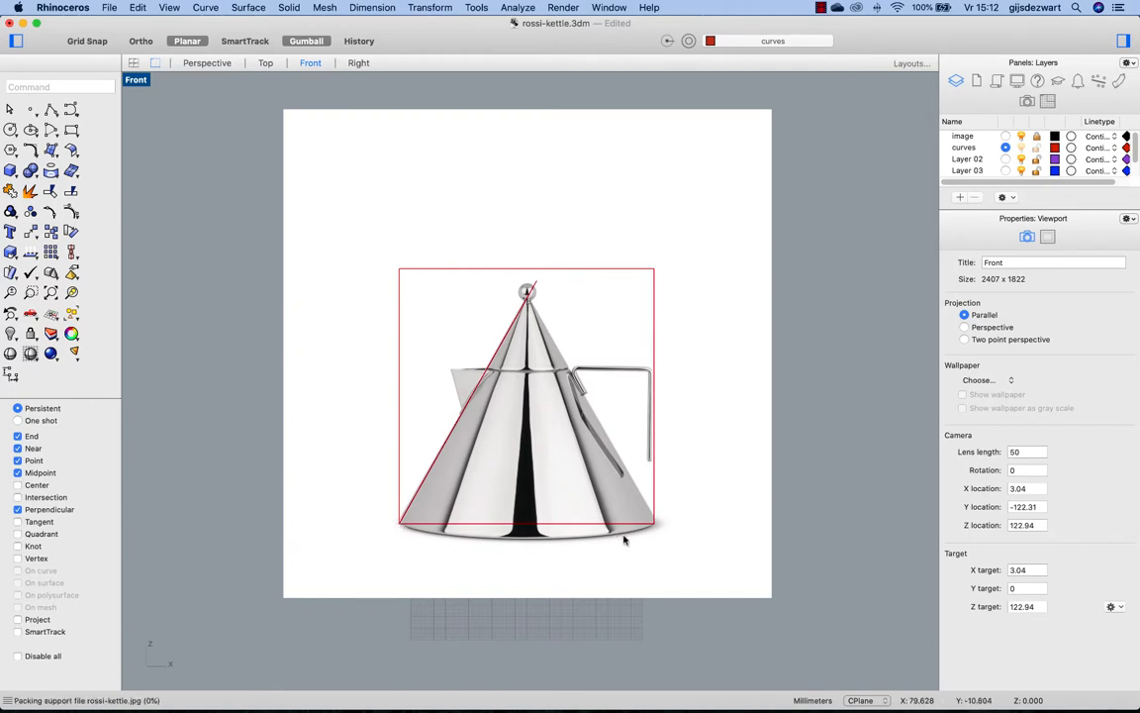
pyautogui.moveTo(679, 540)
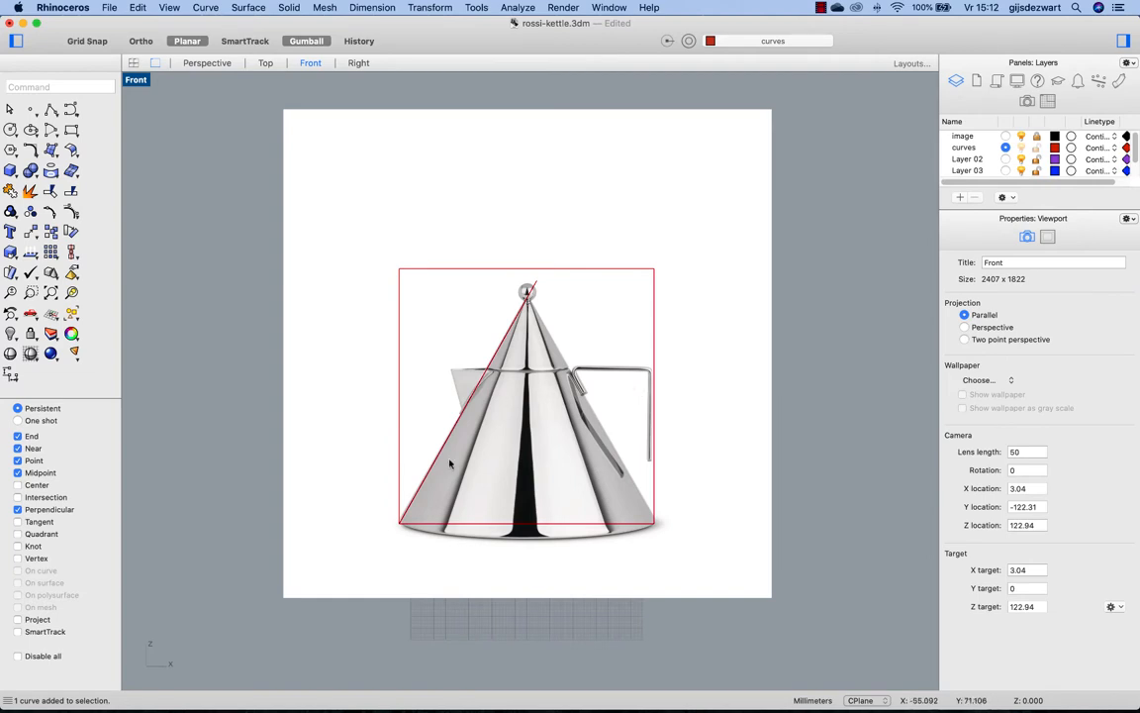
pyautogui.moveTo(532, 341)
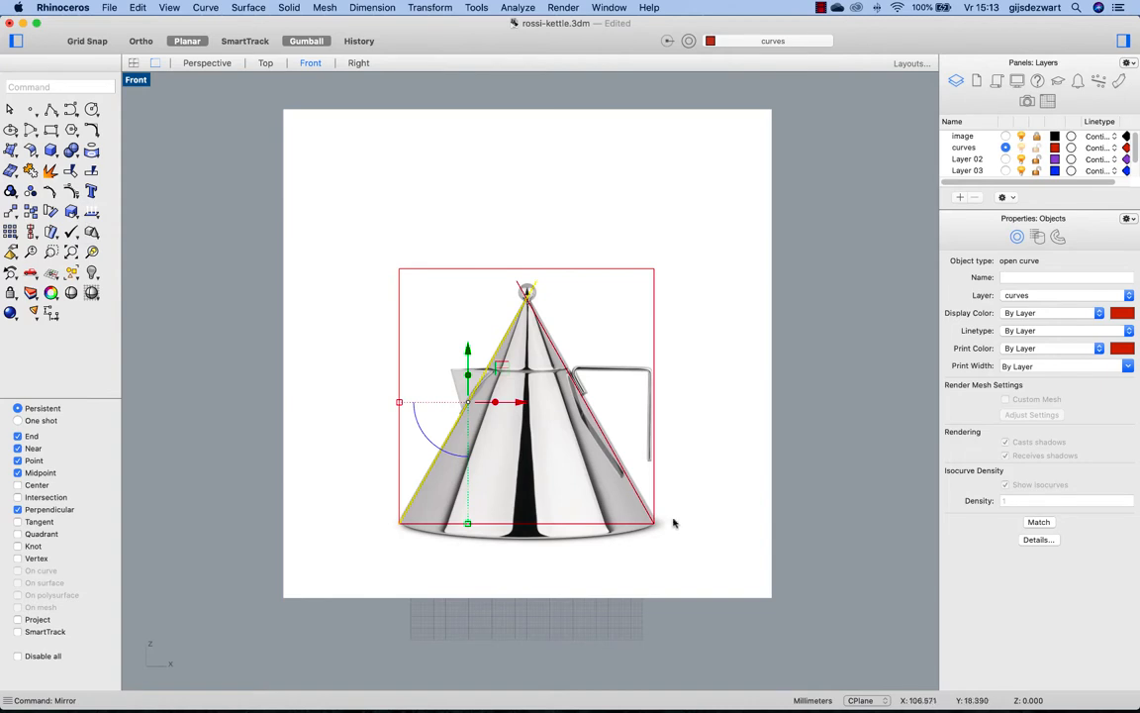
pyautogui.moveTo(691, 528)
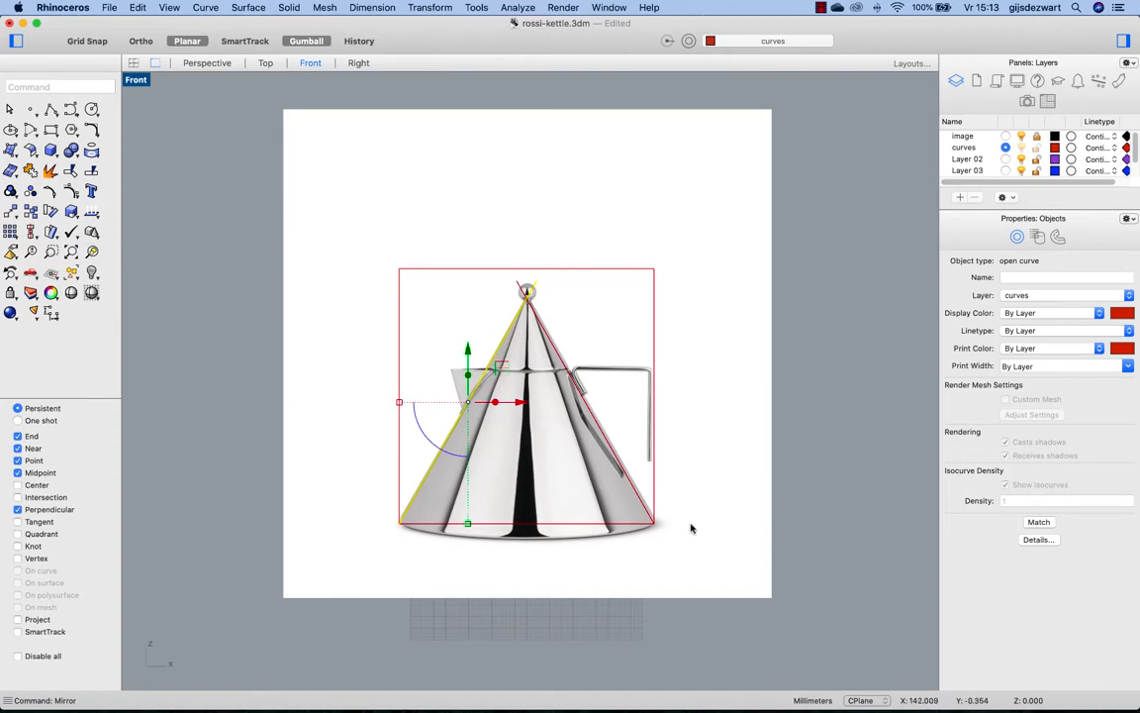
pyautogui.moveTo(656, 399)
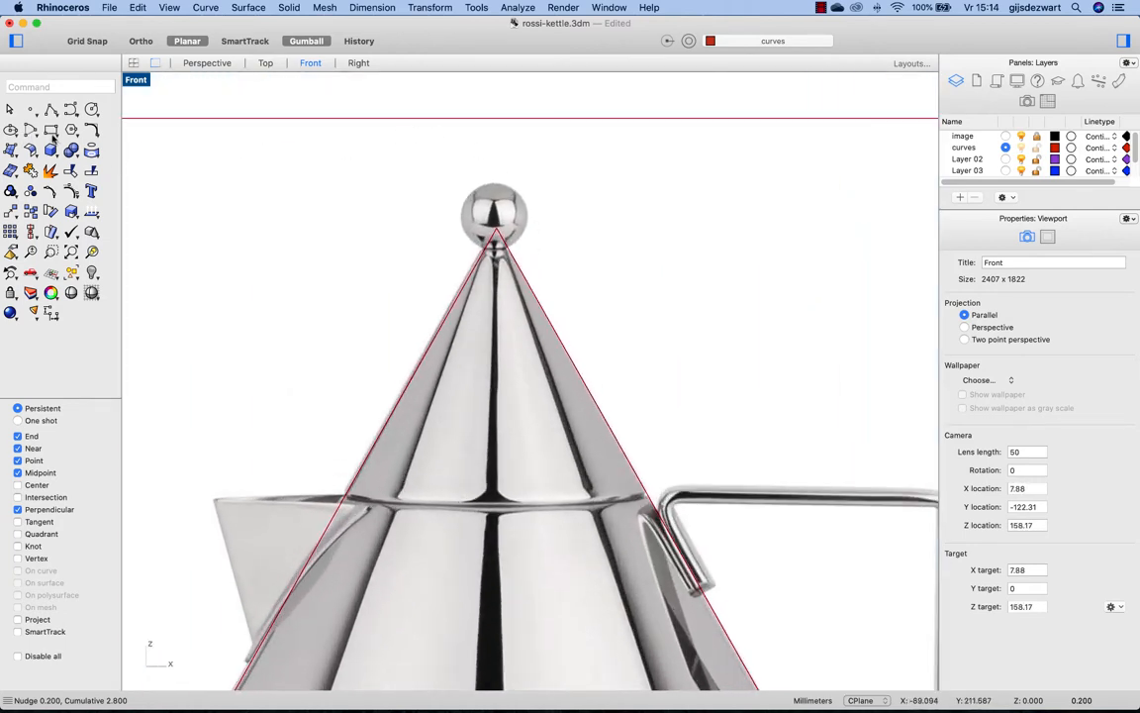
# - Create a centre-radius sphere matching the kettle's ball-shaped knob at the cone tip
pyautogui.click(51, 150)
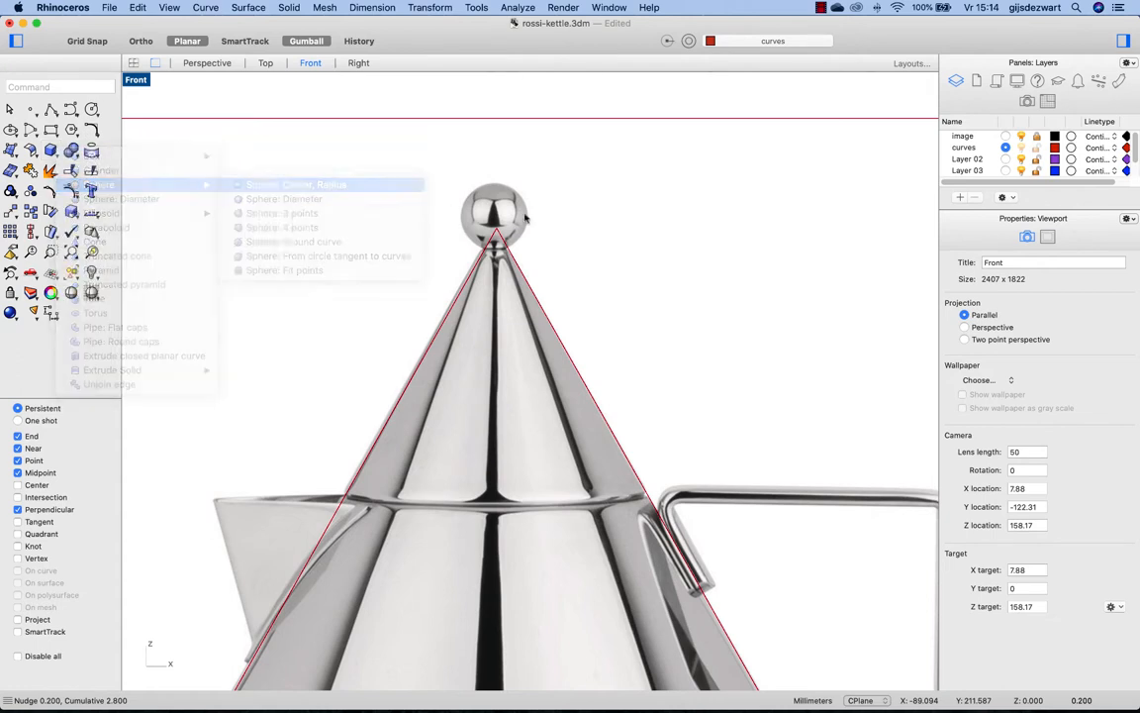
pyautogui.click(297, 184)
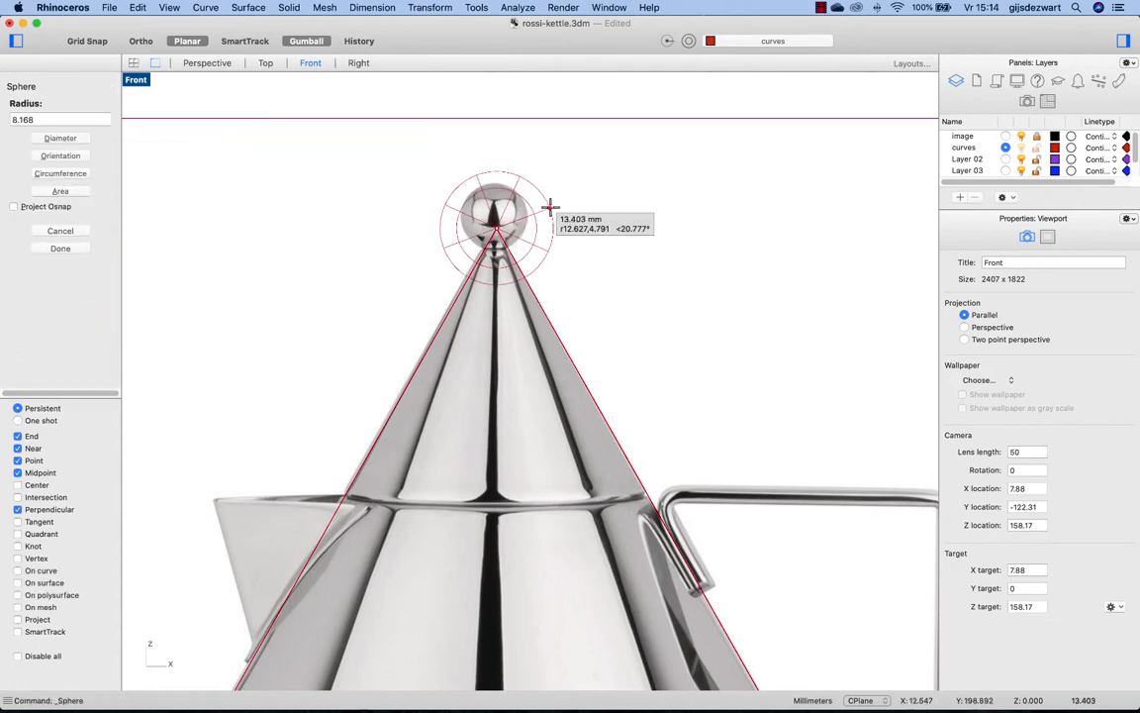
pyautogui.moveTo(535, 230)
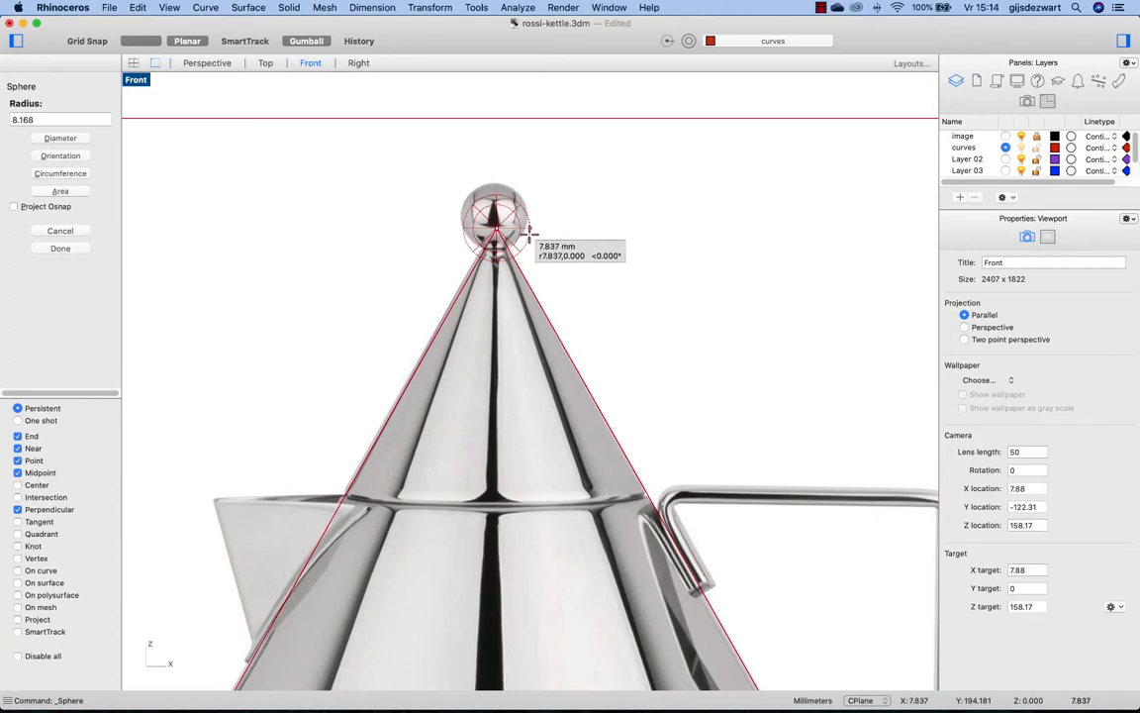
pyautogui.moveTo(495, 228)
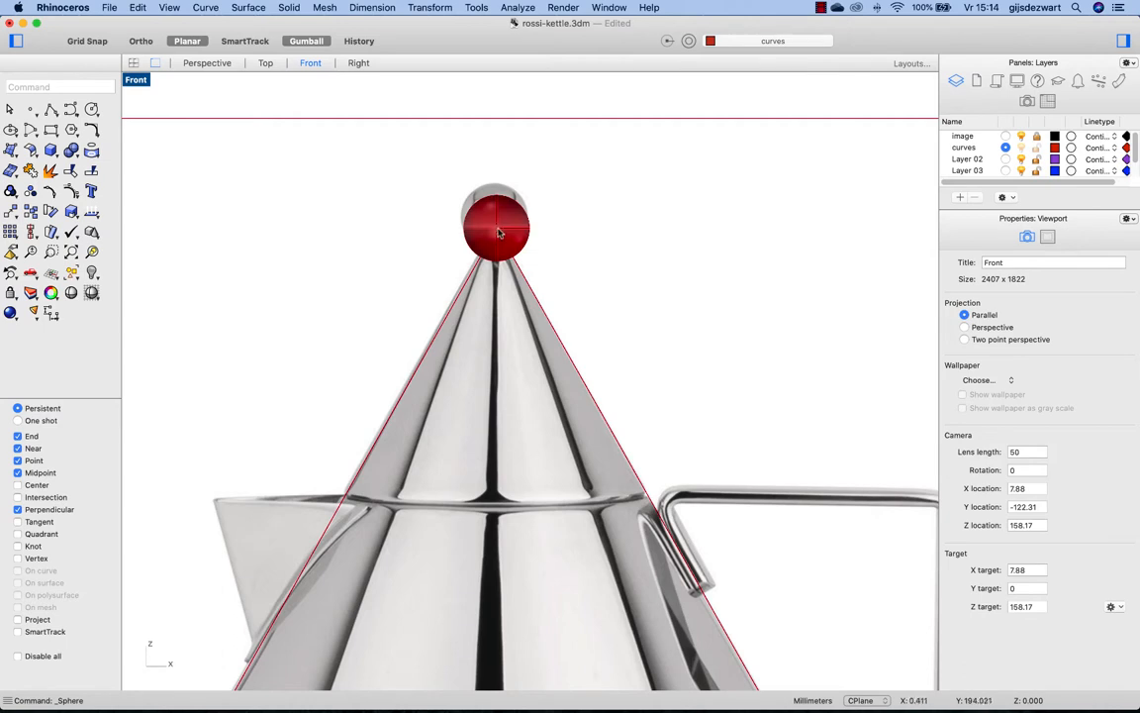
pyautogui.click(496, 225)
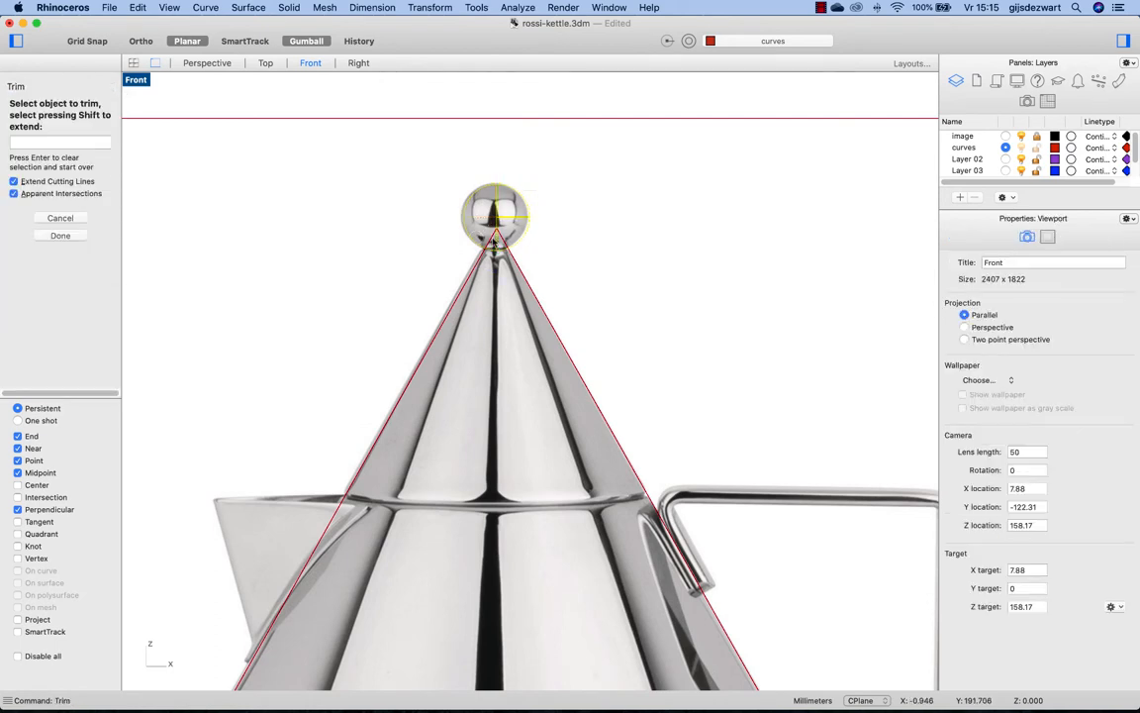
# - Draw a horizontal cutting line at the knob's base and start Trim against it
pyautogui.click(495, 242)
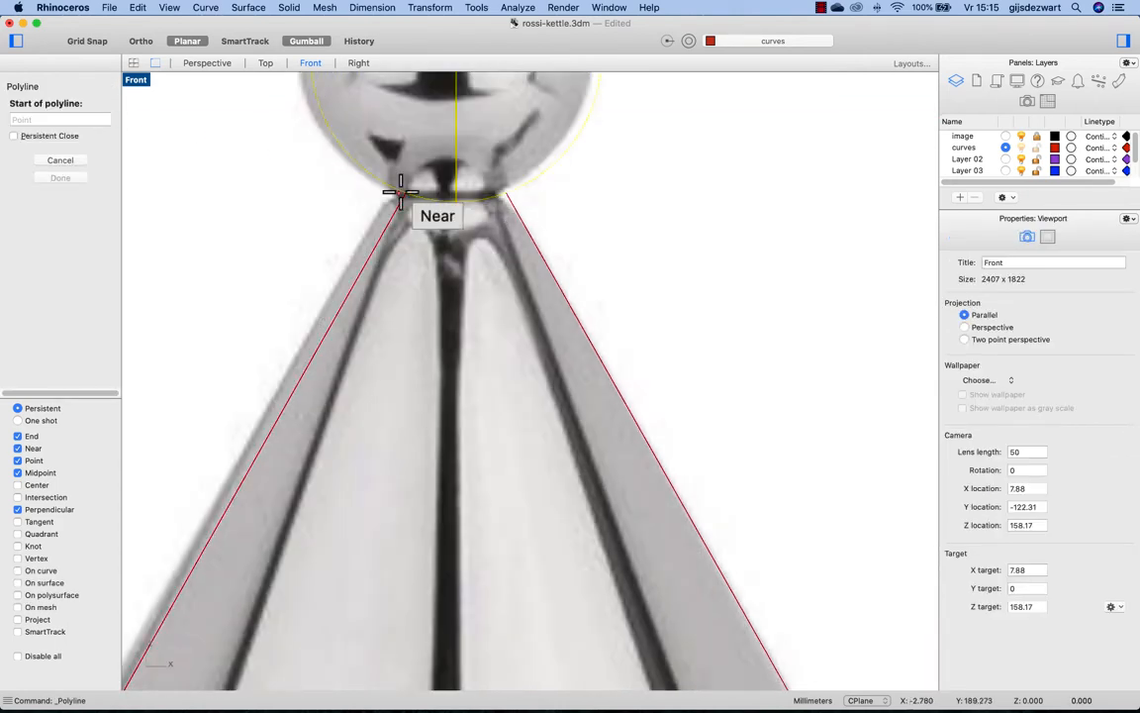
pyautogui.click(401, 192)
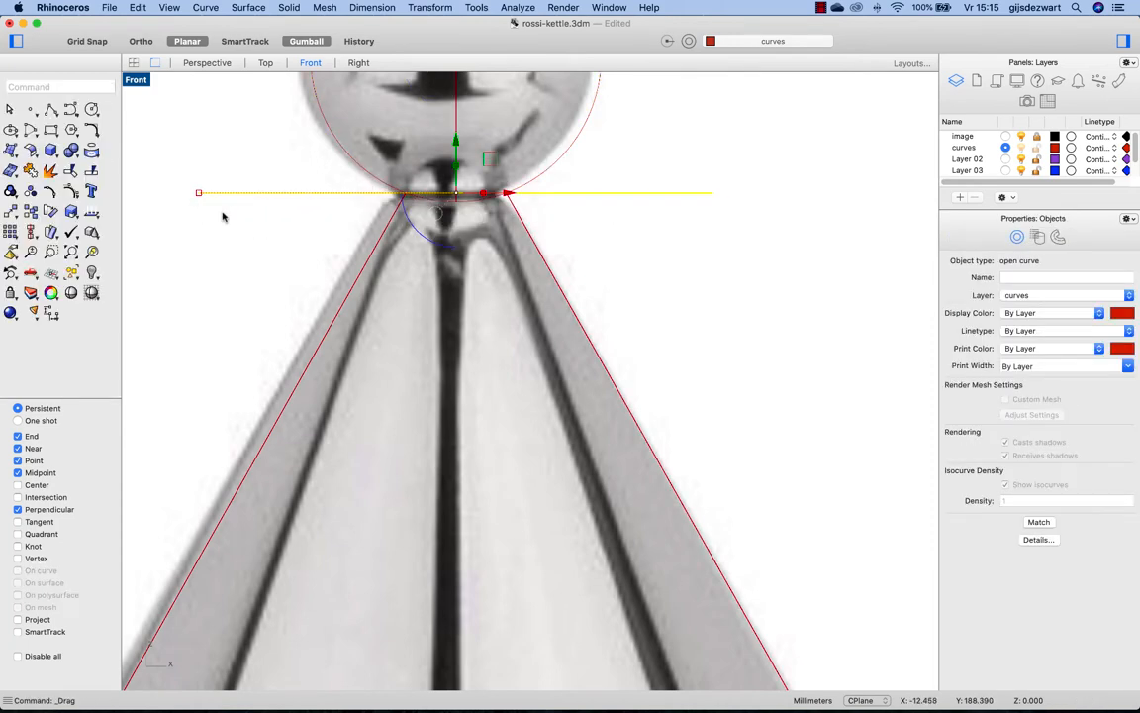
pyautogui.write('Trim')
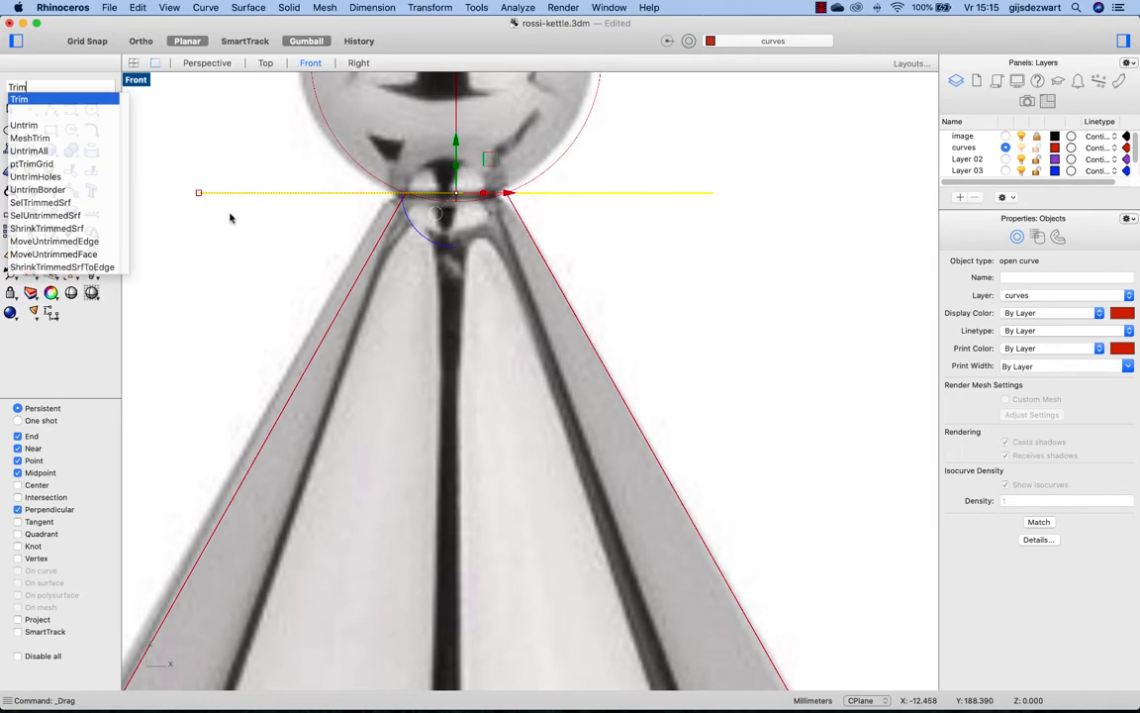
pyautogui.click(19, 99)
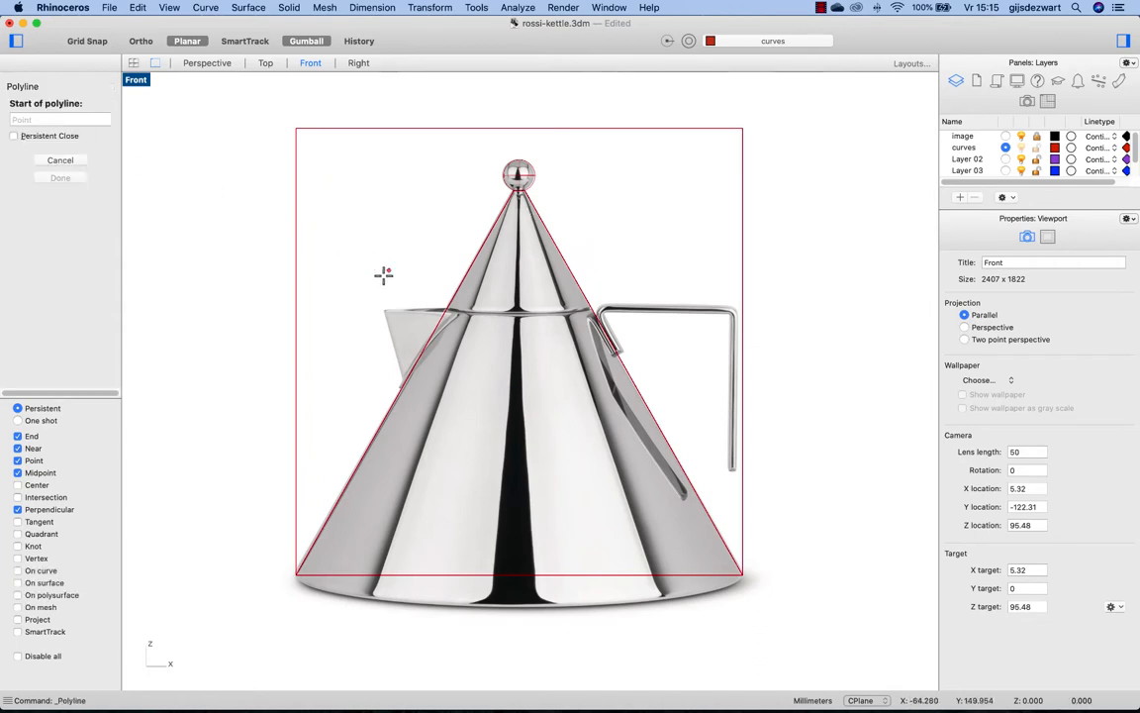
# - Draw a horizontal line at the lid rim height and split the left body outline with it
pyautogui.click(266, 311)
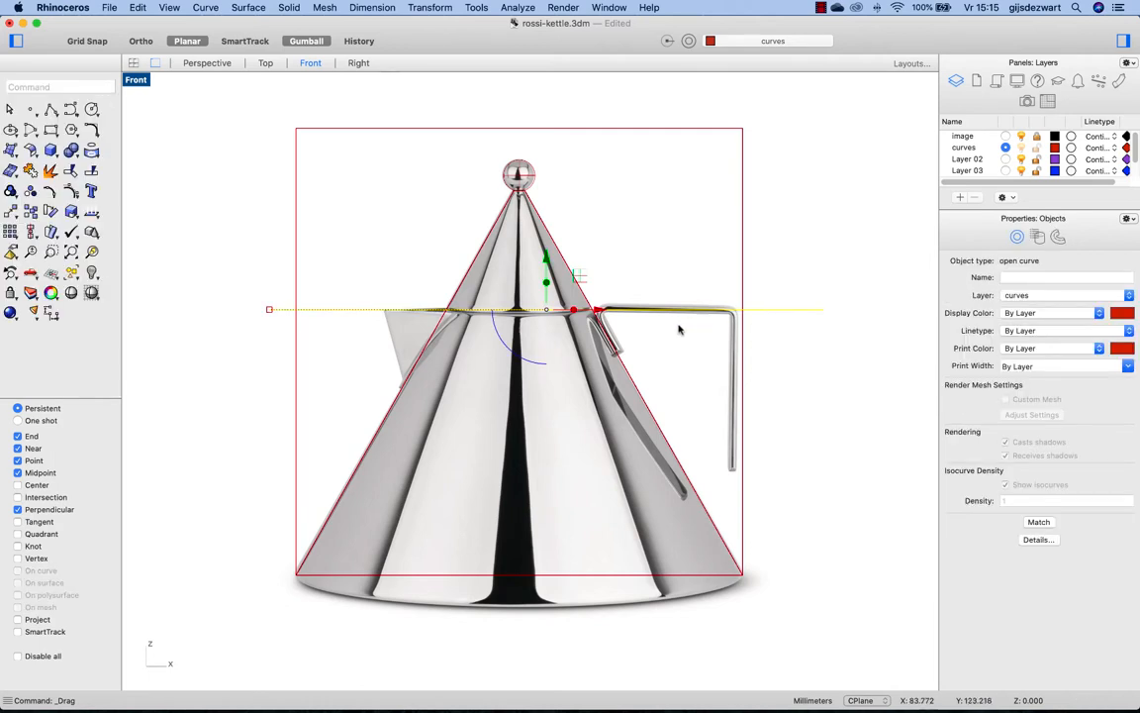
pyautogui.moveTo(684, 318)
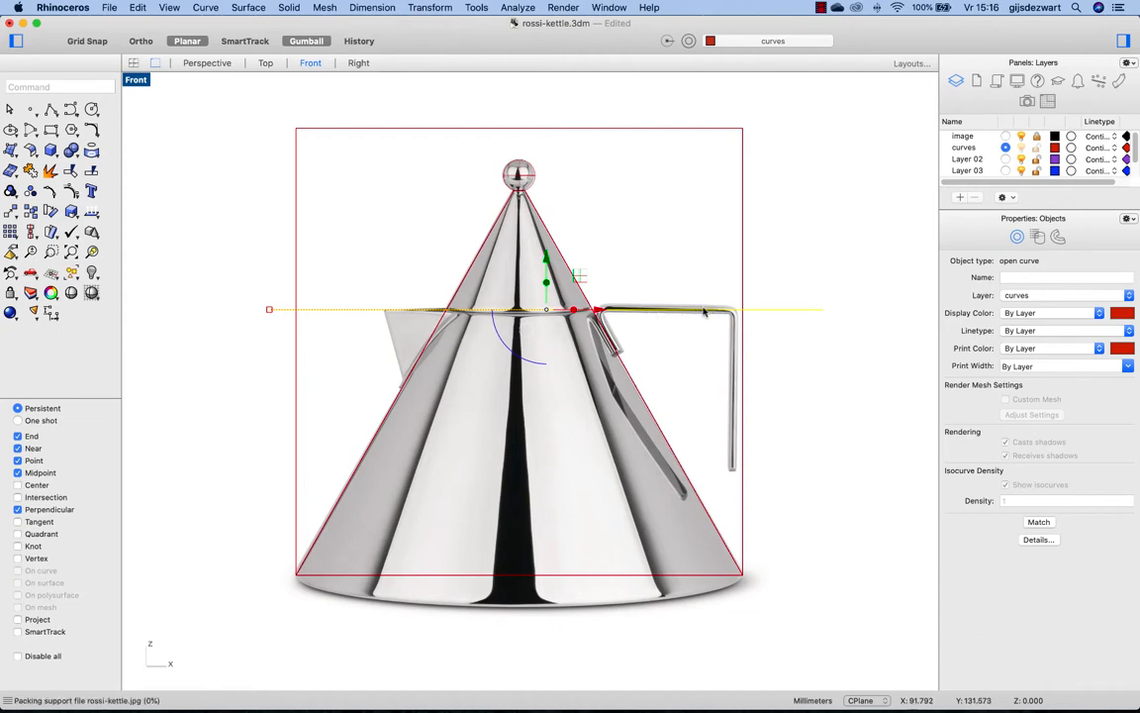
pyautogui.moveTo(643, 312)
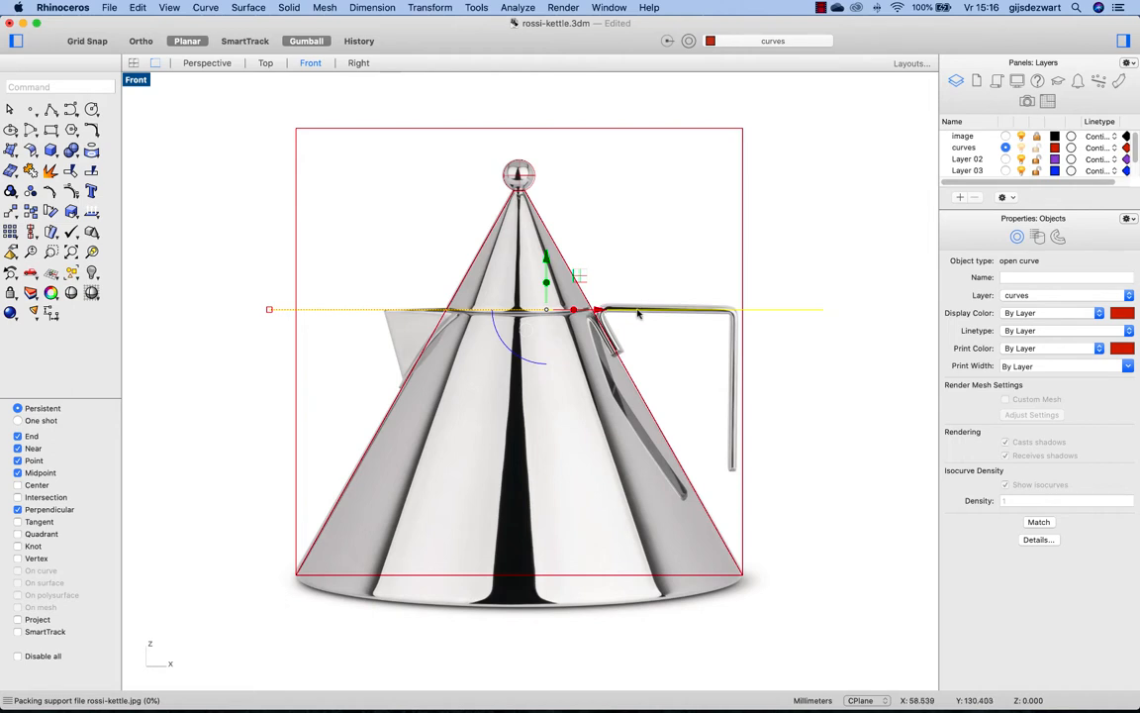
pyautogui.moveTo(427, 316)
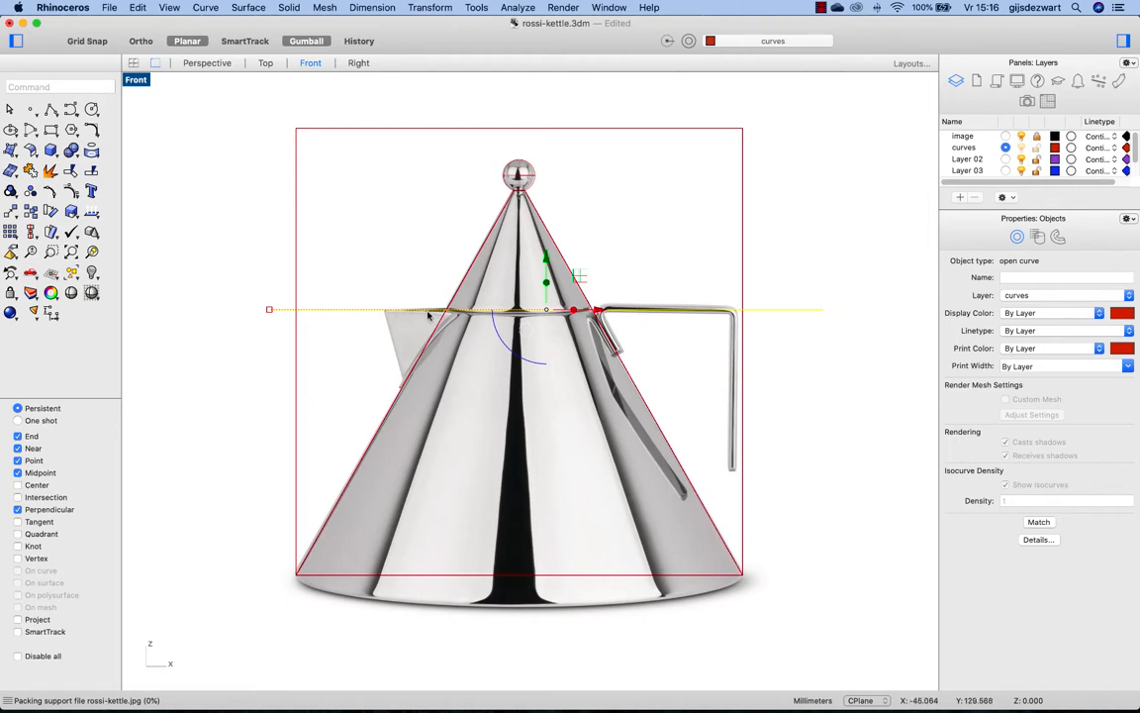
pyautogui.moveTo(478, 318)
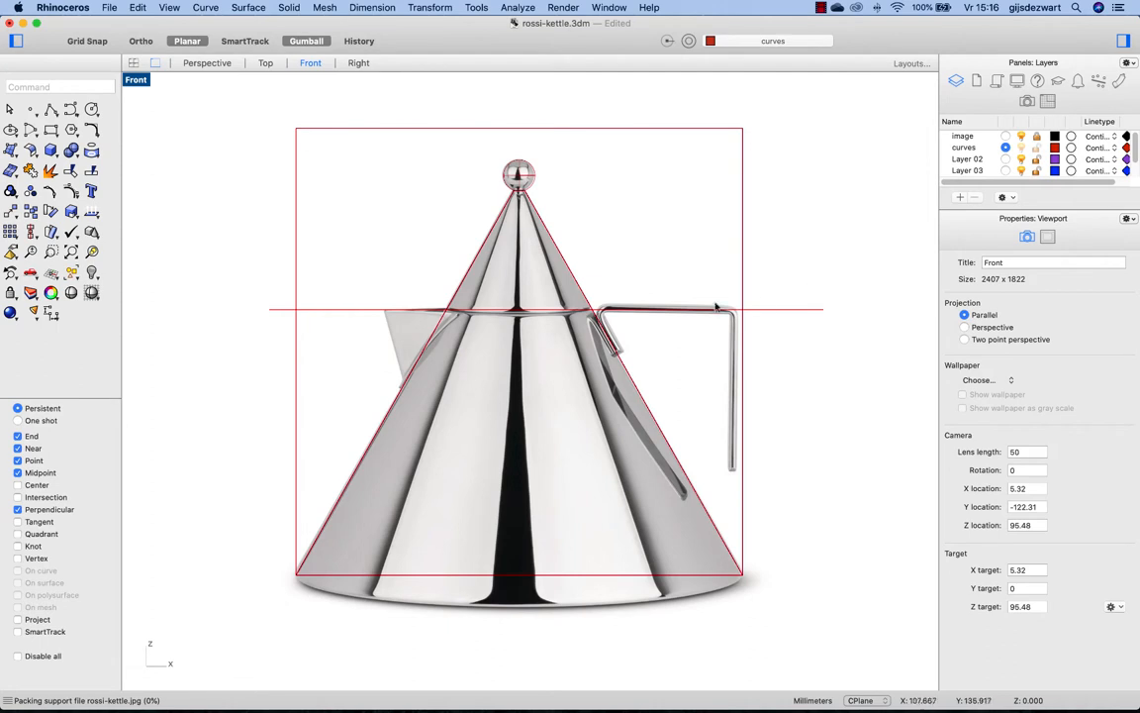
pyautogui.click(465, 275)
pyautogui.write('Split')
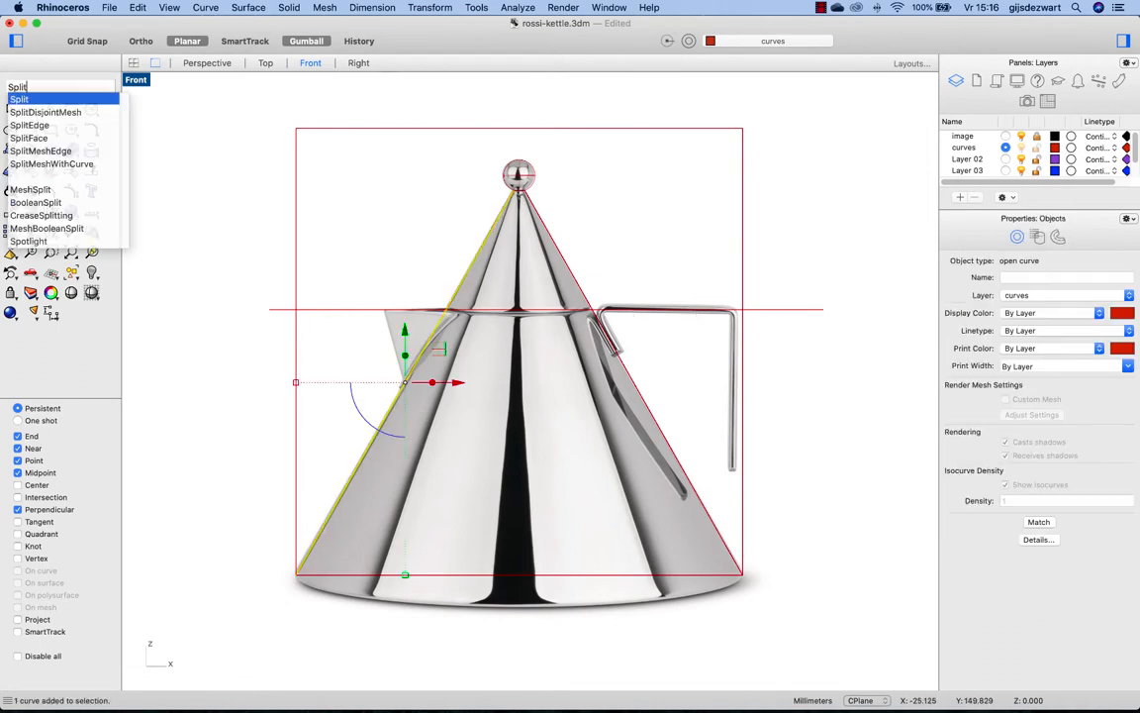
pyautogui.click(19, 98)
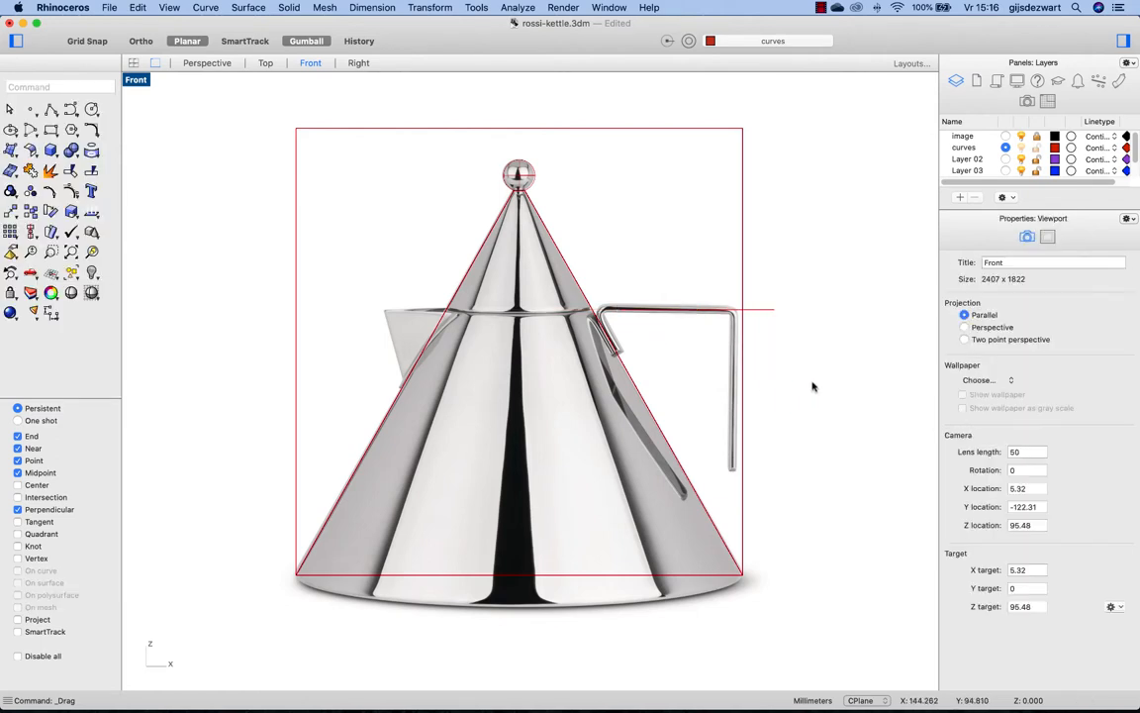
pyautogui.moveTo(490, 270)
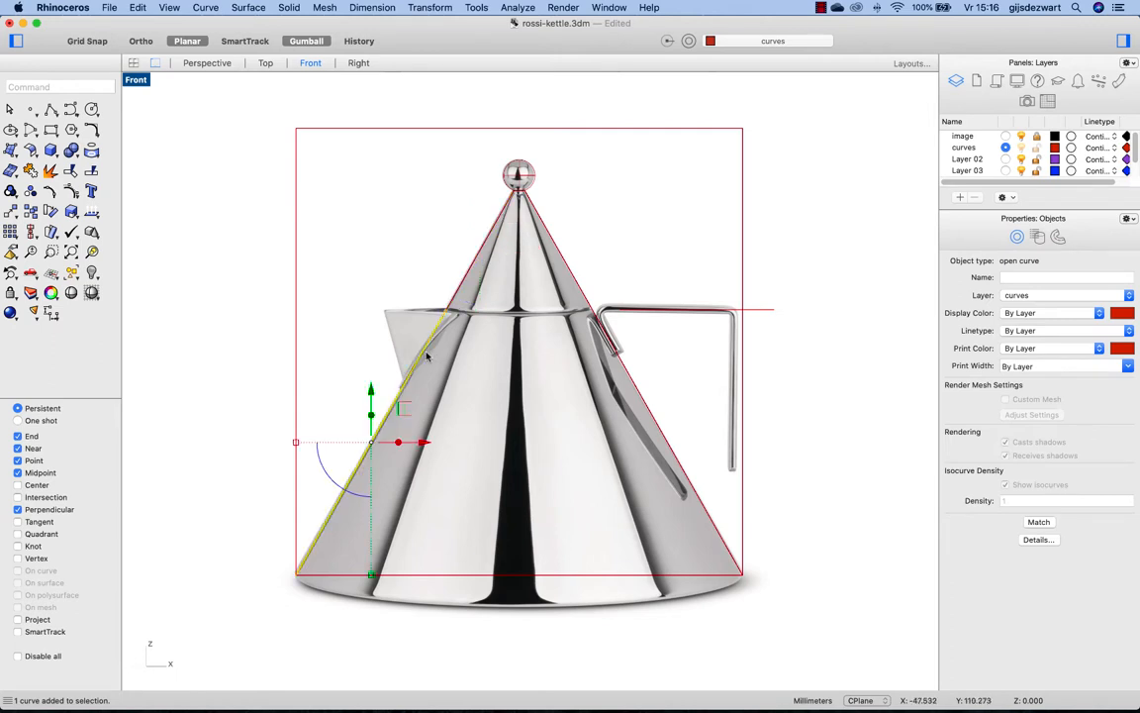
pyautogui.moveTo(451, 331)
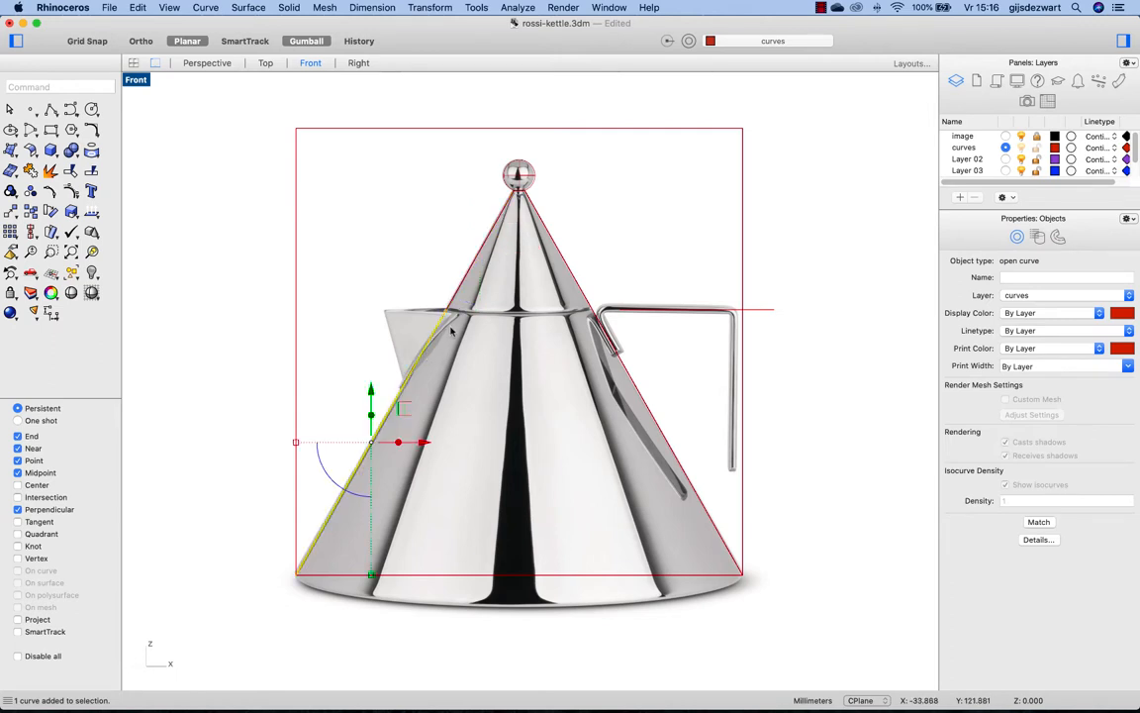
# - Revolve the slanted profile line 360° about the centre axis and shade the Front view
pyautogui.write('Revolve')
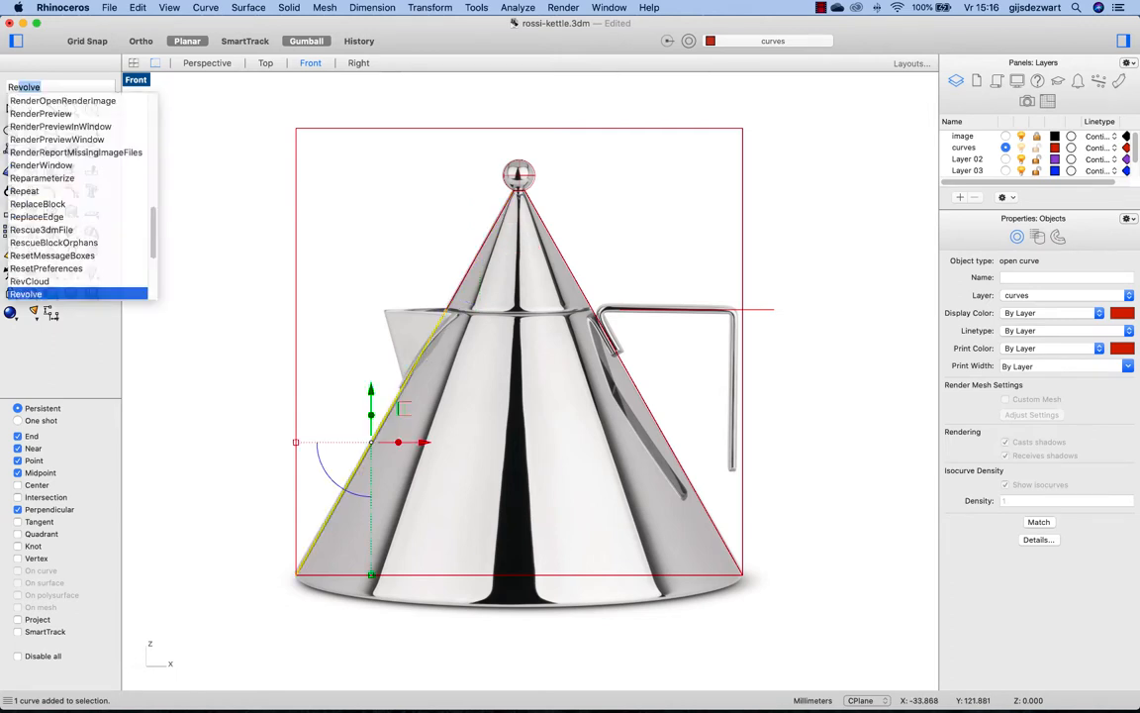
pyautogui.click(25, 293)
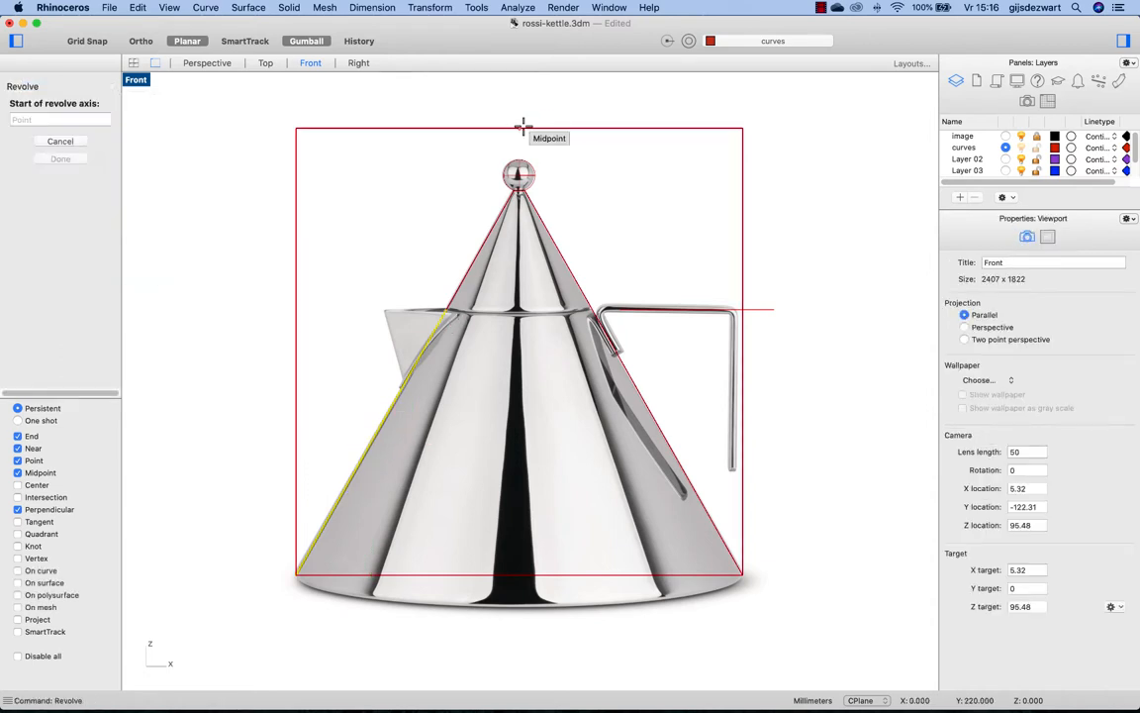
pyautogui.click(519, 128)
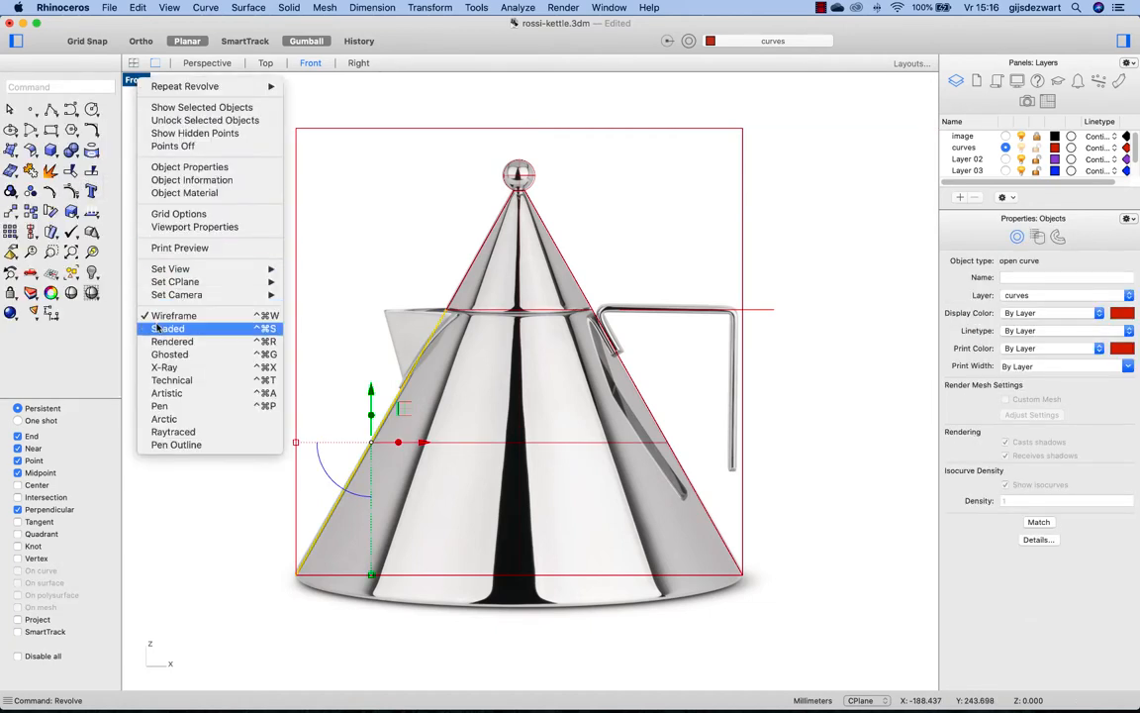
pyautogui.click(167, 328)
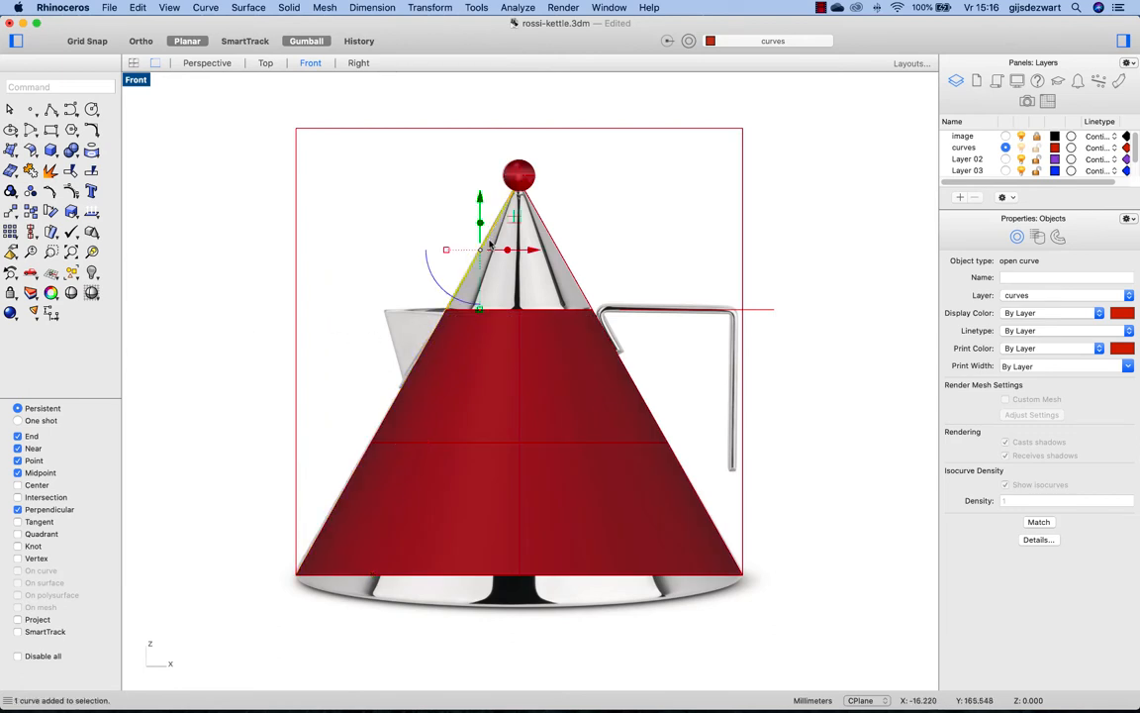
pyautogui.moveTo(466, 122)
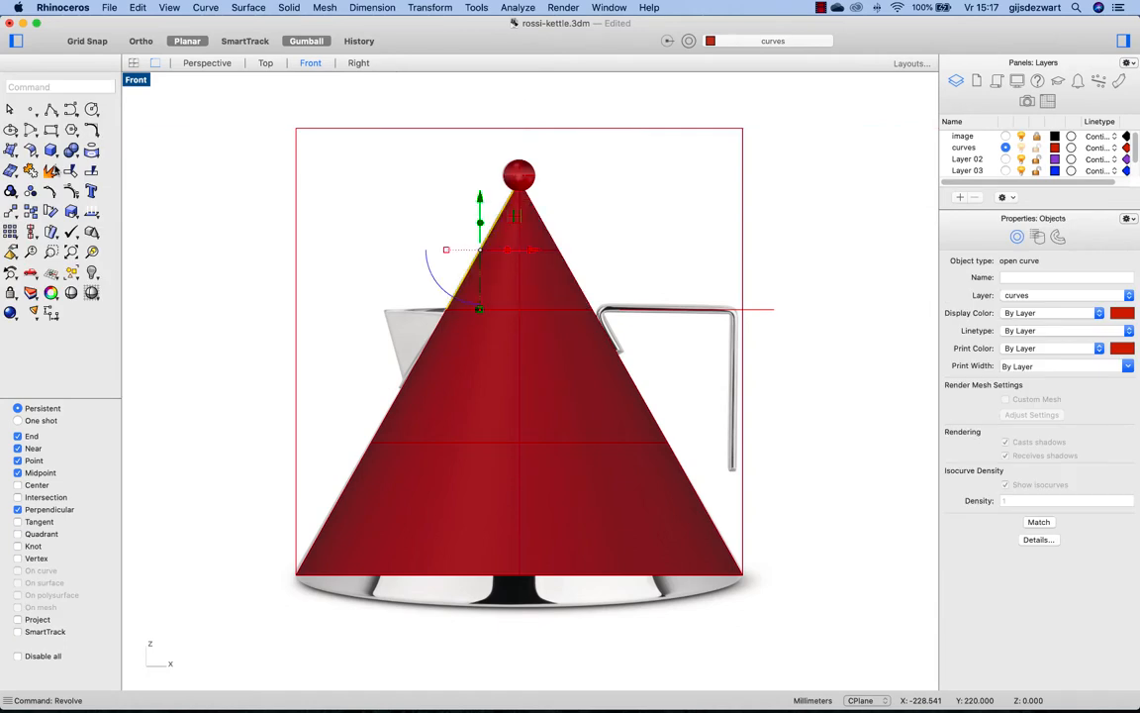
pyautogui.moveTo(71, 171)
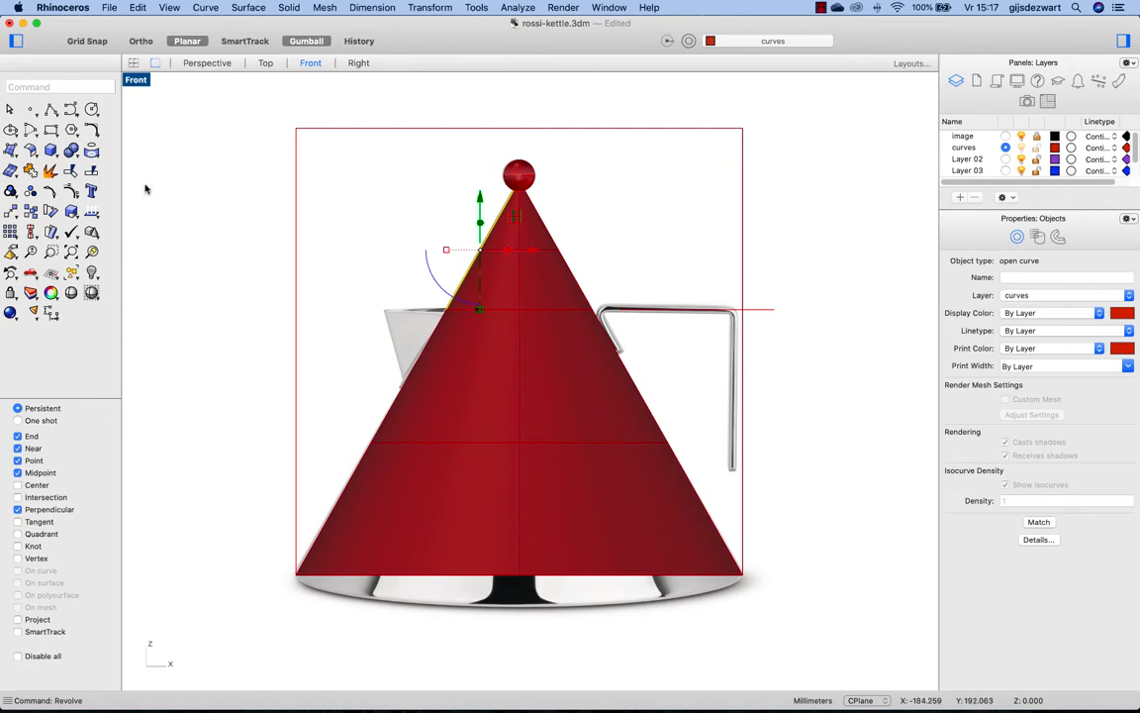
pyautogui.moveTo(364, 315)
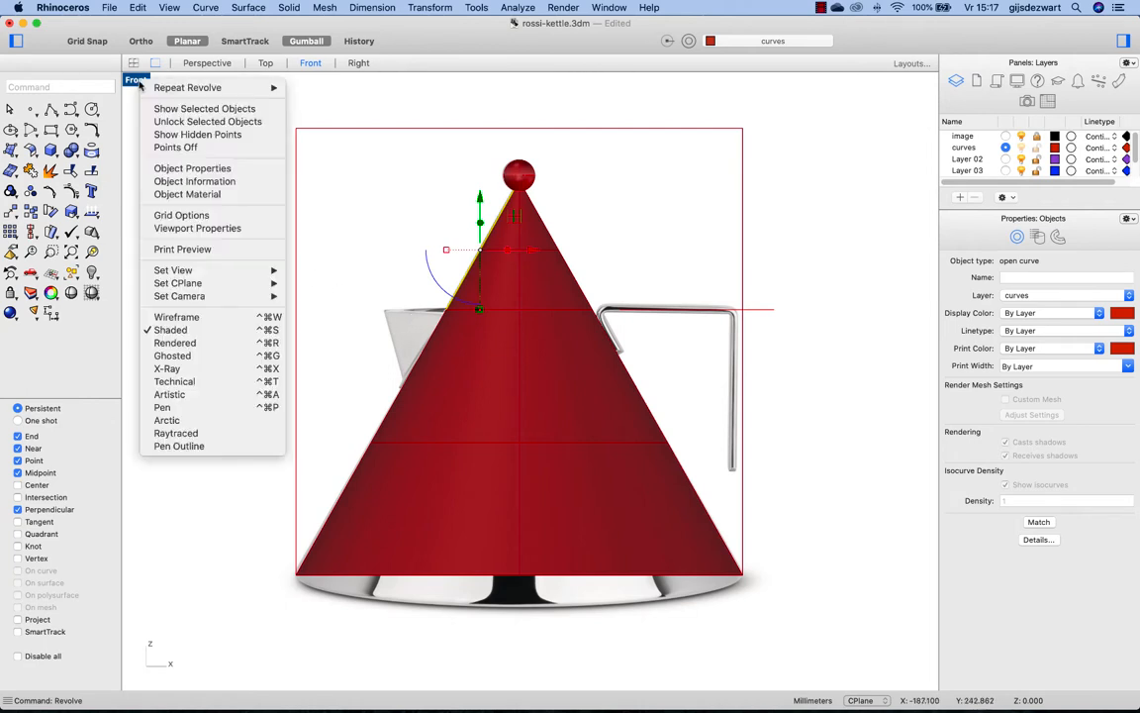
# - Switch the Front viewport back to Wireframe display
pyautogui.click(175, 342)
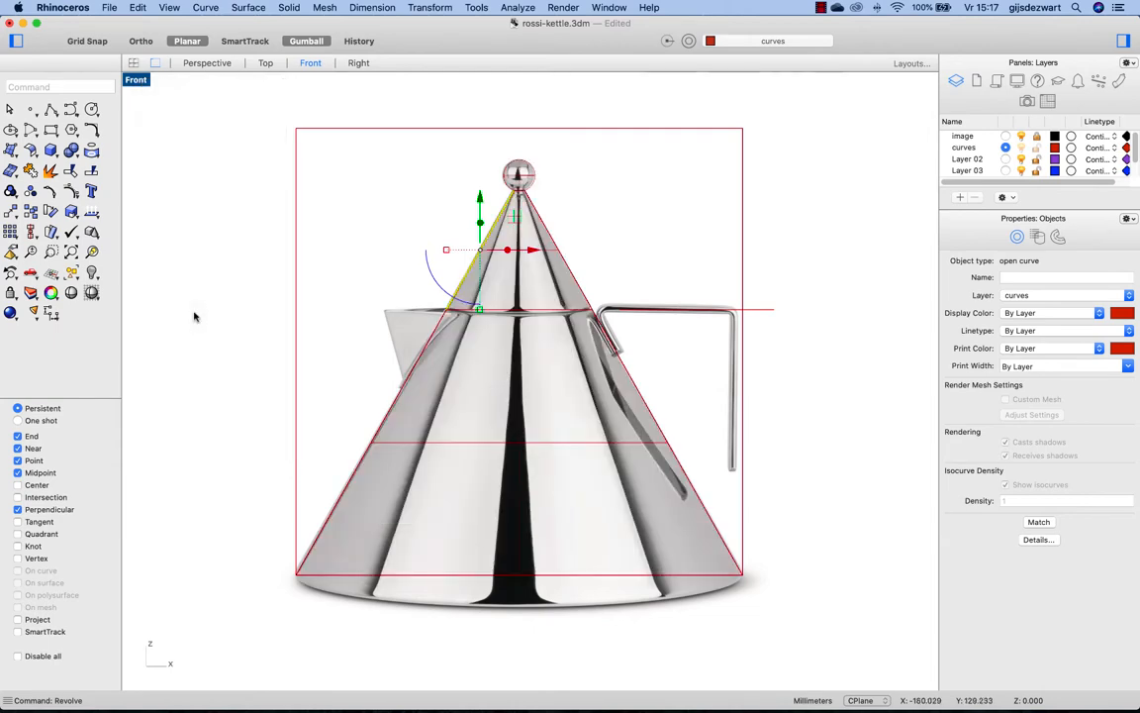
pyautogui.moveTo(446, 333)
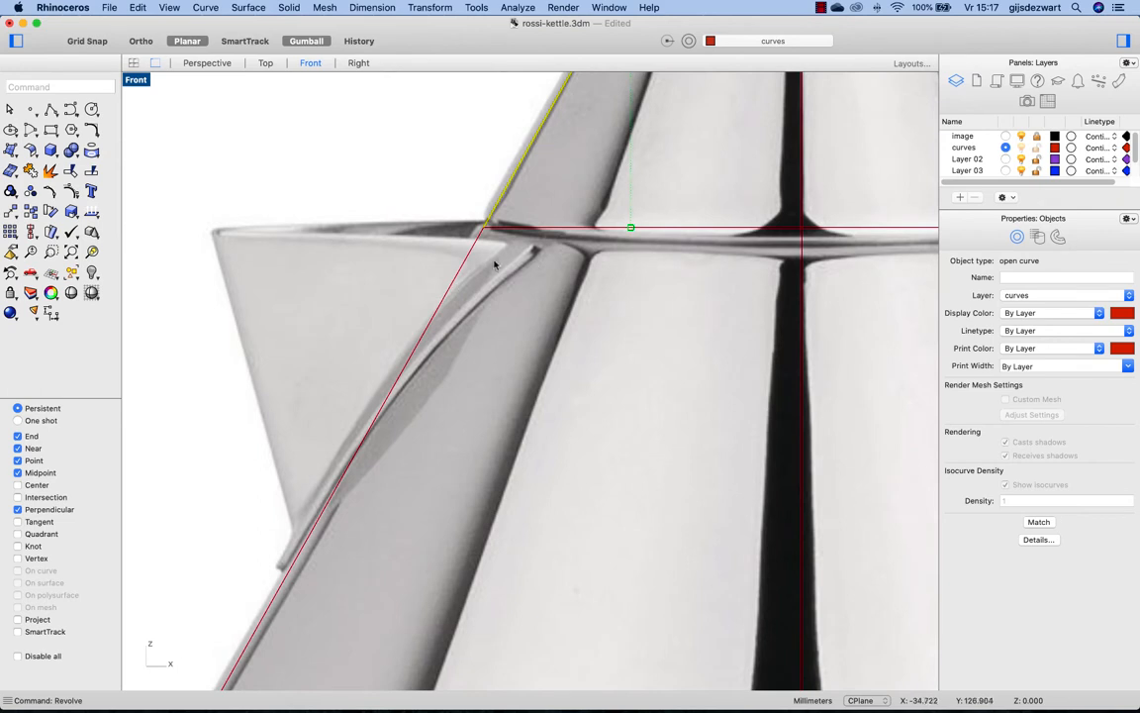
pyautogui.moveTo(543, 251)
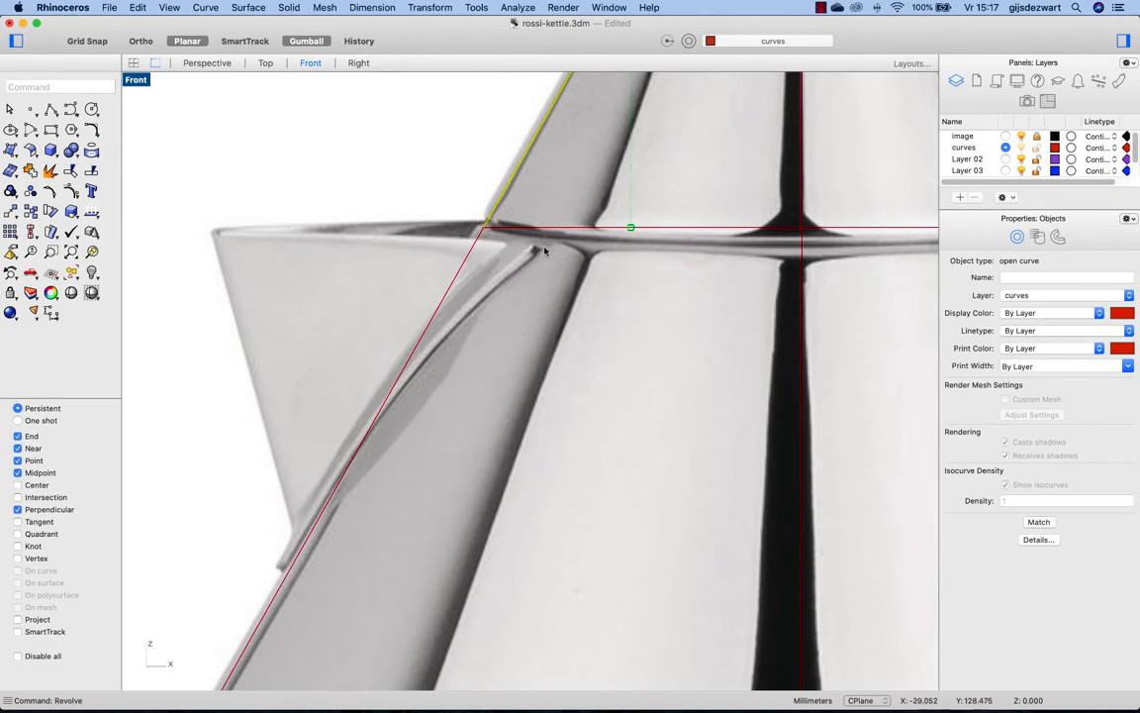
pyautogui.moveTo(283, 547)
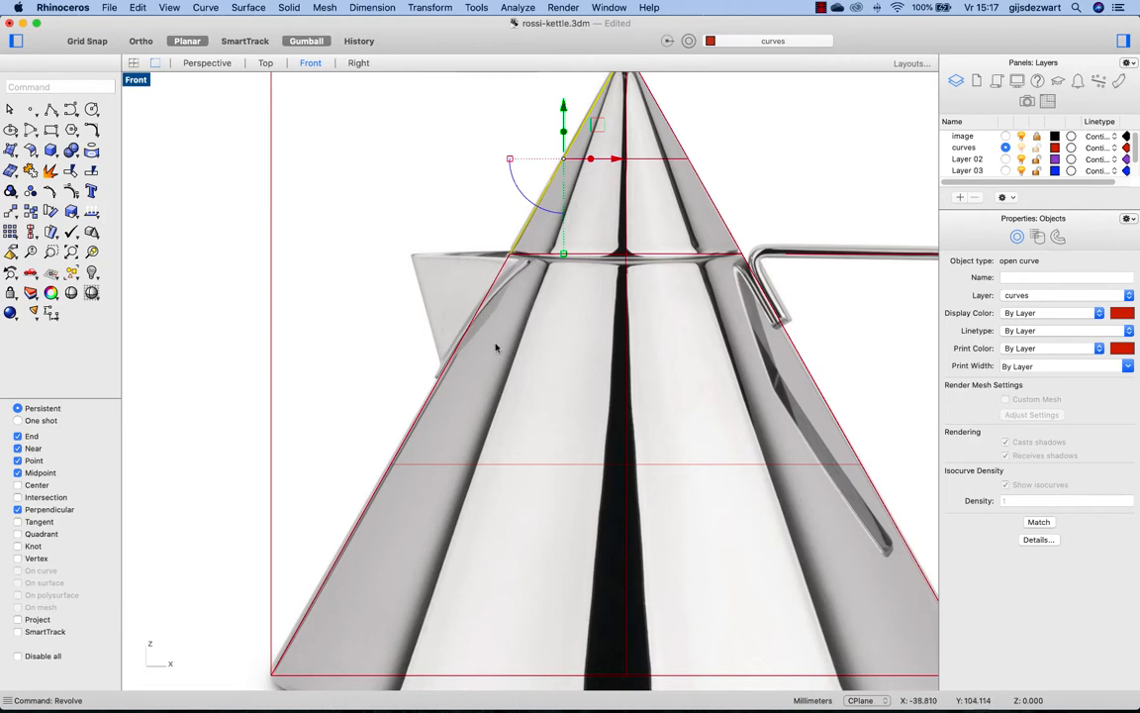
pyautogui.moveTo(508, 302)
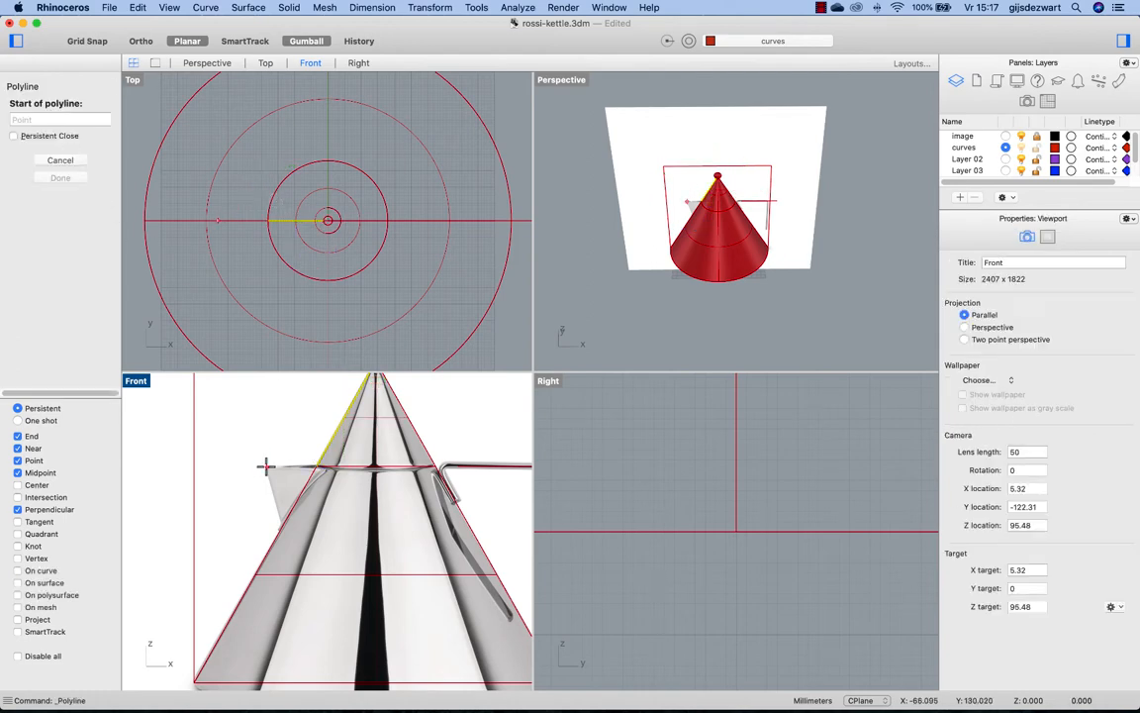
# - Draw a short line along the spout's top edge from its tip to the cone
pyautogui.click(268, 467)
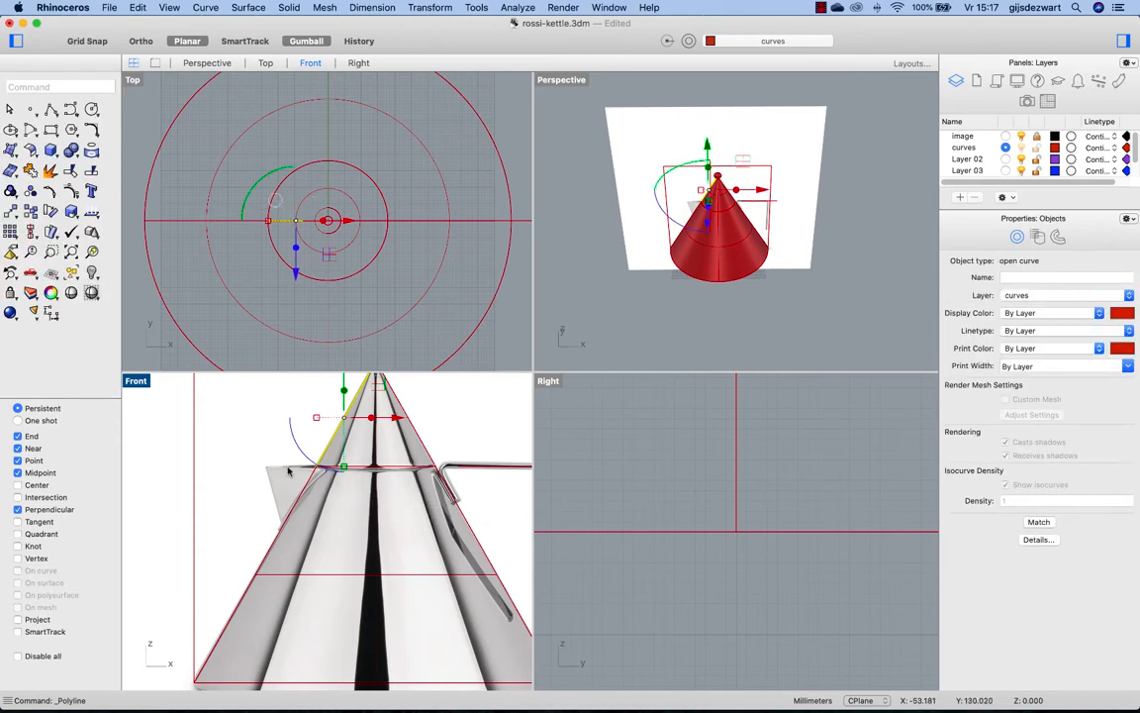
pyautogui.moveTo(542, 226)
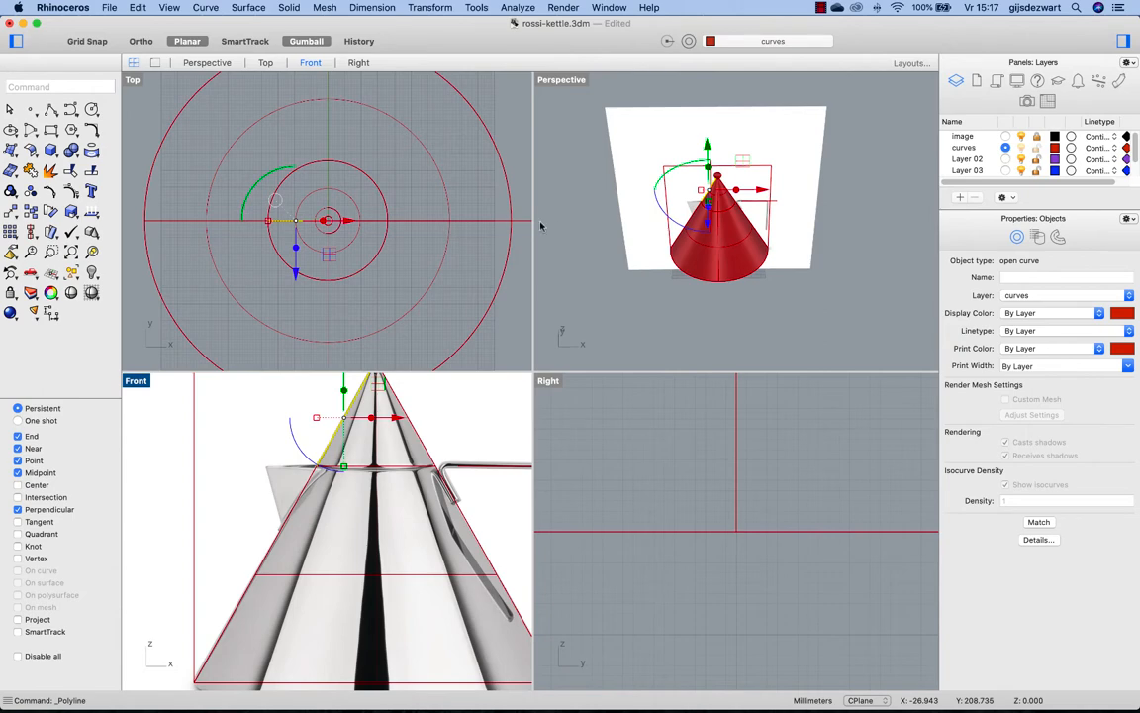
pyautogui.moveTo(163, 456)
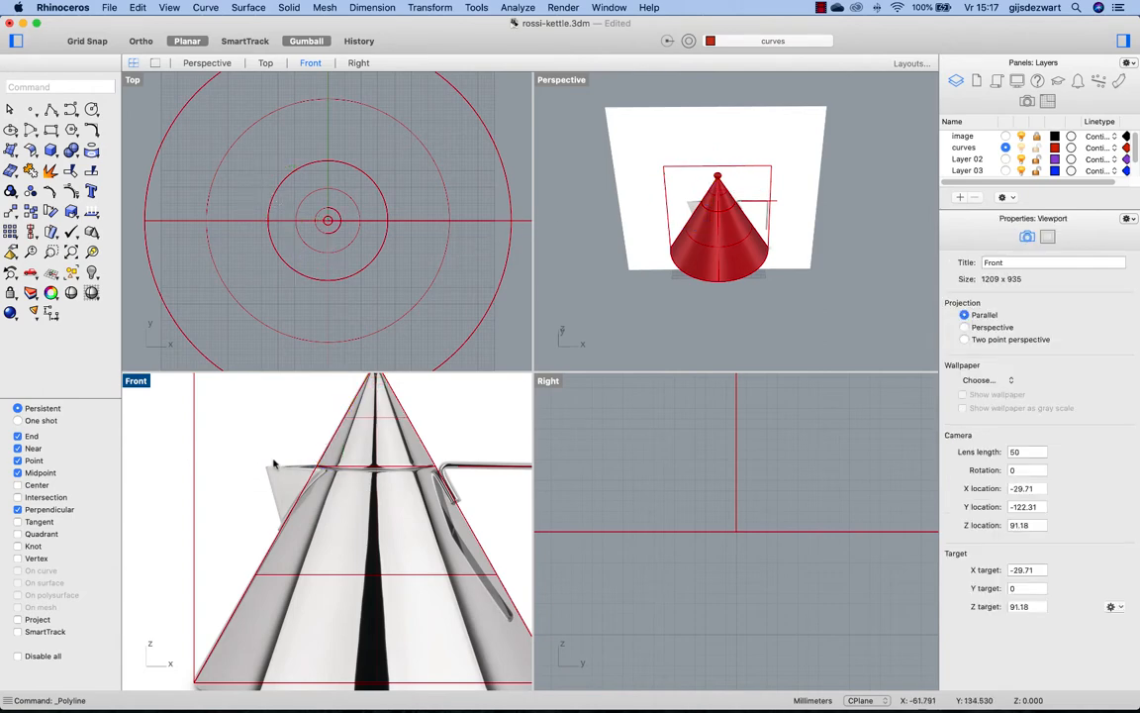
pyautogui.moveTo(651, 247)
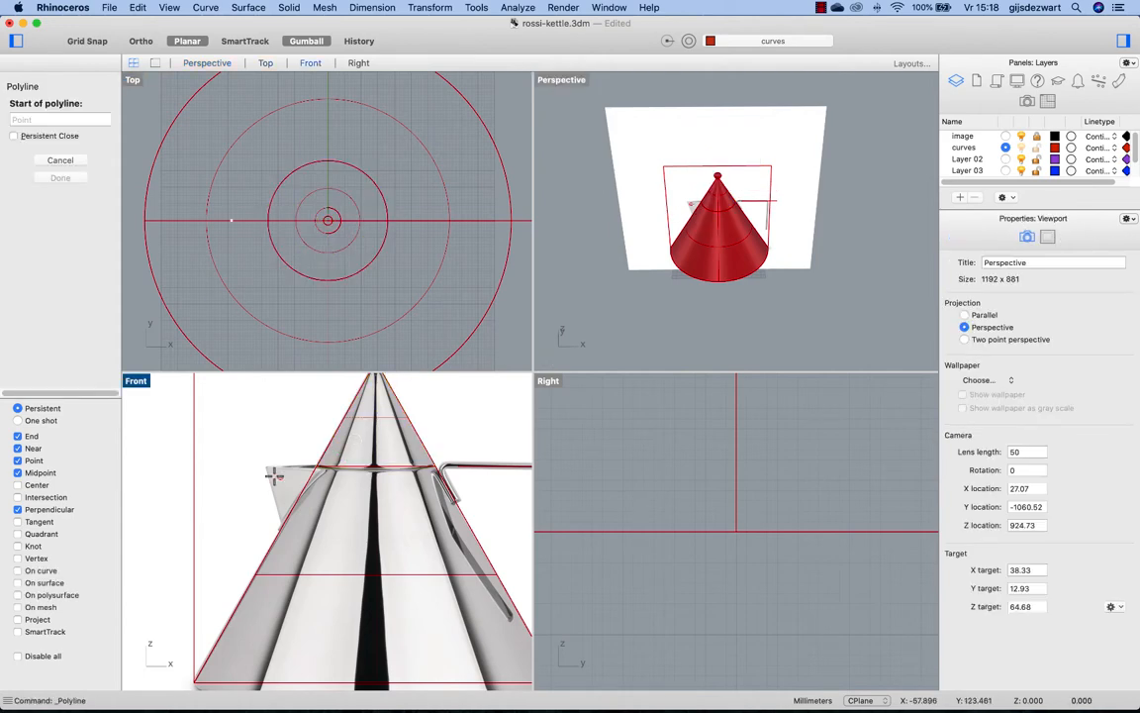
pyautogui.click(267, 468)
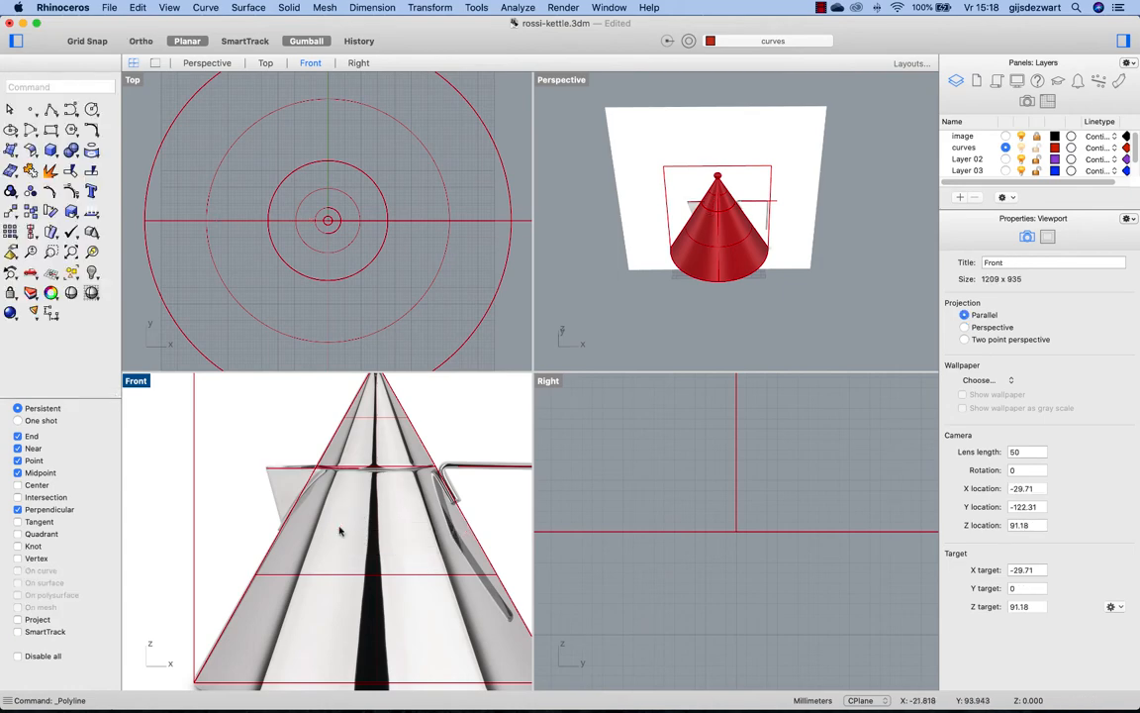
pyautogui.click(283, 472)
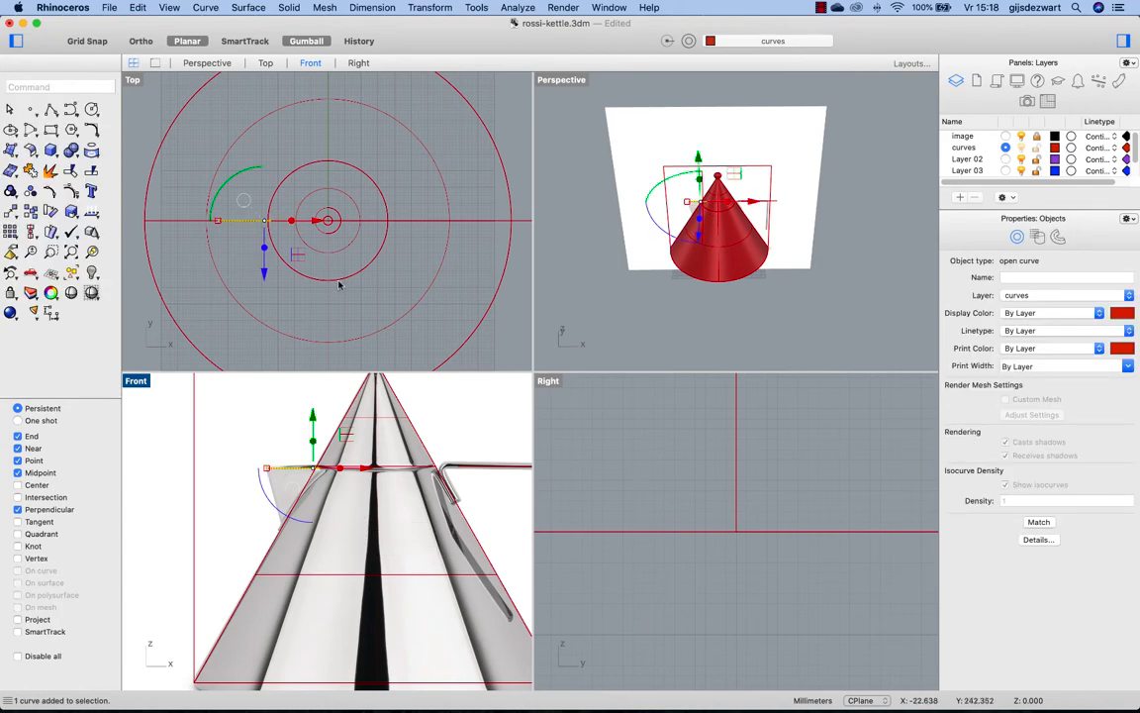
pyautogui.moveTo(334, 254)
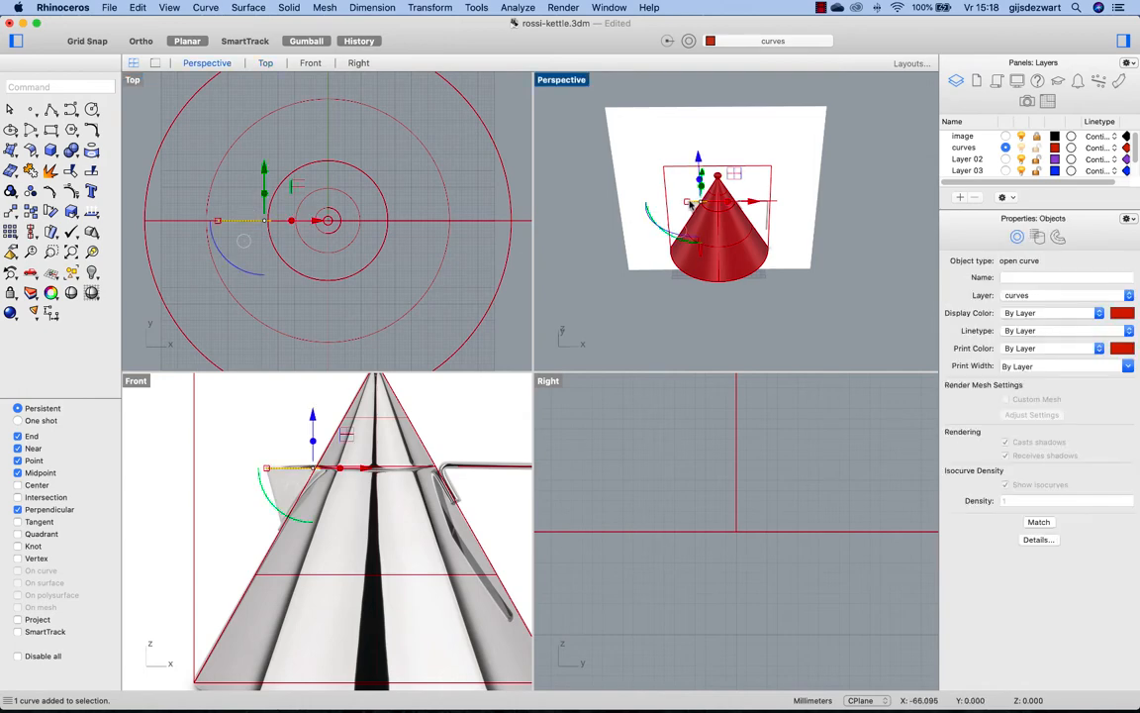
pyautogui.moveTo(422, 148)
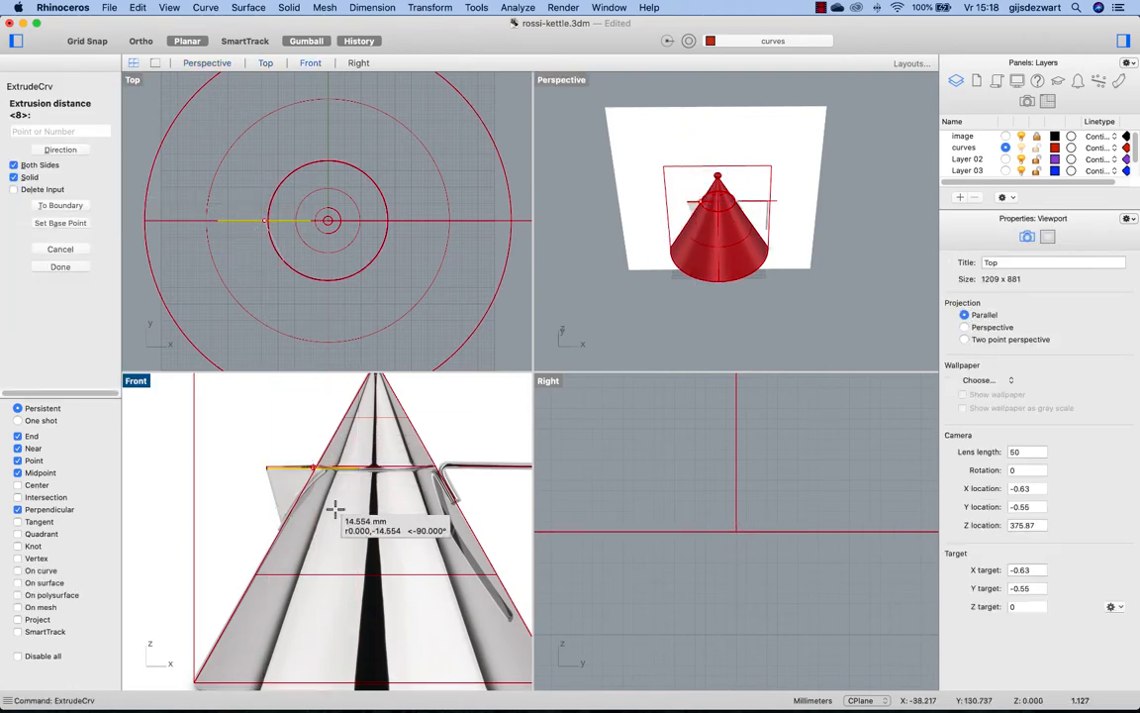
pyautogui.moveTo(341, 544)
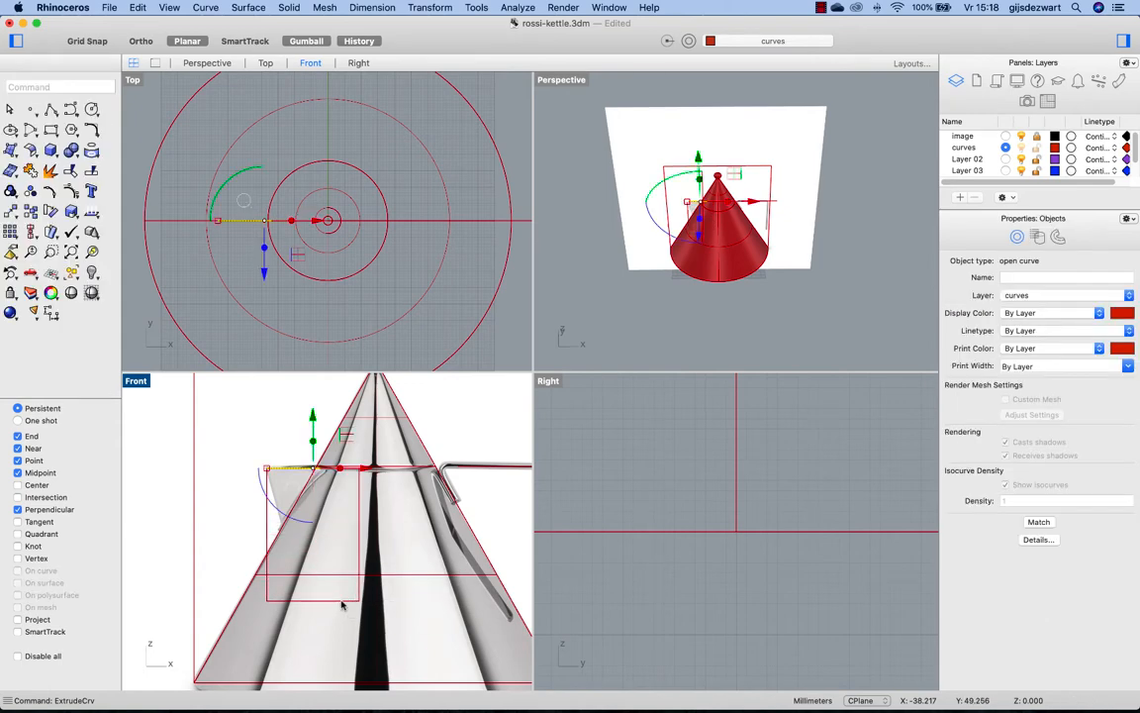
pyautogui.moveTo(596, 291)
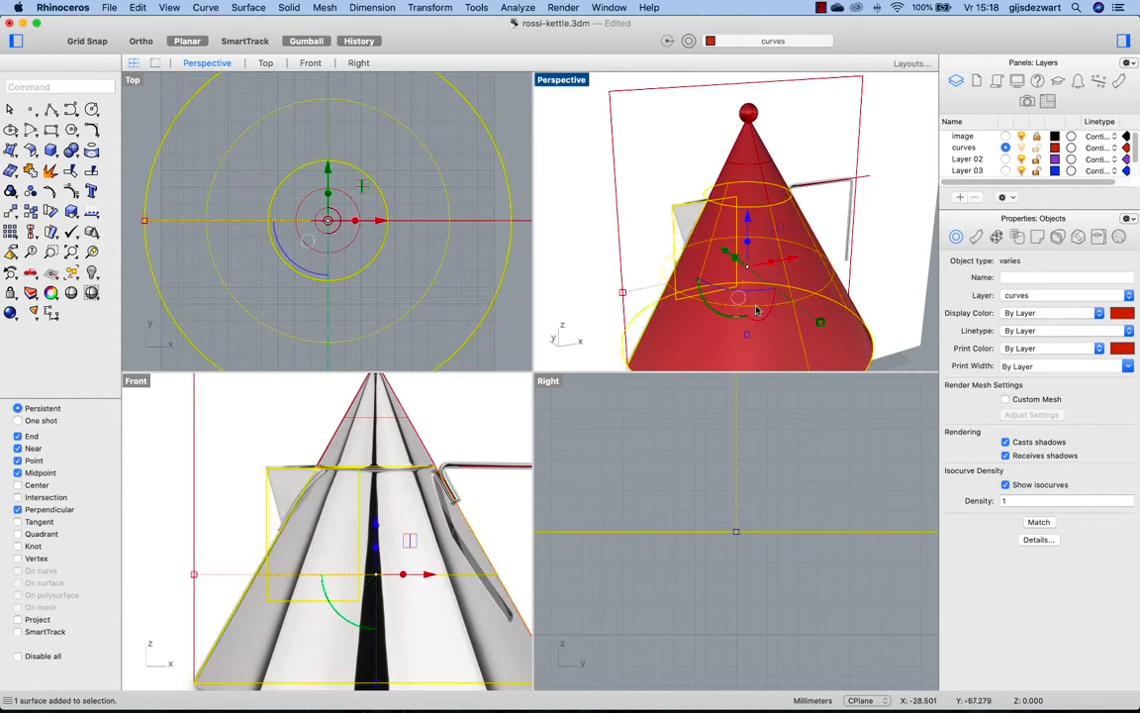
# - Run Intersect on the cone and the extruded spout surface
pyautogui.write('inrt')
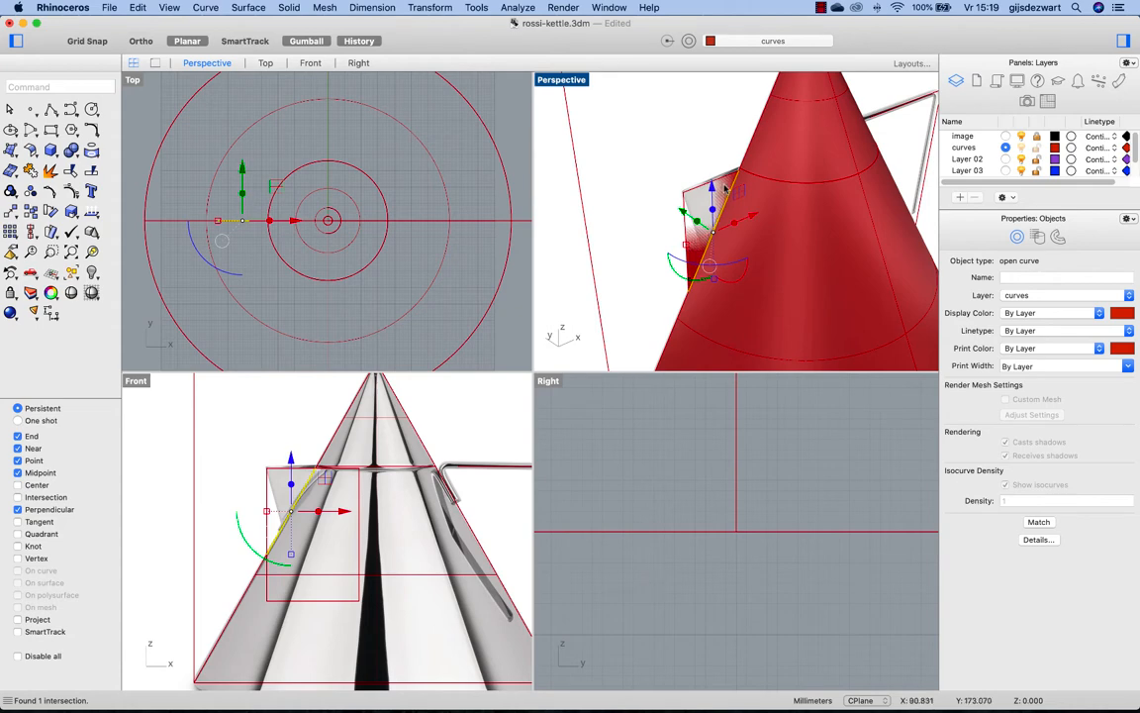
pyautogui.moveTo(288, 511)
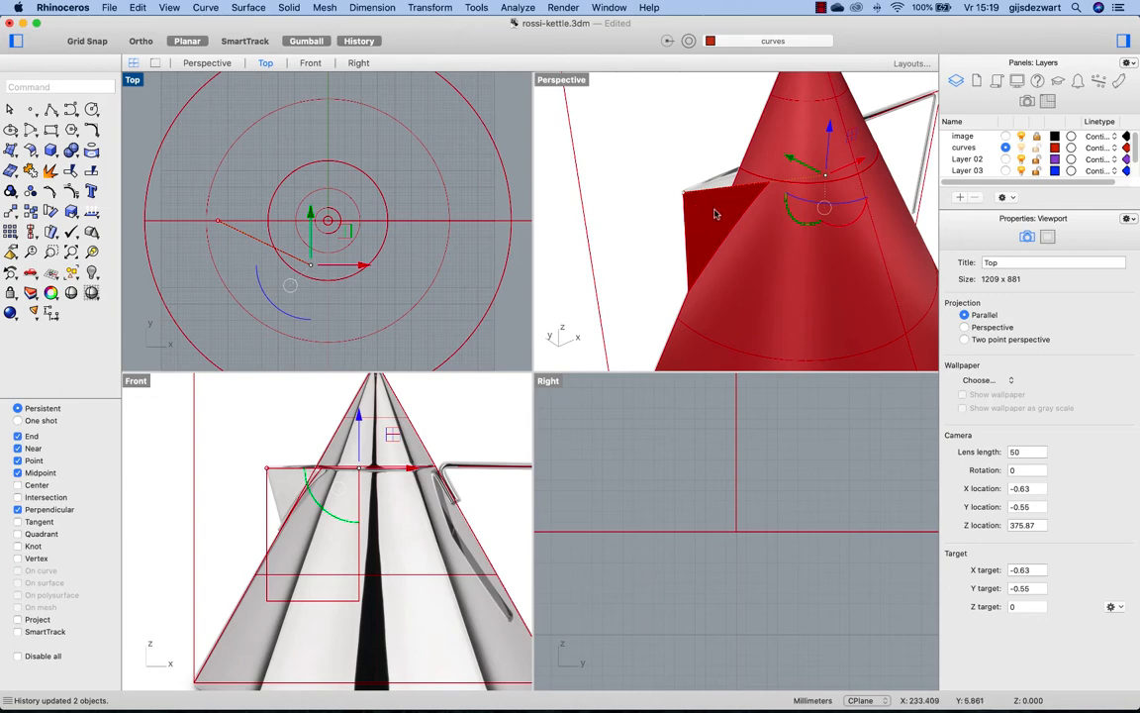
pyautogui.moveTo(725, 220)
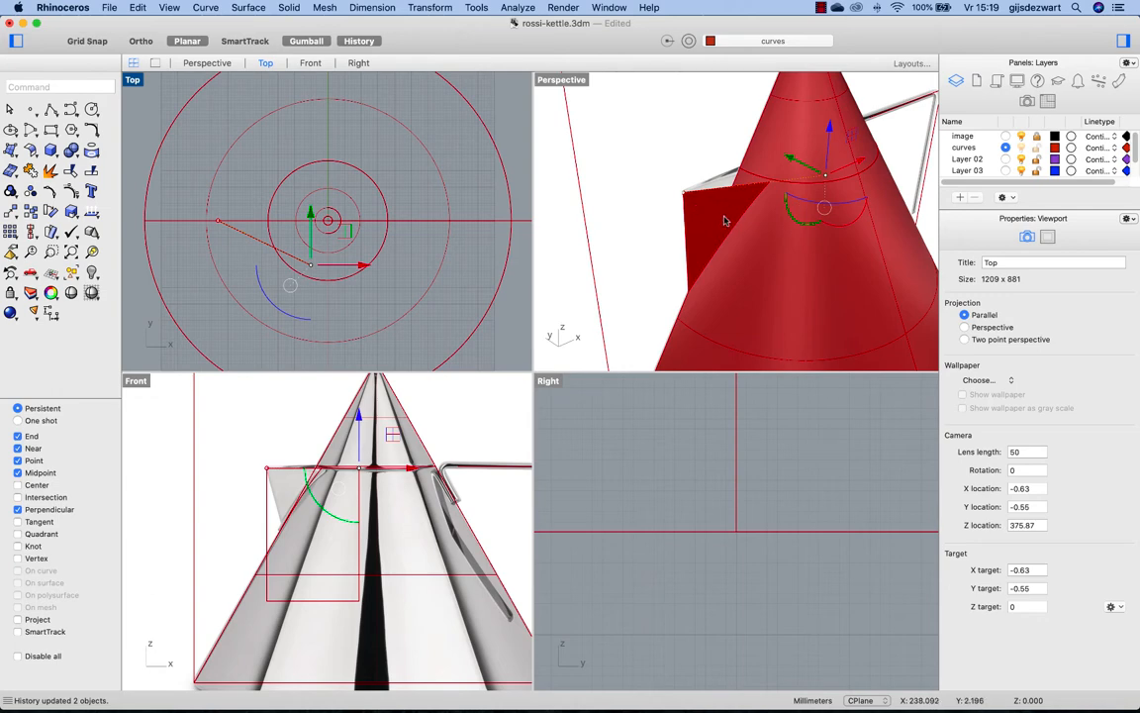
pyautogui.moveTo(753, 217)
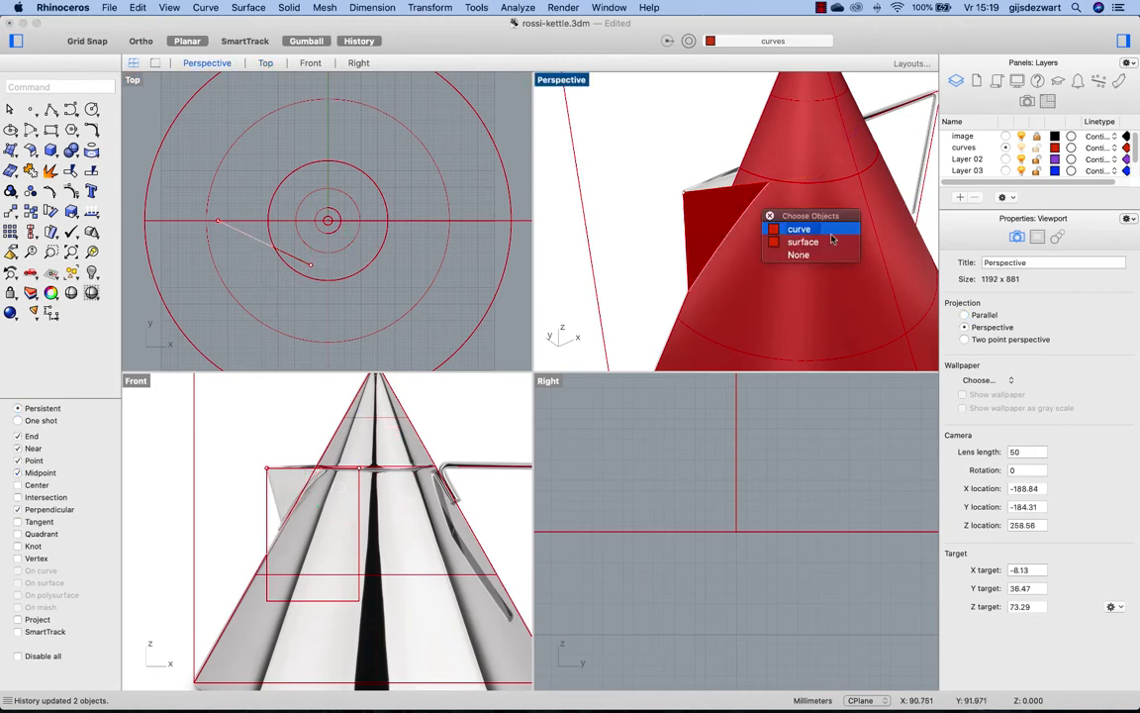
# - Pick the spout-top curve, not the surface, from the Choose Objects list
pyautogui.click(799, 229)
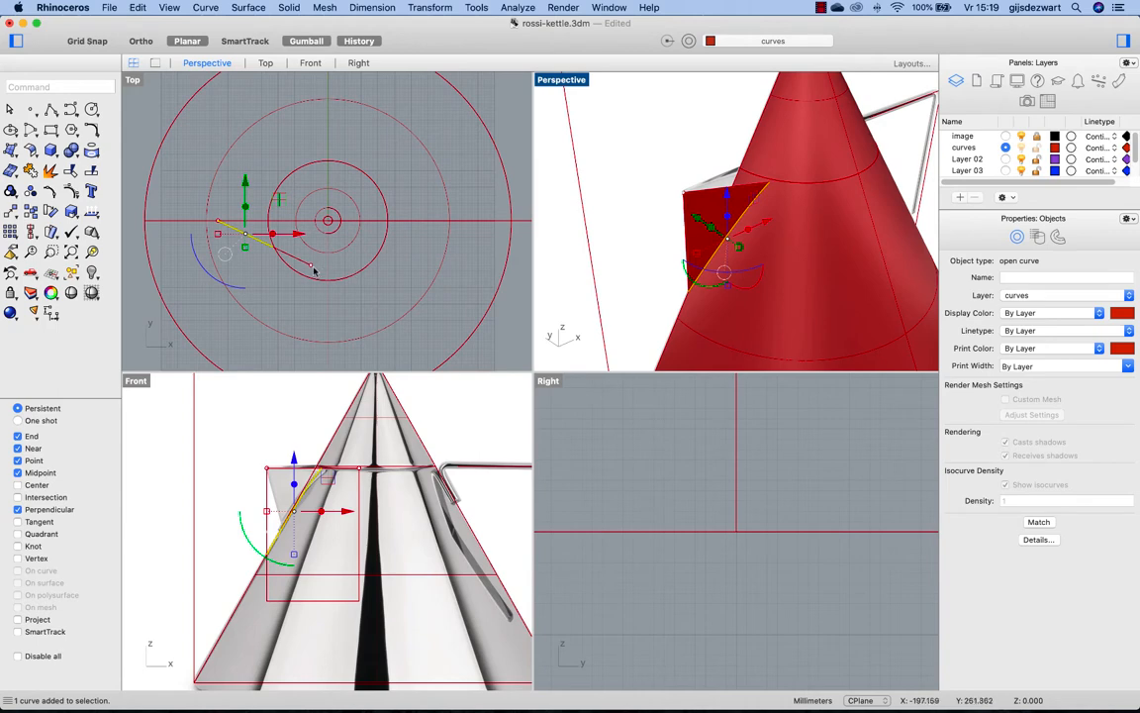
pyautogui.moveTo(143, 387)
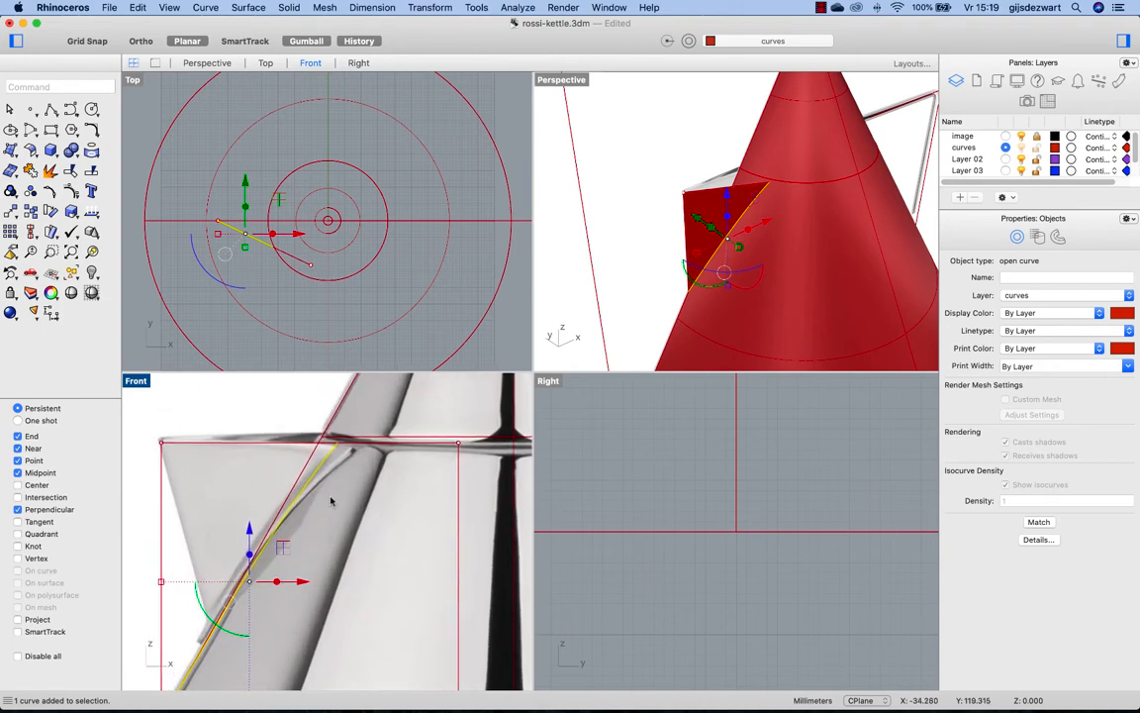
pyautogui.moveTo(360, 357)
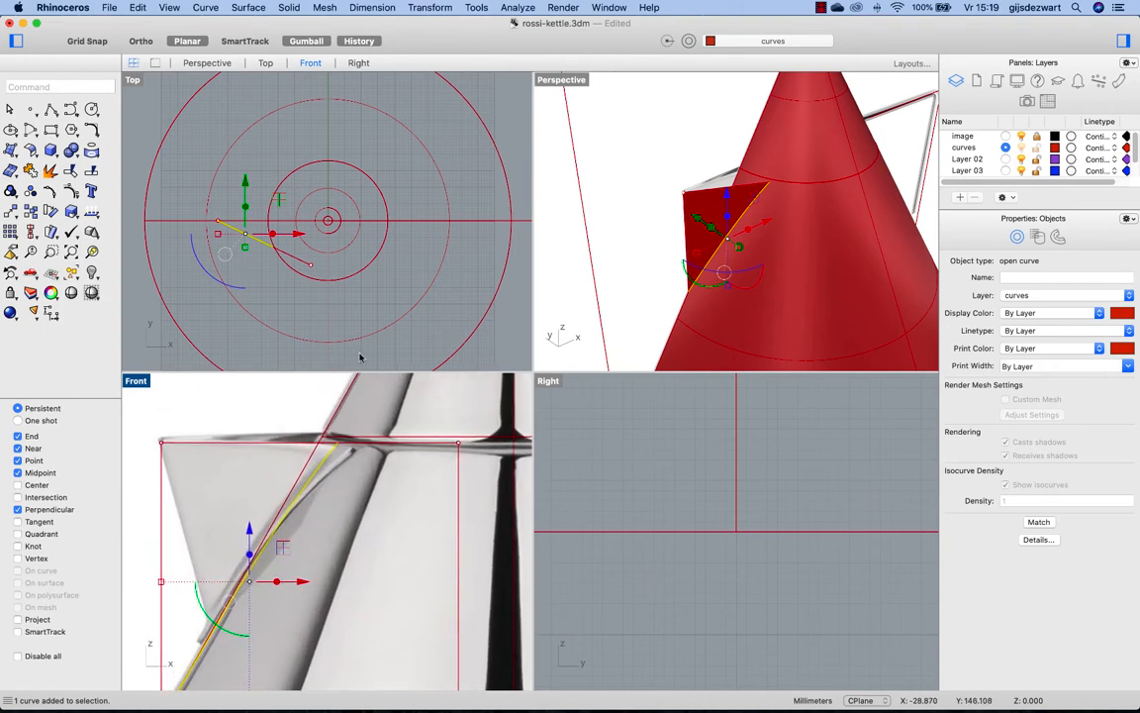
pyautogui.moveTo(344, 469)
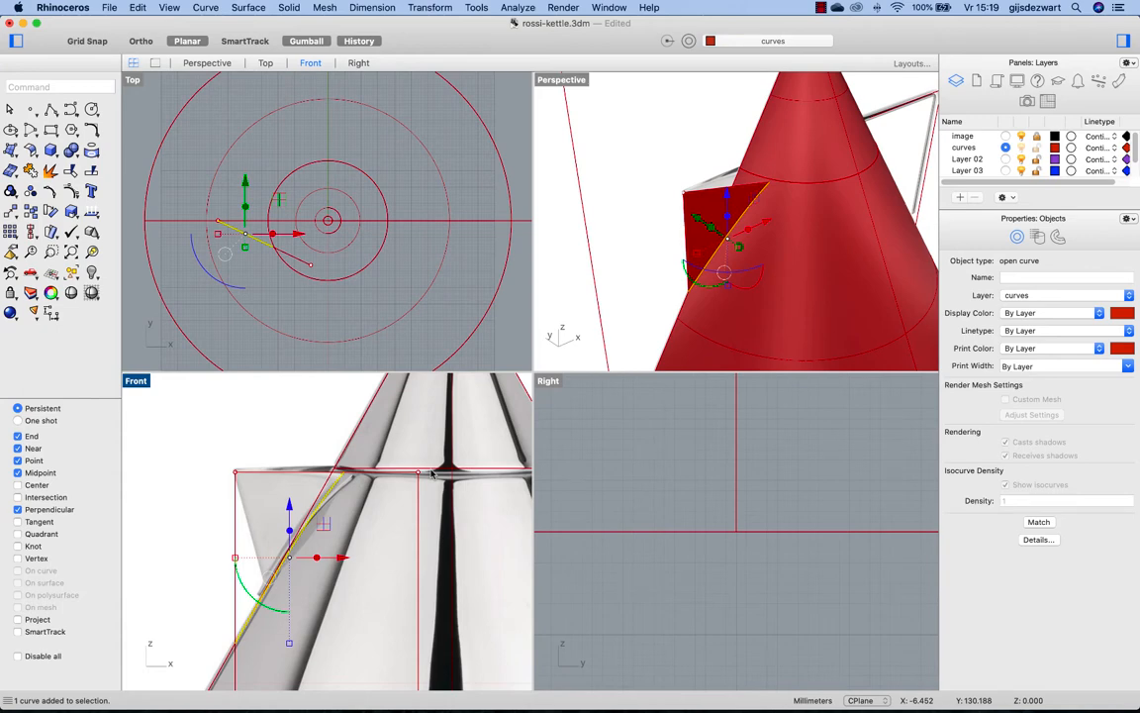
pyautogui.moveTo(406, 413)
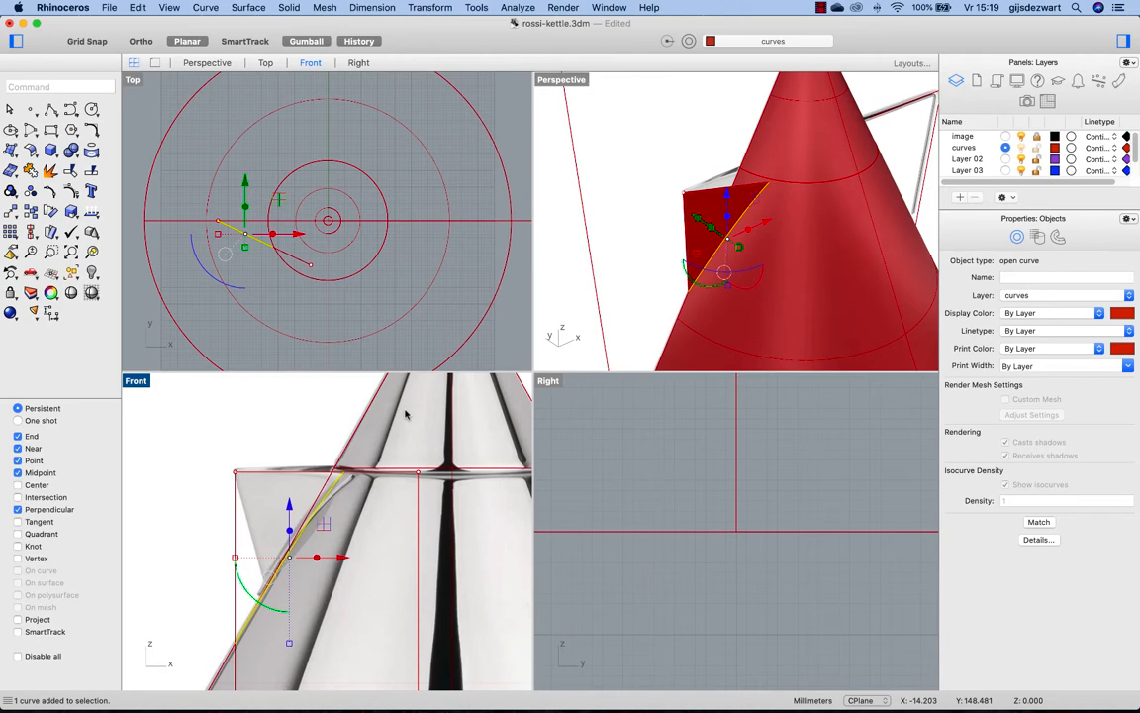
pyautogui.moveTo(406, 416)
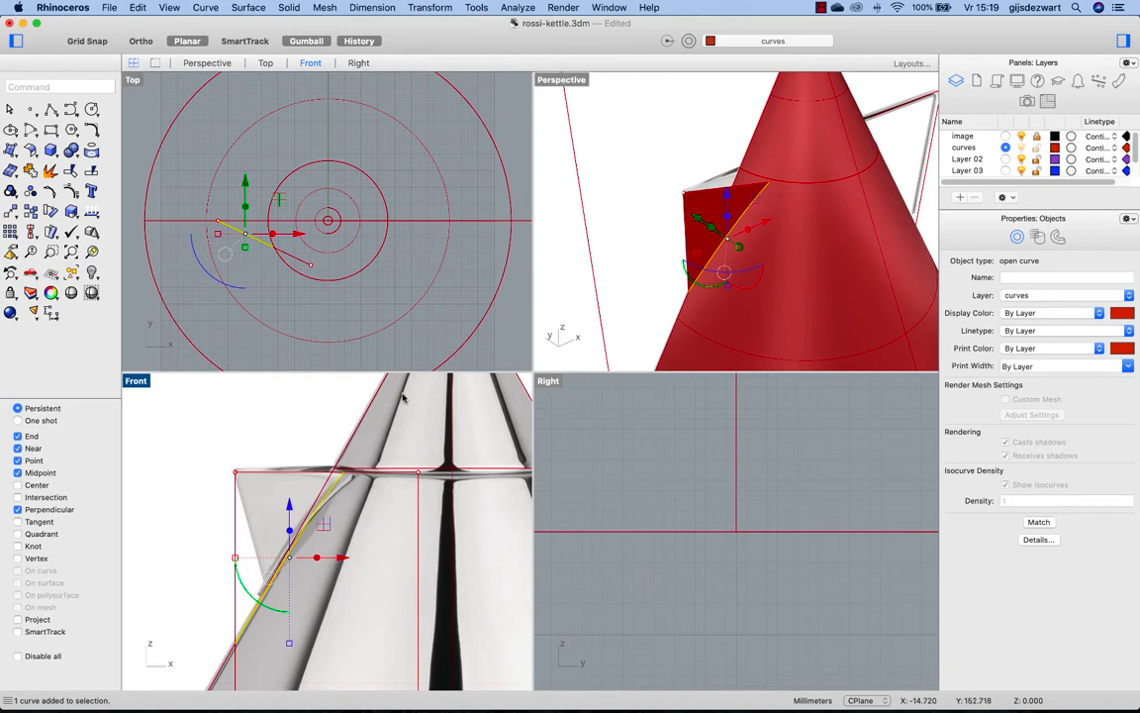
pyautogui.moveTo(354, 277)
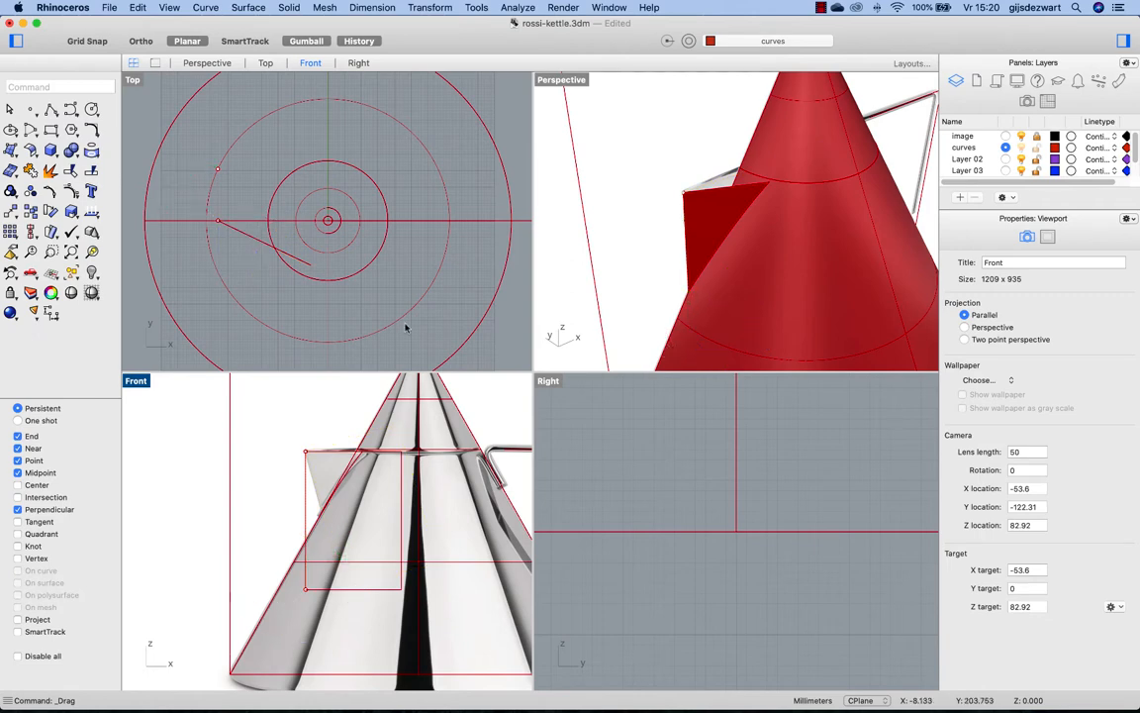
pyautogui.moveTo(678, 223)
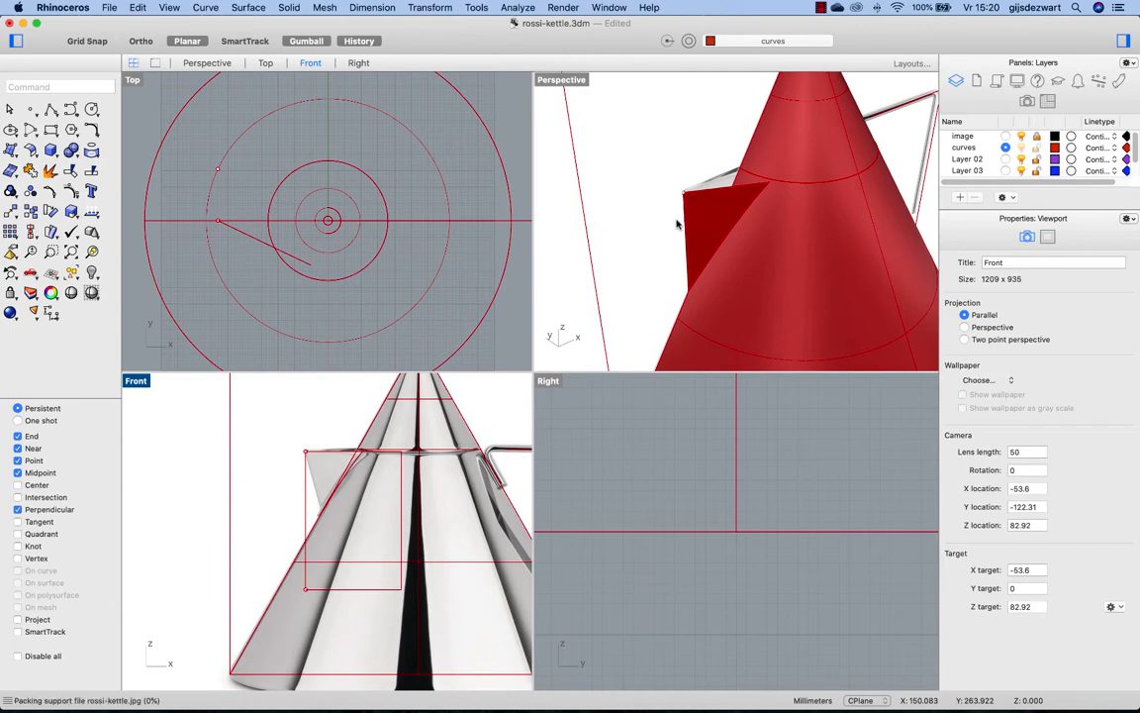
pyautogui.moveTo(667, 219)
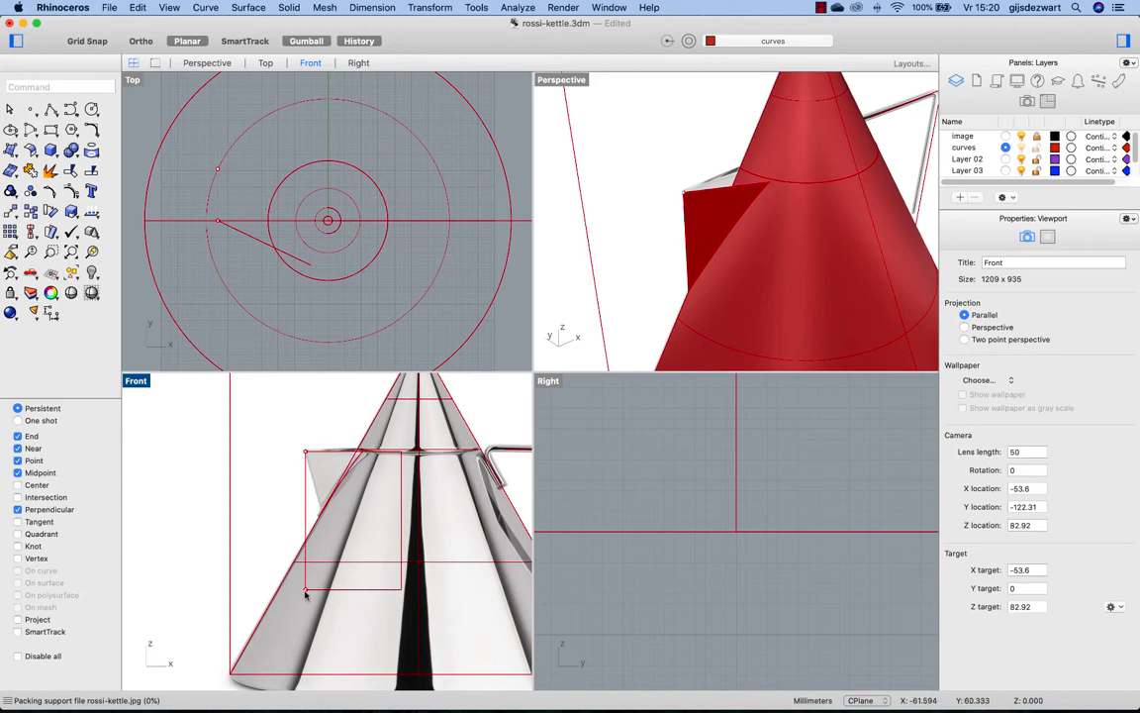
pyautogui.moveTo(315, 579)
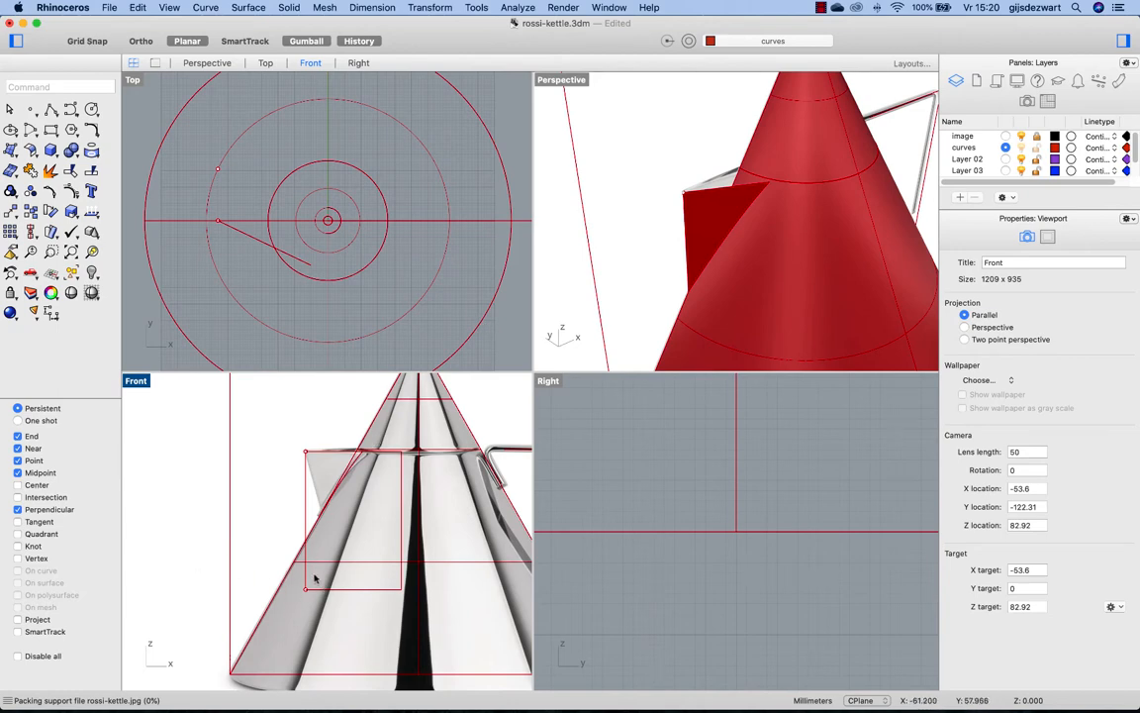
pyautogui.moveTo(639, 348)
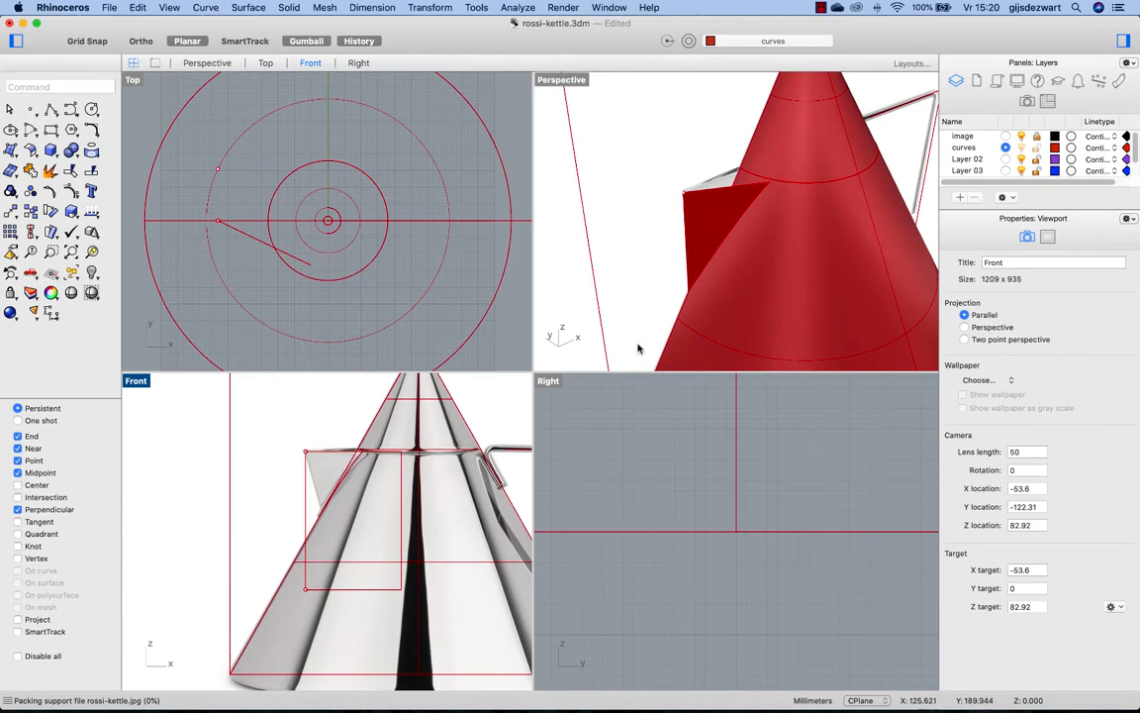
pyautogui.moveTo(308, 465)
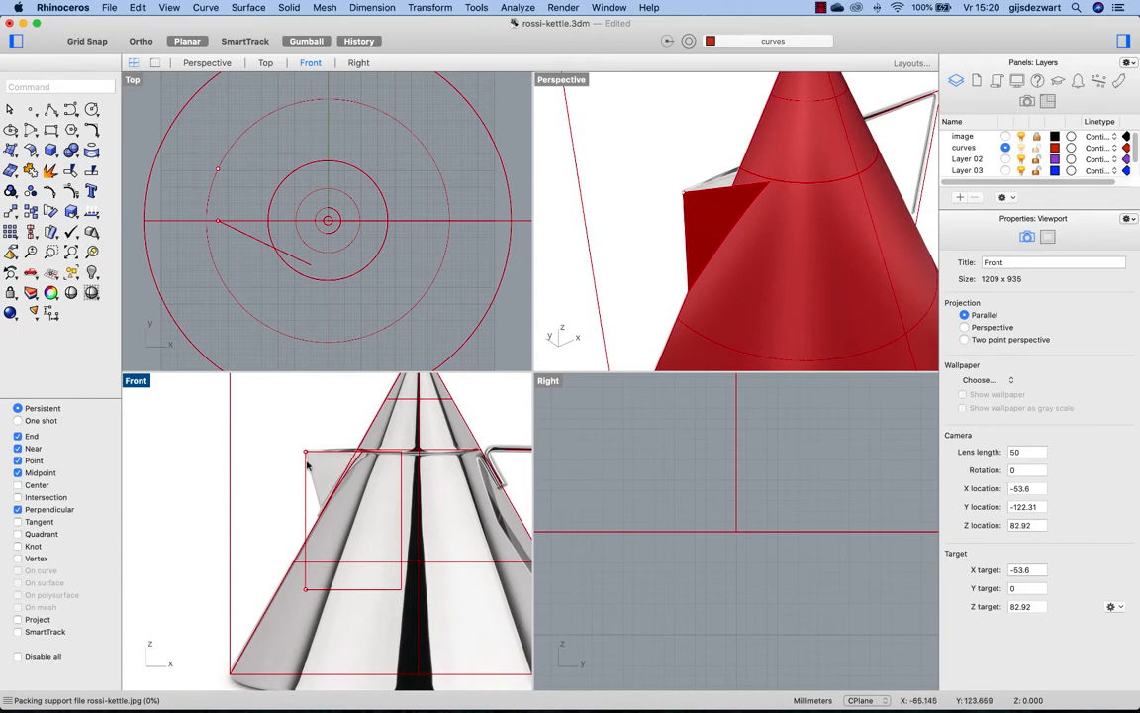
pyautogui.moveTo(698, 345)
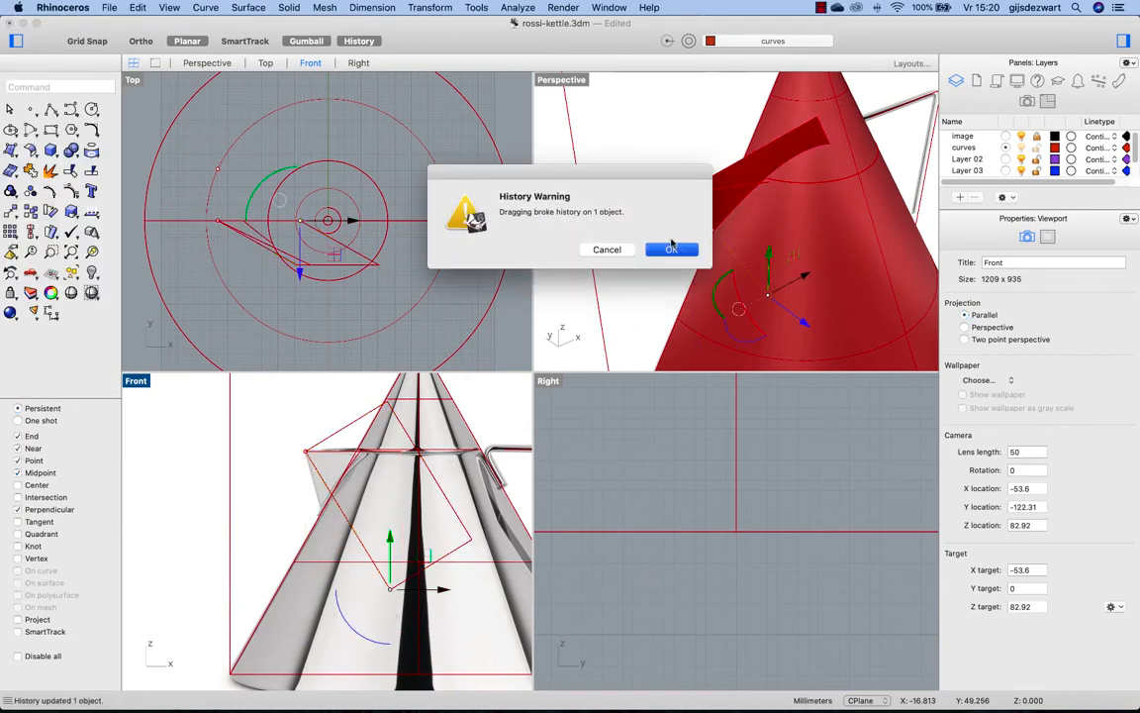
# - Dismiss the history warning and drag the spout's lower control points inward along X
pyautogui.click(671, 248)
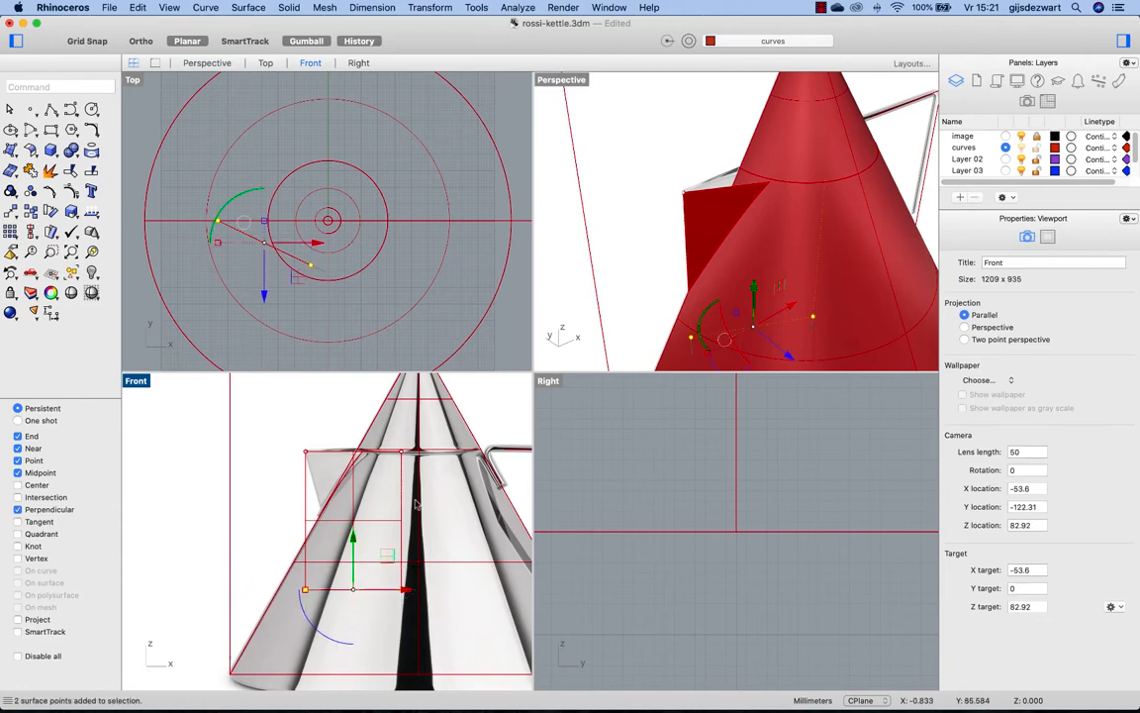
pyautogui.moveTo(361, 314)
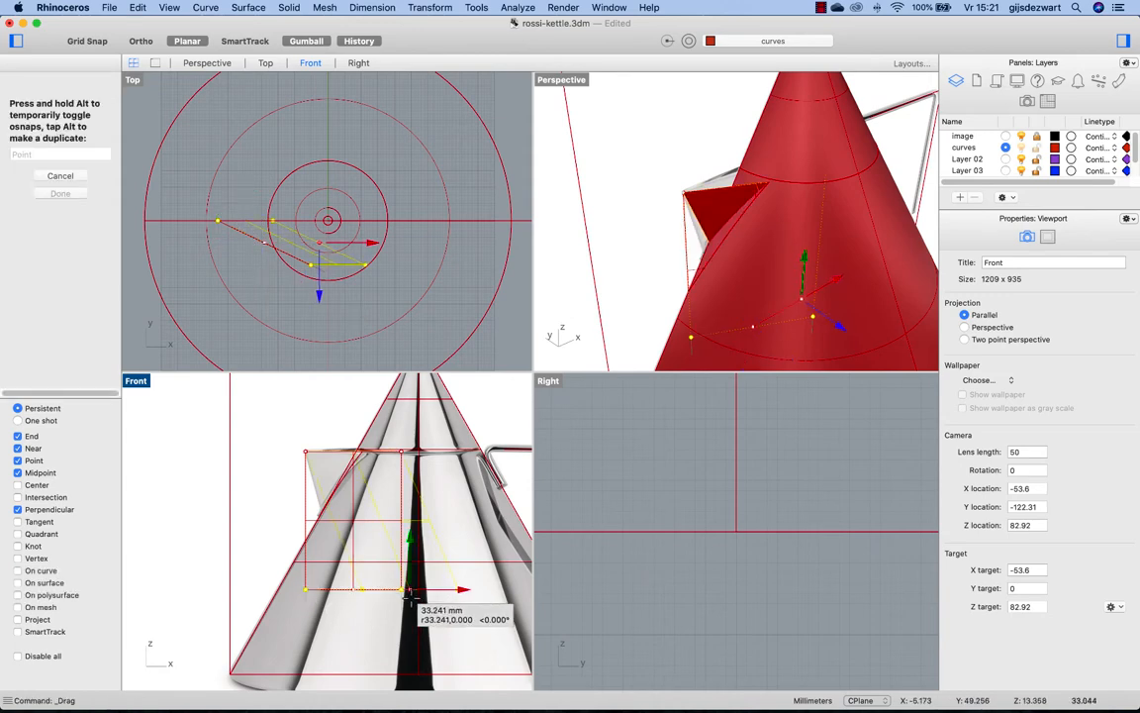
pyautogui.moveTo(416, 594); pyautogui.dragTo(405, 594)
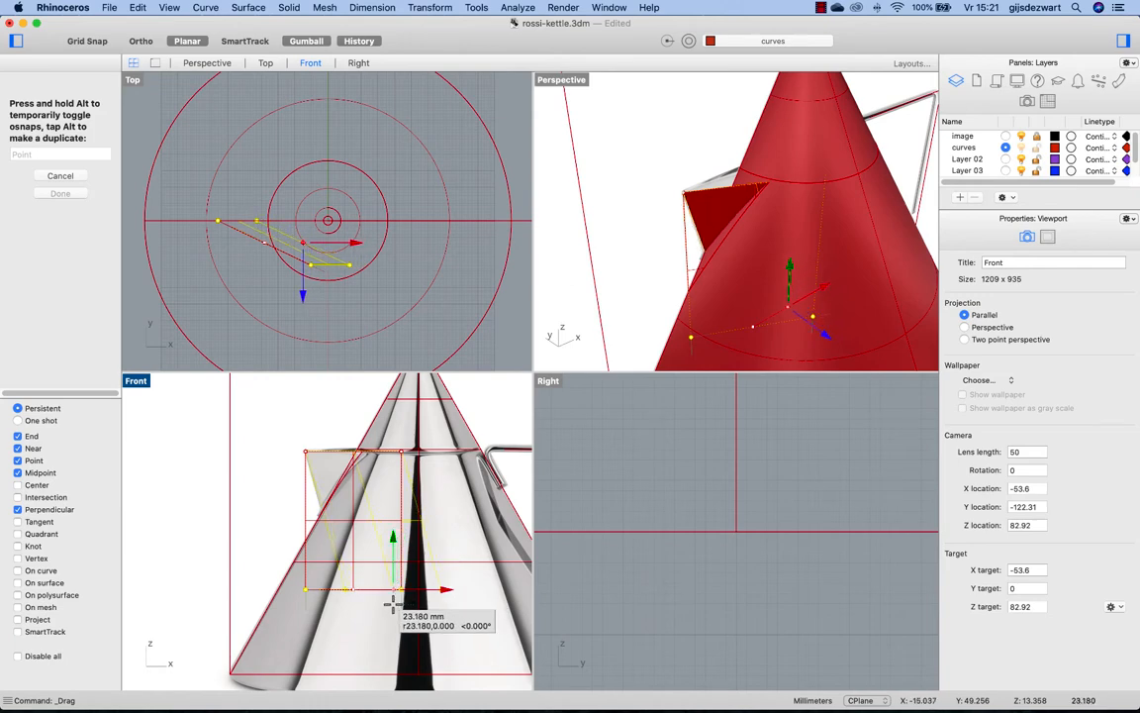
pyautogui.moveTo(393, 540); pyautogui.dragTo(393, 535)
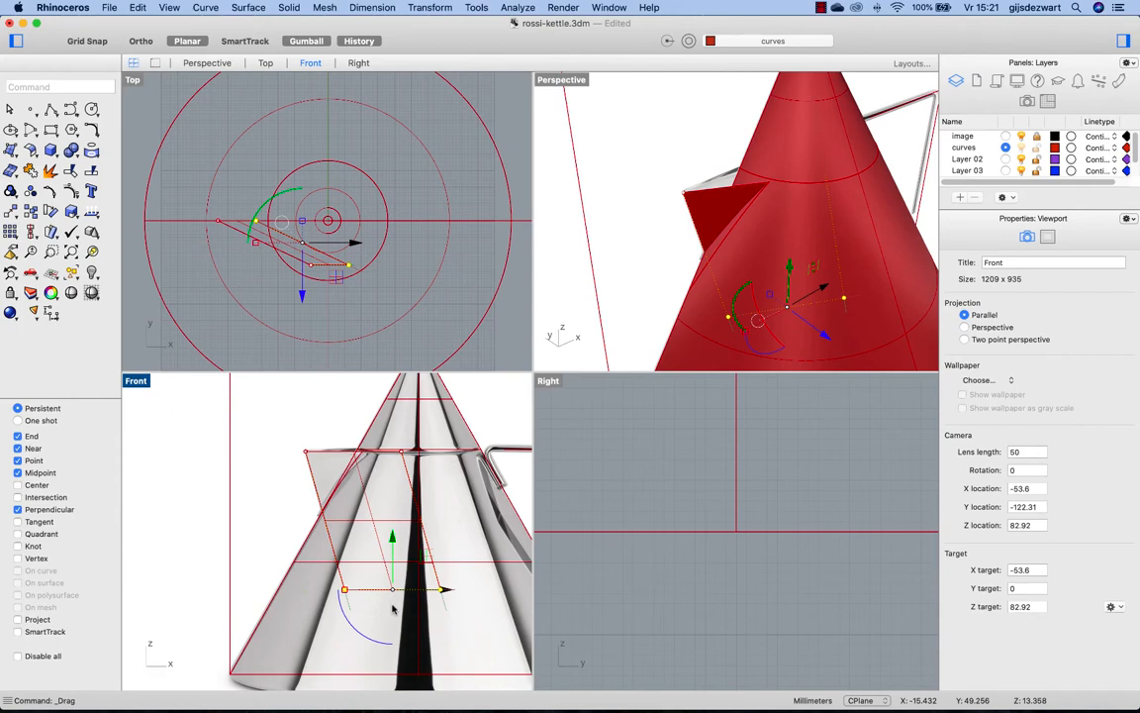
pyautogui.click(713, 237)
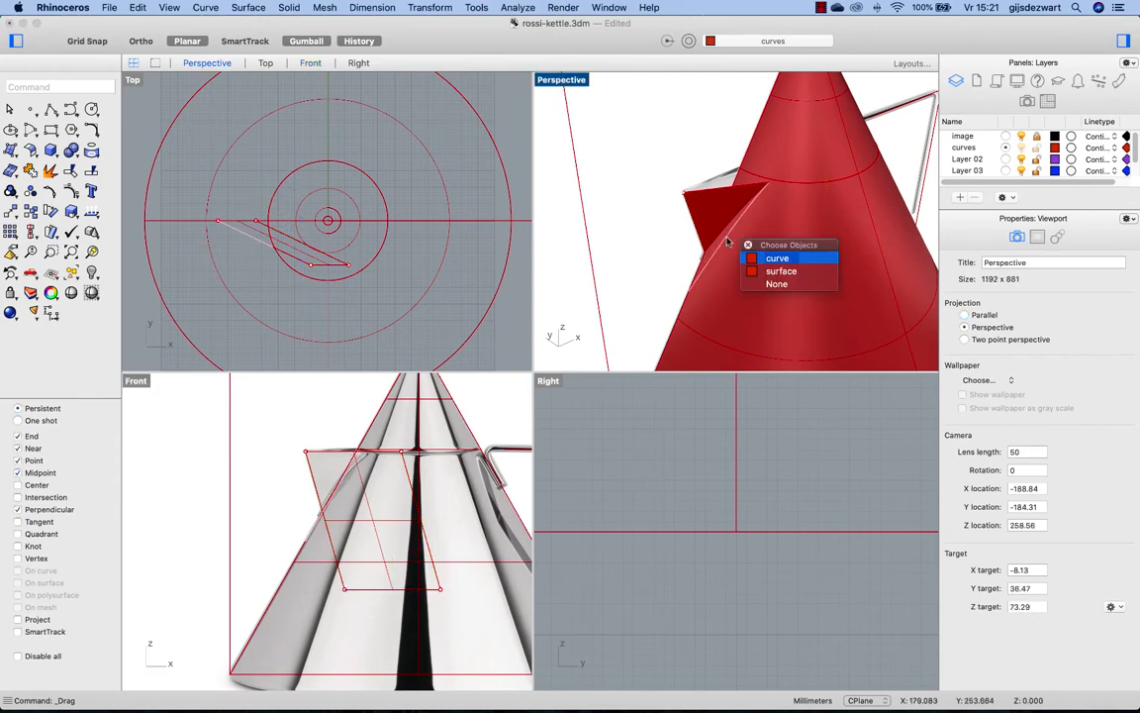
# - Delete the leftover construction curve and maximize the Perspective viewport
pyautogui.click(778, 258)
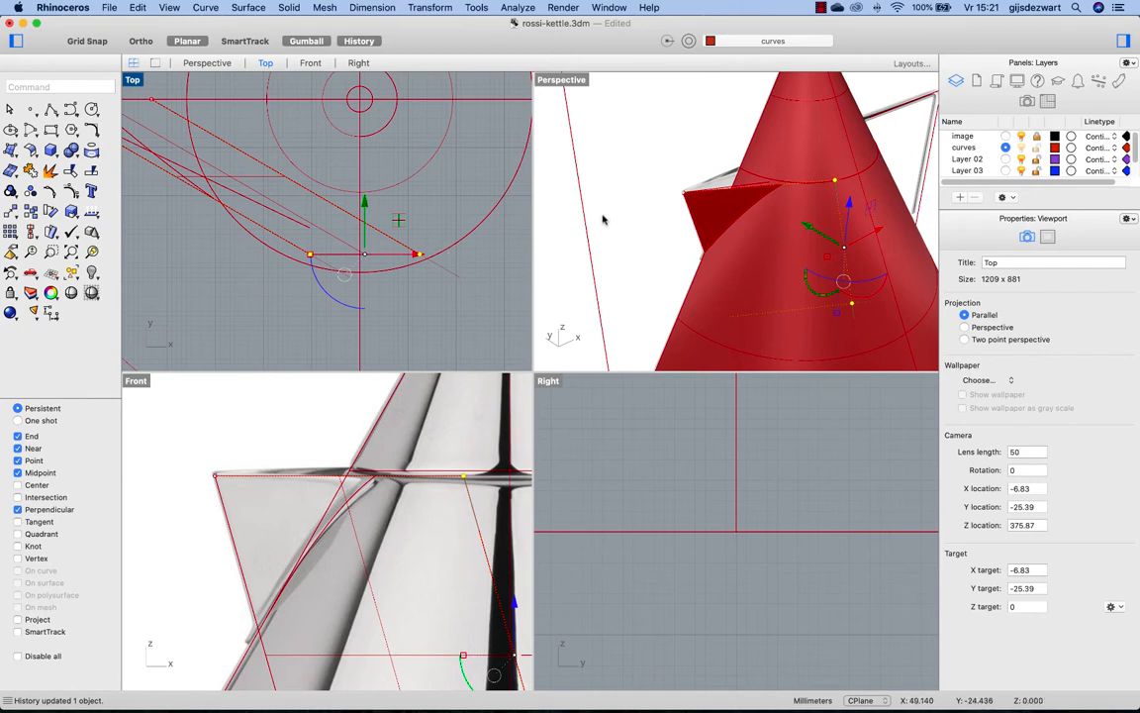
pyautogui.moveTo(673, 198)
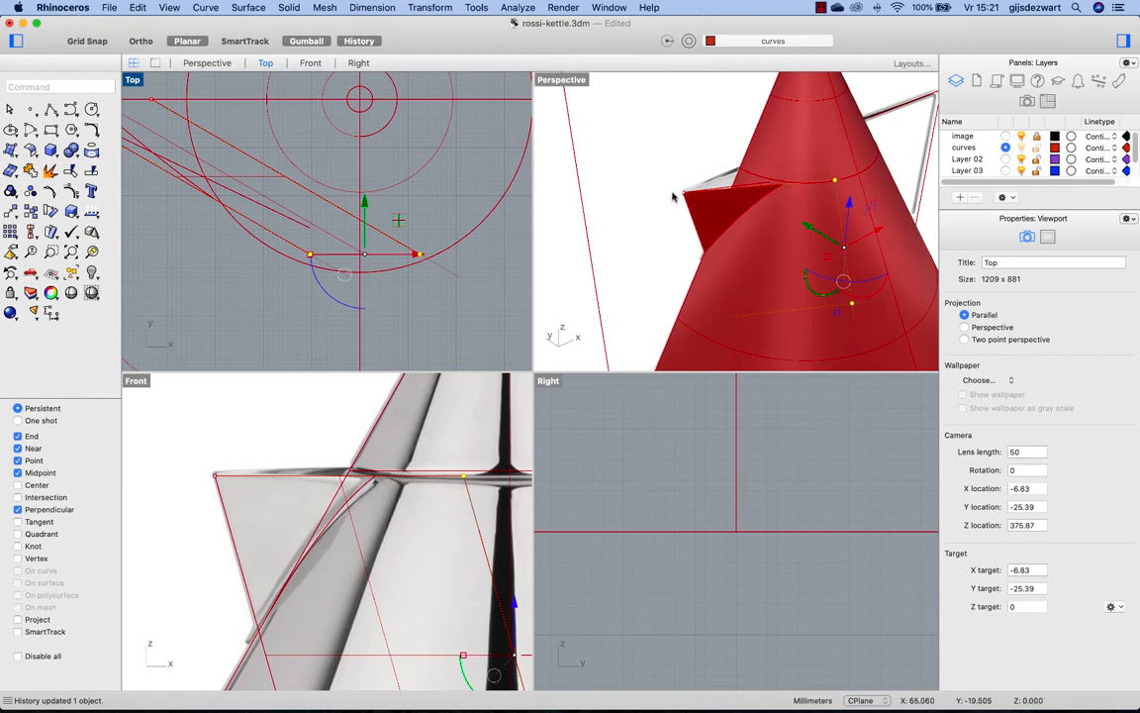
pyautogui.click(297, 228)
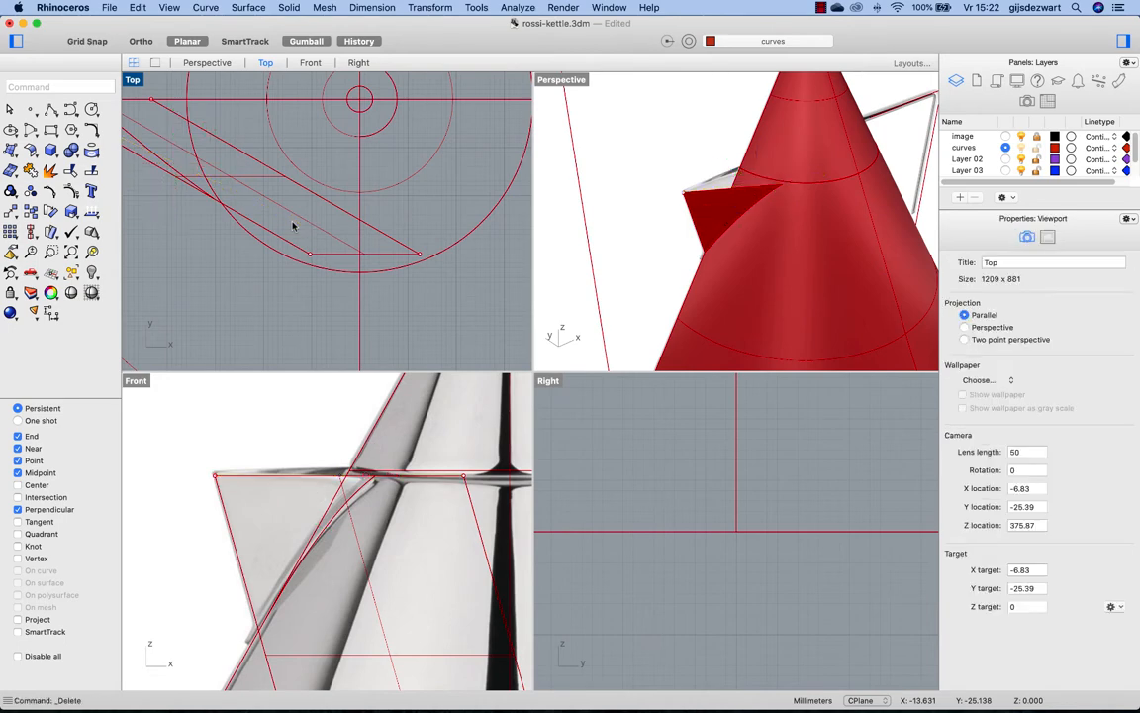
pyautogui.moveTo(594, 99)
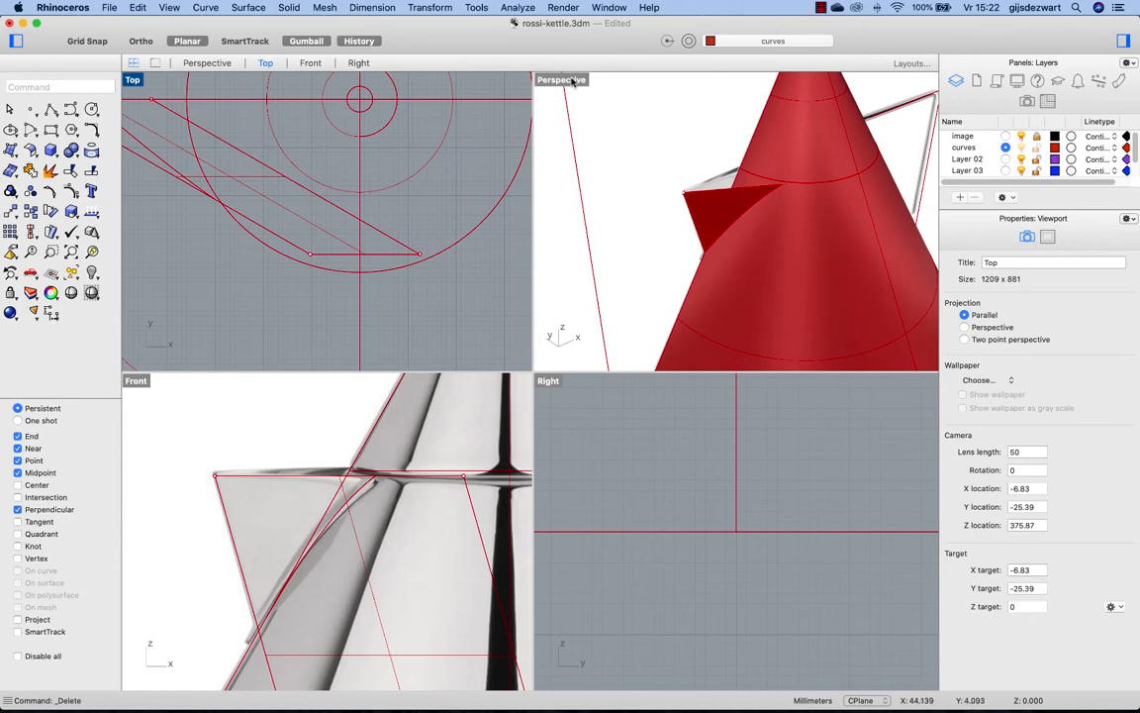
pyautogui.doubleClick(563, 79)
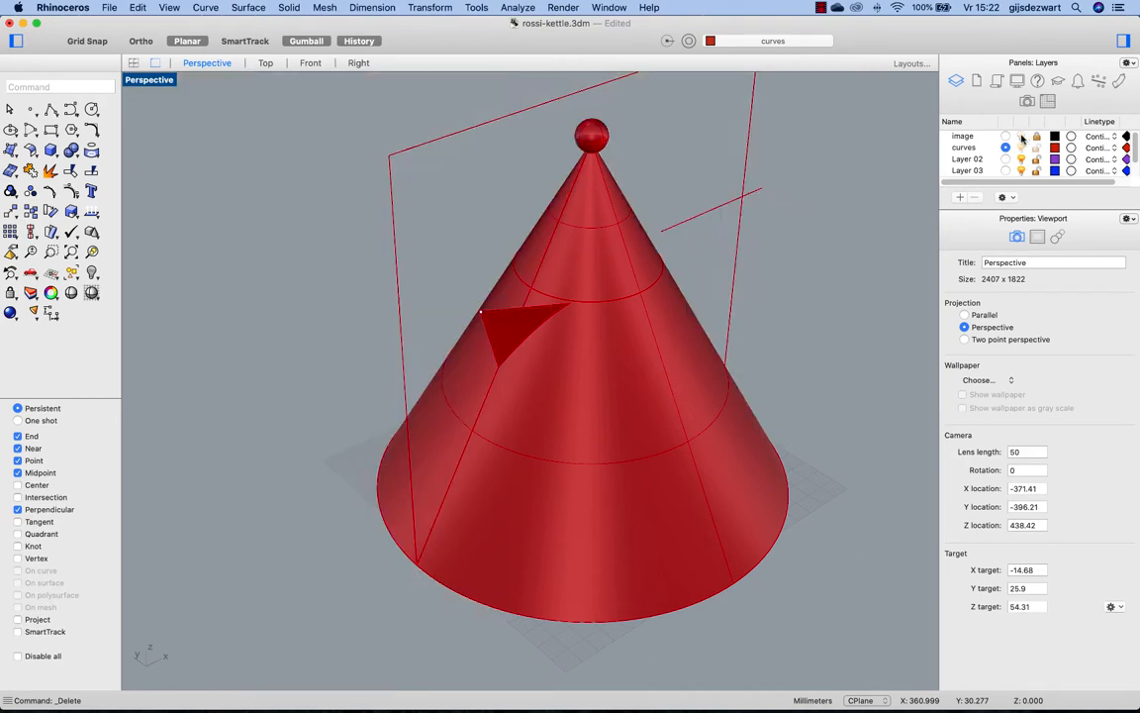
pyautogui.click(515, 327)
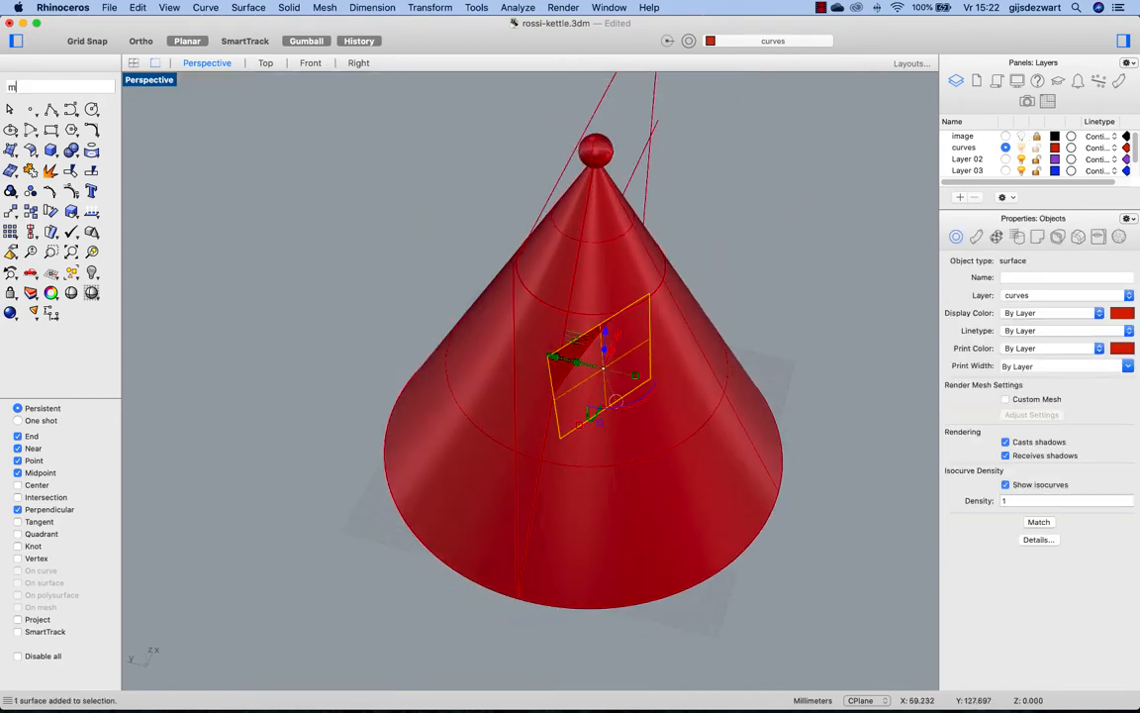
pyautogui.write('mirror')
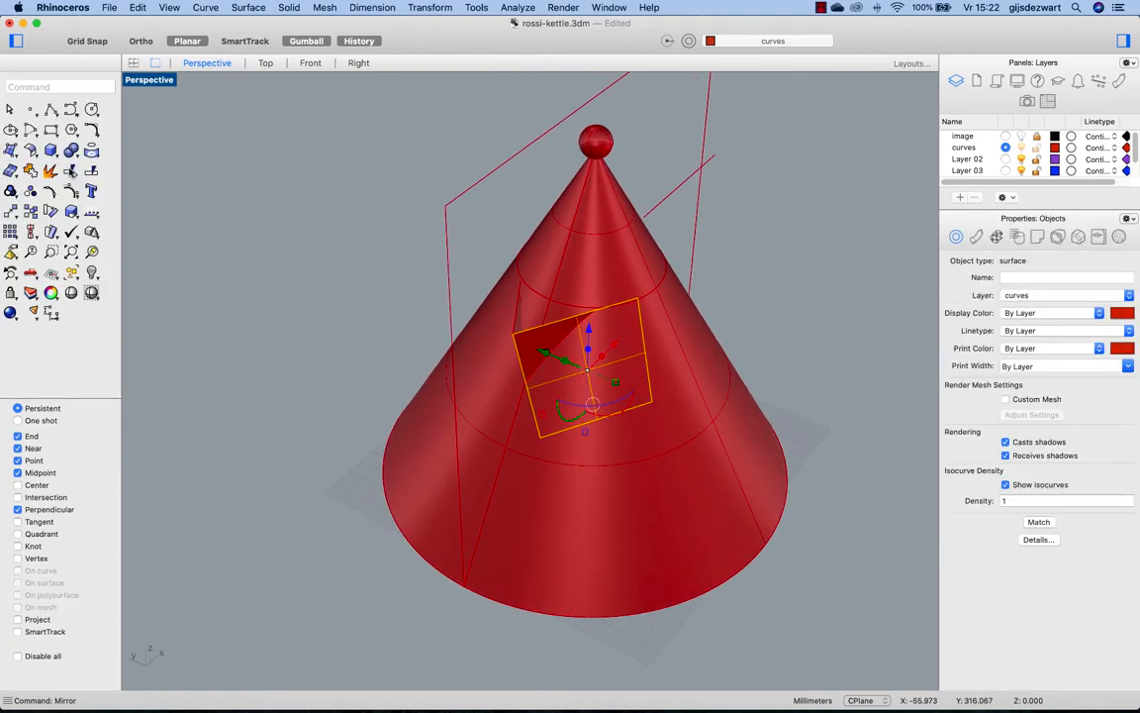
pyautogui.moveTo(614, 285)
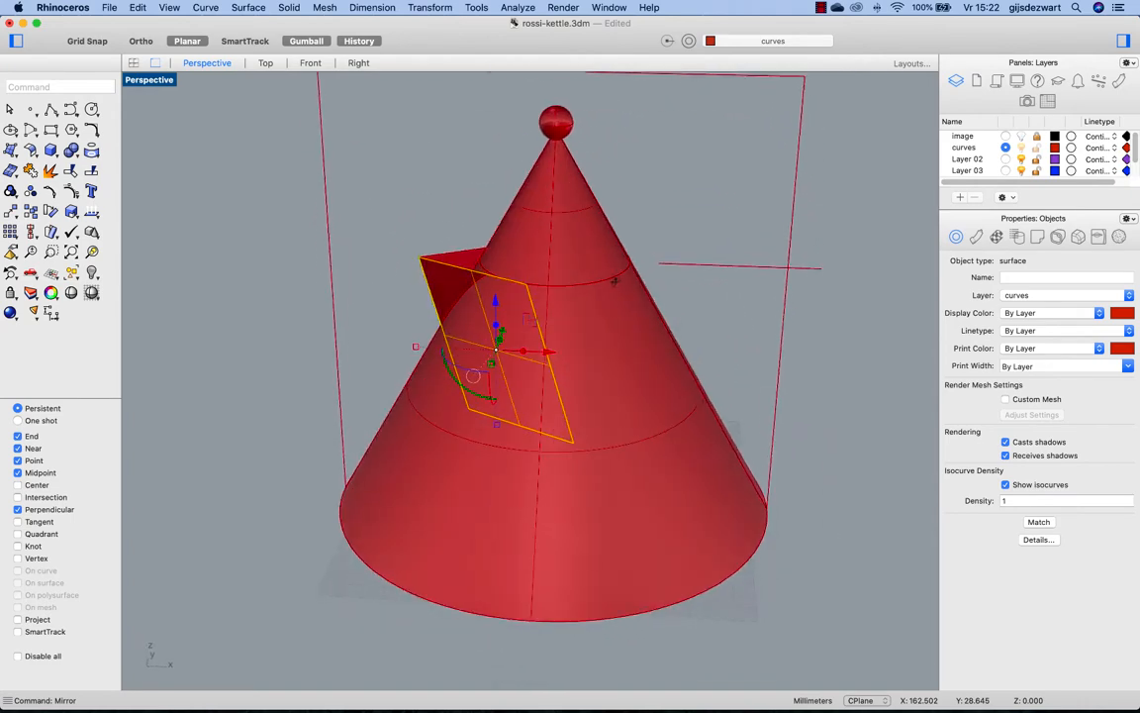
pyautogui.moveTo(582, 224)
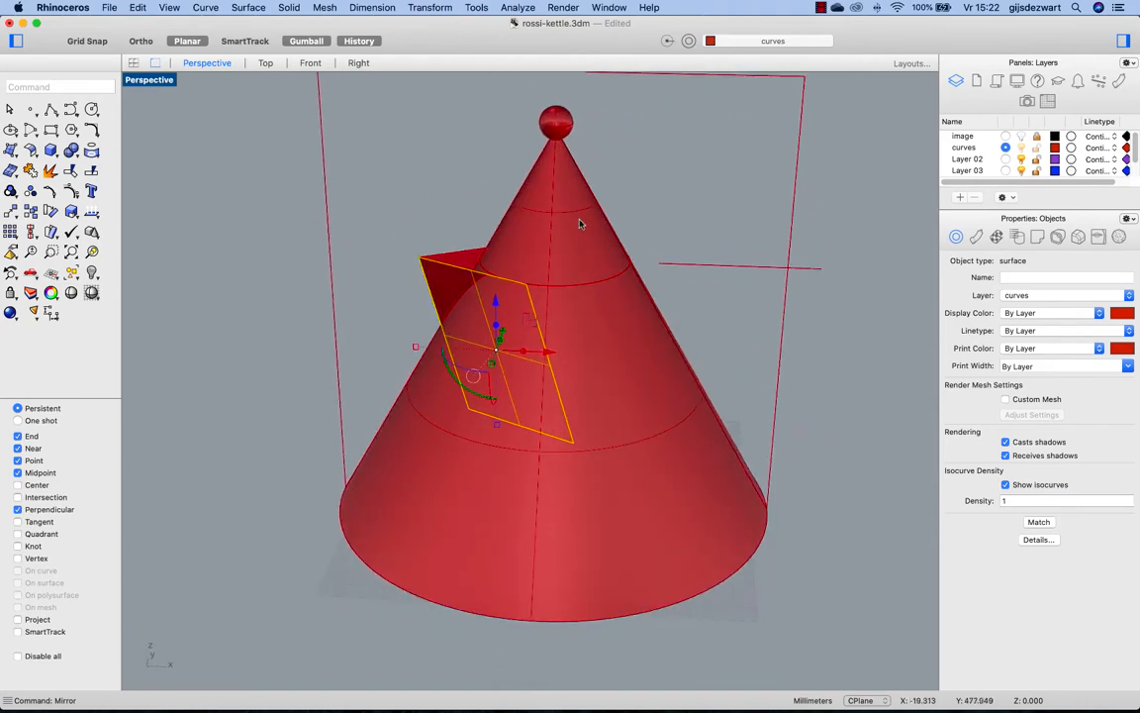
pyautogui.moveTo(567, 249)
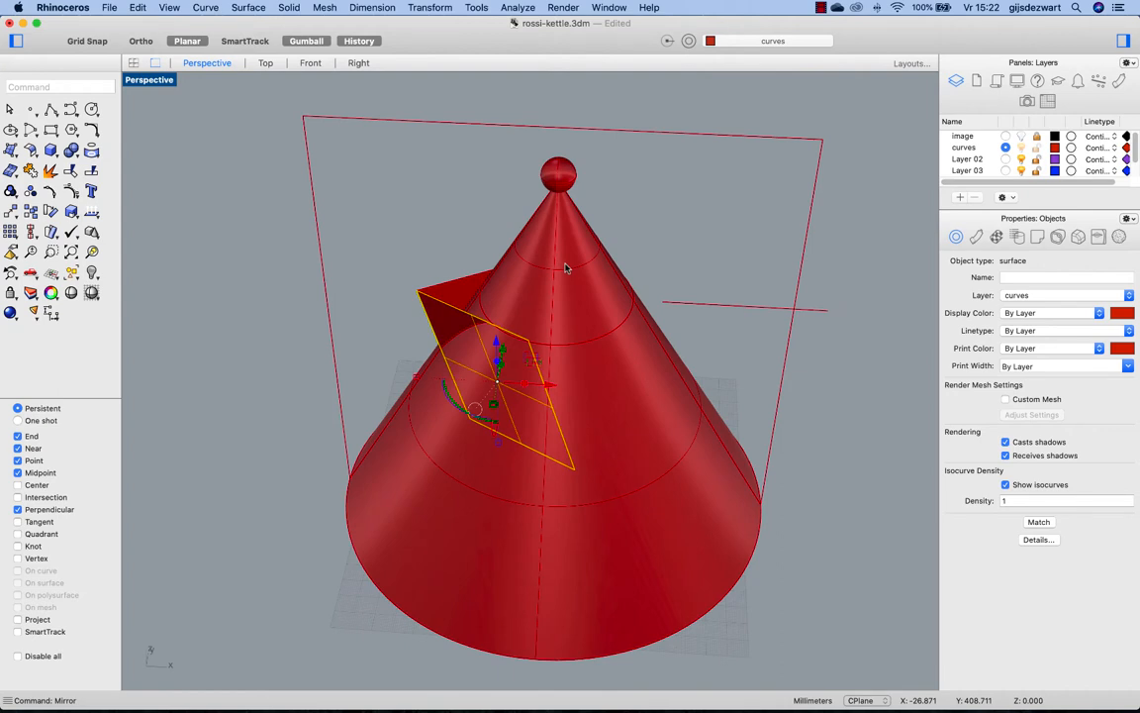
pyautogui.moveTo(608, 253)
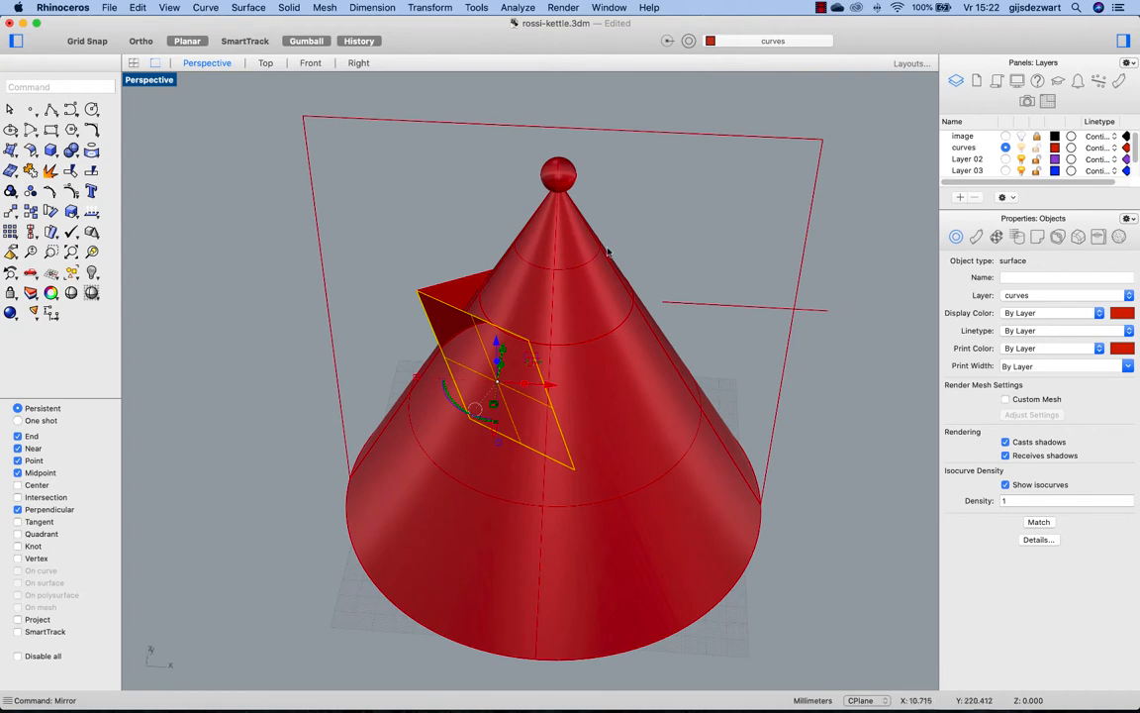
pyautogui.moveTo(563, 254)
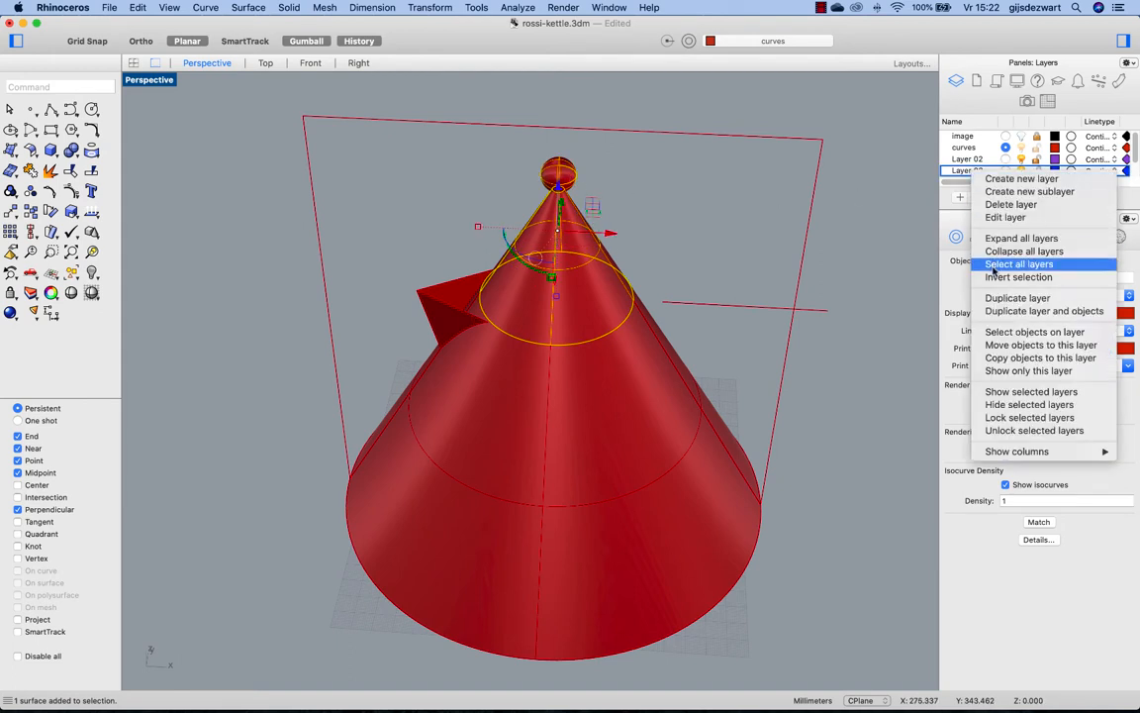
pyautogui.moveTo(1011, 325)
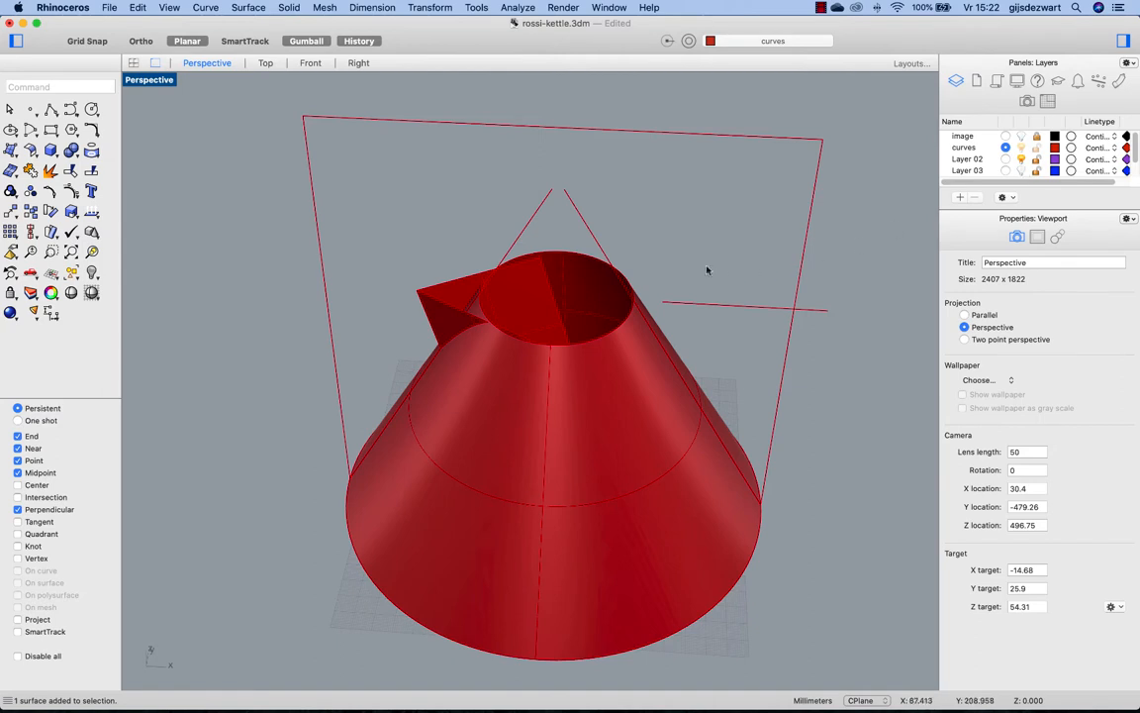
pyautogui.moveTo(621, 180)
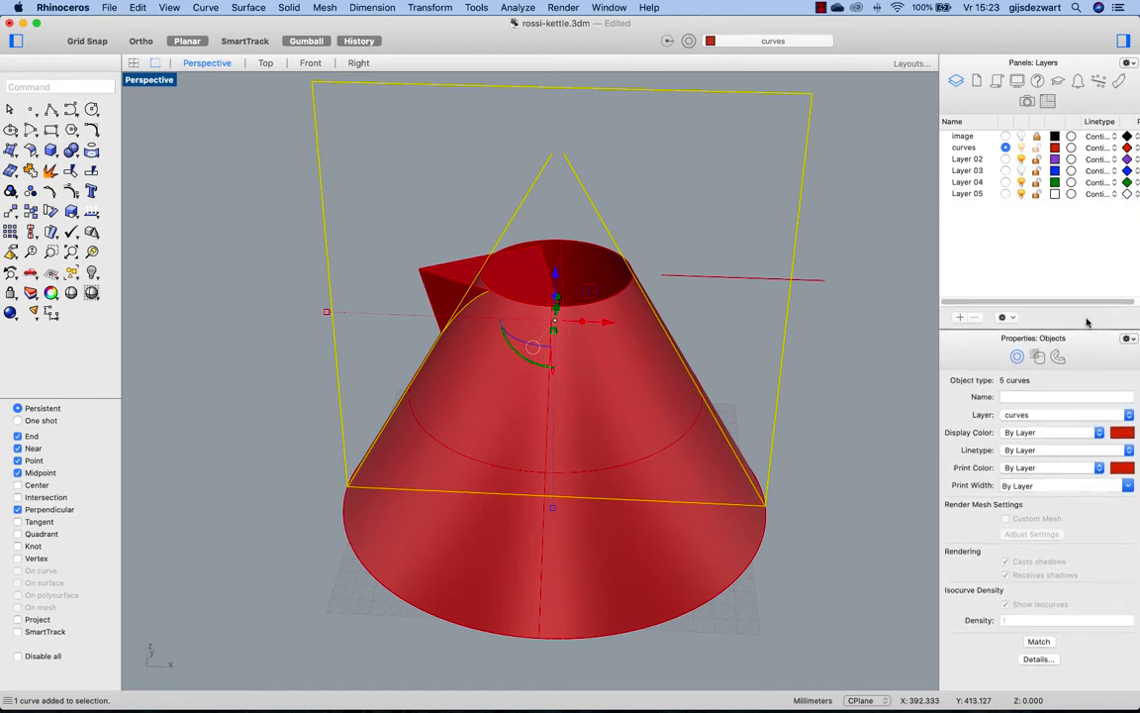
# - Rename the new layer for reference curves and open its options to move the curves onto it
pyautogui.click(967, 183)
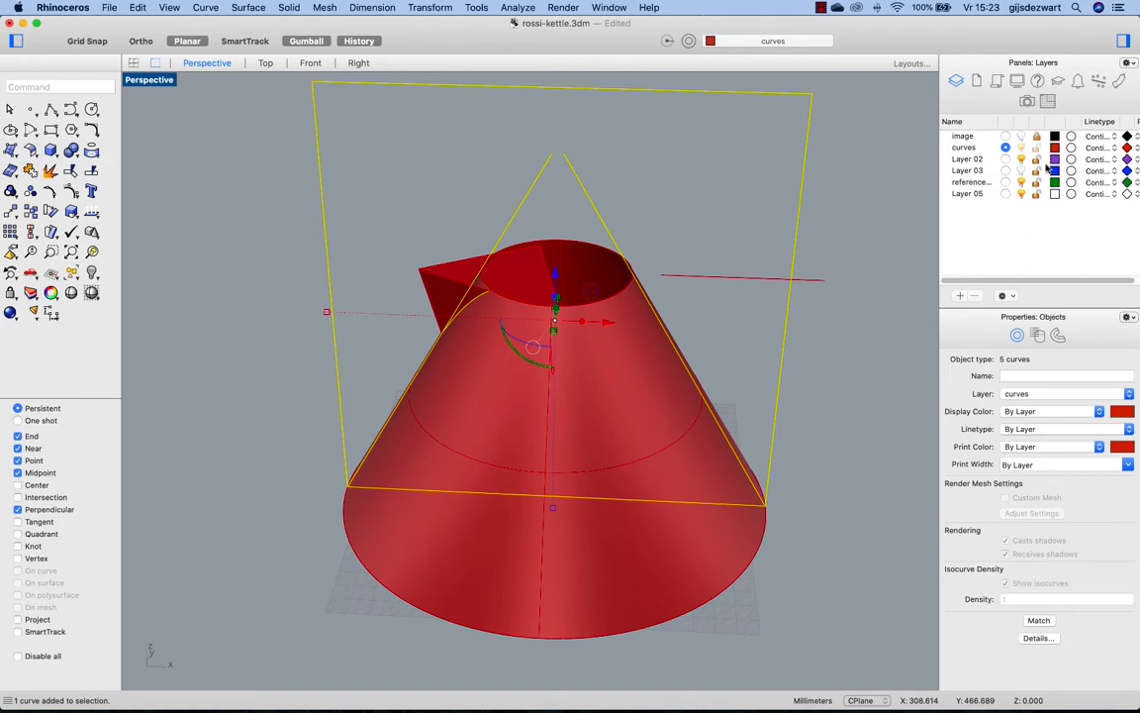
pyautogui.rightClick(970, 182)
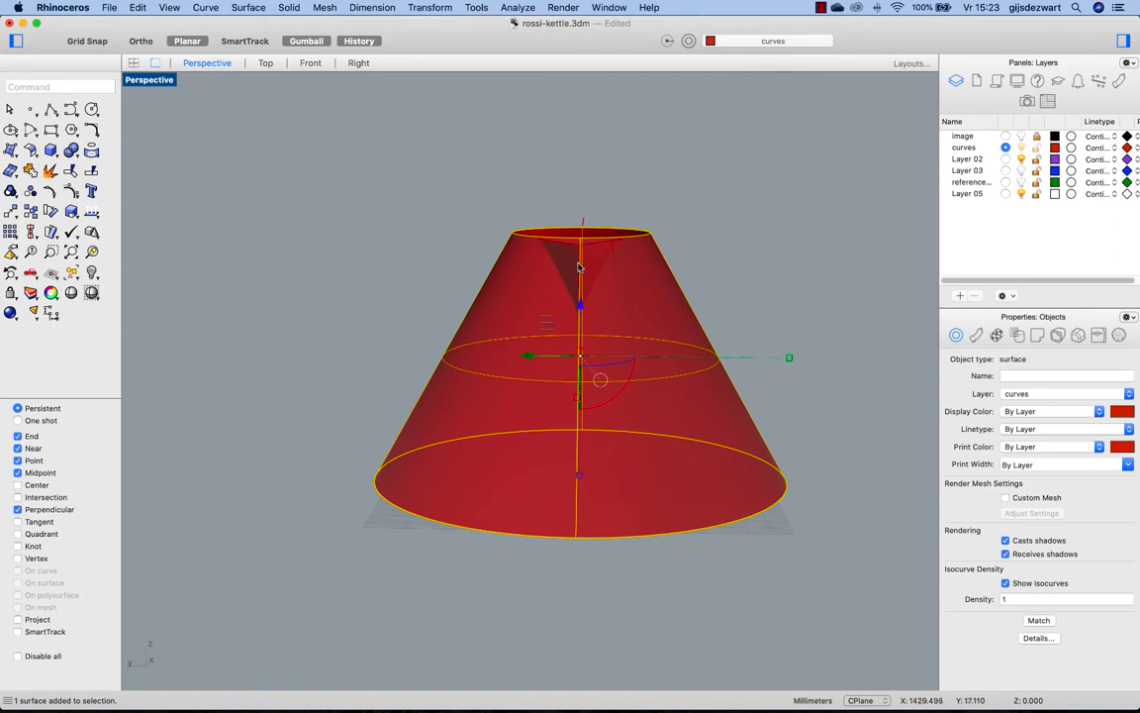
pyautogui.moveTo(575, 261)
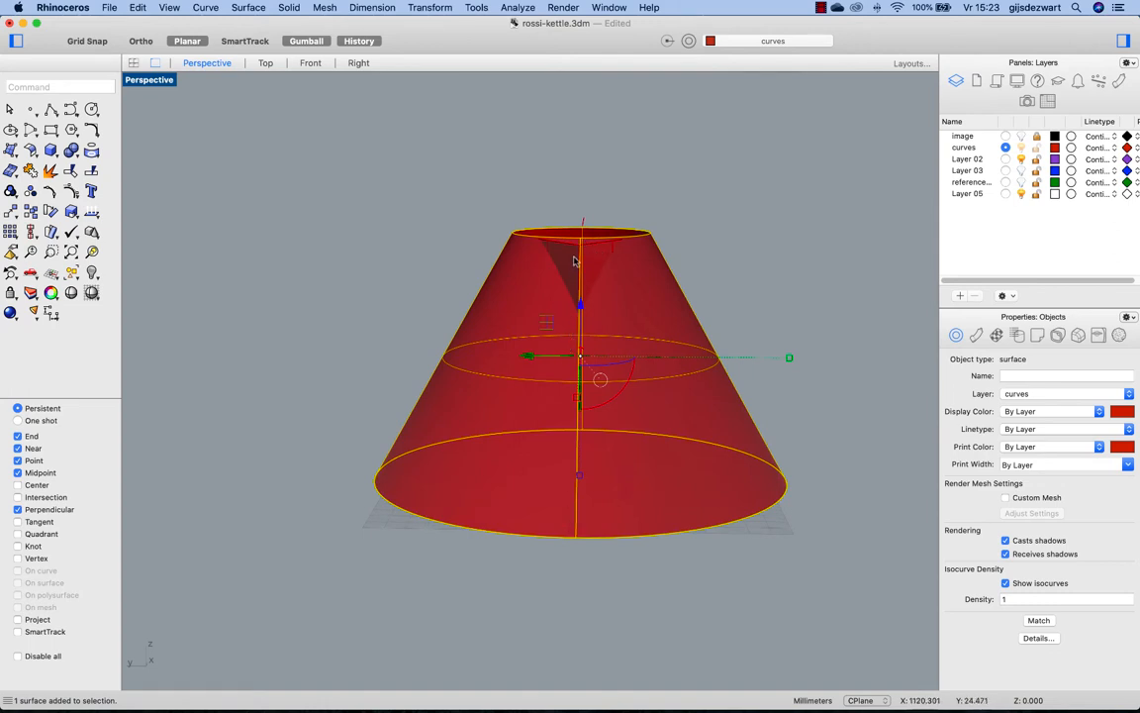
pyautogui.moveTo(597, 266)
pyautogui.write('Rotate3D')
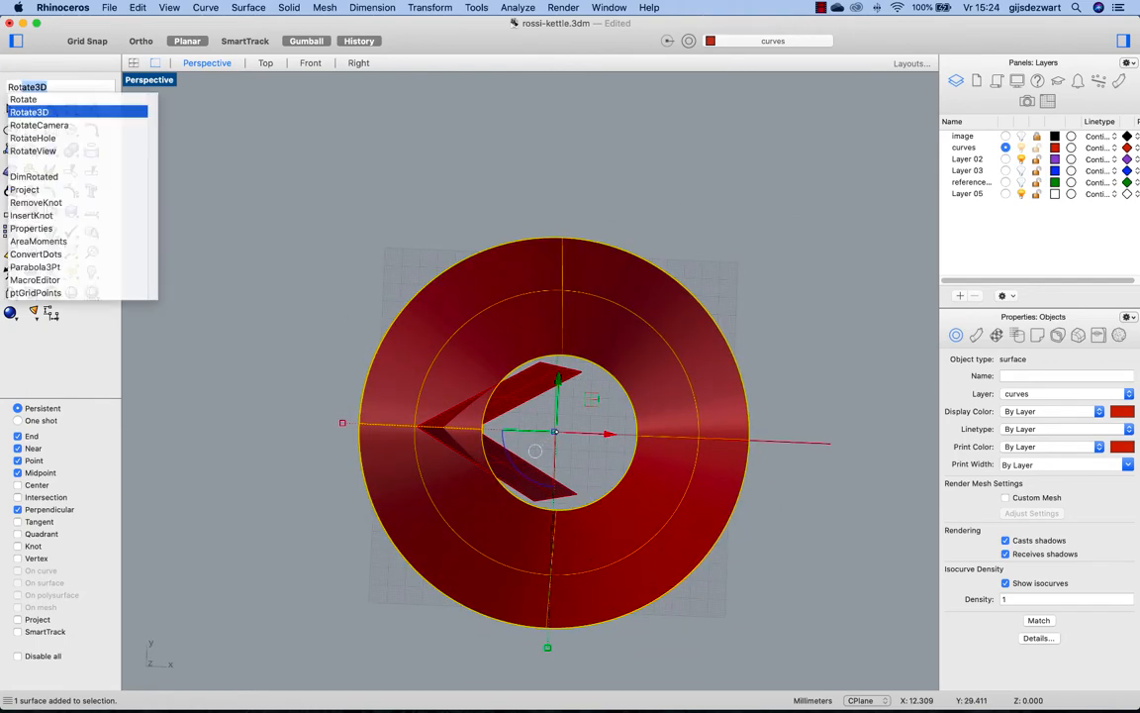
# - Rotate the two spout planes over the cone opening and join them, accepting the history warning
pyautogui.click(30, 112)
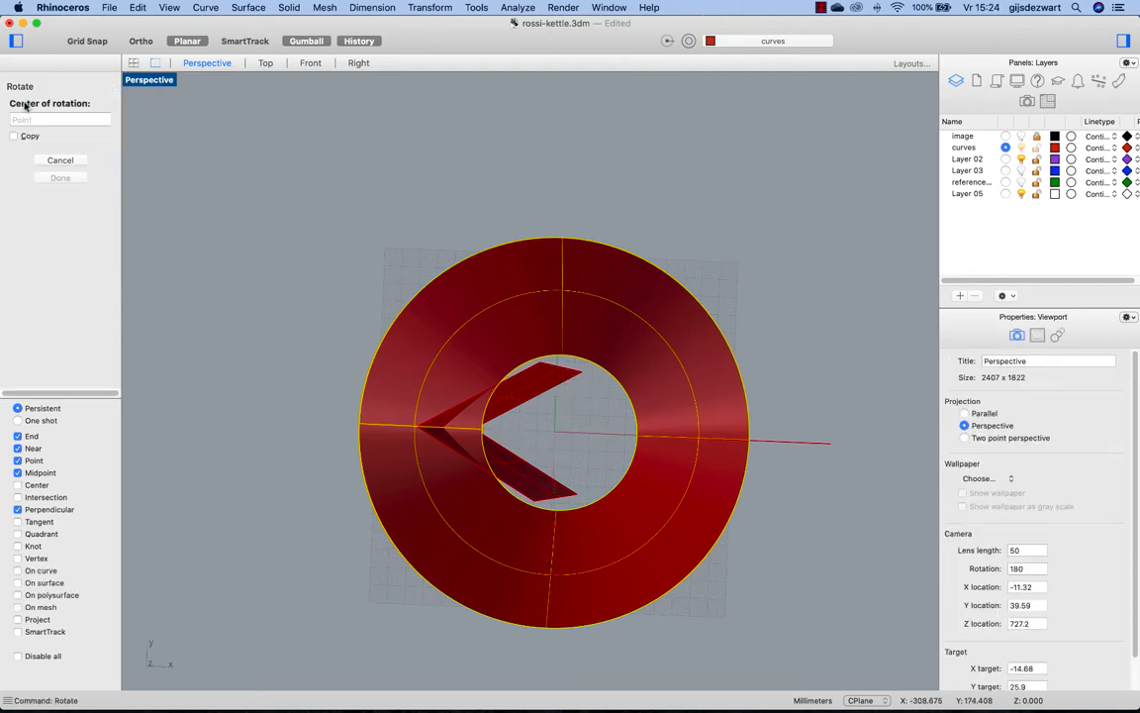
pyautogui.click(555, 430)
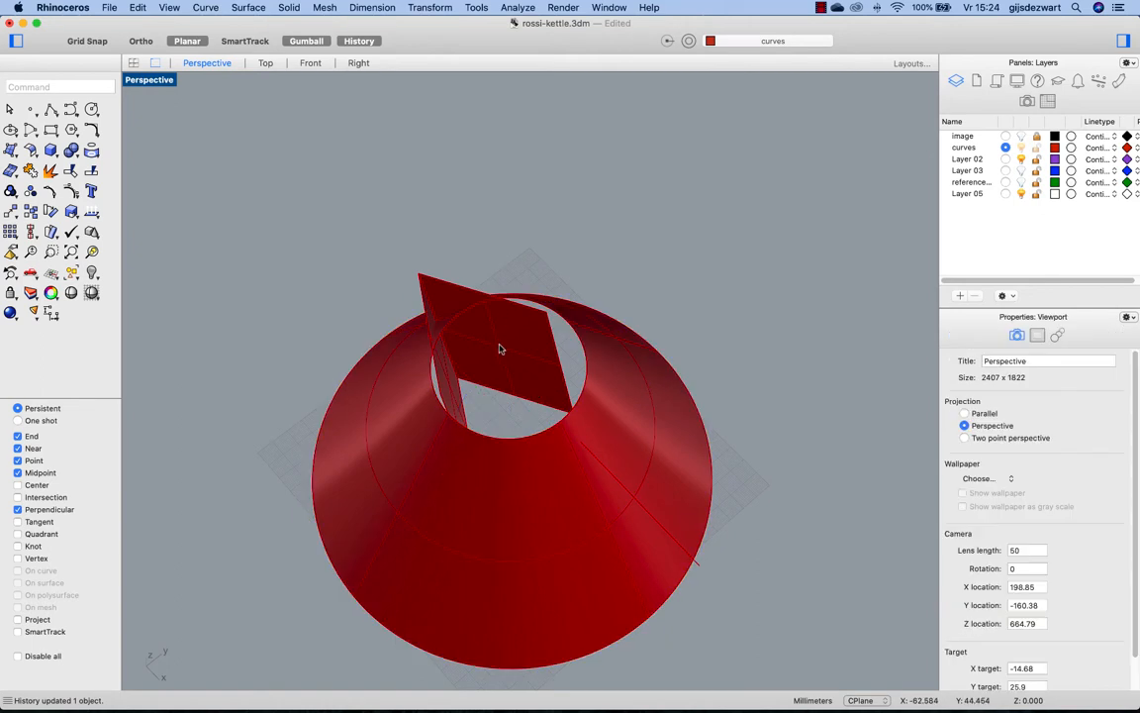
pyautogui.click(495, 346)
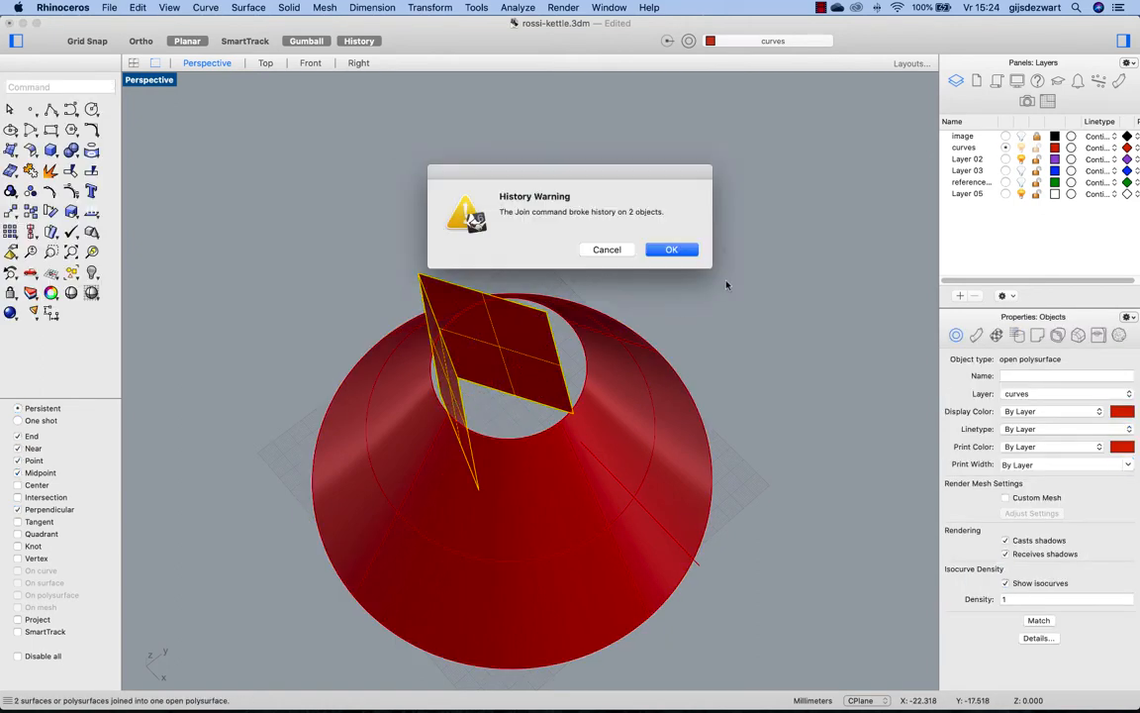
pyautogui.click(671, 249)
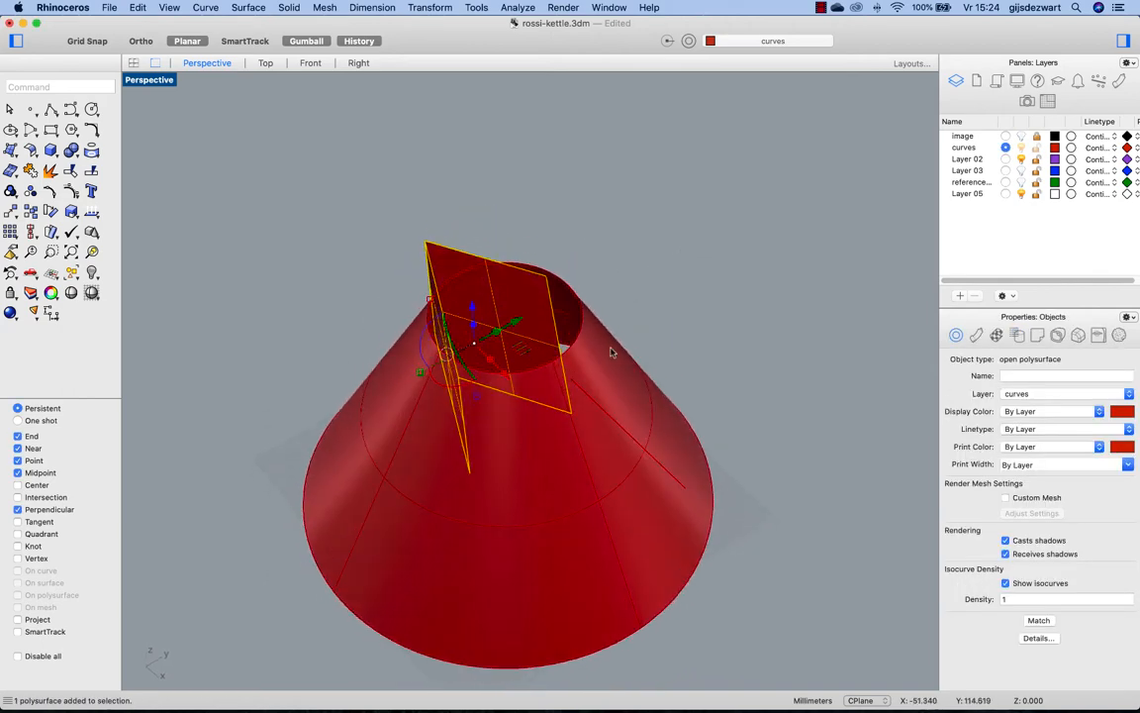
# - Start Trim and pick the spout and cone surfaces to trim against each other
pyautogui.write('trim')
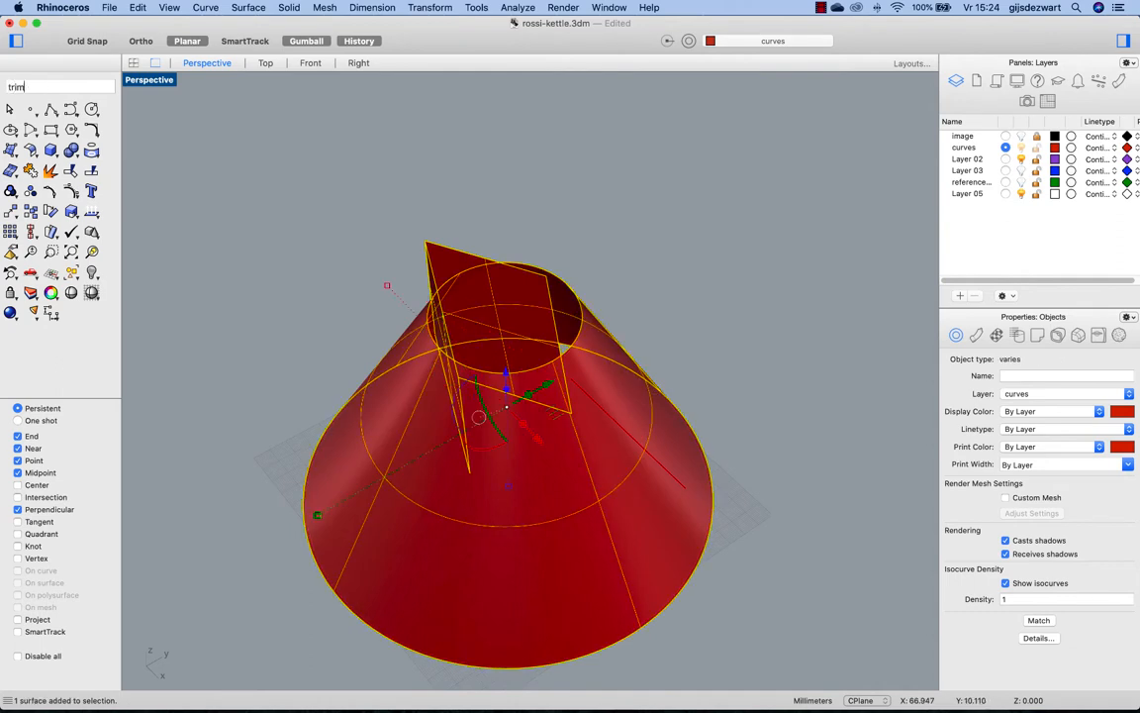
pyautogui.press('Return')
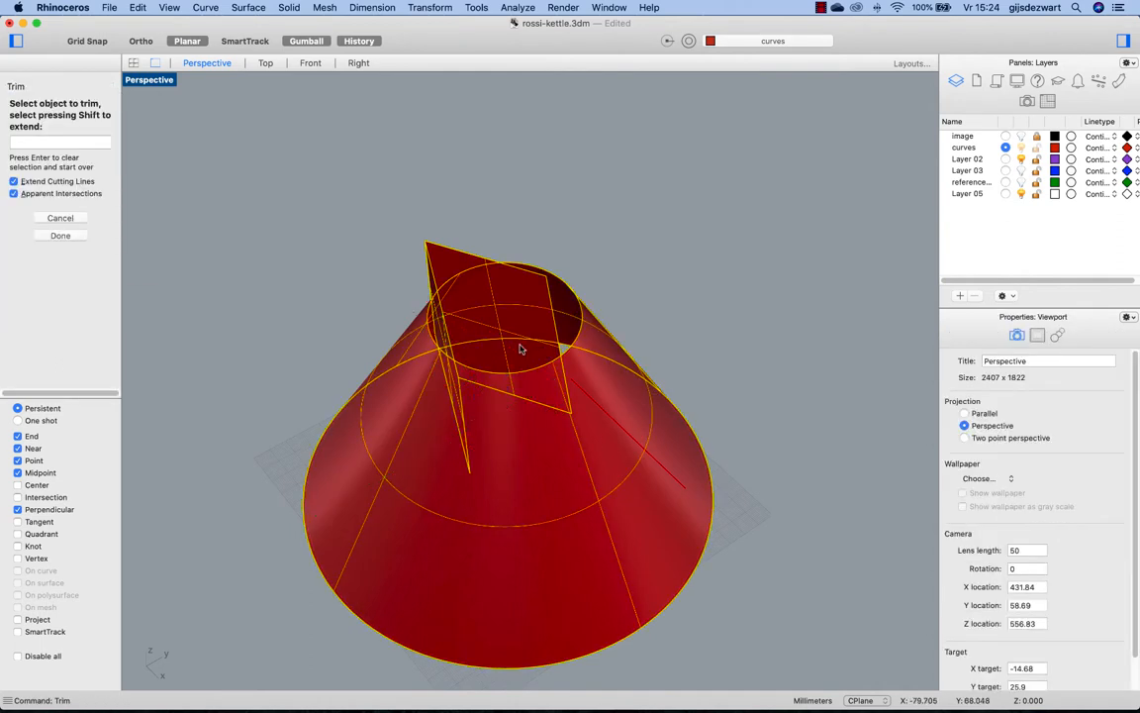
pyautogui.click(522, 349)
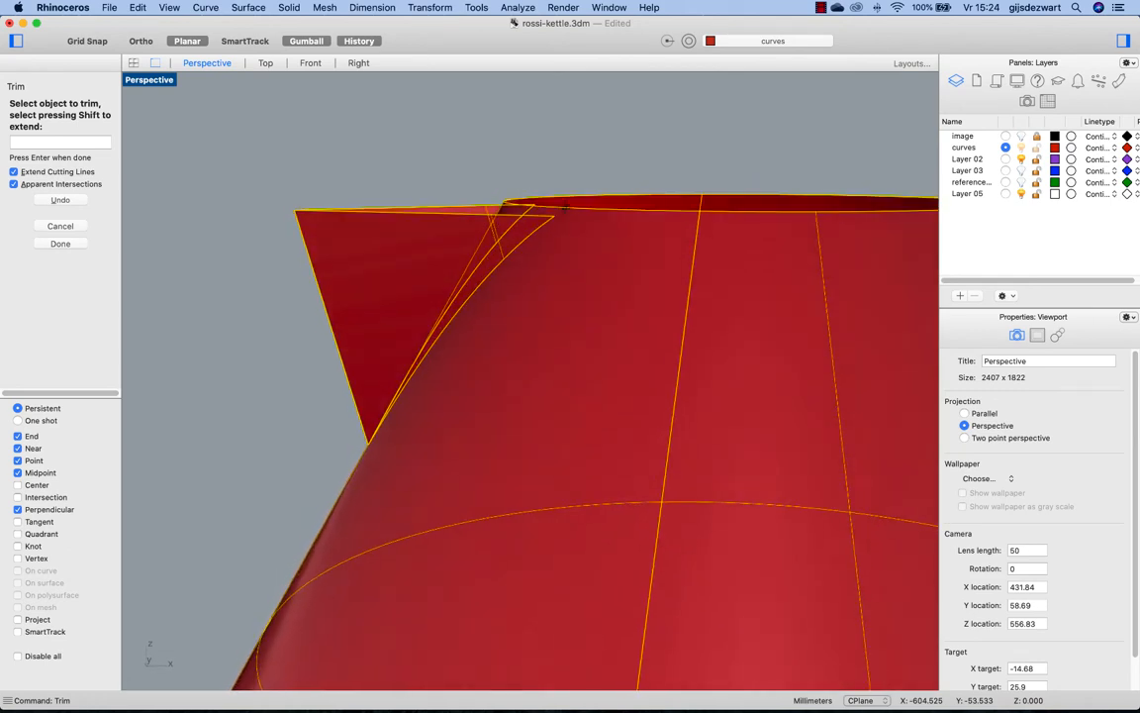
pyautogui.moveTo(564, 212)
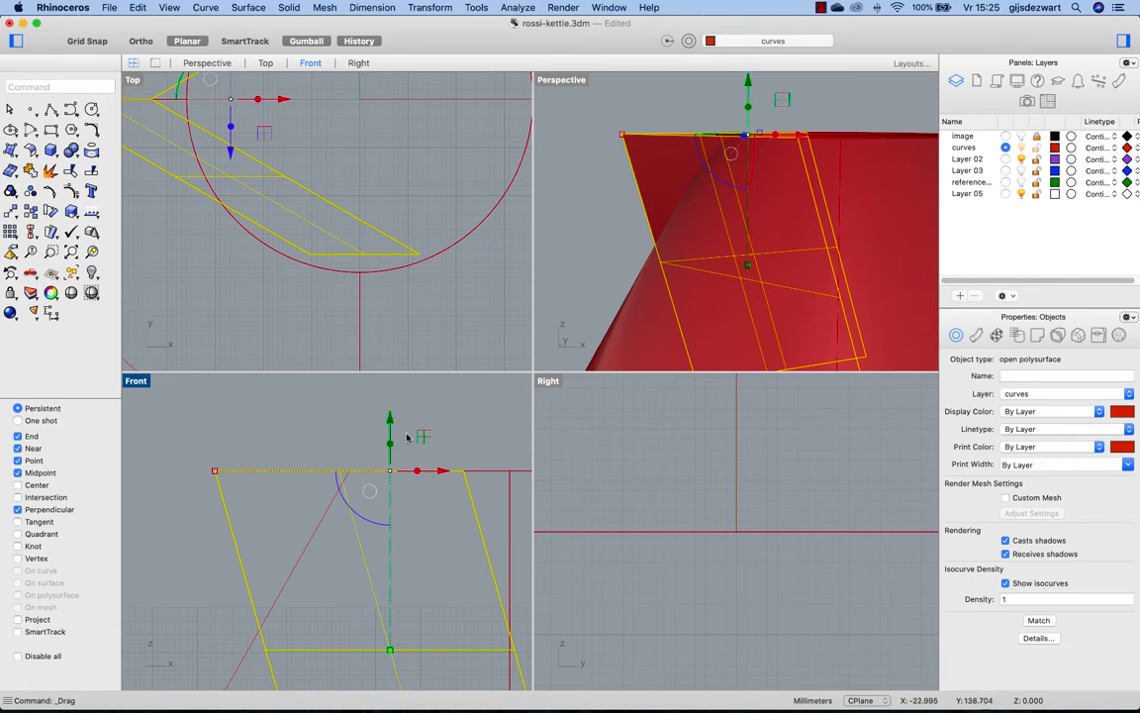
# - Reposition the spout with the Gumball, resetting its alignment and moving its origin to the top corner
pyautogui.click(416, 455)
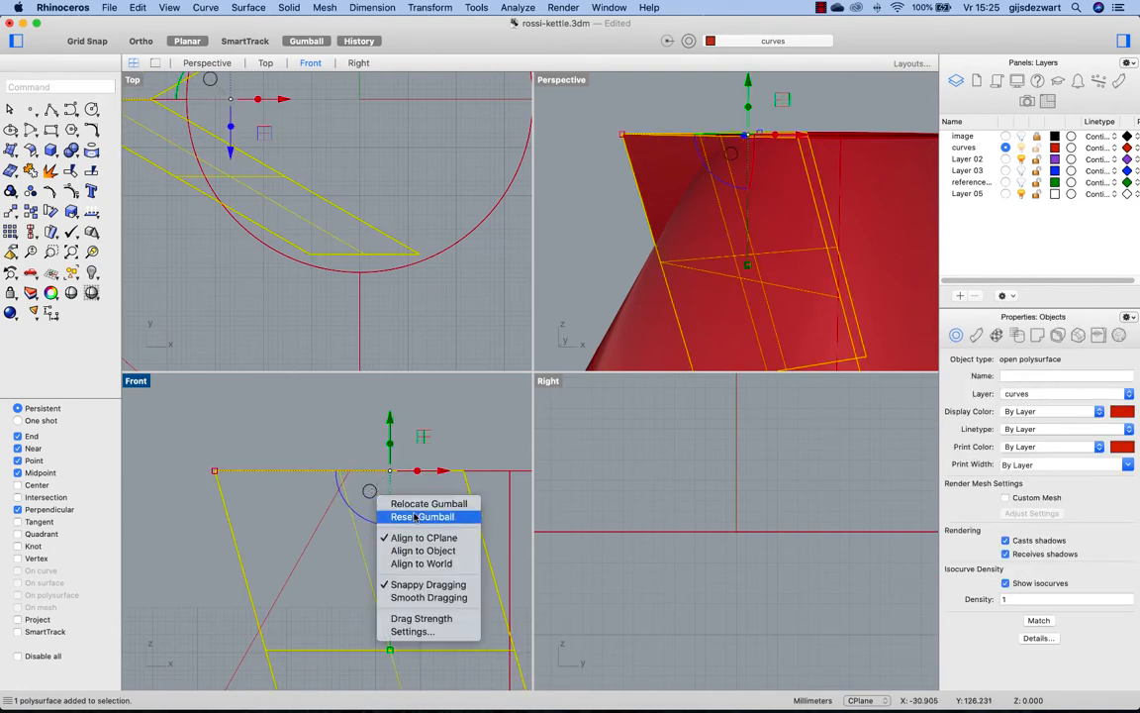
pyautogui.click(423, 515)
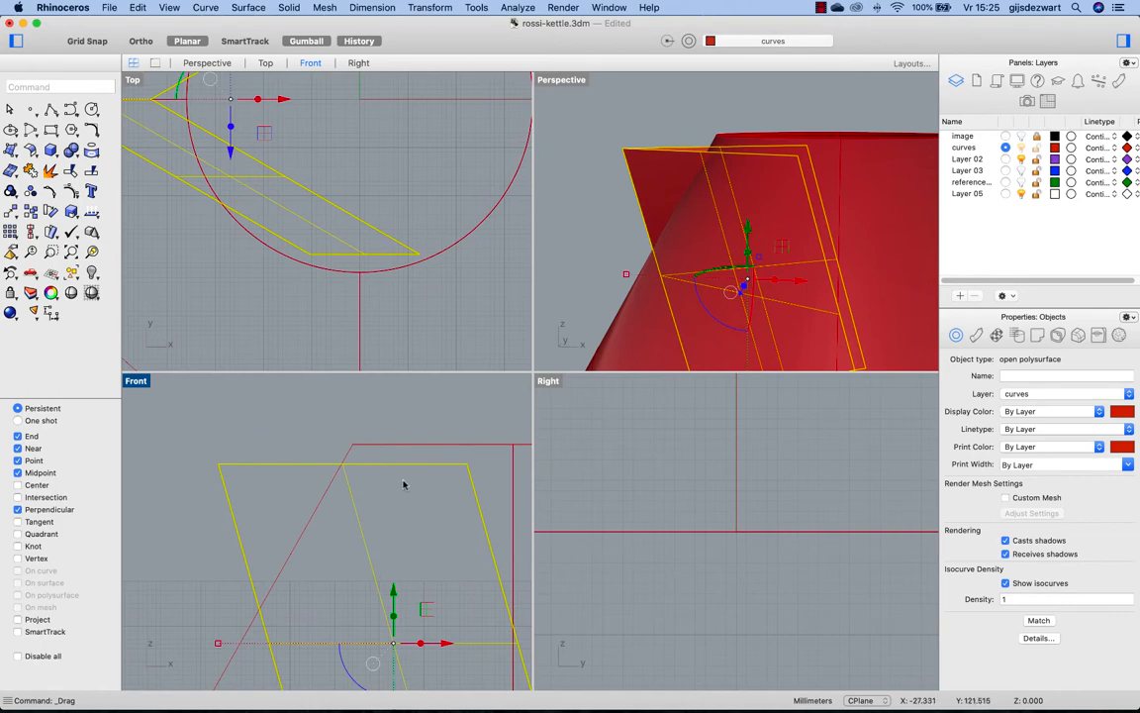
pyautogui.moveTo(395, 451)
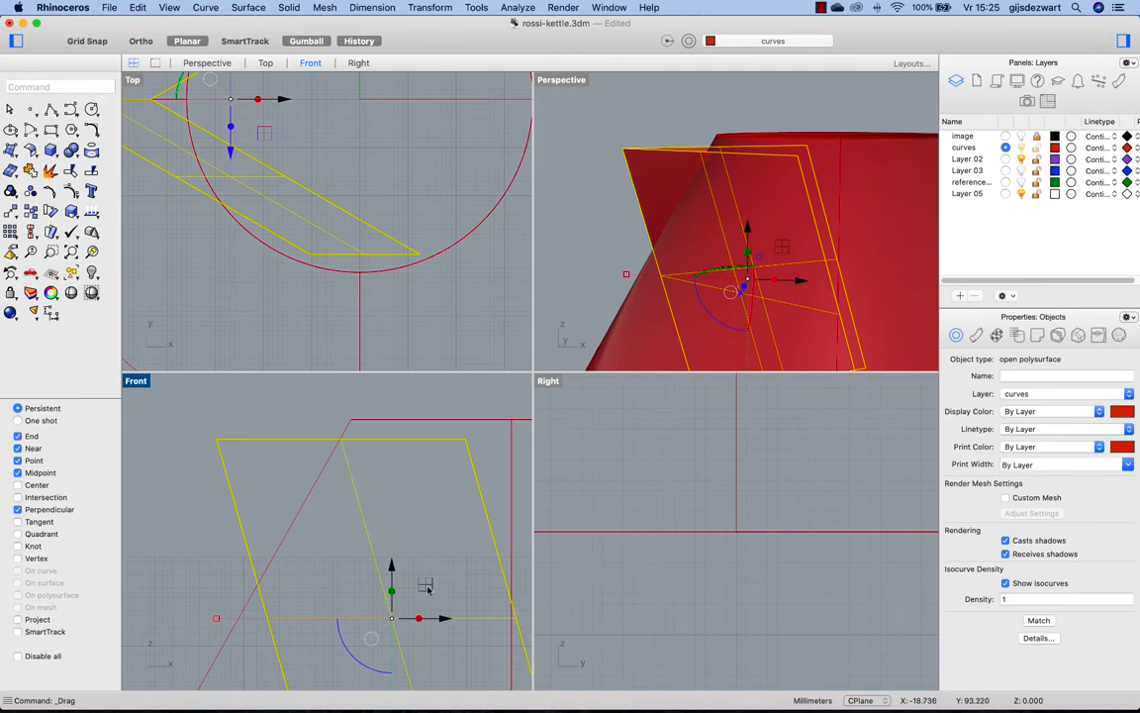
pyautogui.moveTo(392, 619); pyautogui.dragTo(429, 569)
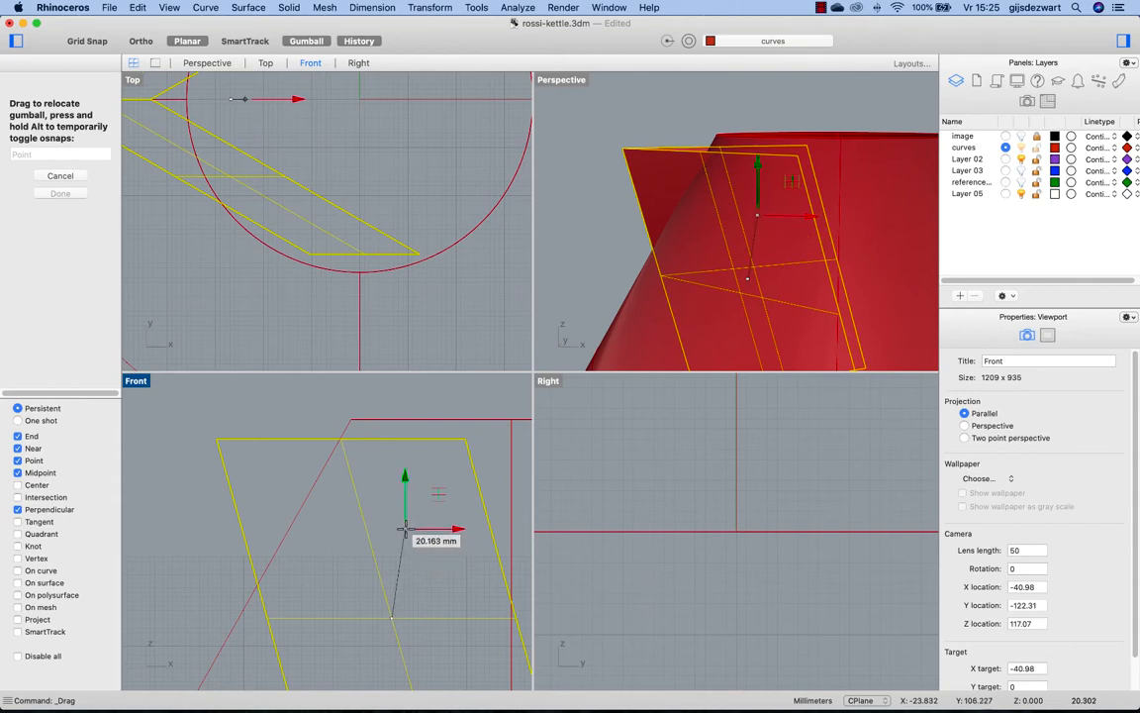
pyautogui.moveTo(404, 525); pyautogui.dragTo(223, 441)
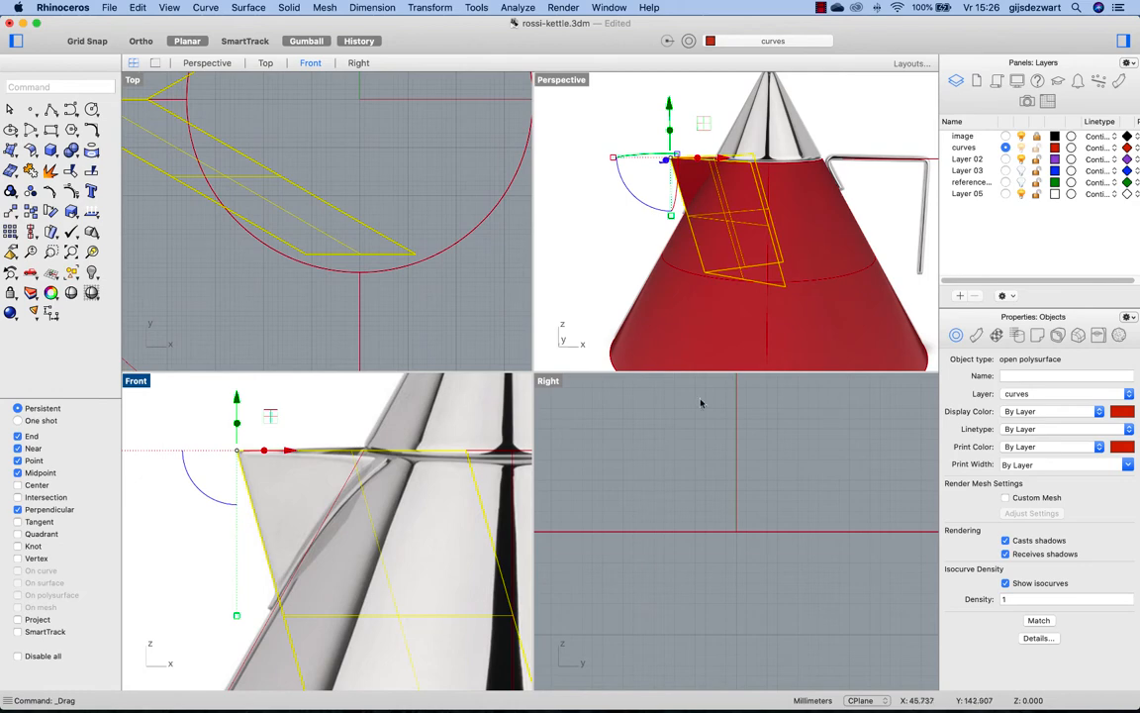
pyautogui.moveTo(693, 287)
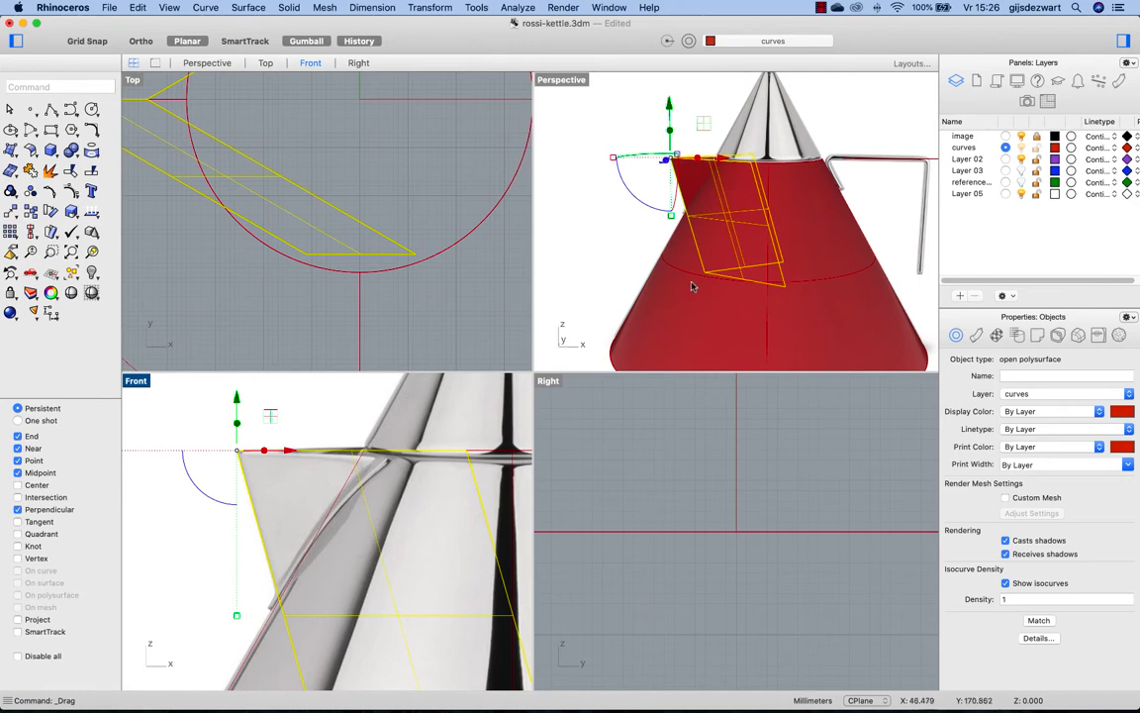
# - Trim the cone body and spout against each other and join them, dismissing history warnings
pyautogui.write('inter')
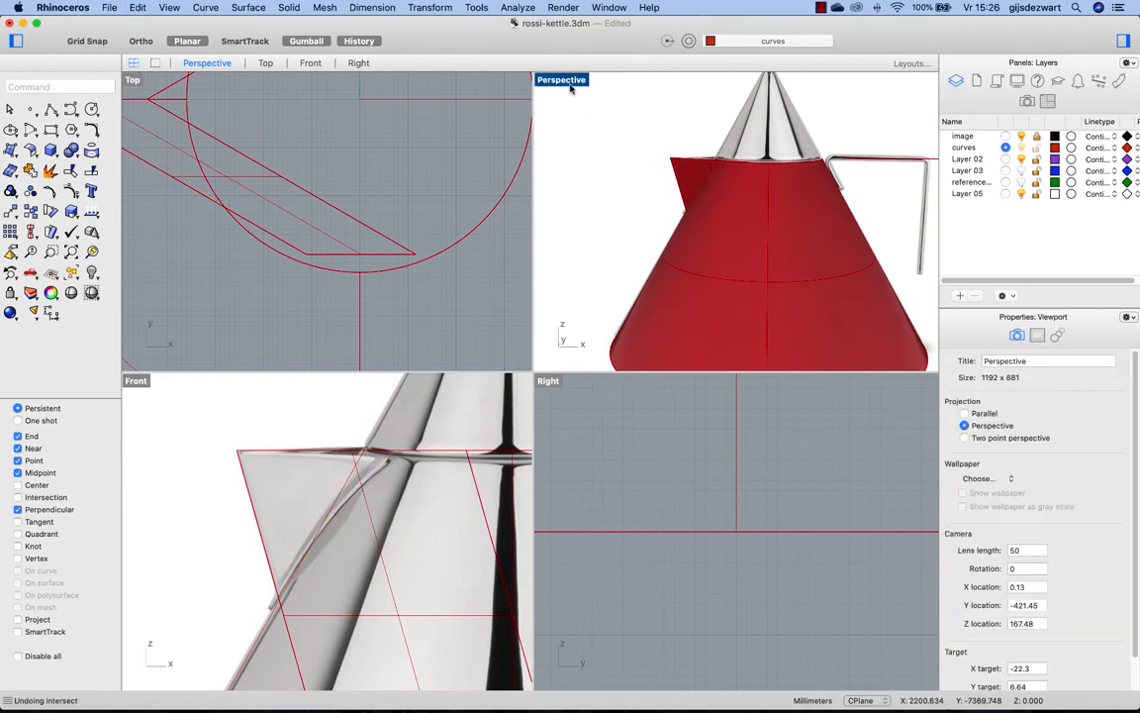
pyautogui.doubleClick(561, 79)
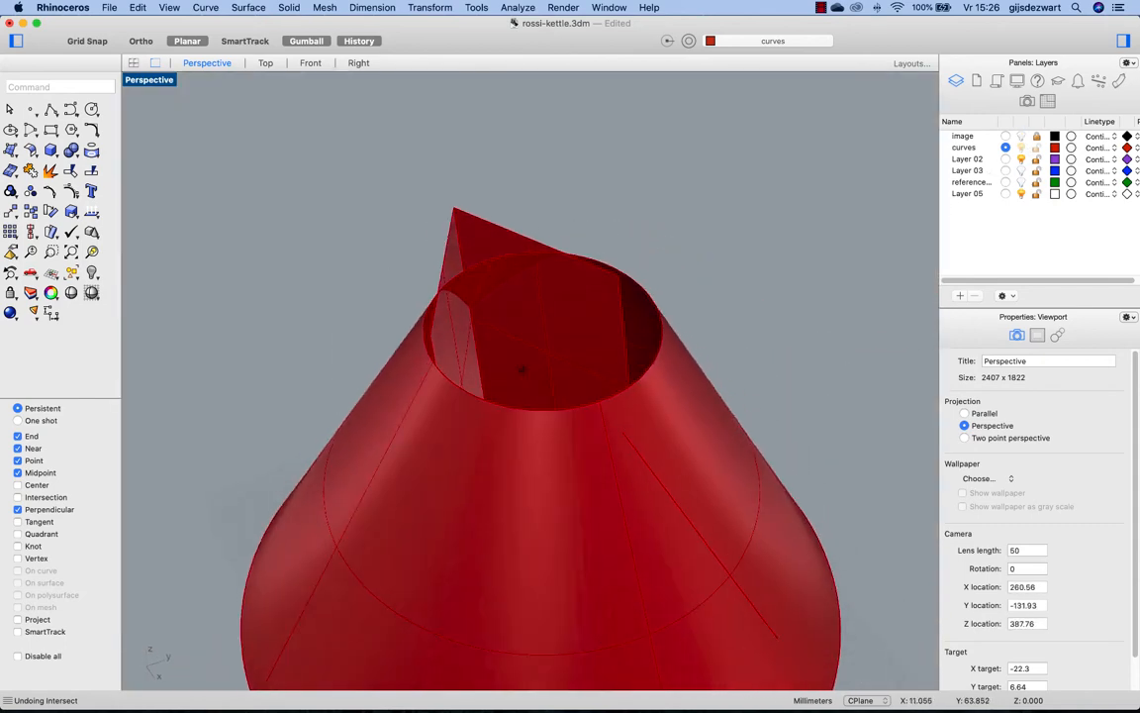
pyautogui.click(525, 356)
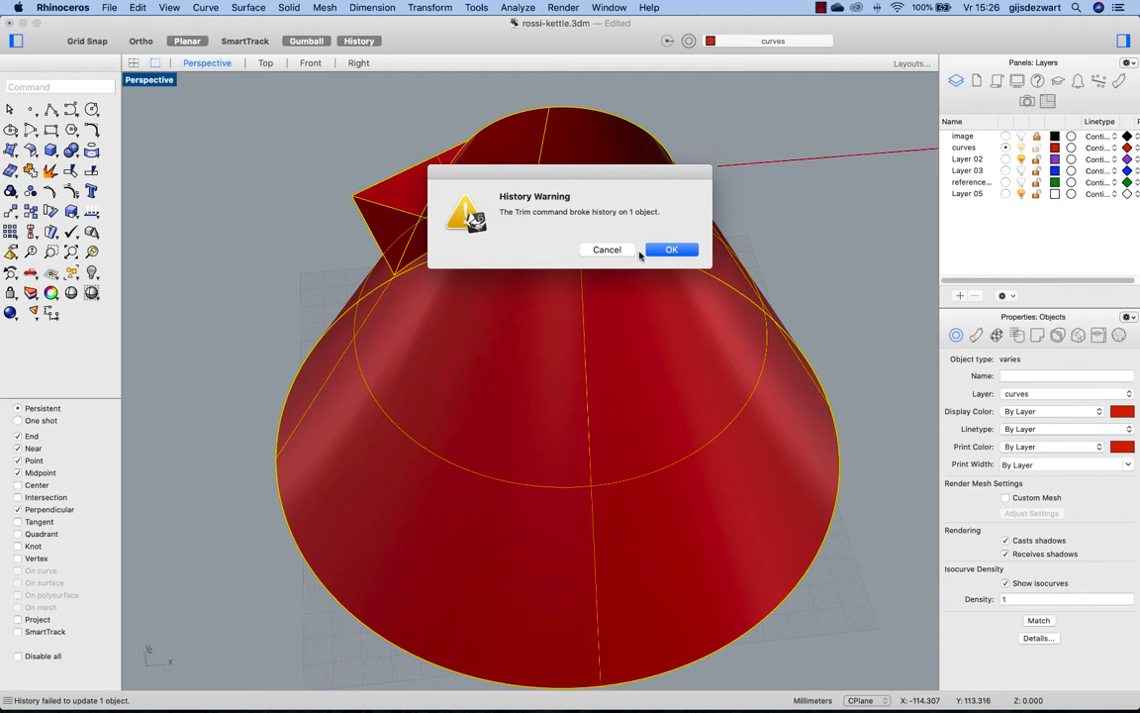
pyautogui.click(672, 249)
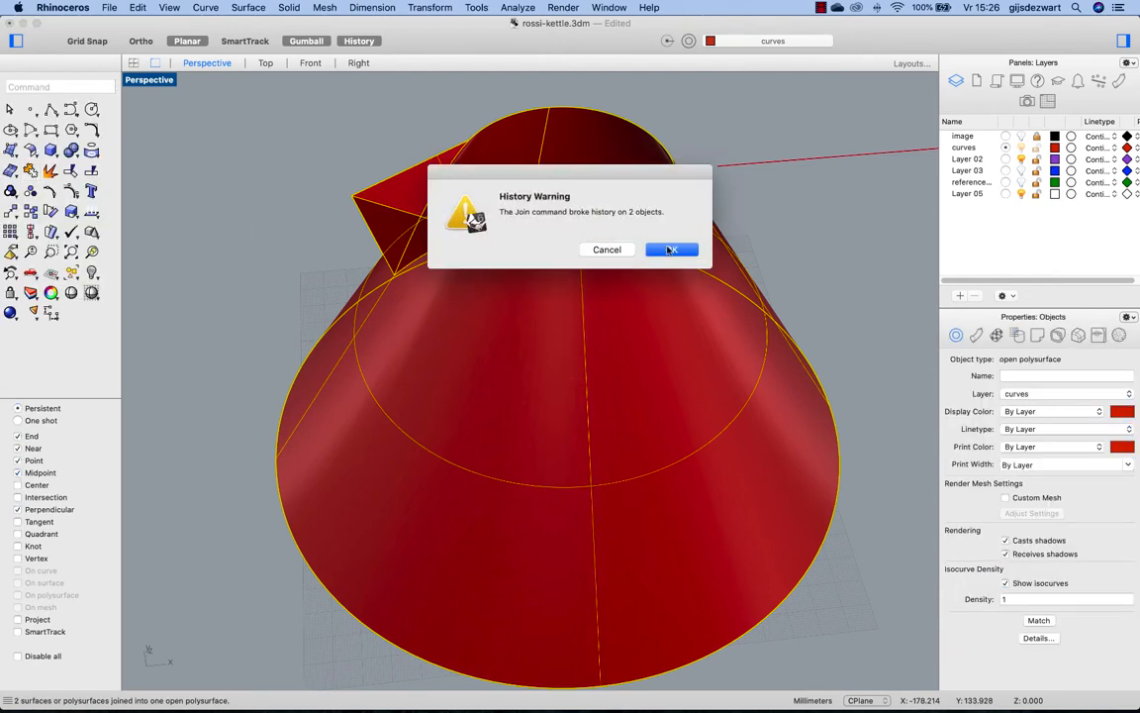
pyautogui.click(671, 250)
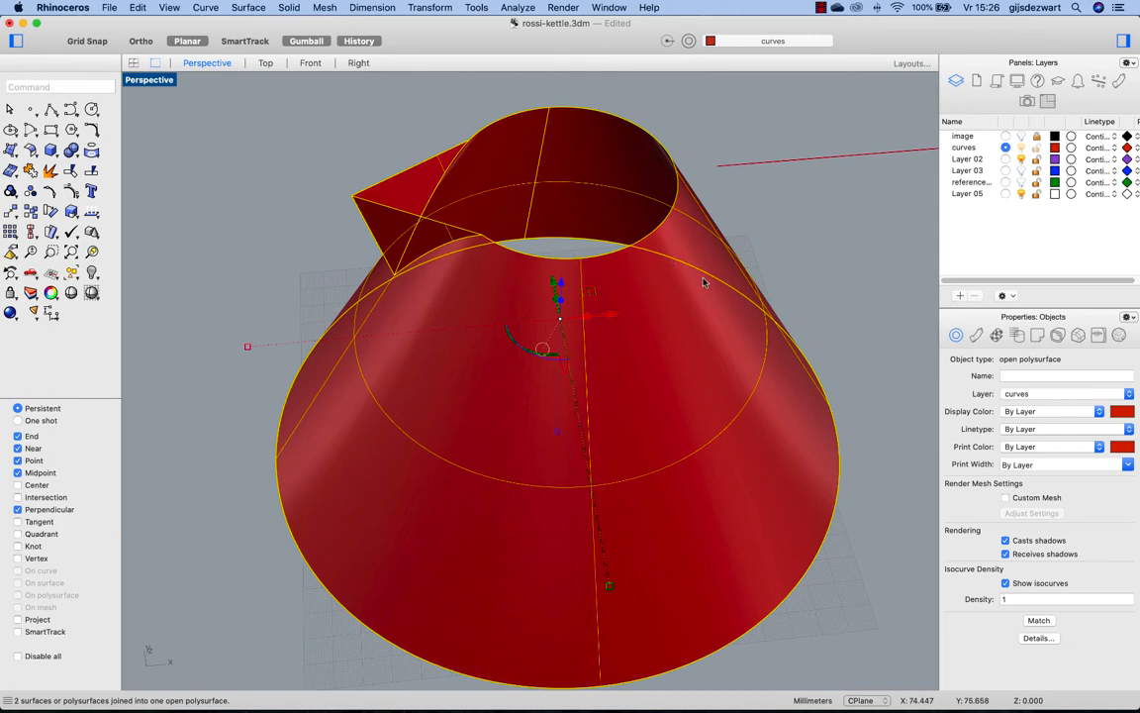
pyautogui.moveTo(740, 449)
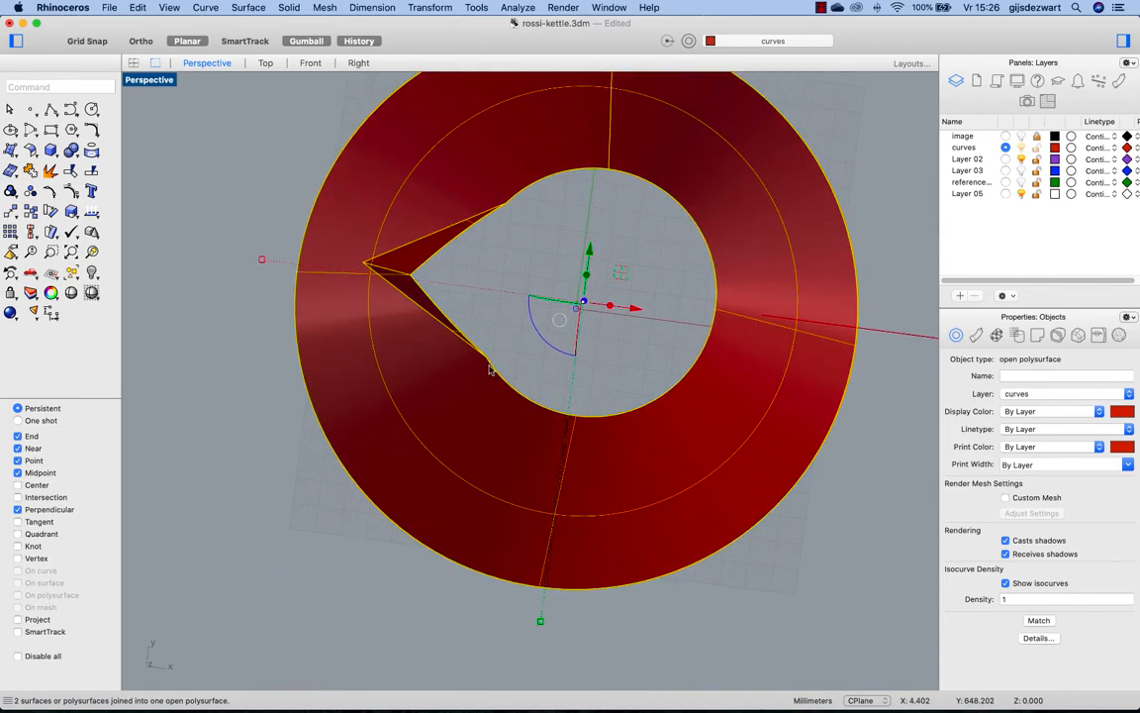
# - Cap the top and bottom openings of the spouted kettle shell
pyautogui.write('Cap')
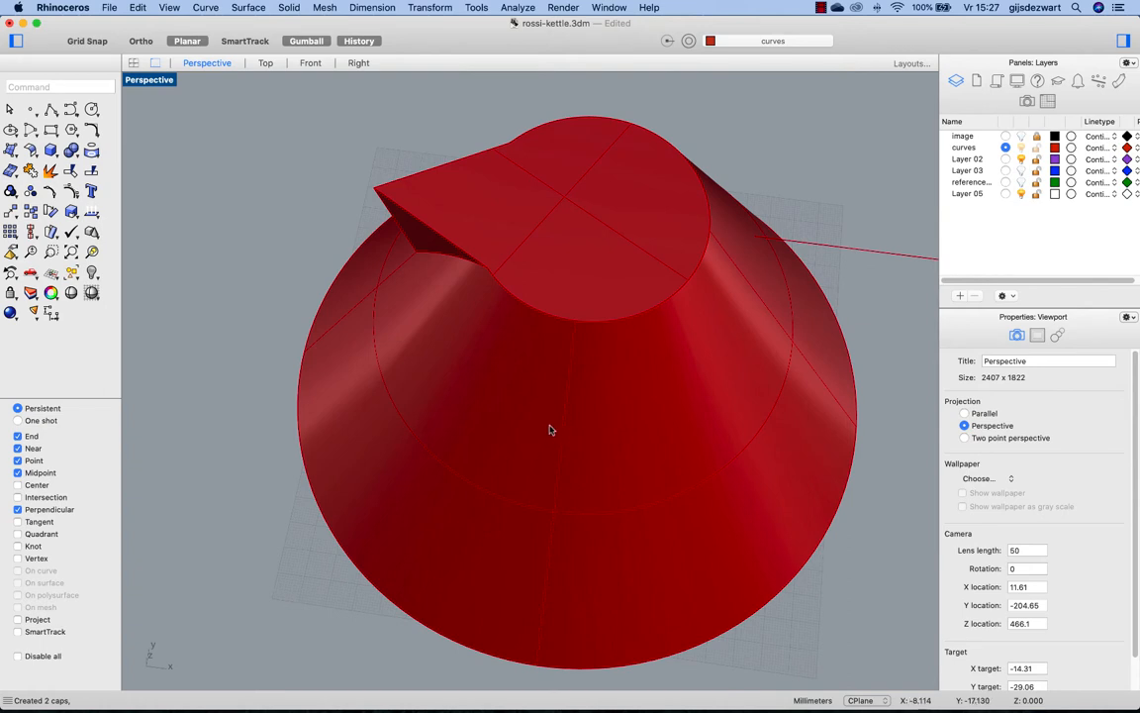
pyautogui.moveTo(526, 377)
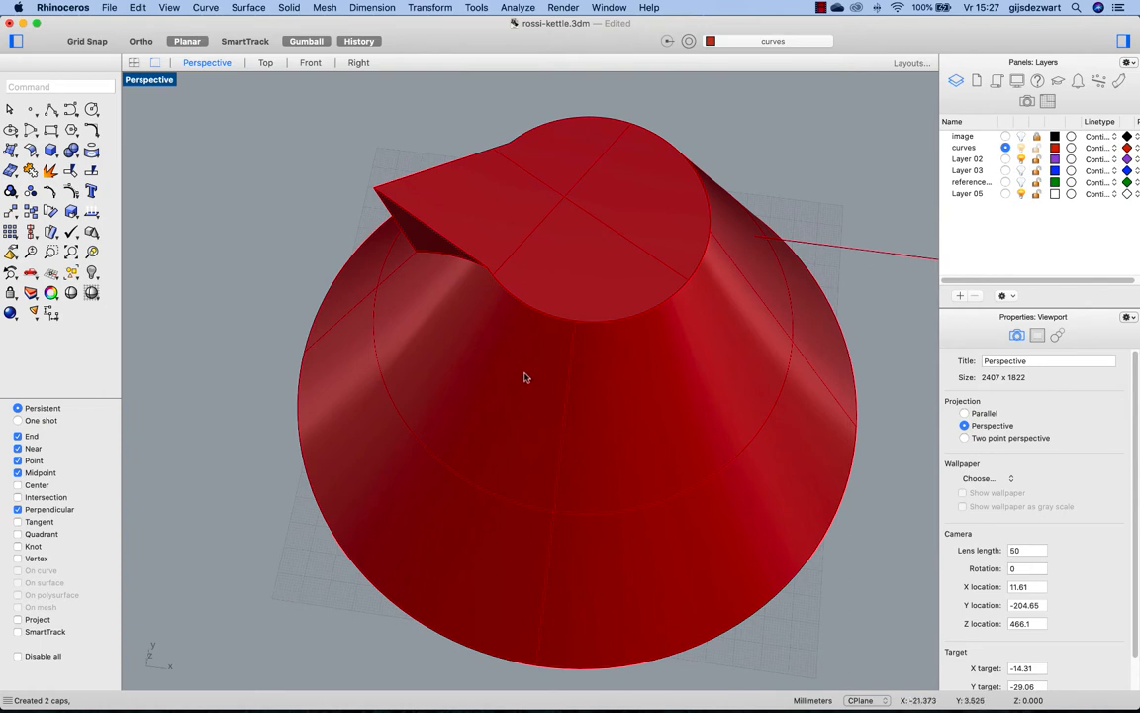
pyautogui.moveTo(578, 255)
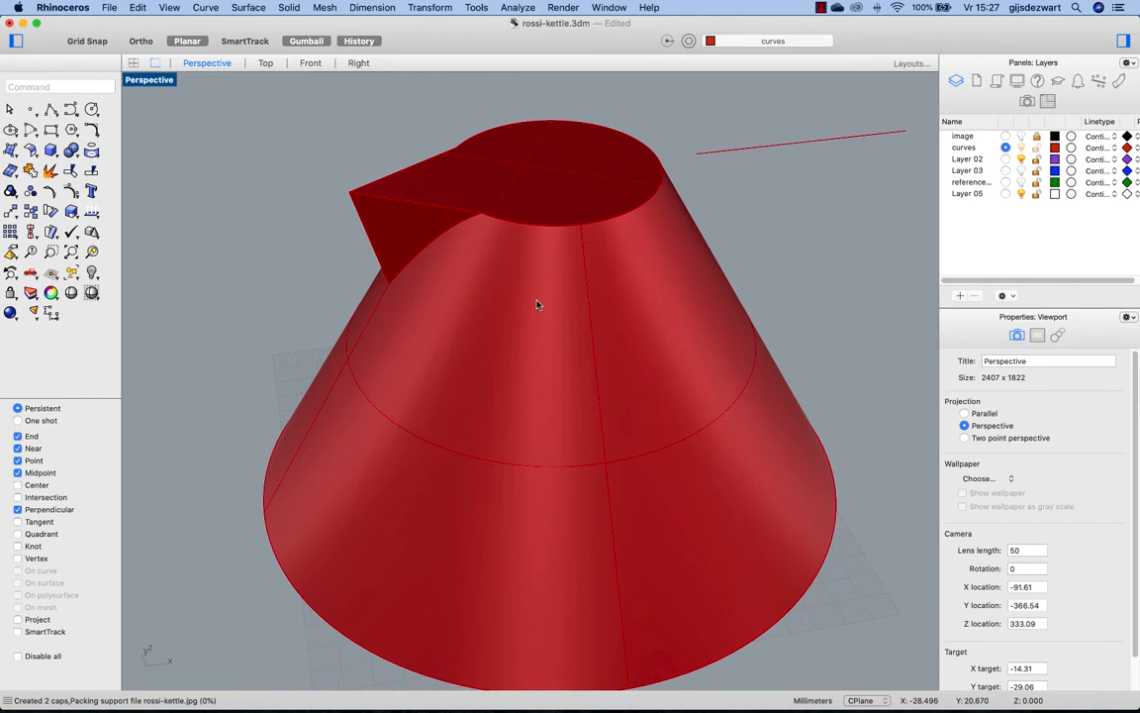
# - Shell the capped kettle with its top face removed, accepting the non-solid warning
pyautogui.write('Shell')
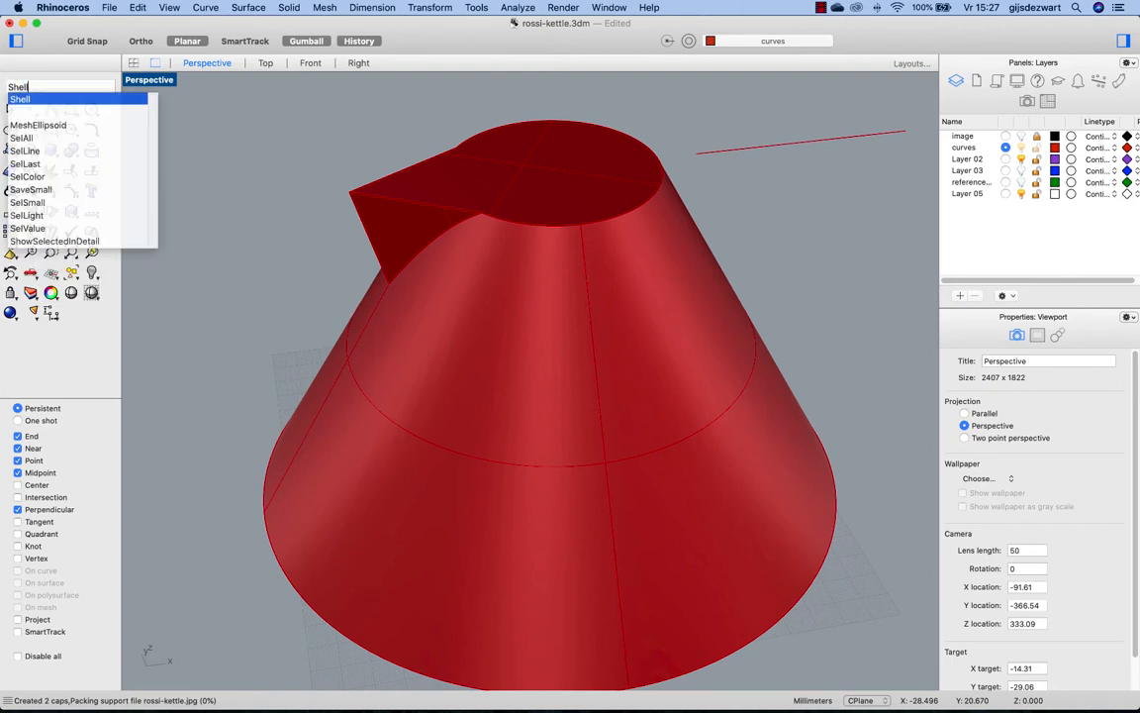
pyautogui.click(20, 98)
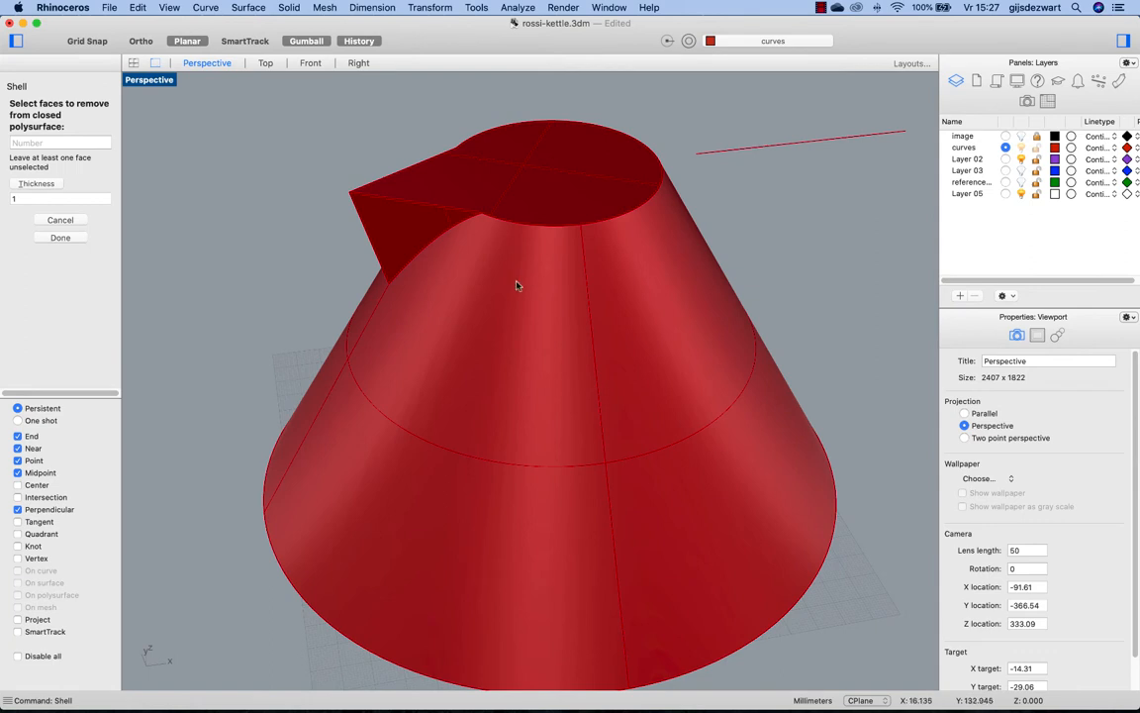
pyautogui.moveTo(500, 211)
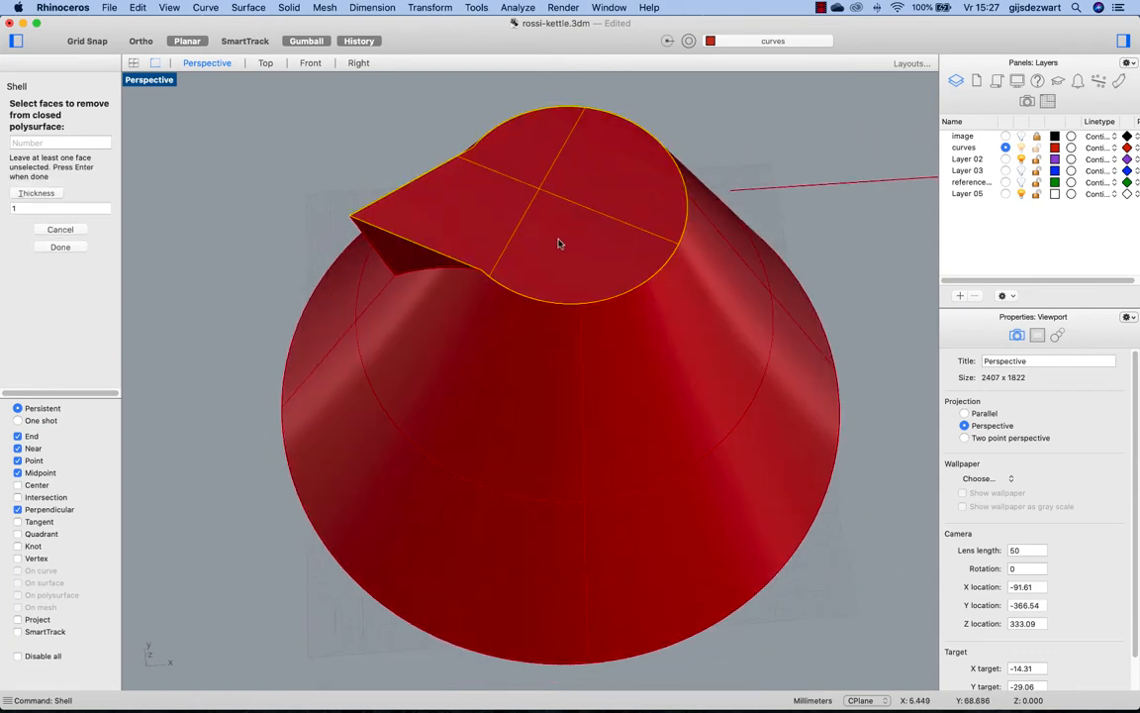
pyautogui.click(59, 246)
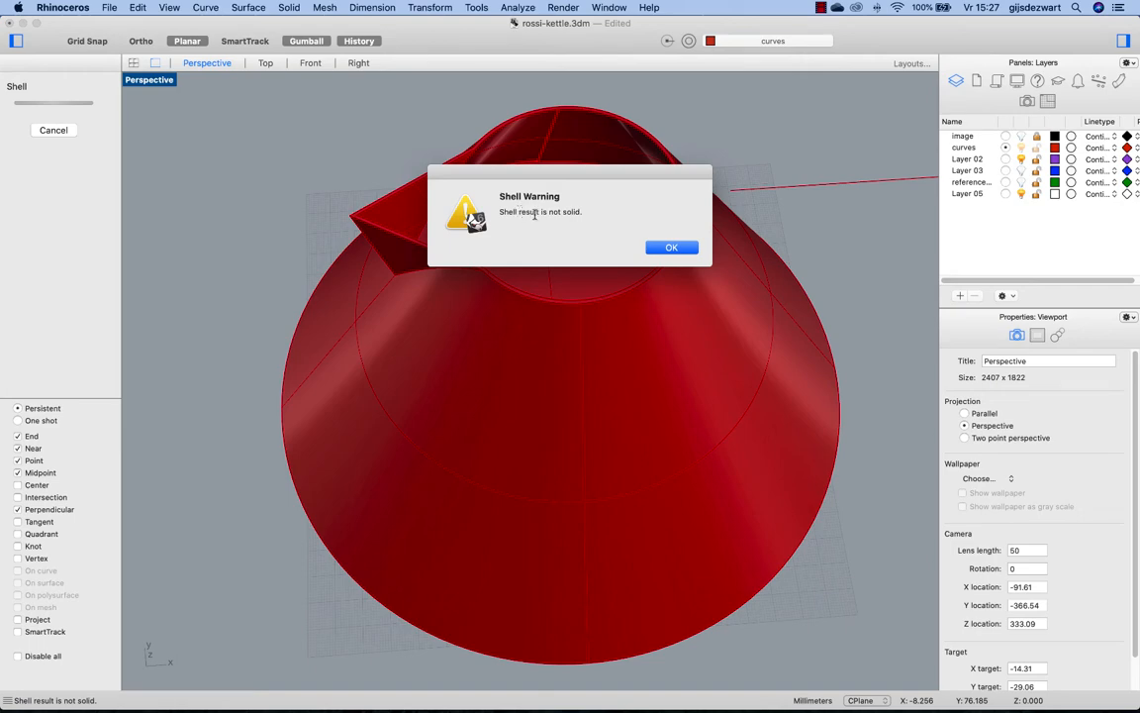
pyautogui.click(671, 246)
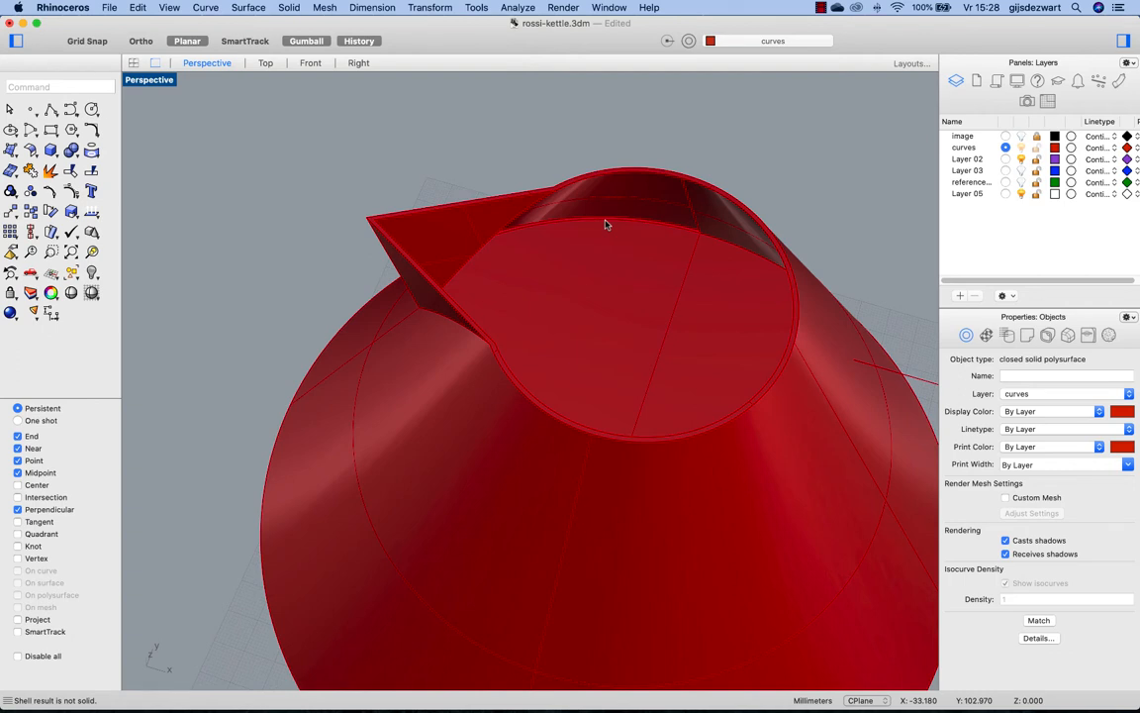
pyautogui.moveTo(653, 255)
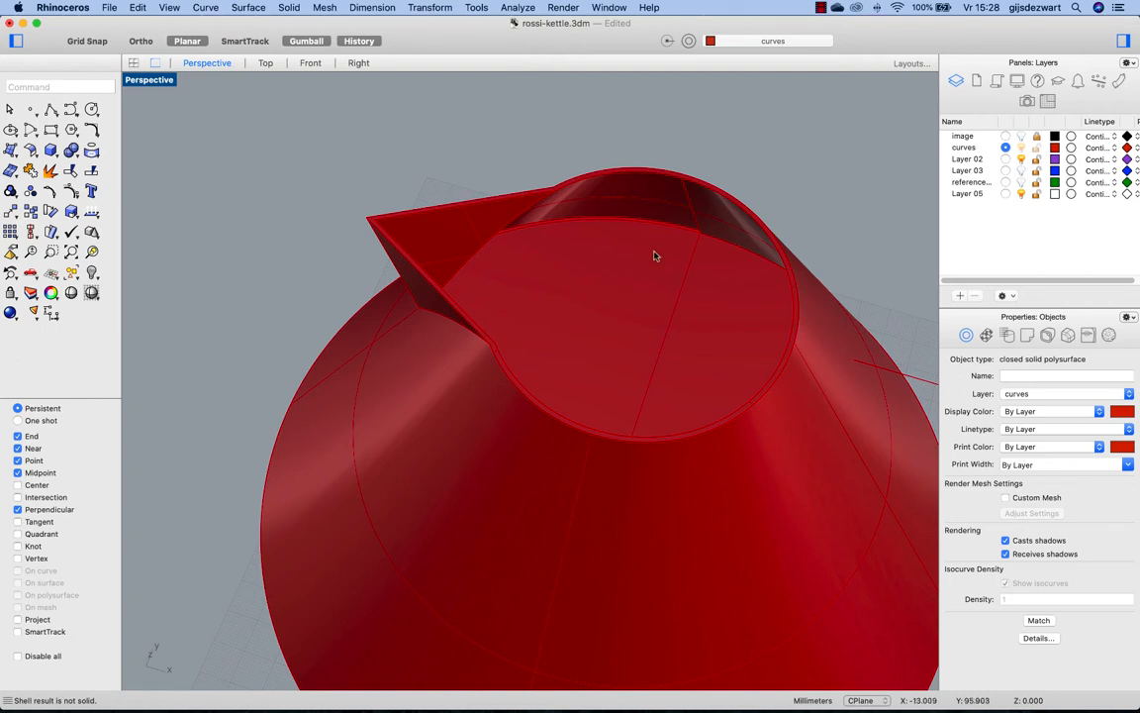
pyautogui.moveTo(666, 225)
pyautogui.write('Rev')
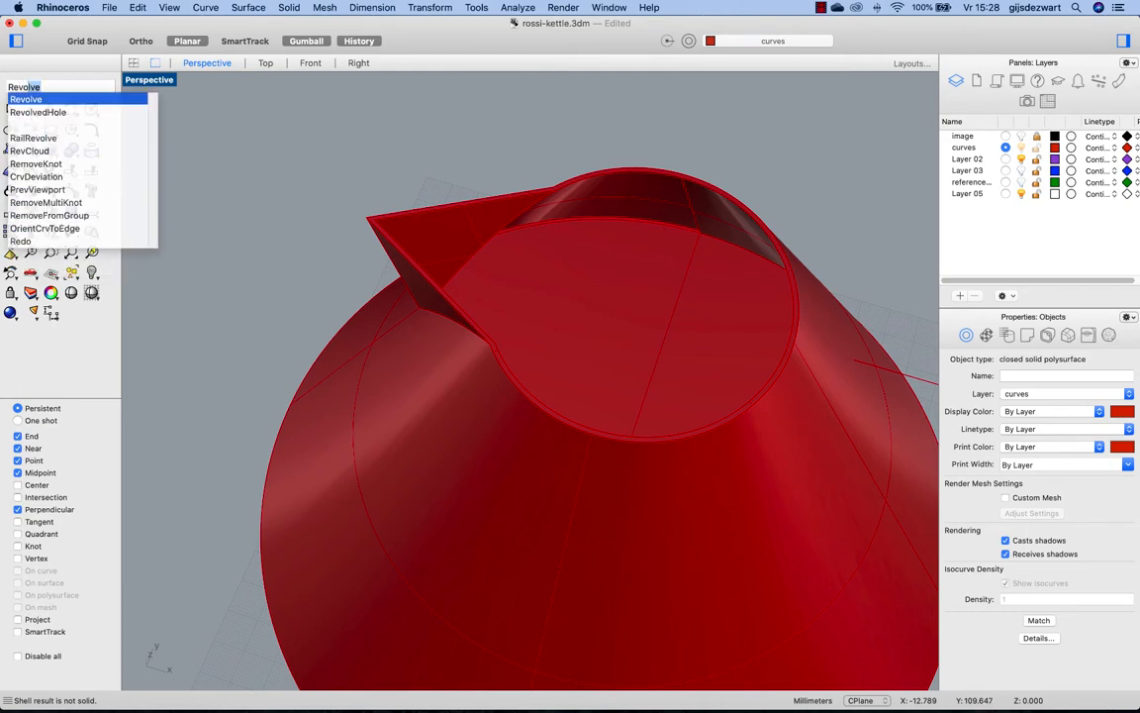
# - Cancel Revolve and start ExtractSrf with Copy enabled on the spout
pyautogui.click(24, 98)
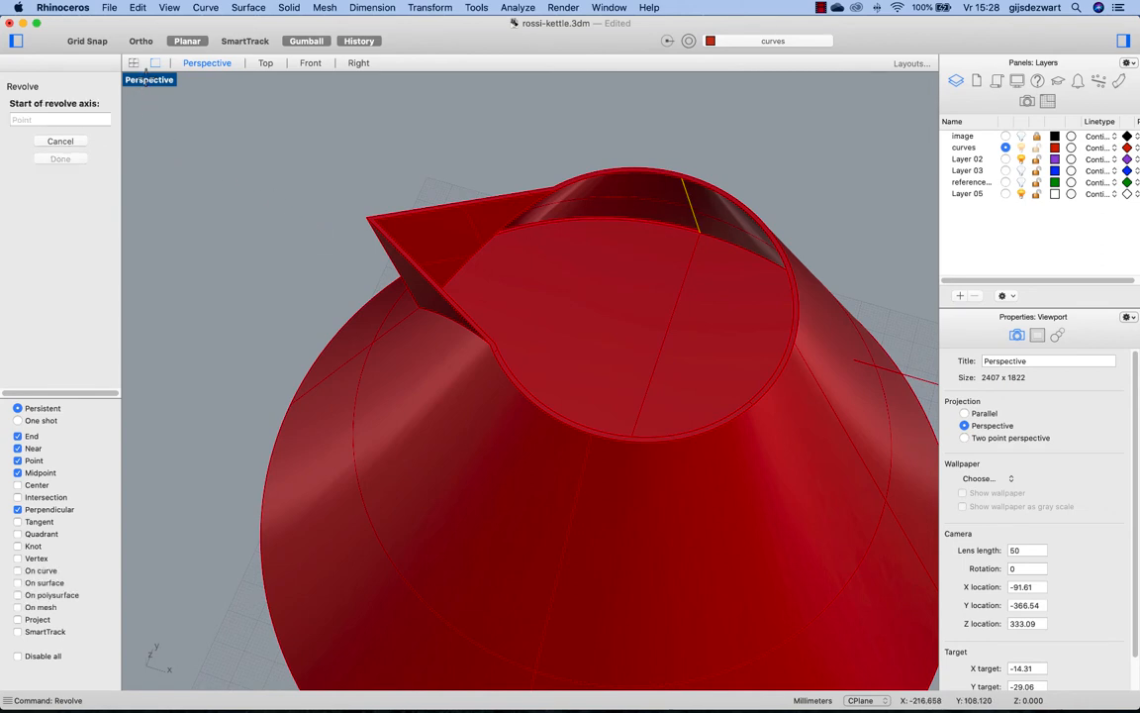
pyautogui.moveTo(179, 158)
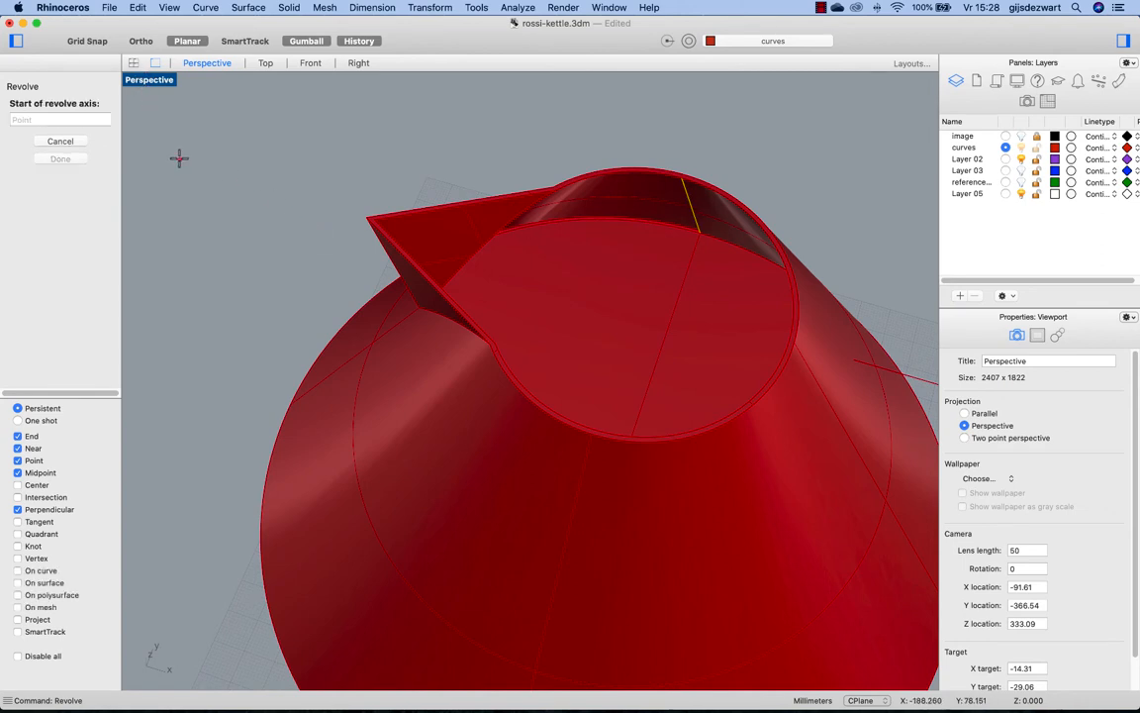
pyautogui.click(179, 159)
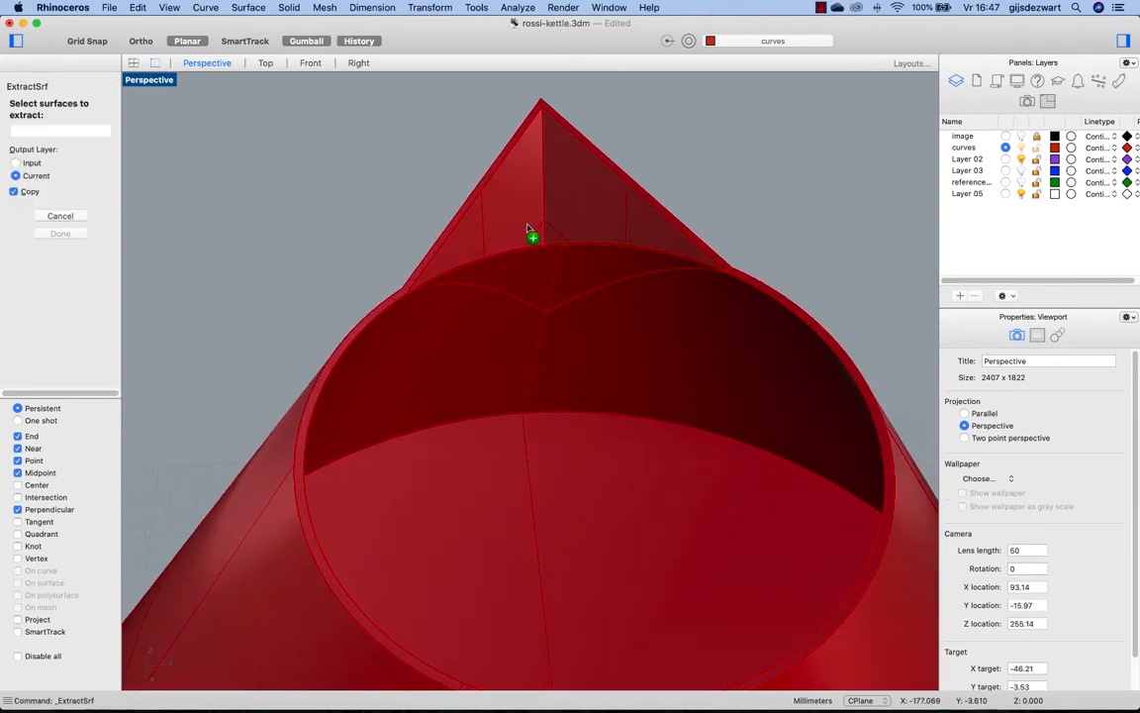
# - Pick the spout's two side surfaces to extract as copies
pyautogui.click(532, 236)
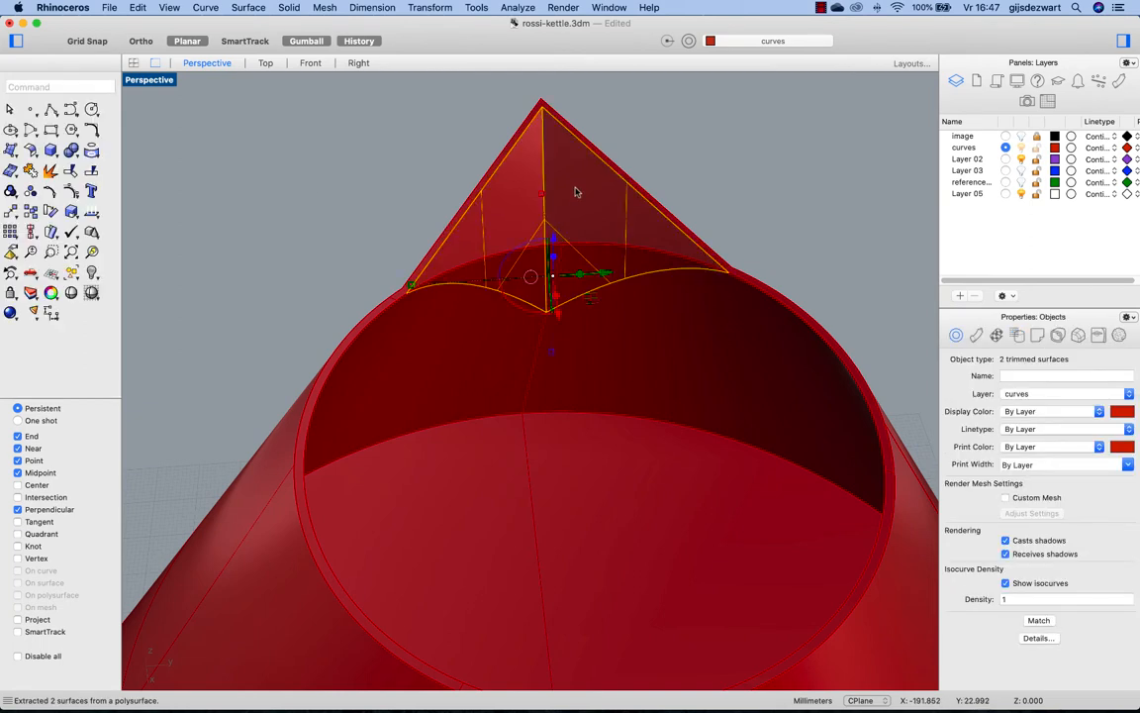
pyautogui.moveTo(515, 325)
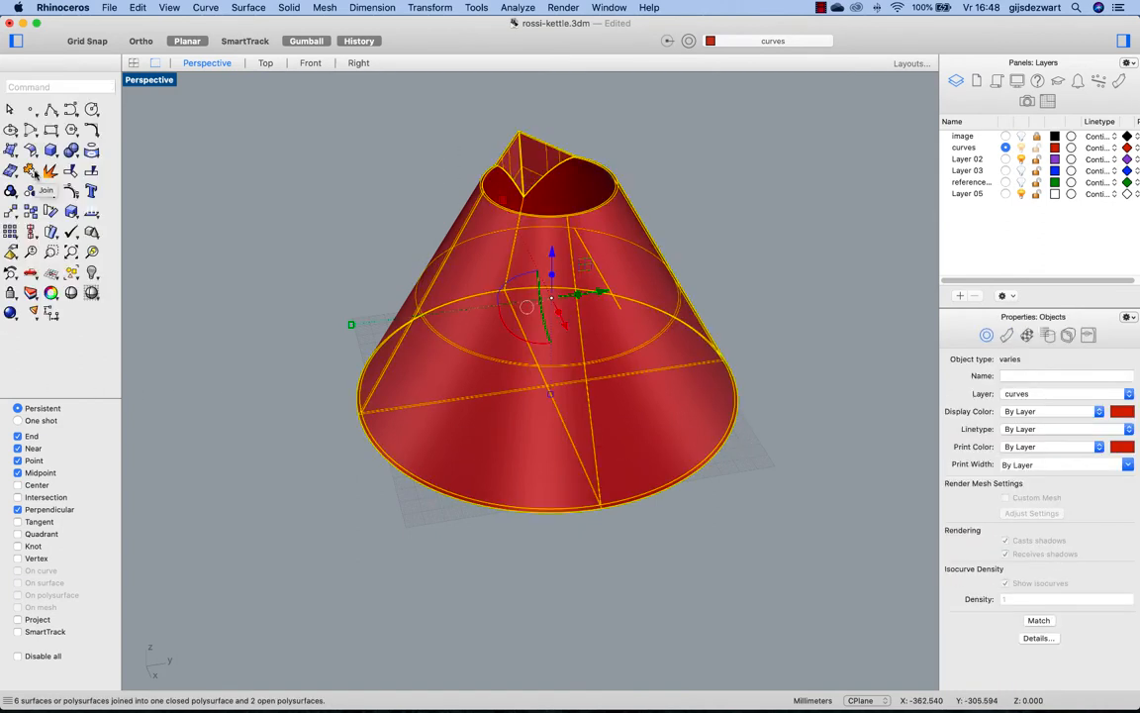
pyautogui.moveTo(358, 278)
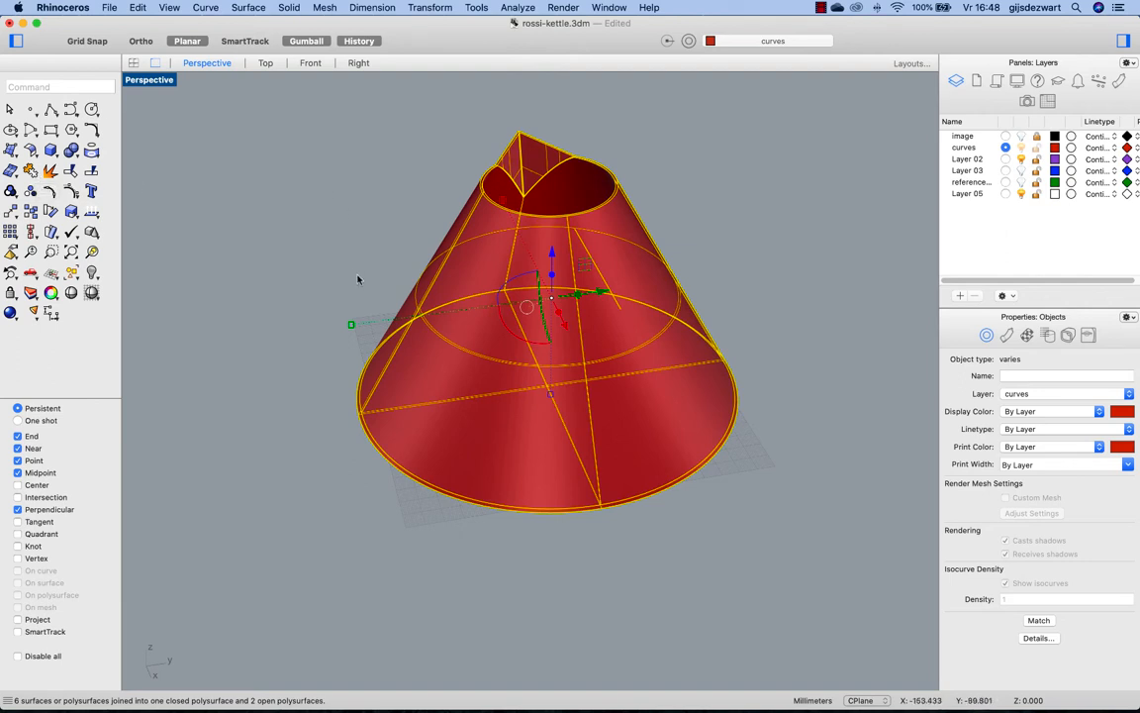
pyautogui.moveTo(378, 396)
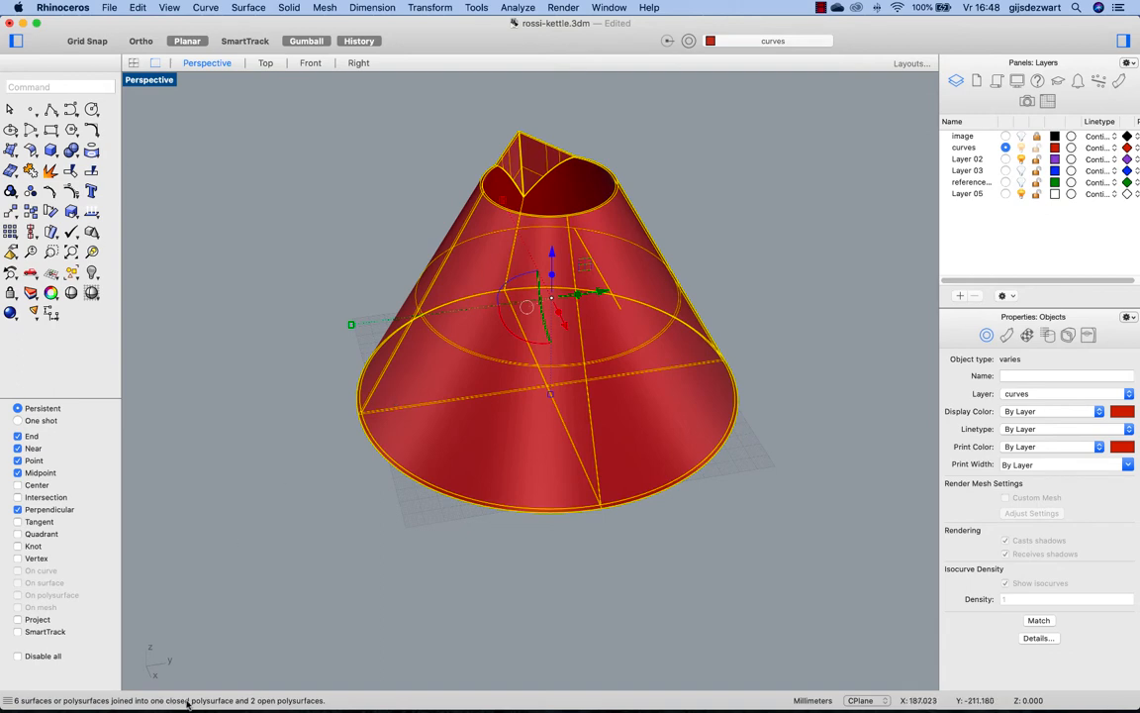
pyautogui.moveTo(542, 372)
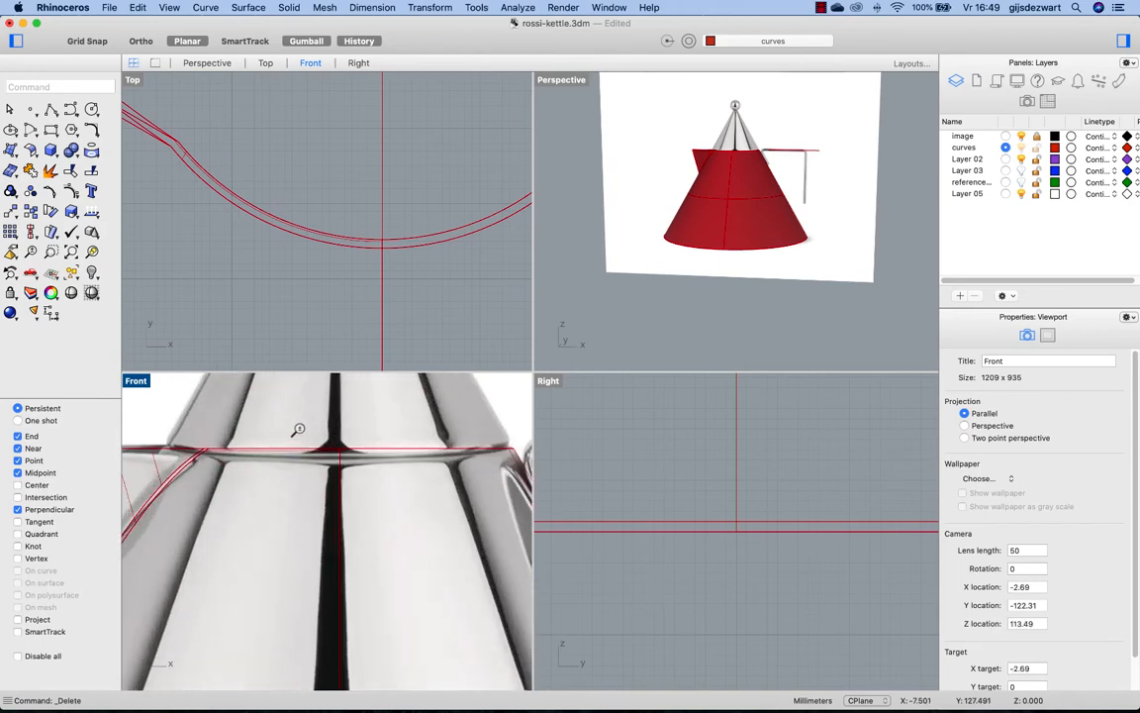
# - Select the handle guide curve in Front view and turn off the kettle body's layer
pyautogui.click(455, 457)
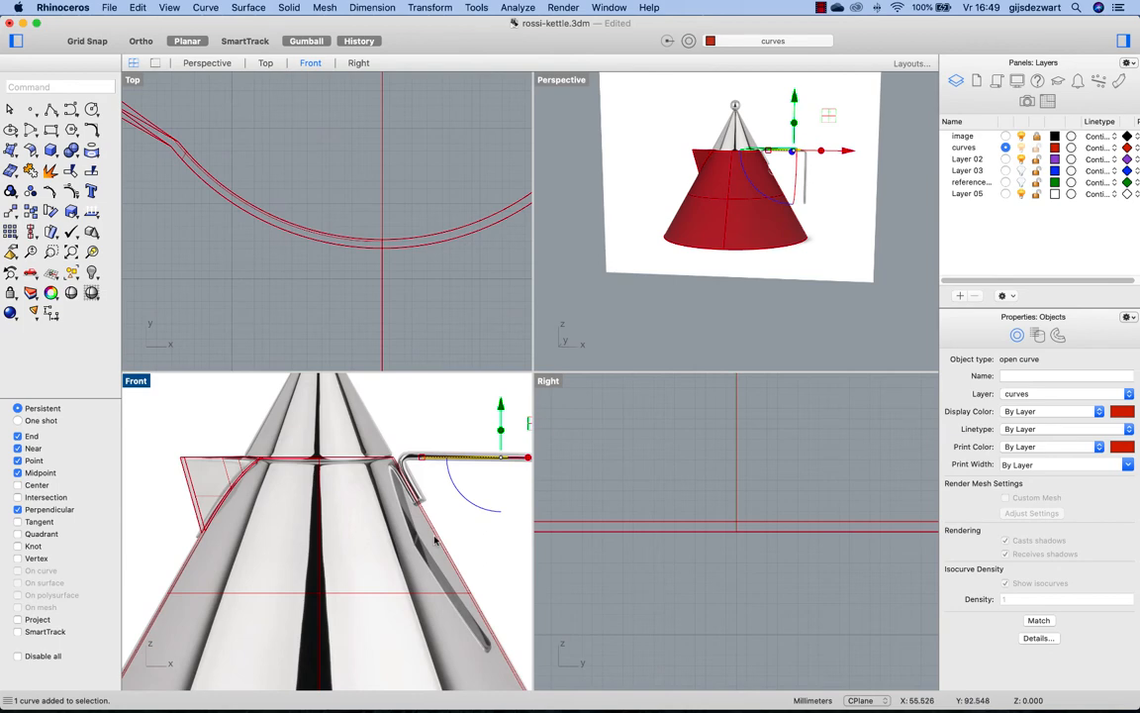
pyautogui.moveTo(442, 538)
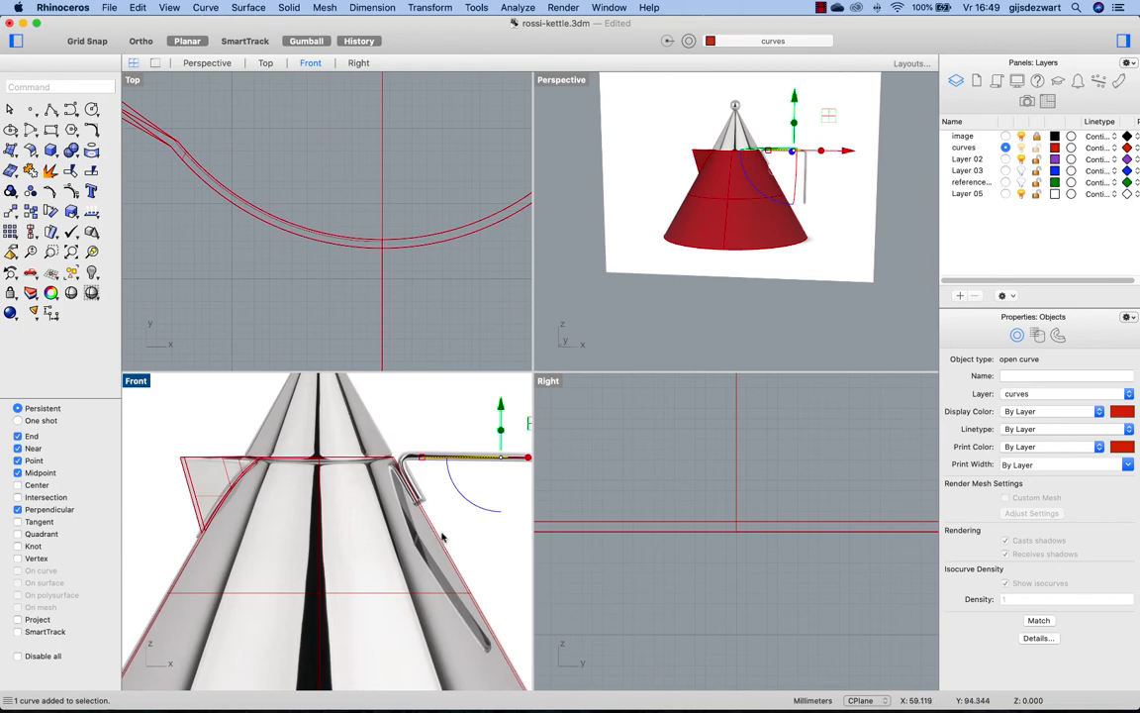
pyautogui.moveTo(443, 538)
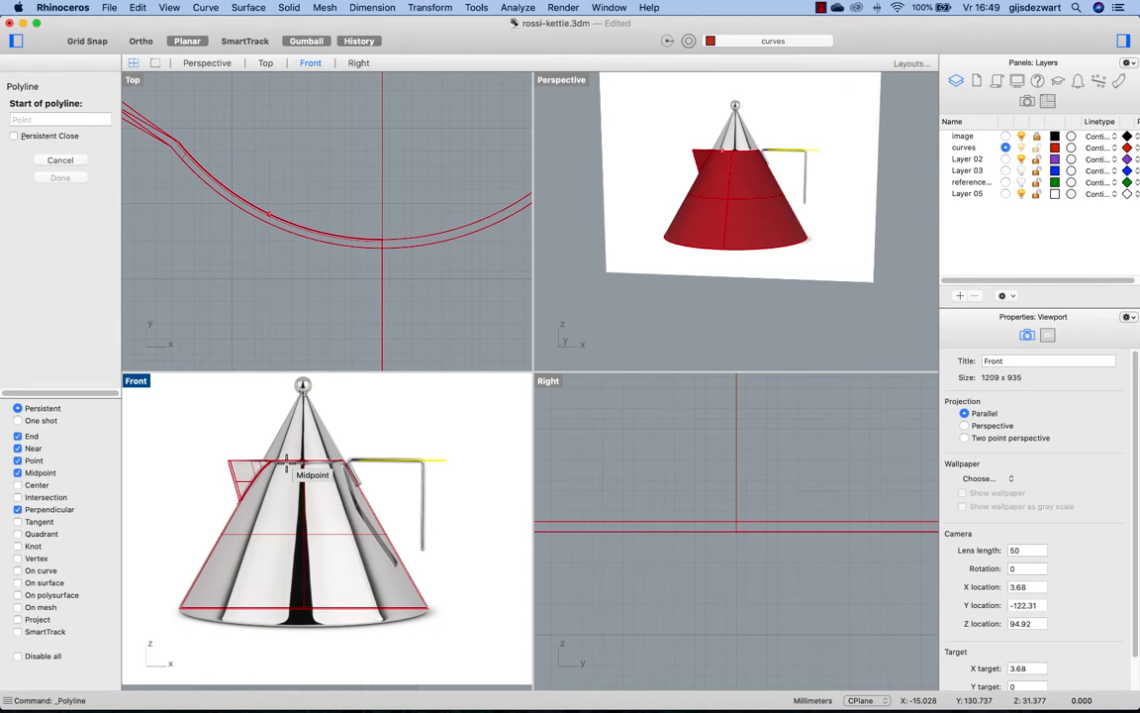
pyautogui.moveTo(436, 610)
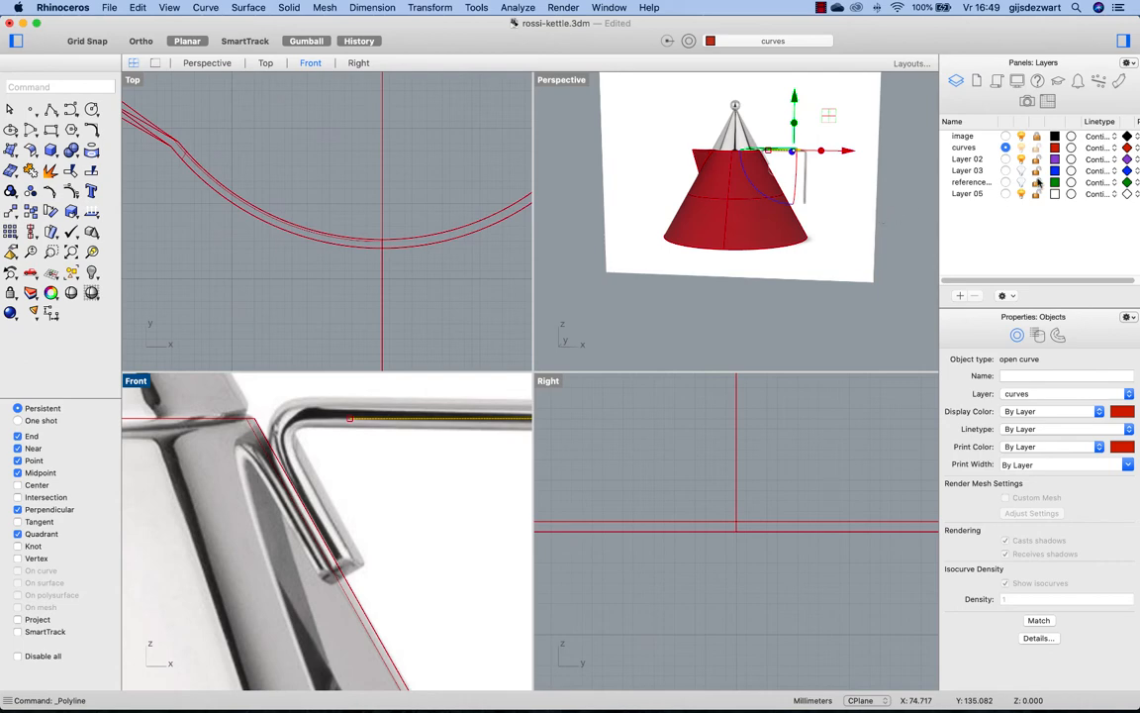
pyautogui.moveTo(751, 227)
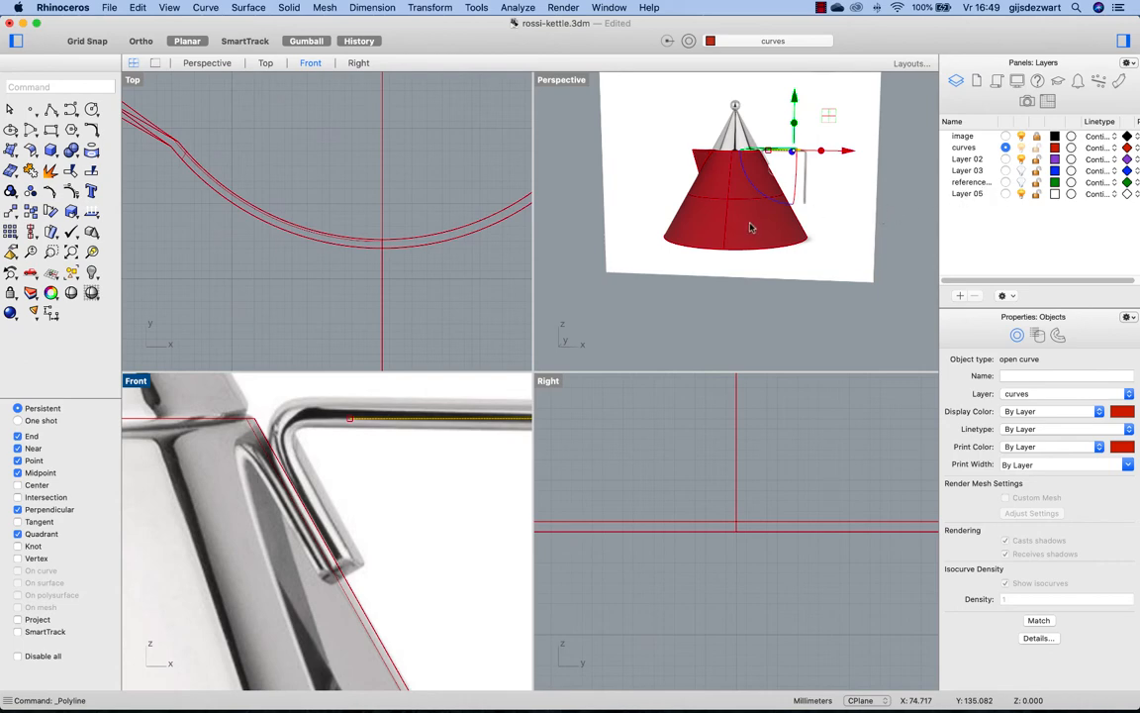
pyautogui.rightClick(968, 193)
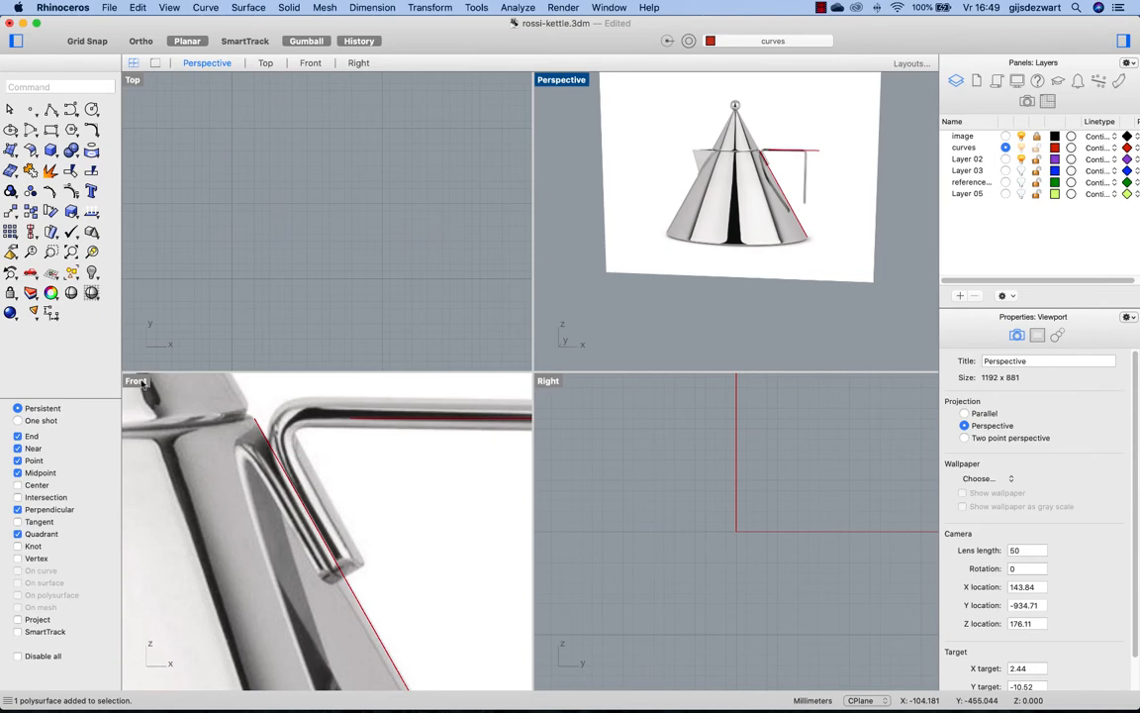
# - In the maximized Front view, draw a polyline along the handle's upright and offset it
pyautogui.doubleClick(136, 380)
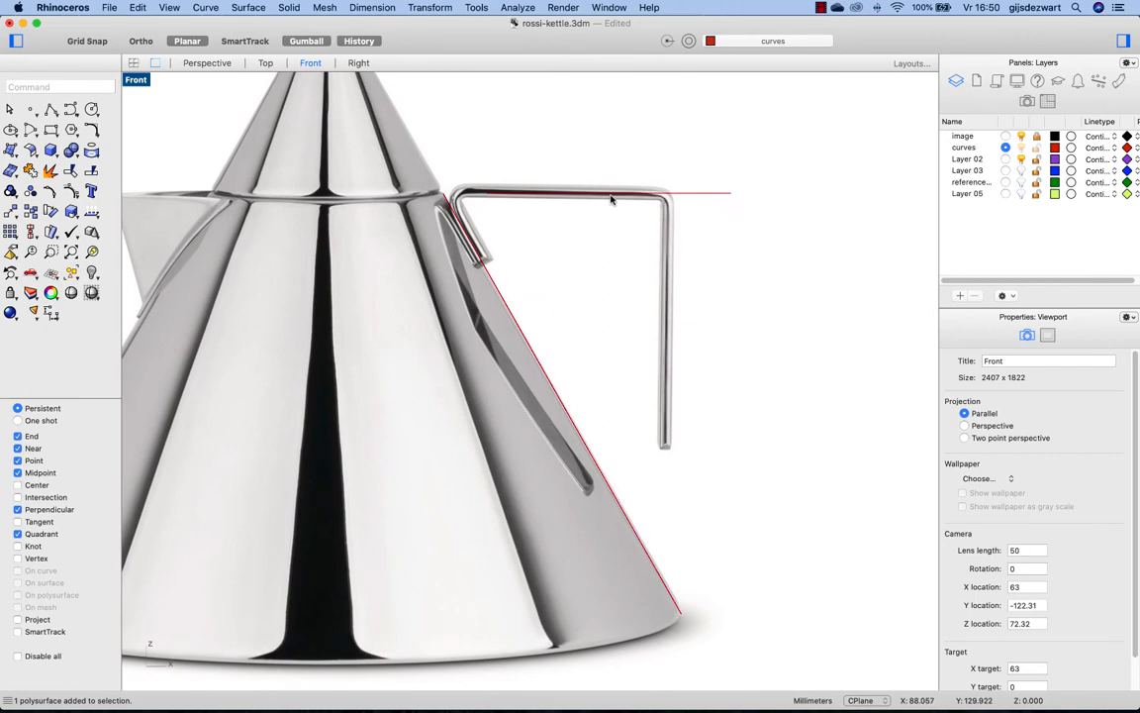
pyautogui.moveTo(237, 136)
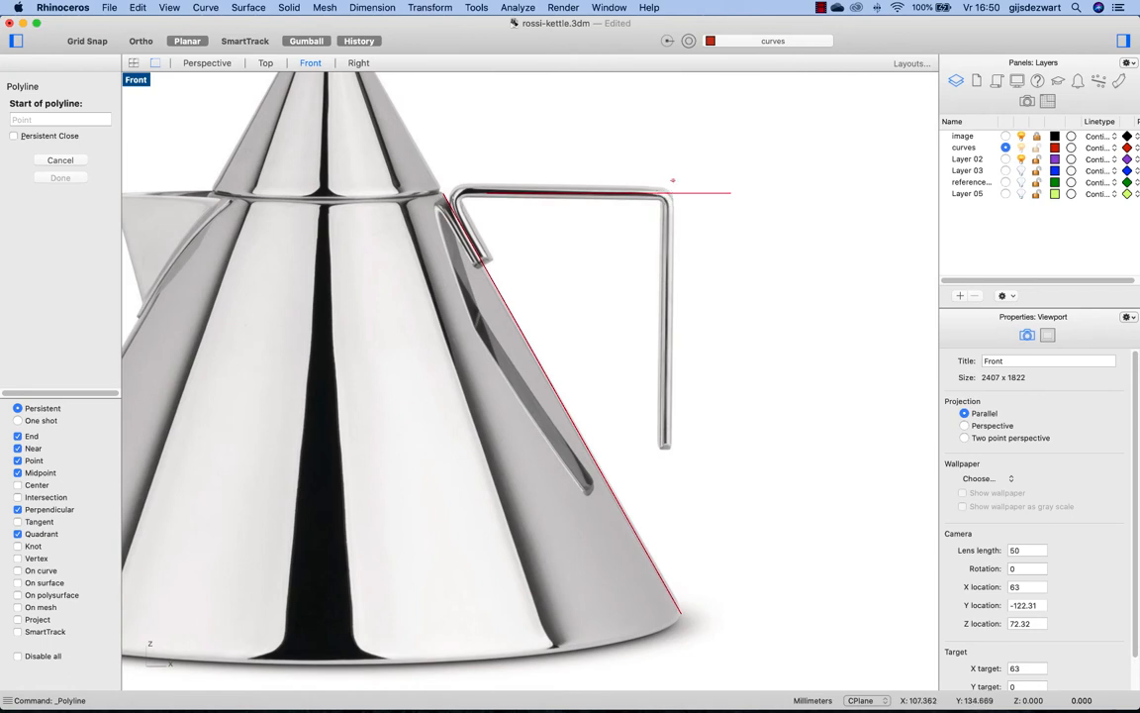
pyautogui.click(673, 180)
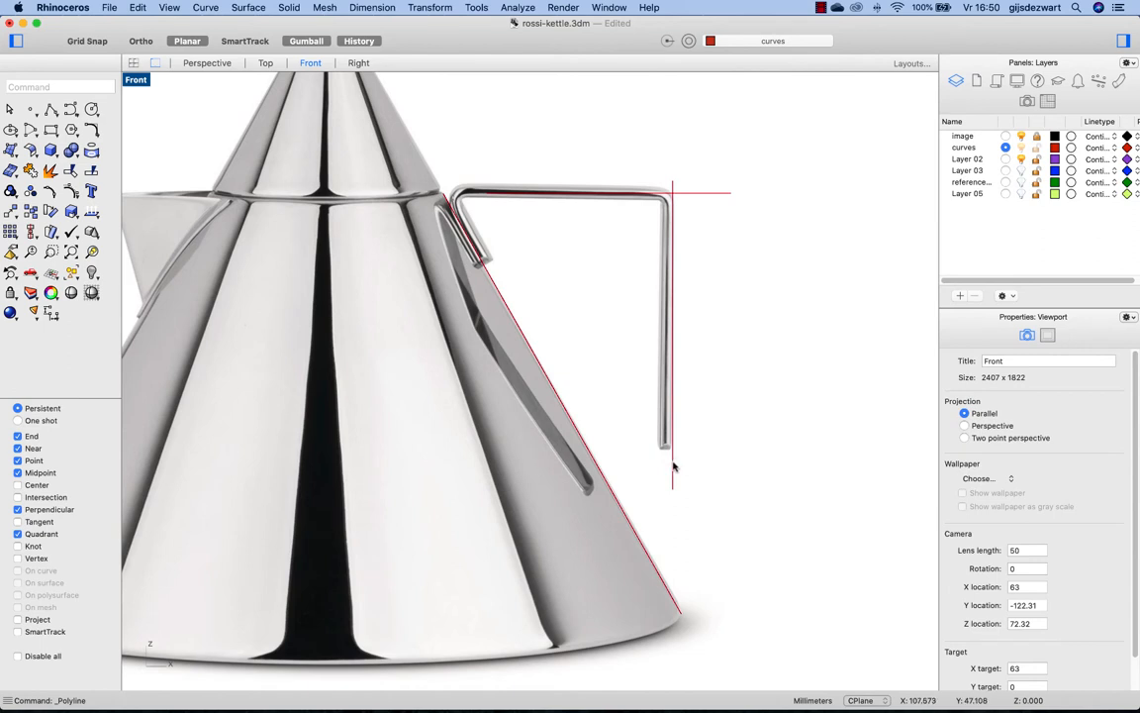
pyautogui.moveTo(674, 468)
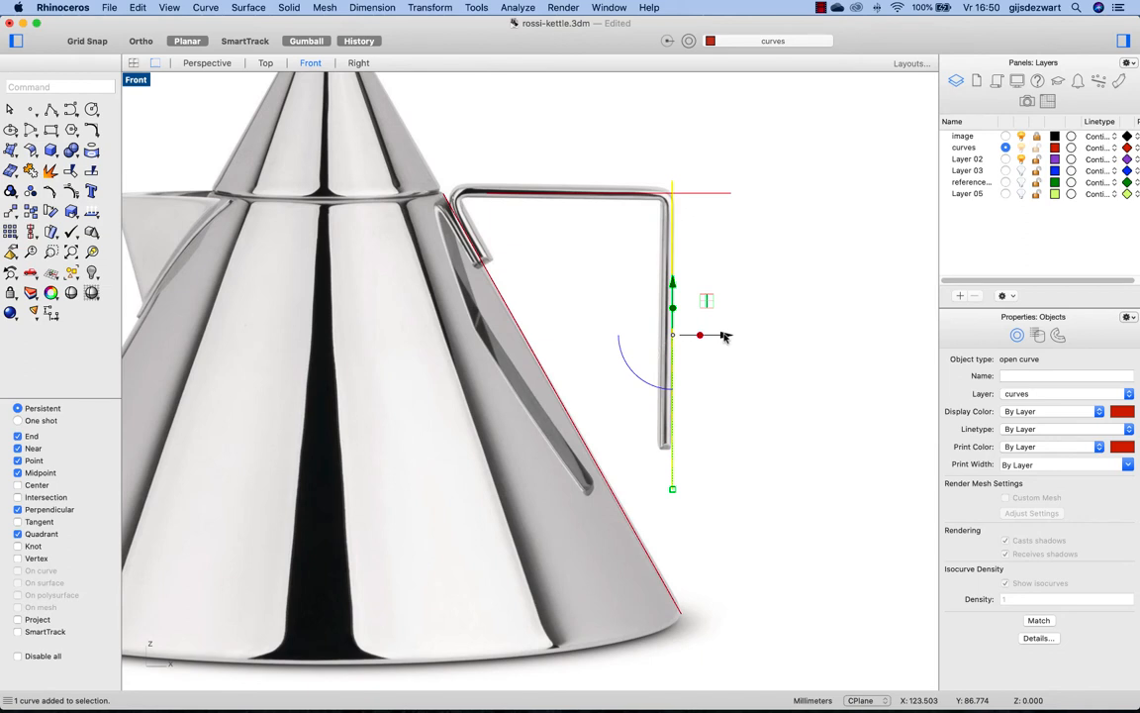
pyautogui.click(699, 335)
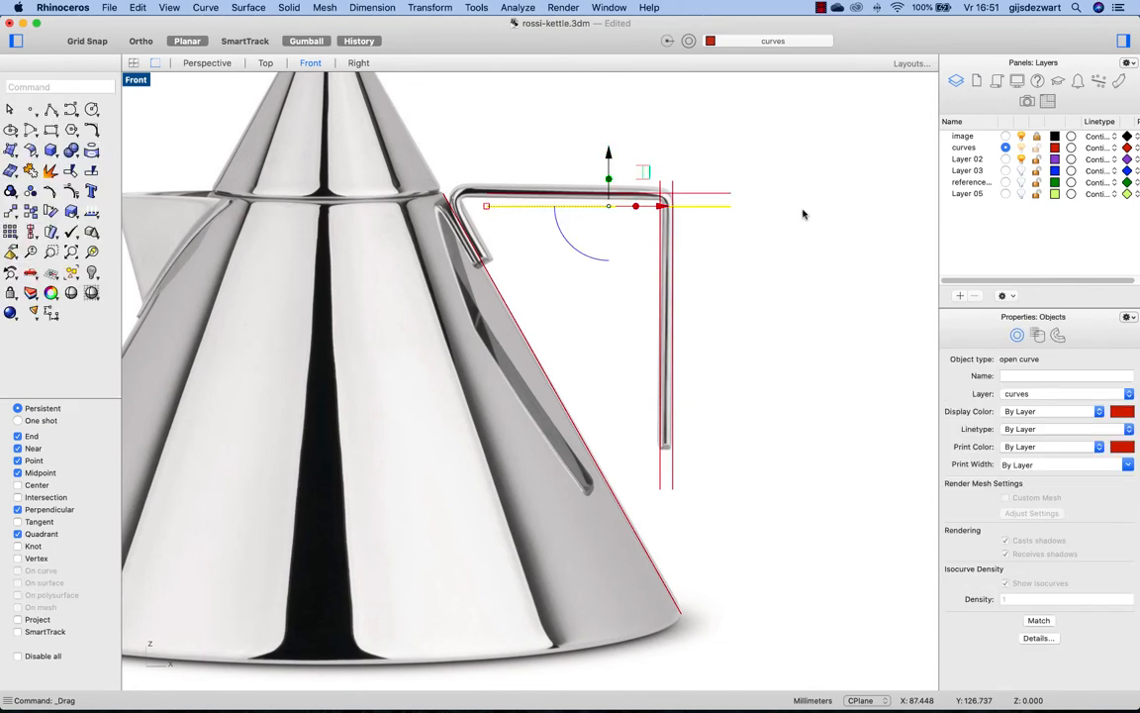
pyautogui.moveTo(709, 248)
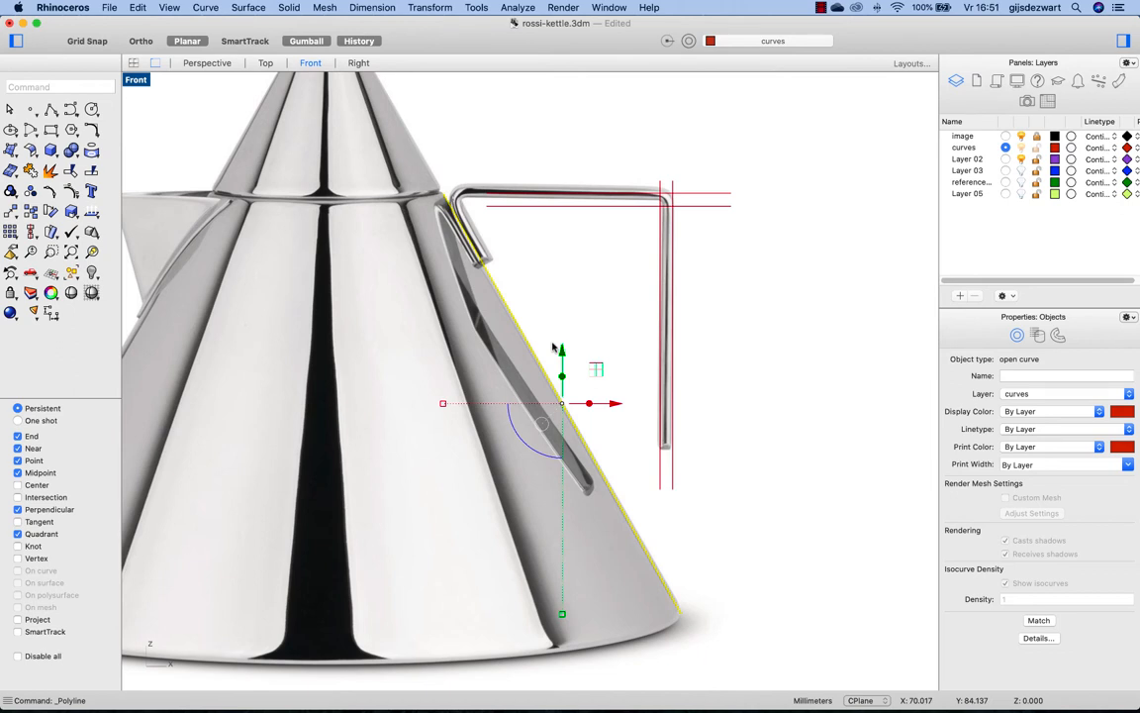
pyautogui.moveTo(549, 298)
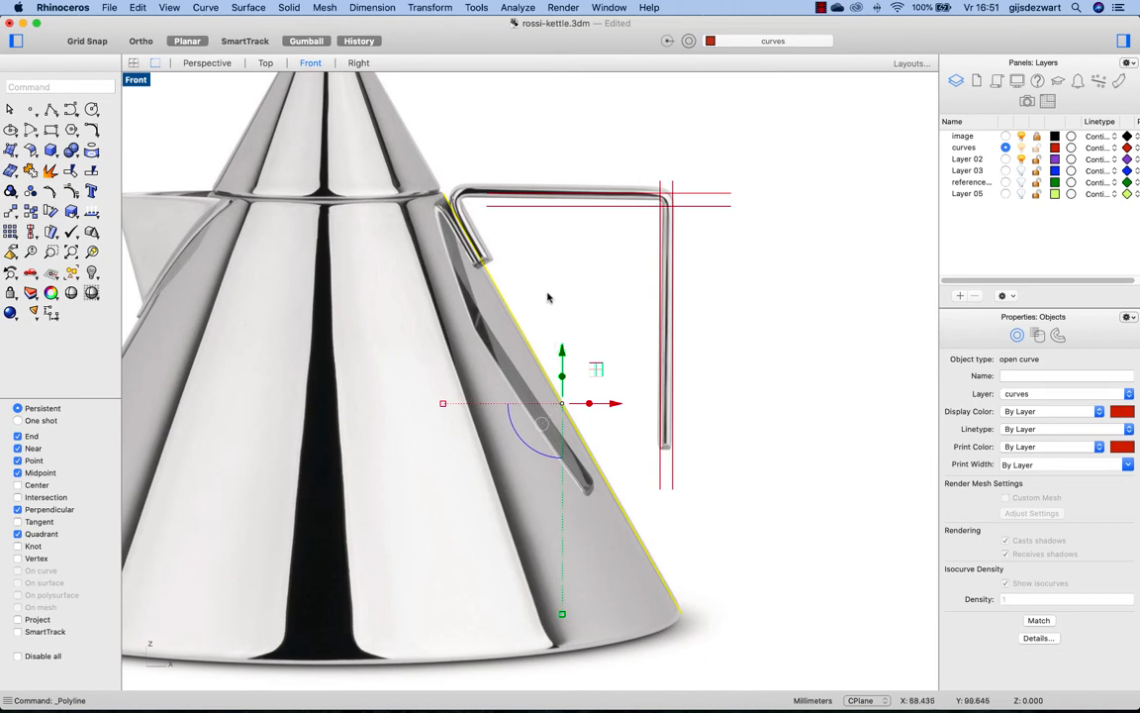
pyautogui.write('Off')
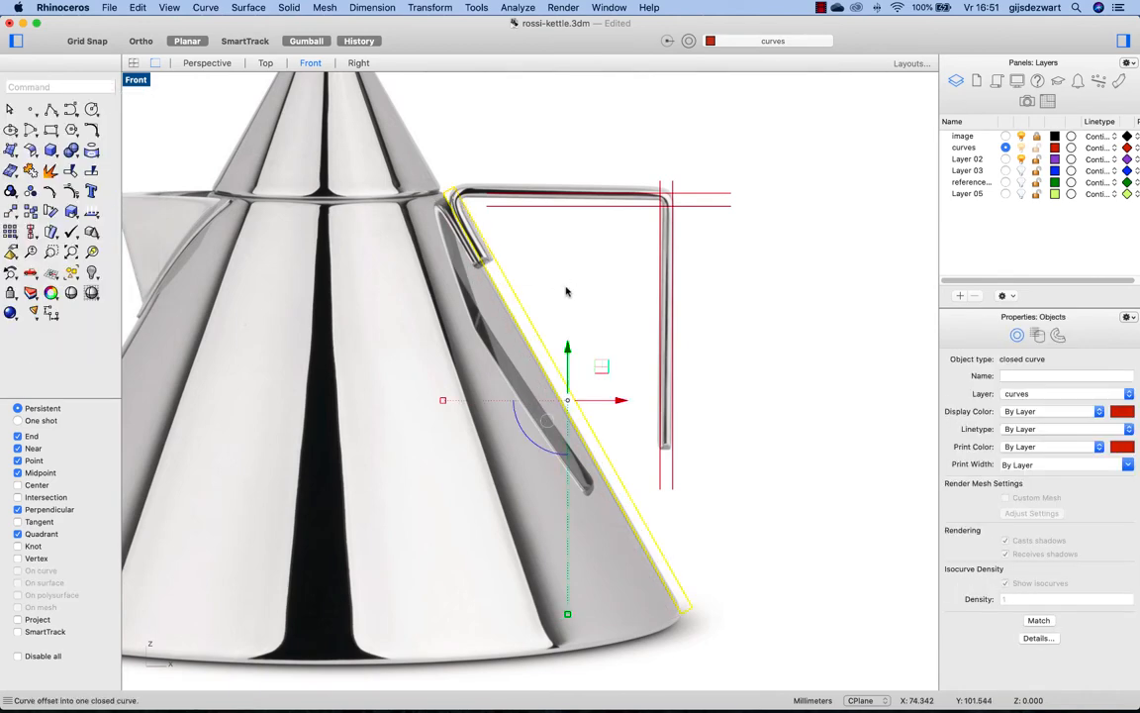
pyautogui.moveTo(504, 206)
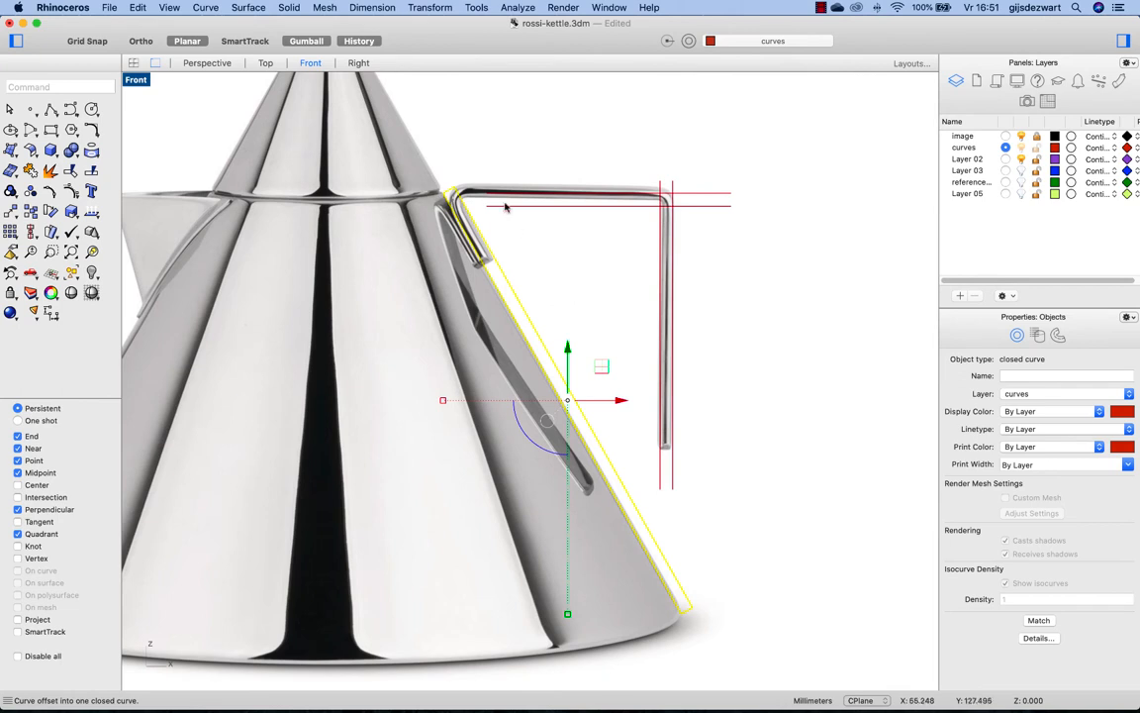
# - Draw a short connecting line at the handle's bend
pyautogui.click(10, 130)
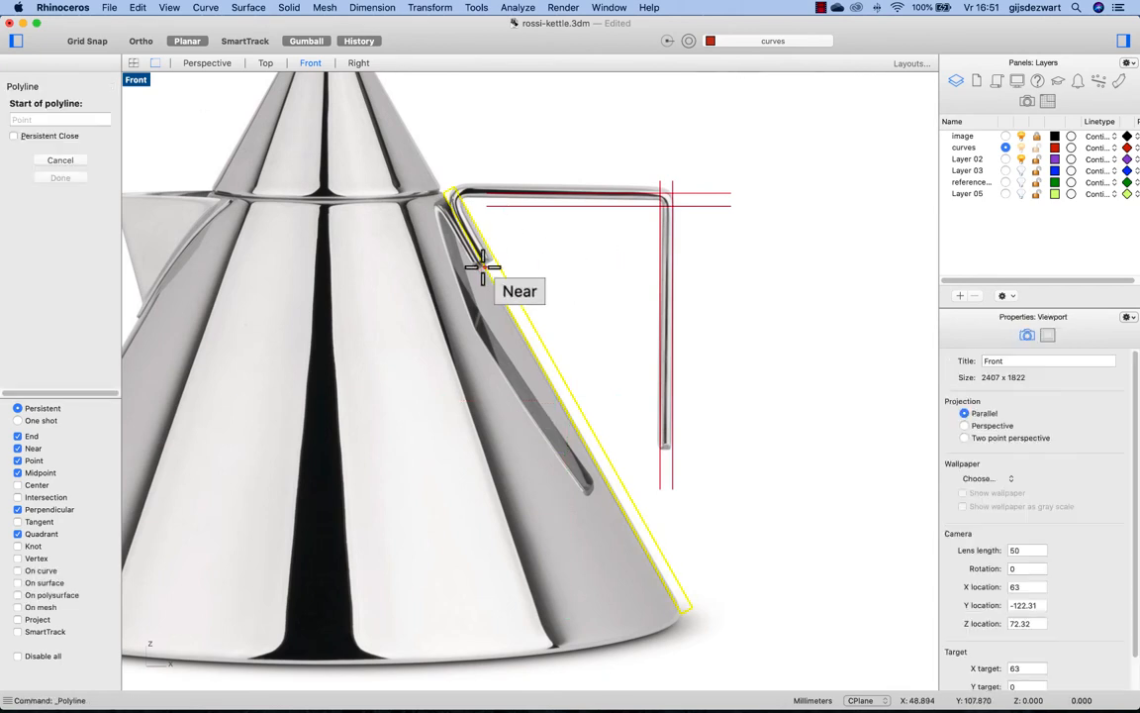
pyautogui.click(484, 266)
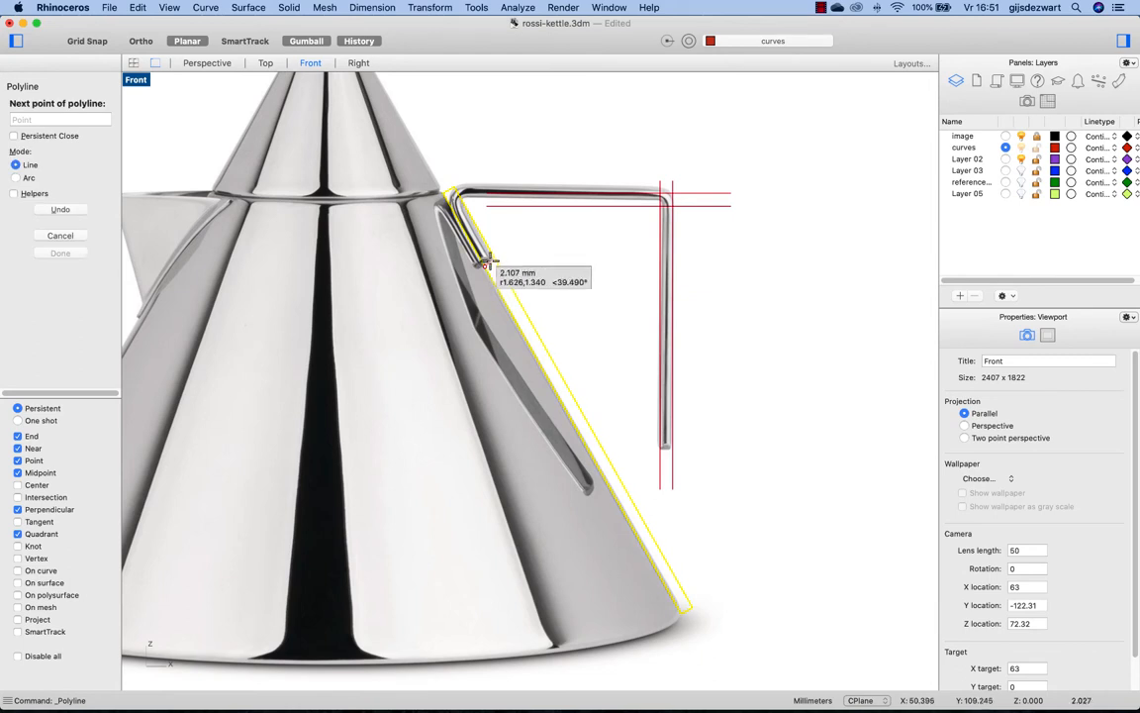
pyautogui.press('Return')
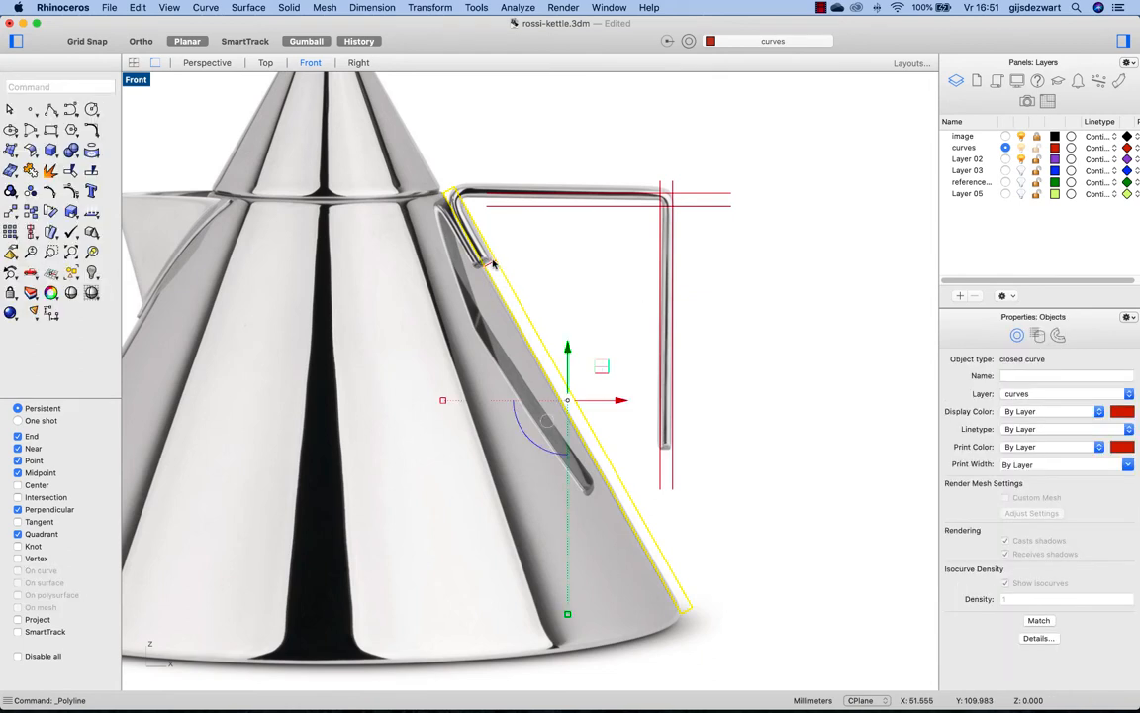
pyautogui.moveTo(475, 205)
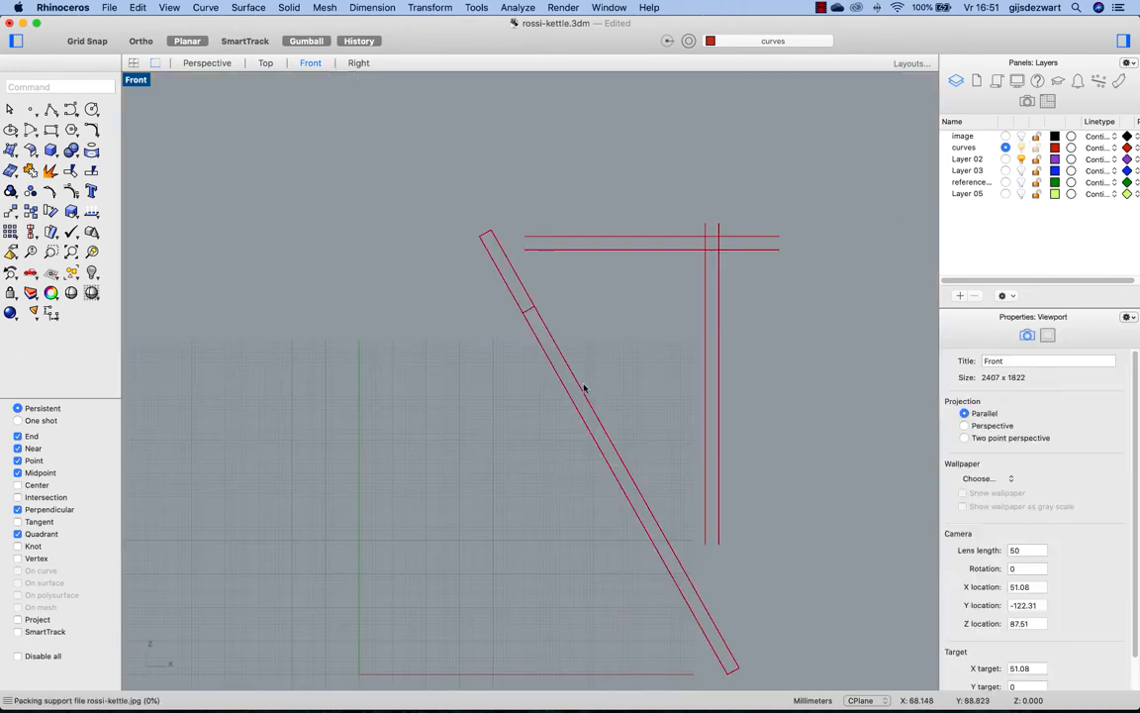
# - Connect the handle guide lines at the corners and trim the overhanging ends down to the base
pyautogui.click(555, 366)
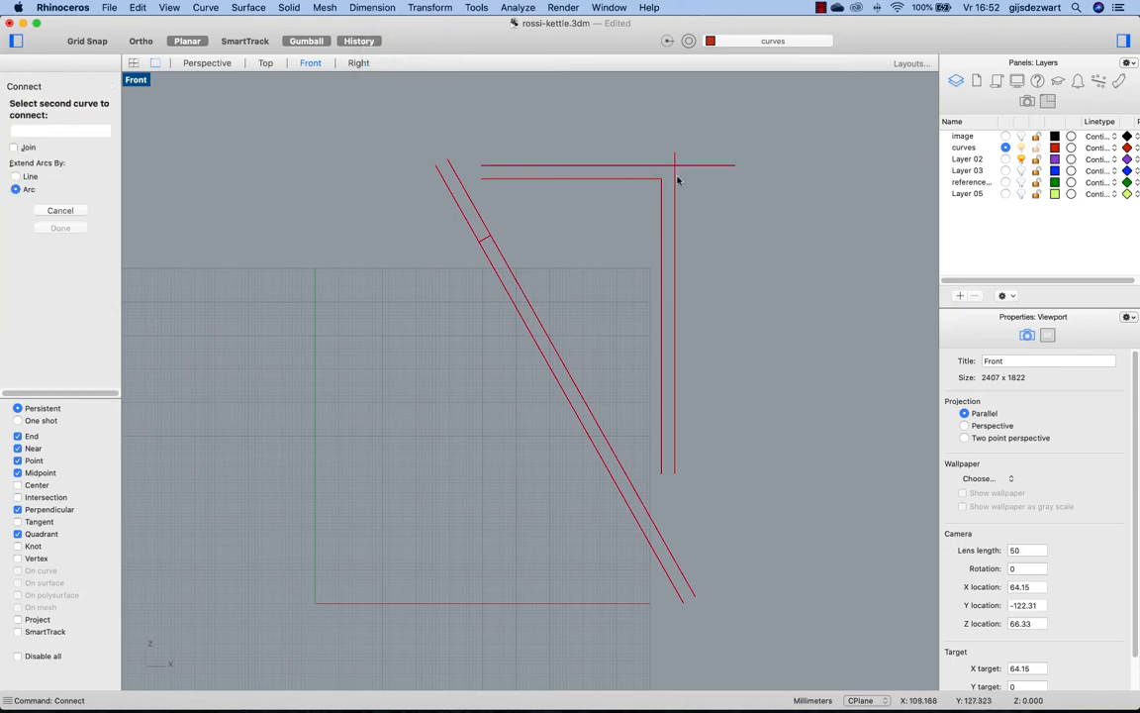
pyautogui.click(678, 164)
pyautogui.write('trim')
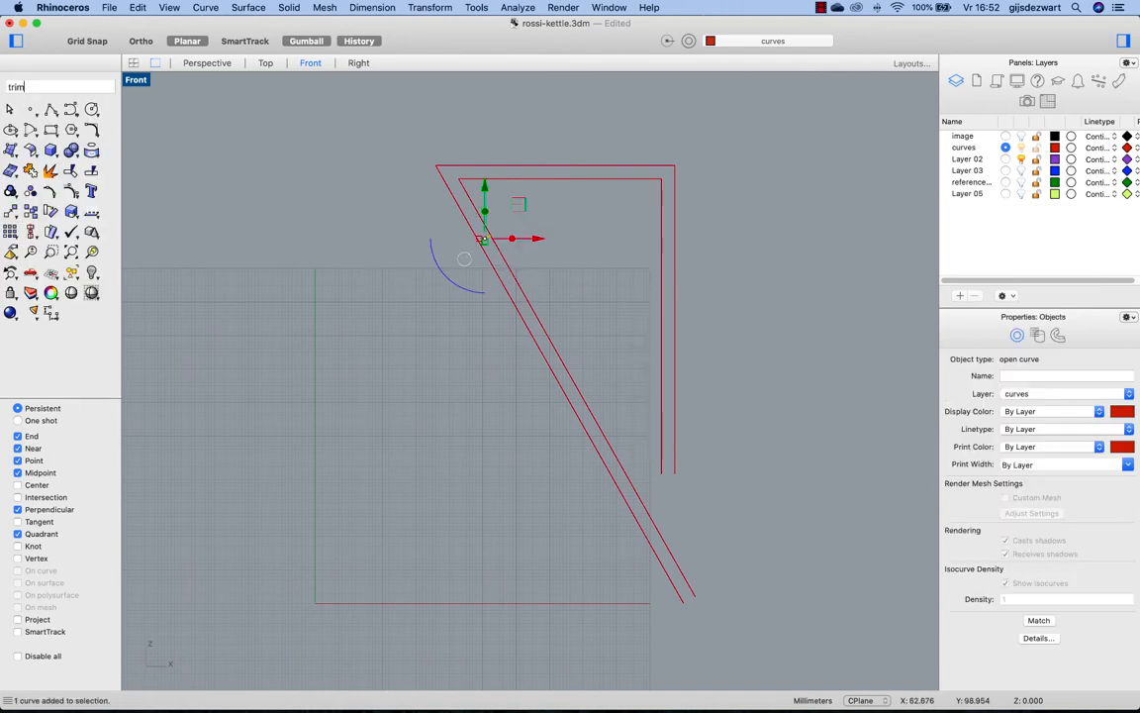
pyautogui.click(508, 334)
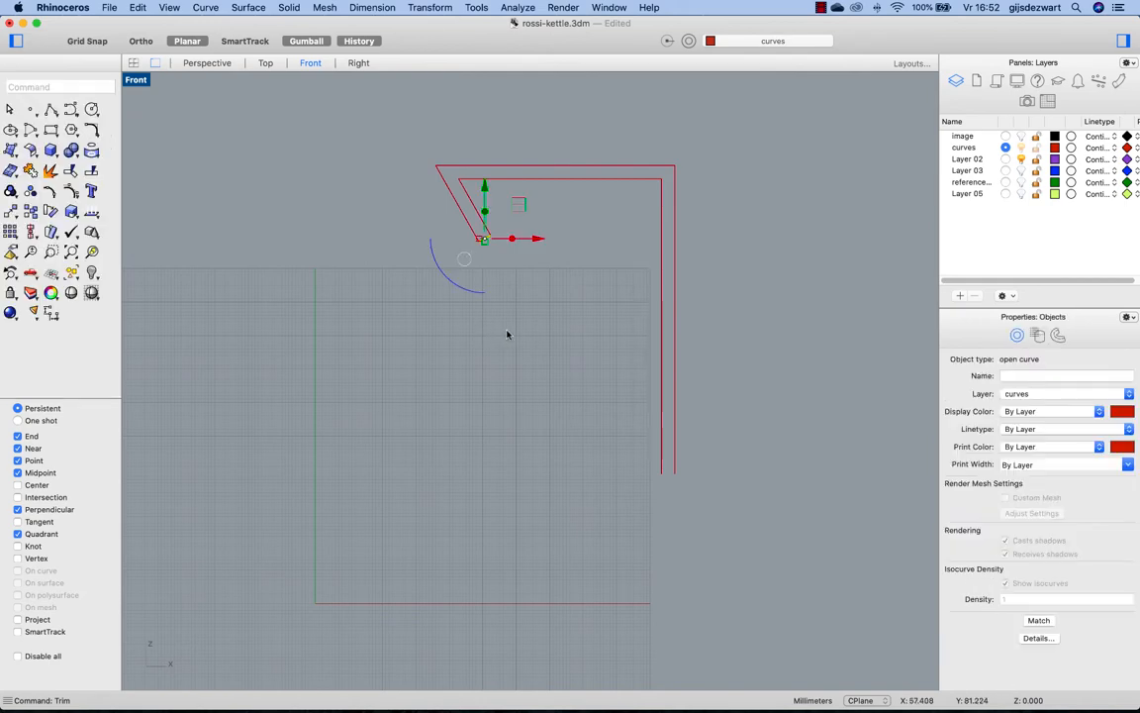
pyautogui.click(1007, 135)
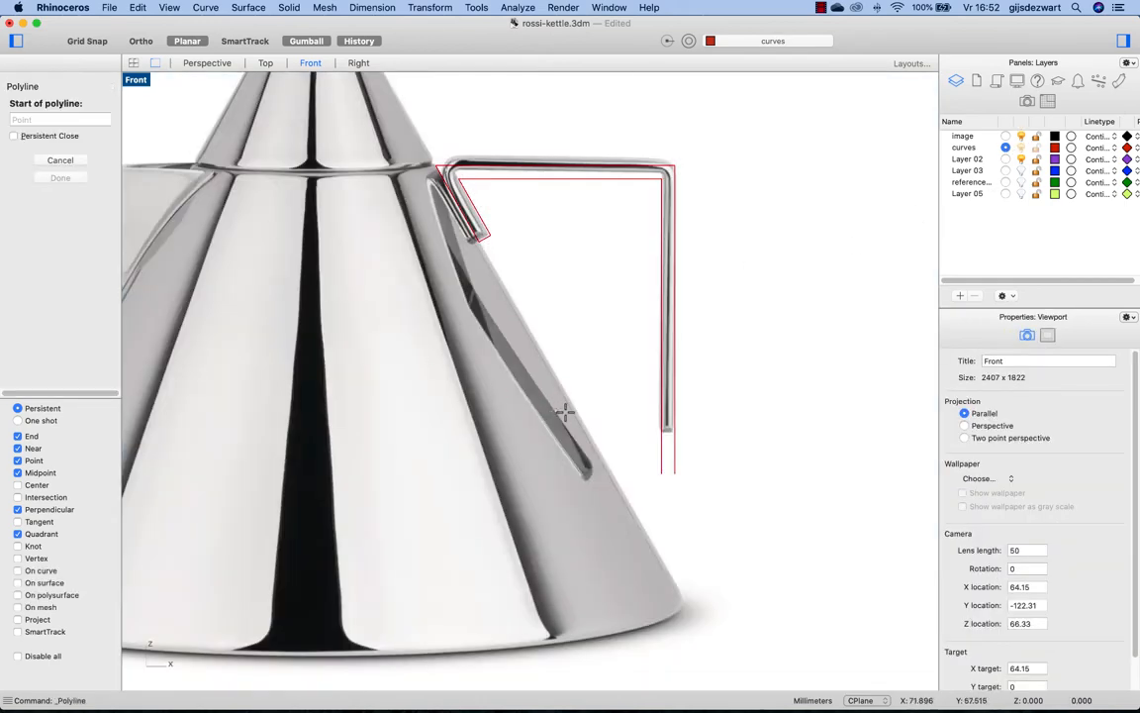
pyautogui.click(654, 431)
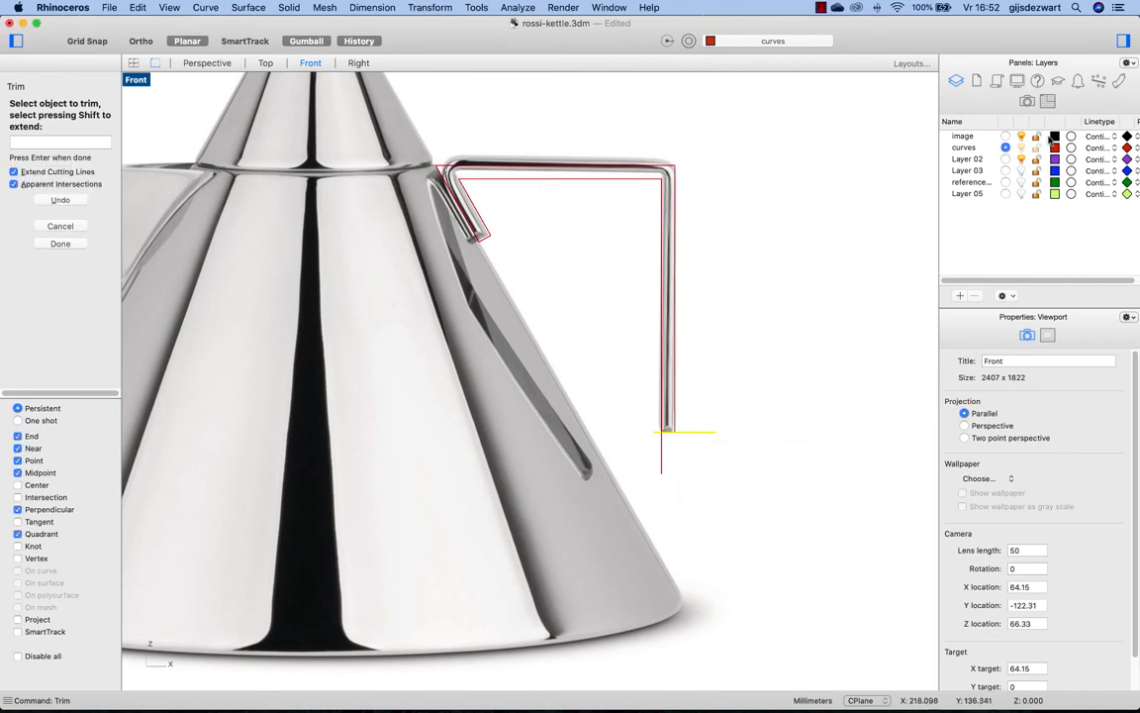
pyautogui.moveTo(660, 446)
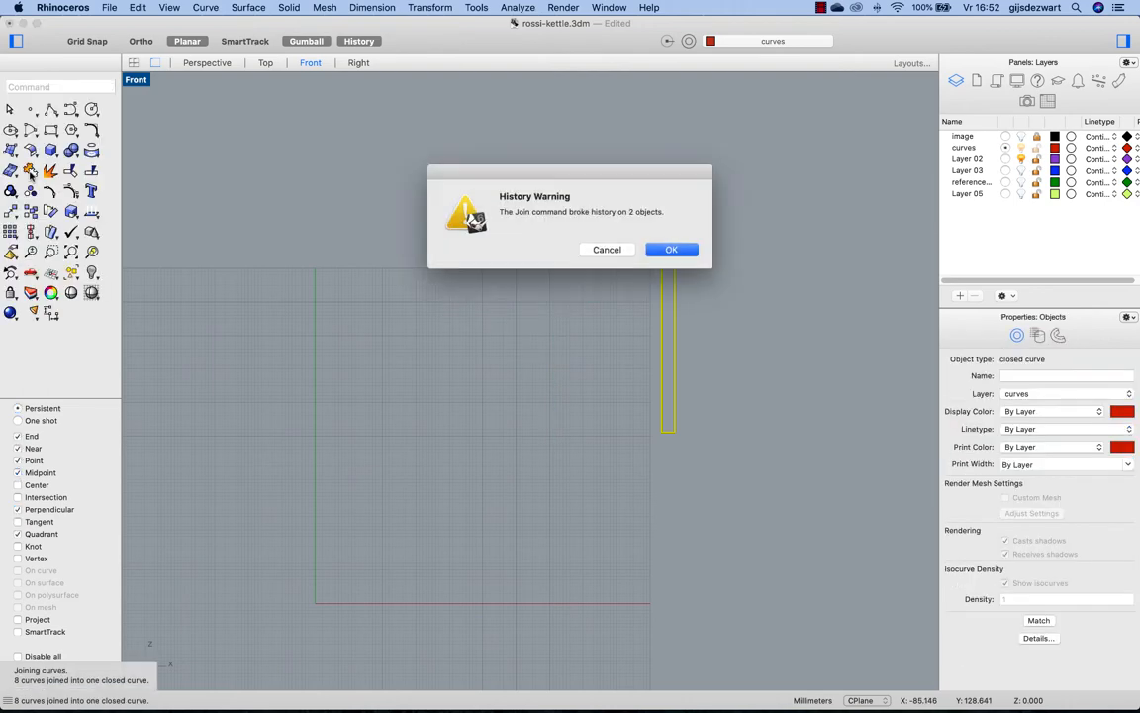
# - Join the handle guide lines into one curve and fillet its corners
pyautogui.click(671, 249)
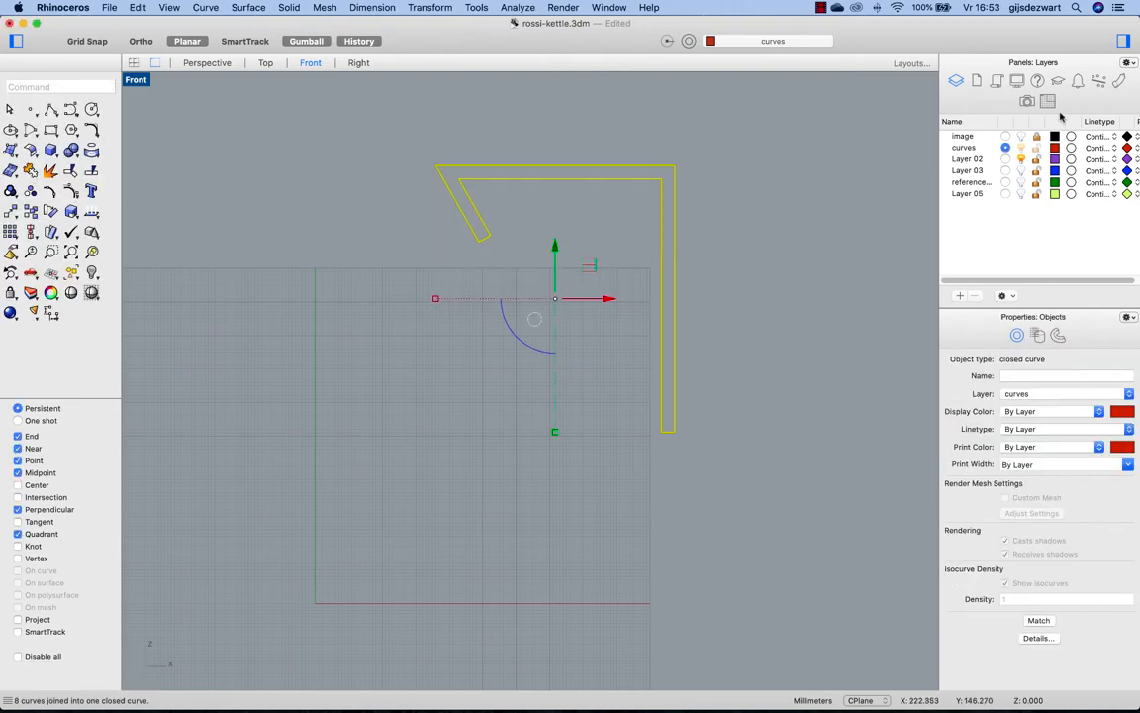
pyautogui.moveTo(1027, 141)
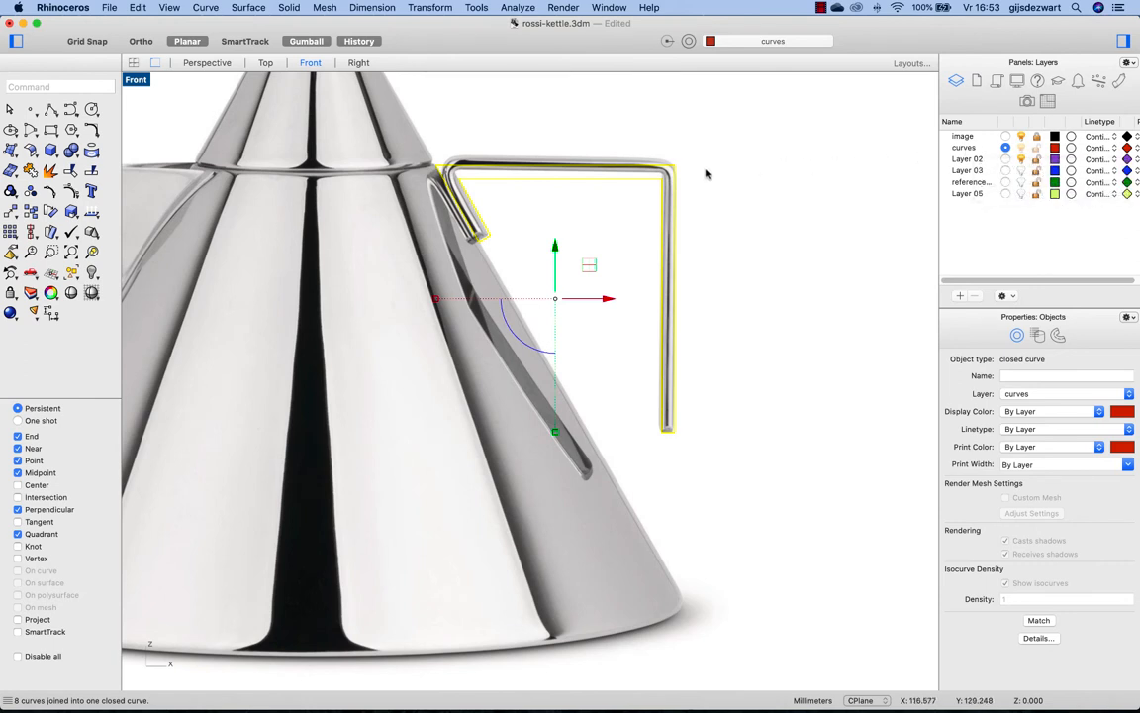
pyautogui.write('fillet')
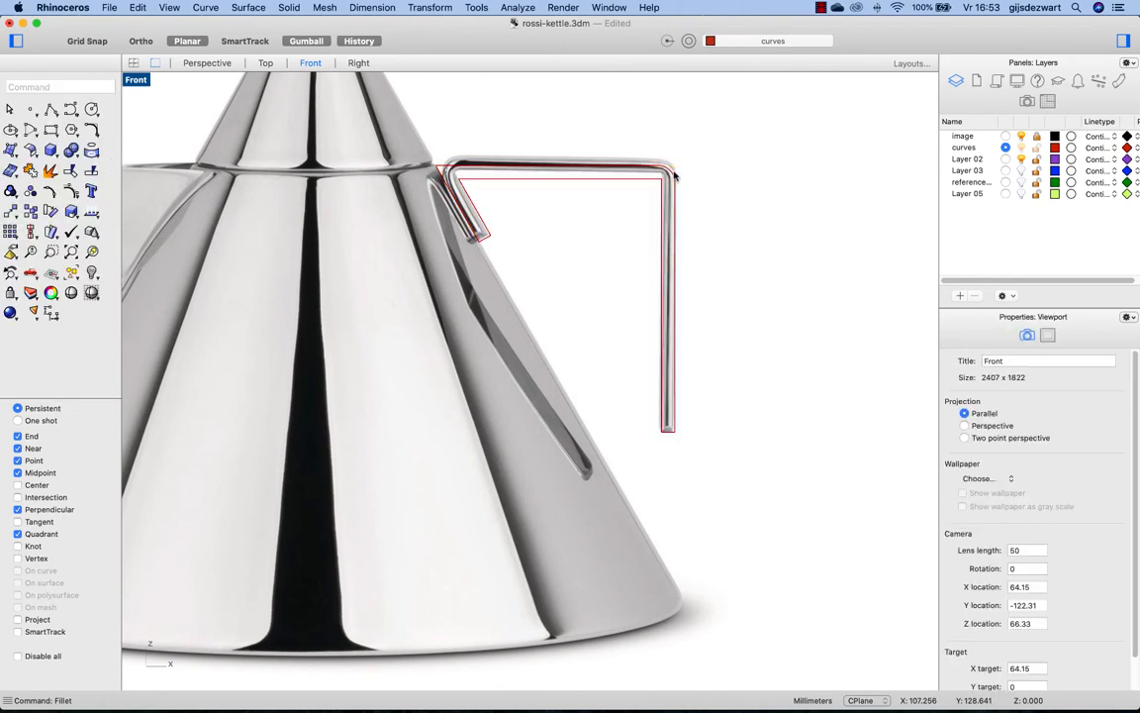
pyautogui.click(11, 170)
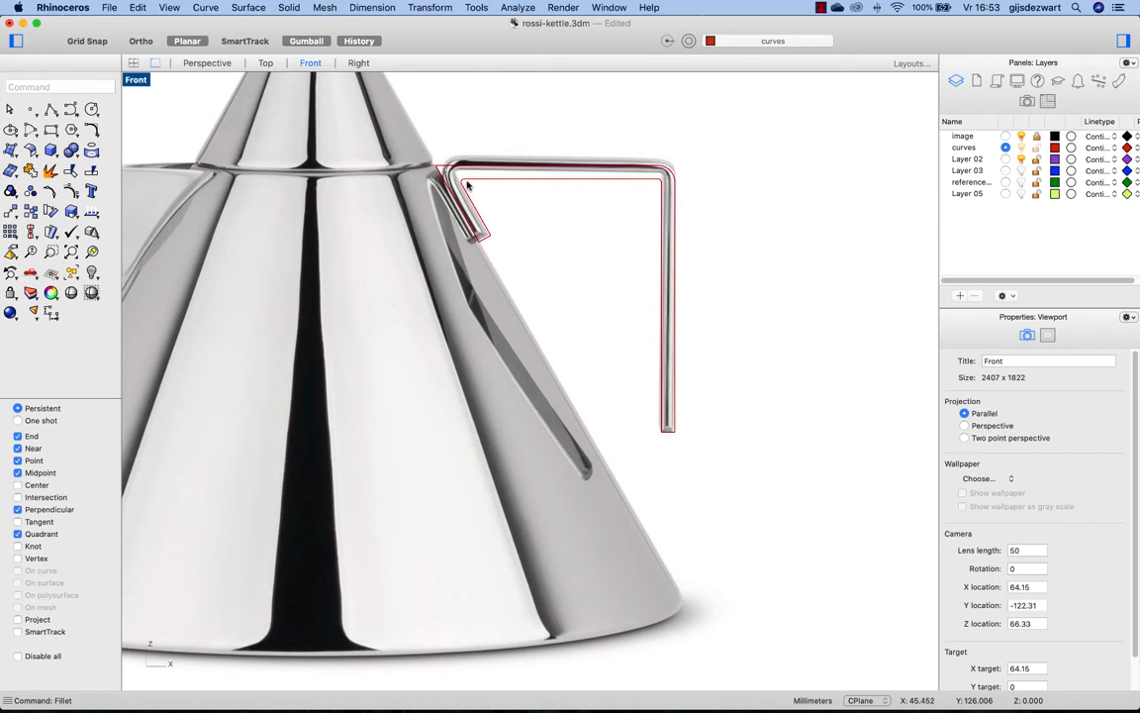
pyautogui.click(455, 183)
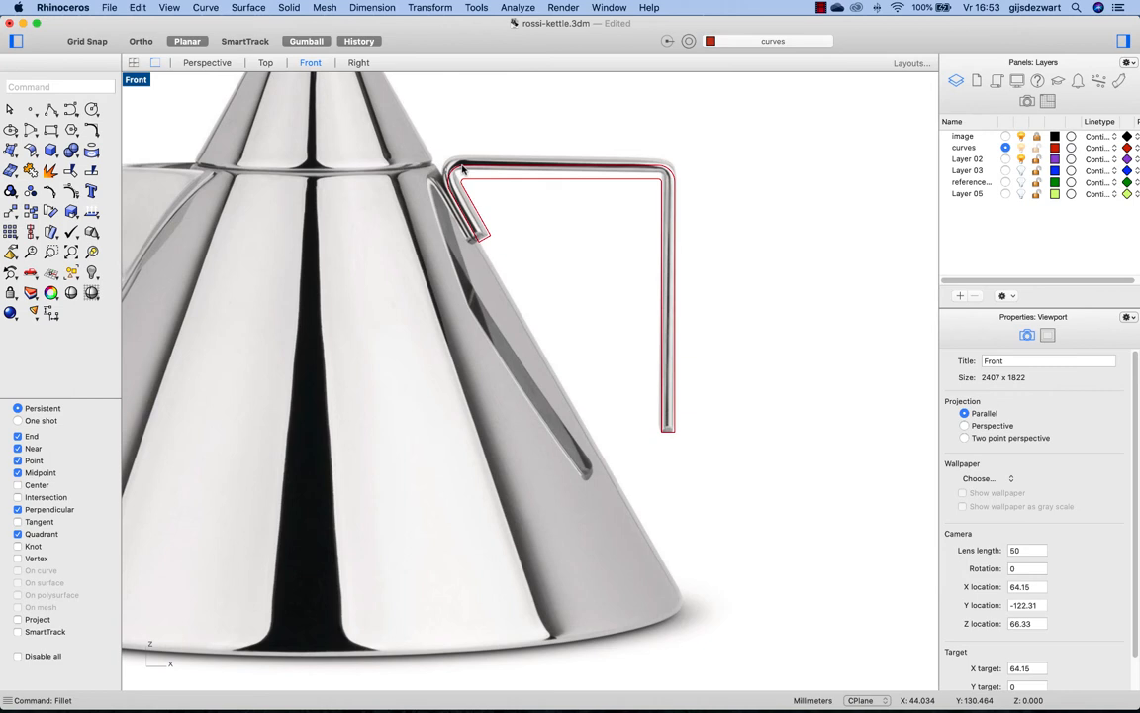
pyautogui.moveTo(469, 168)
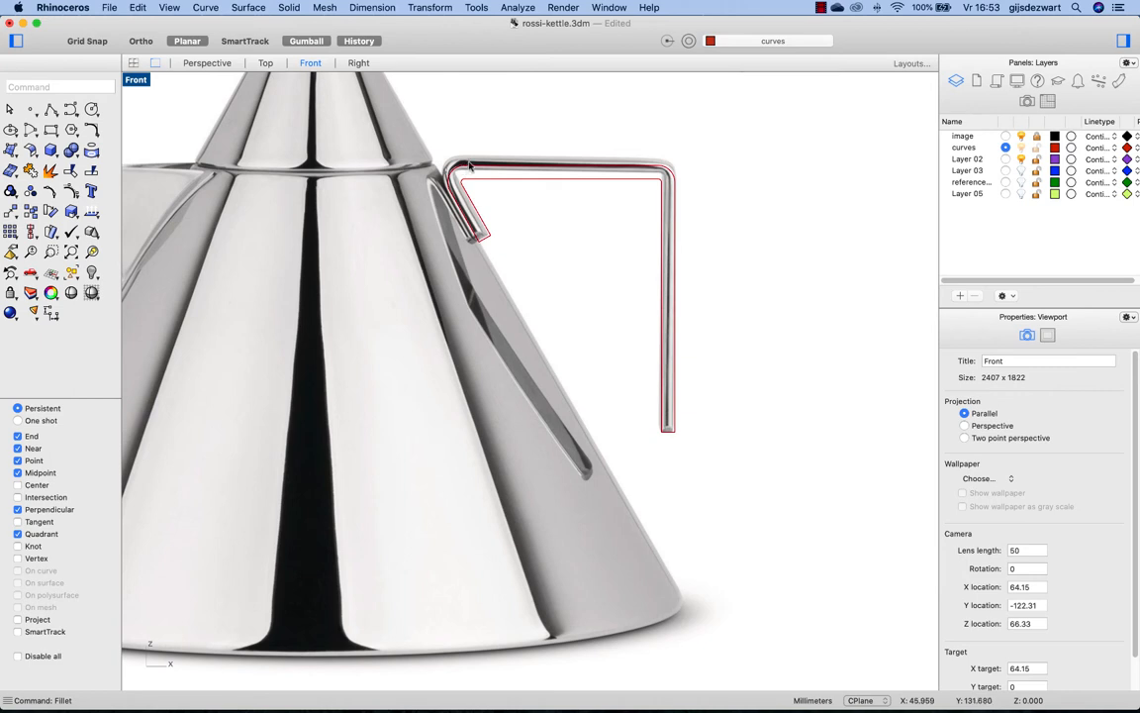
pyautogui.click(559, 168)
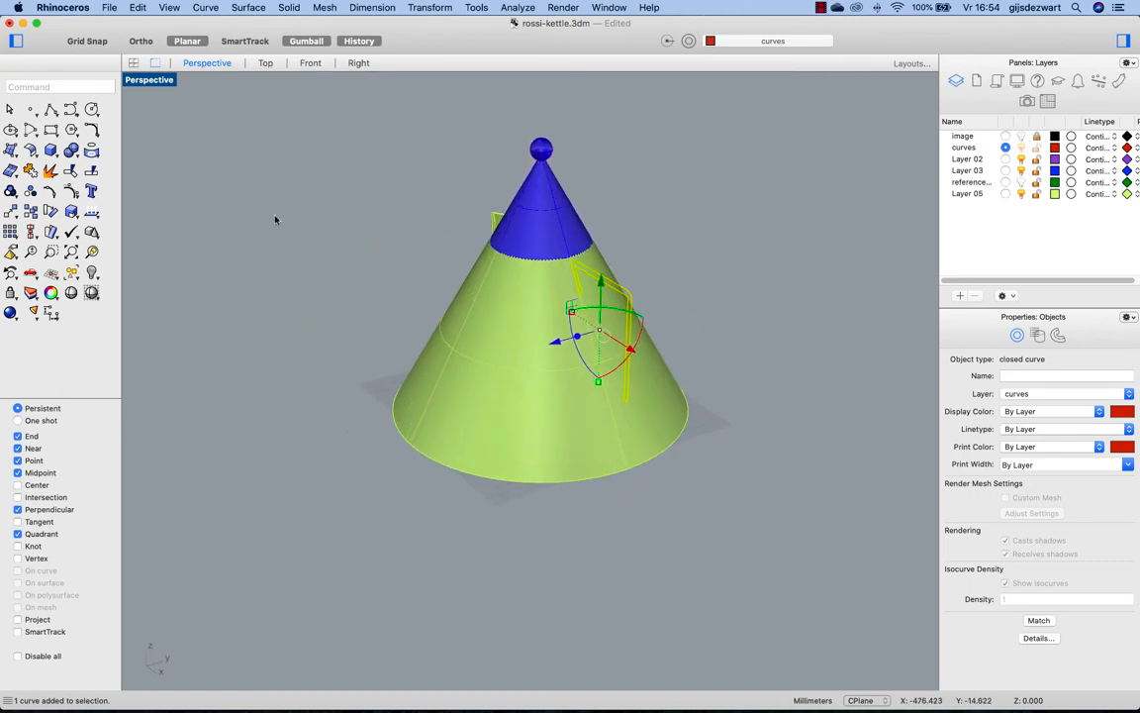
# - Extrude the closed handle outline with ExtrudeCrv into a solid handle
pyautogui.write('extrude')
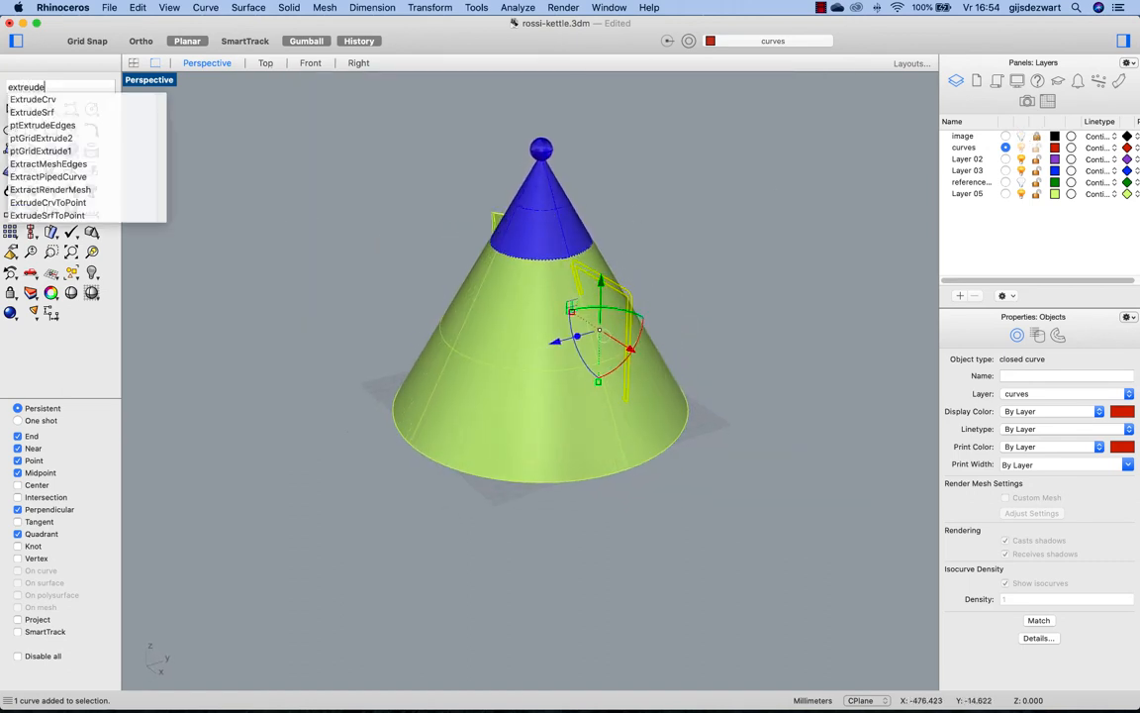
pyautogui.click(31, 99)
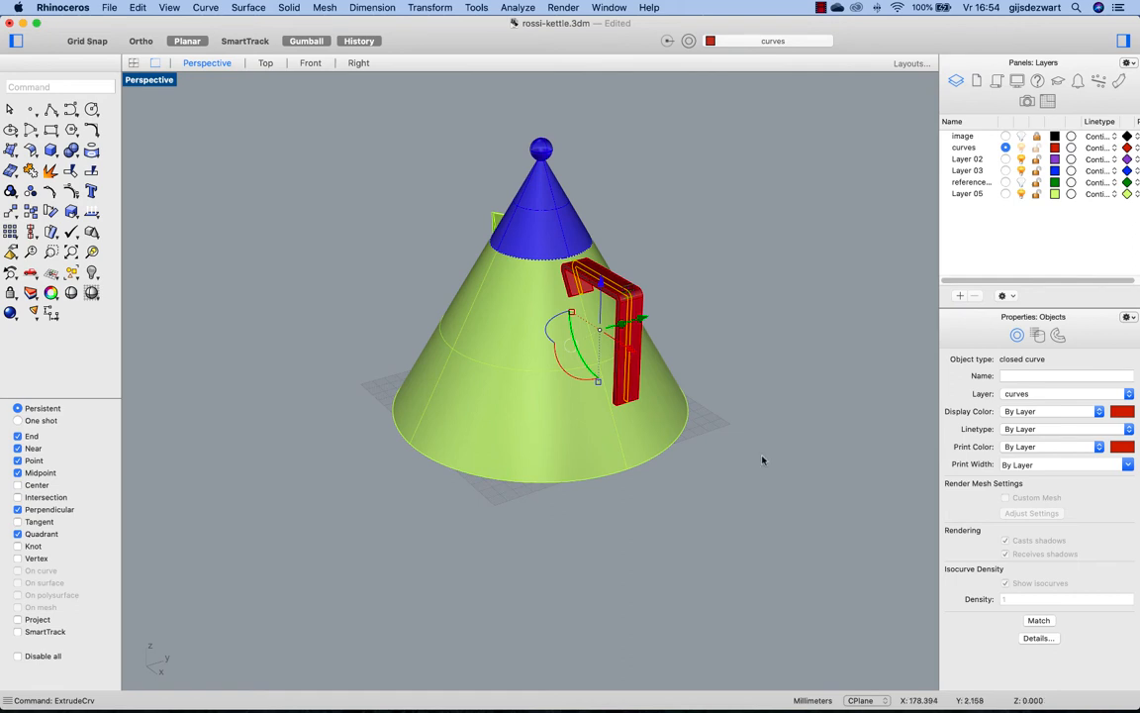
pyautogui.moveTo(712, 264)
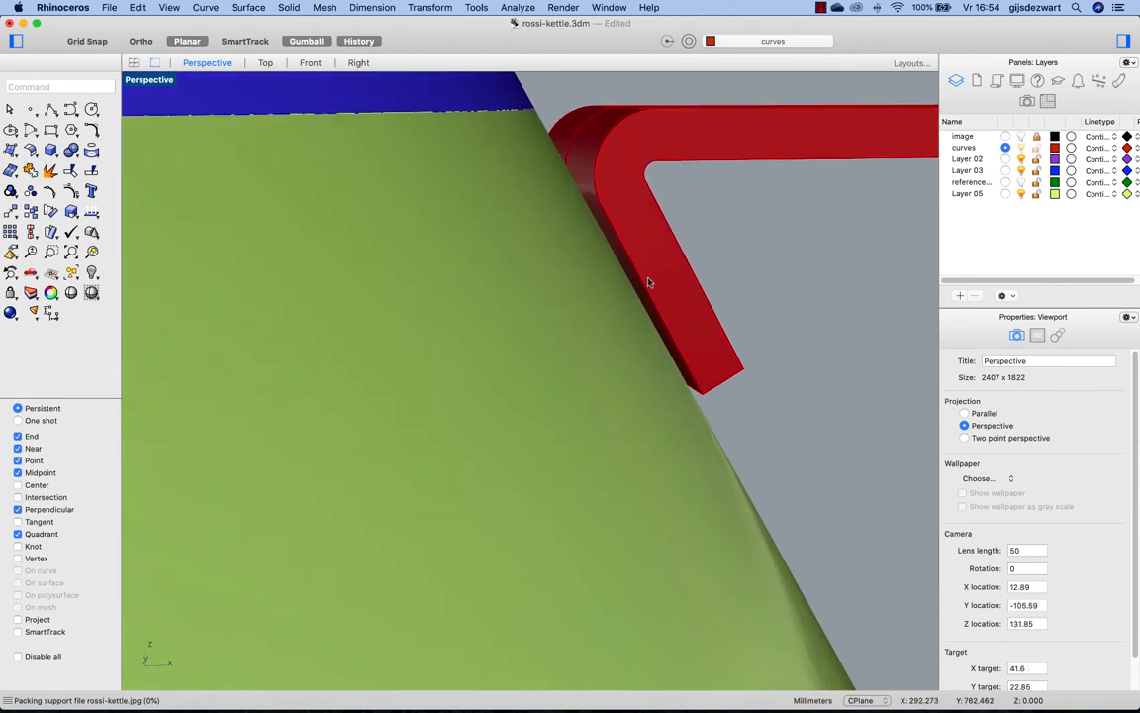
pyautogui.moveTo(591, 306)
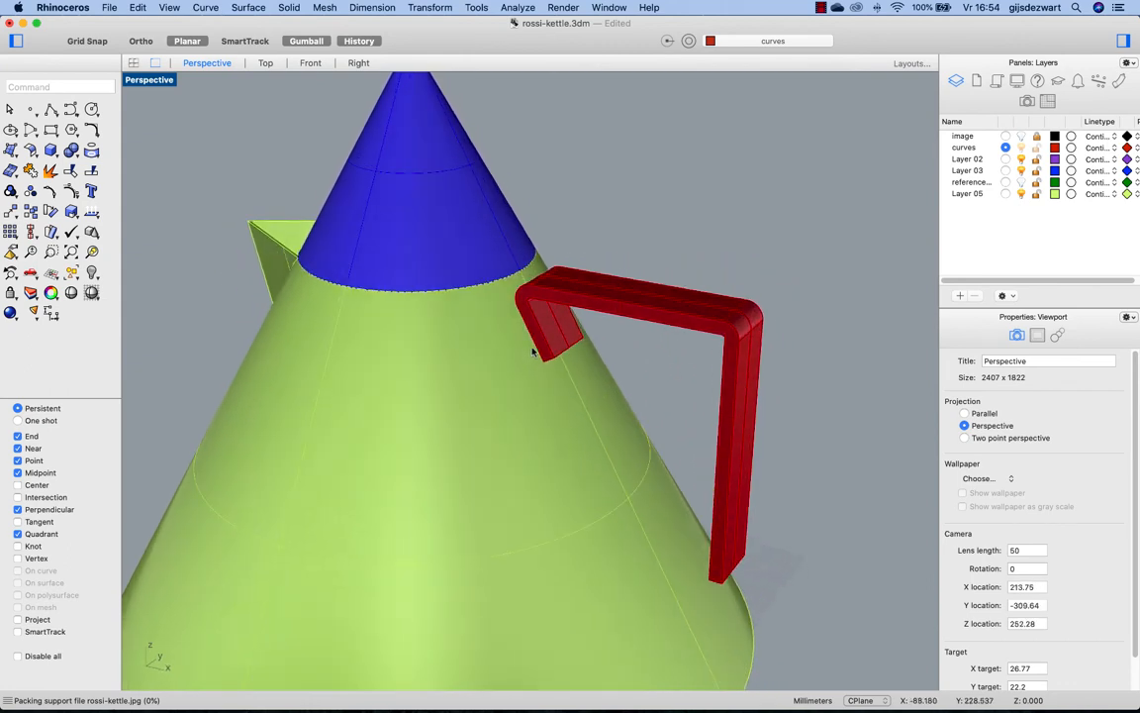
pyautogui.moveTo(544, 331)
pyautogui.write('handle-copy')
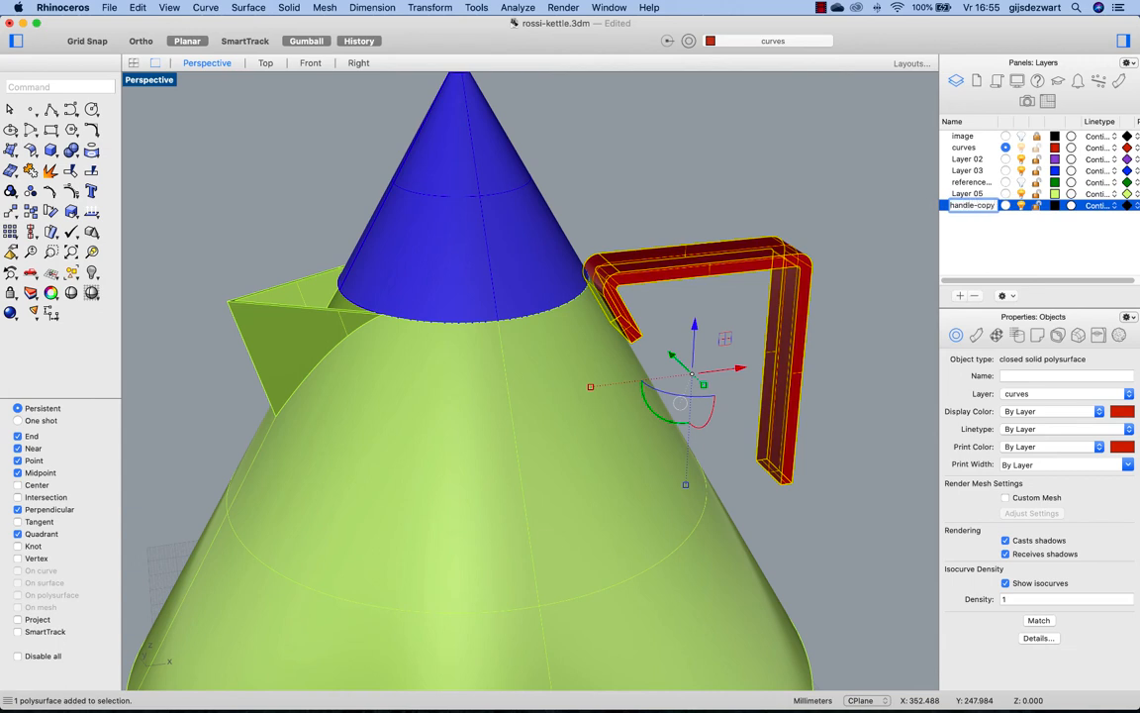
# - Move the handle solid onto layer handle-copy and copy it onto layer handle-flat
pyautogui.rightClick(973, 204)
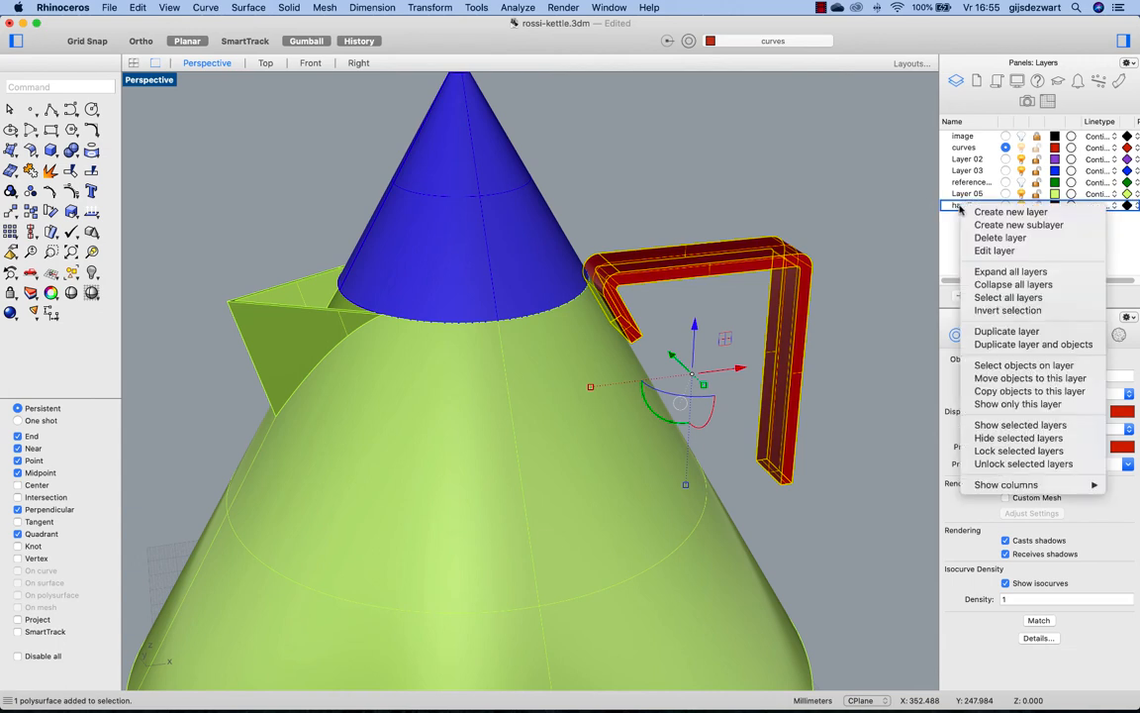
pyautogui.moveTo(1011, 211)
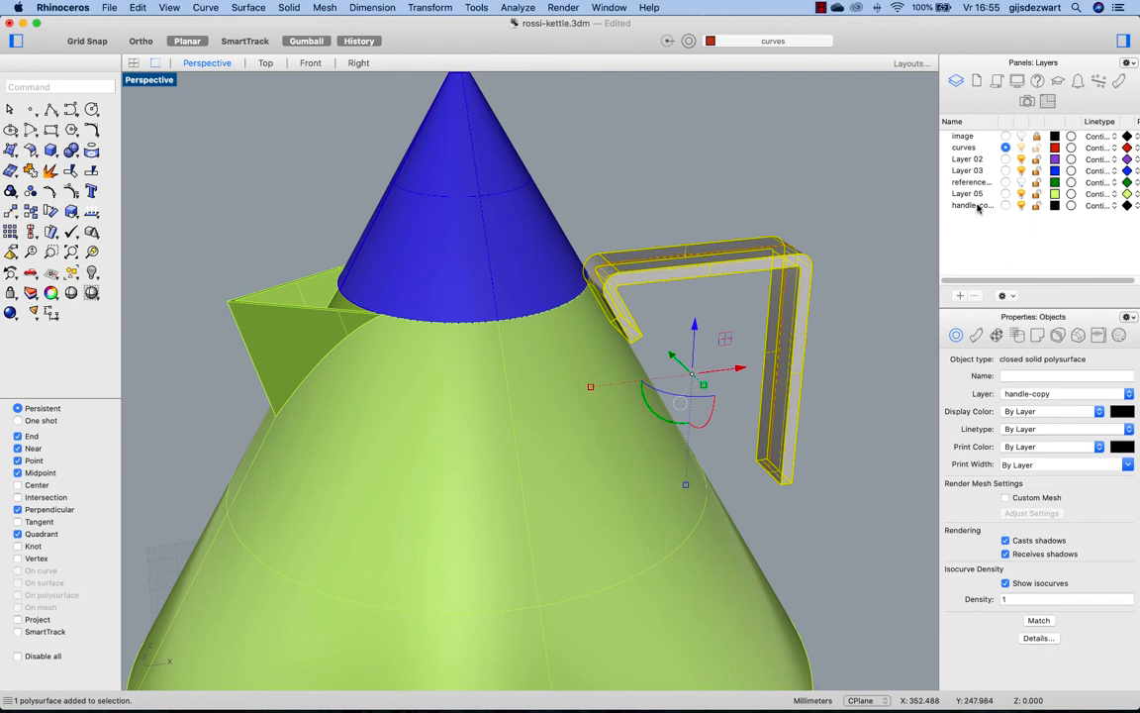
pyautogui.click(972, 205)
pyautogui.write('handle-flat')
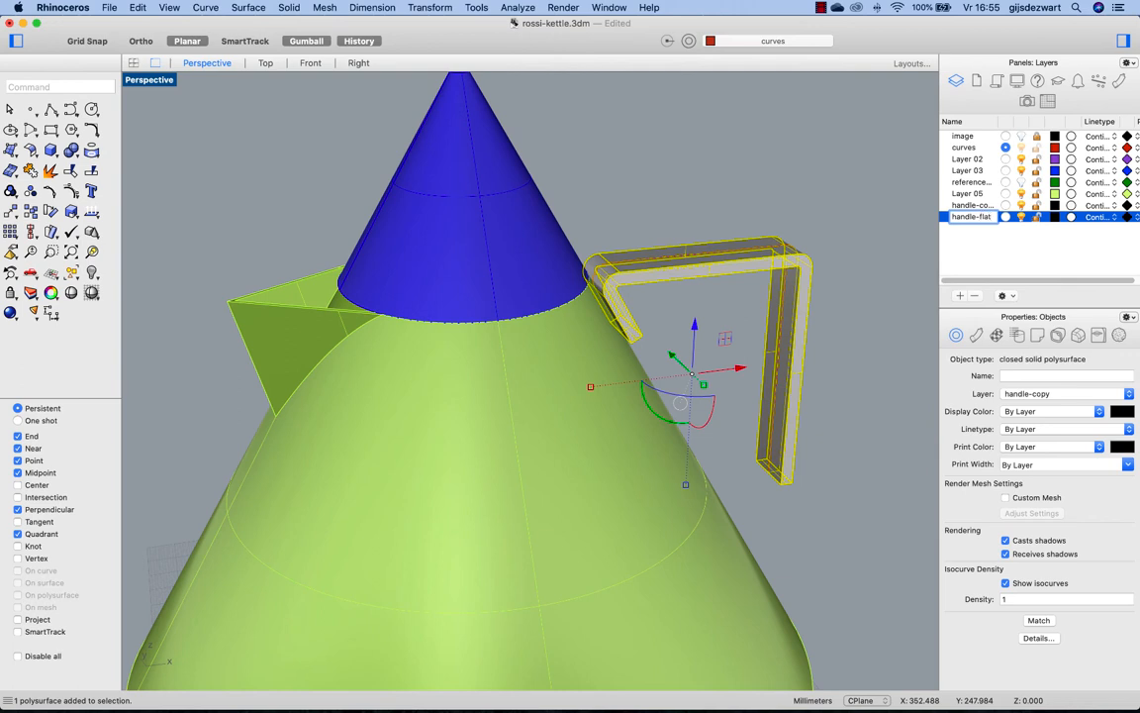
pyautogui.rightClick(969, 217)
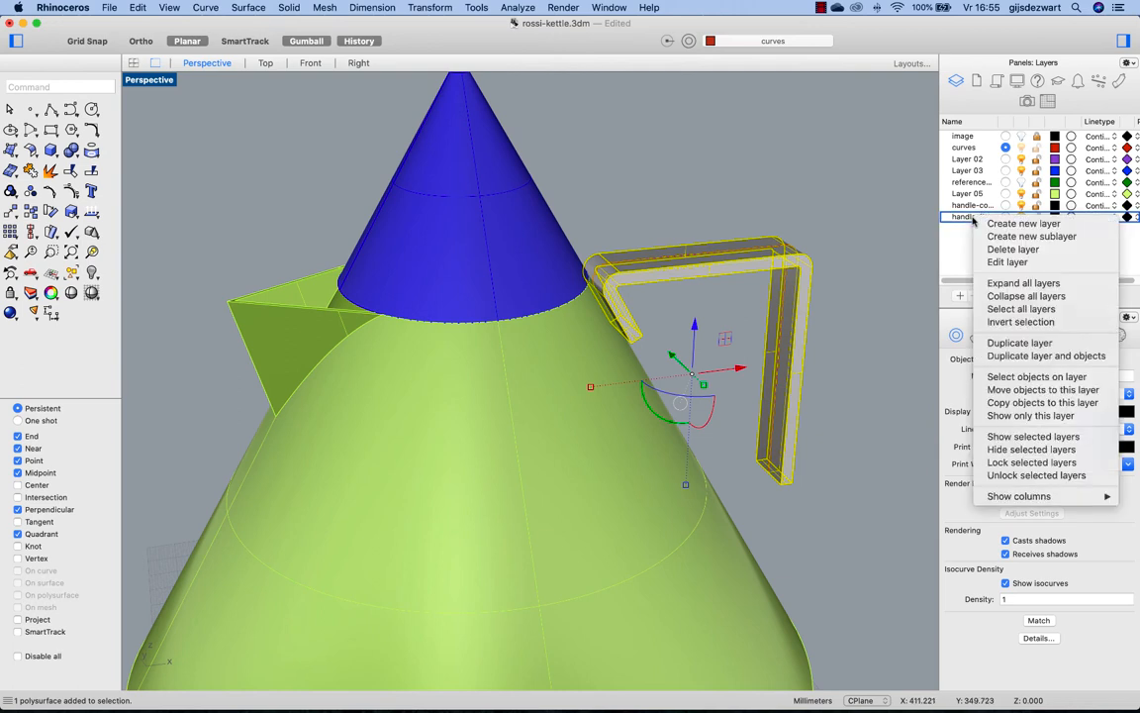
pyautogui.moveTo(1043, 402)
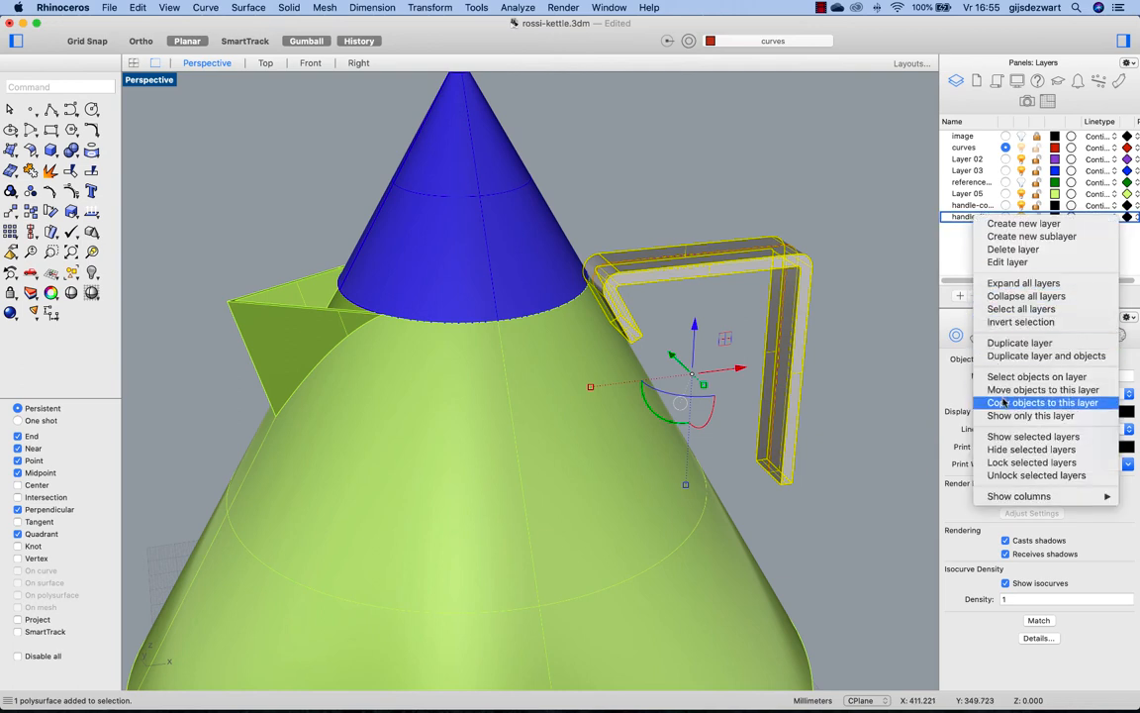
pyautogui.click(1042, 402)
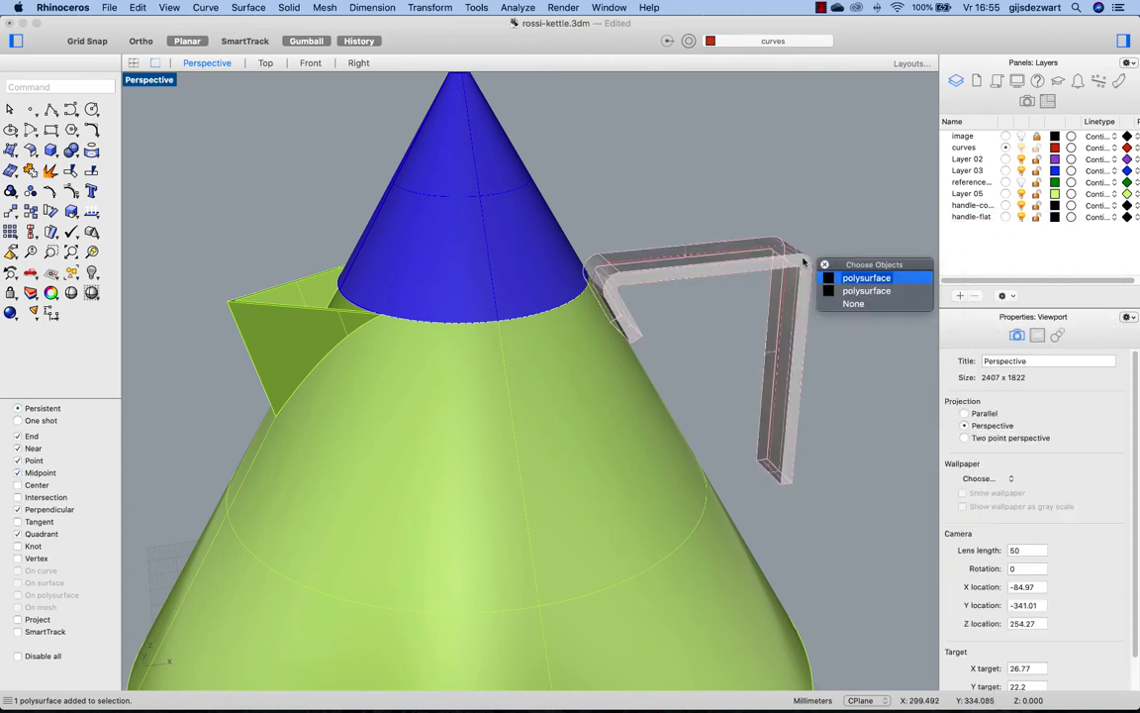
# - Extract two faces from the handle solid and start a polyline at the short arm's end
pyautogui.click(866, 278)
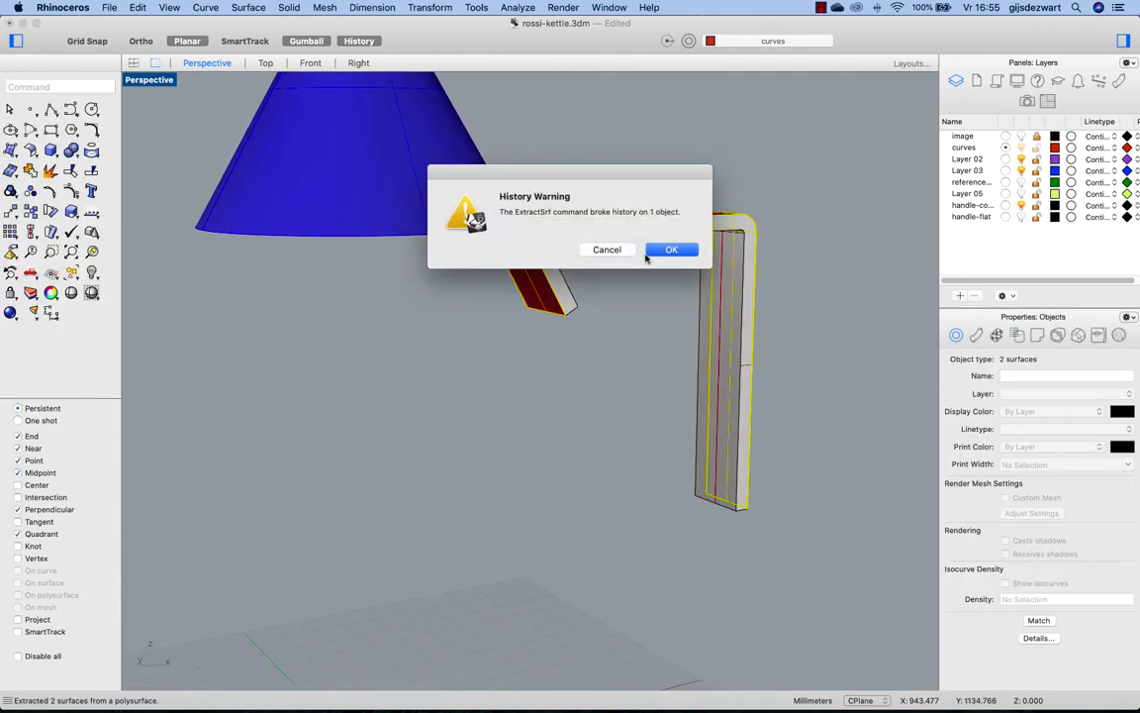
pyautogui.click(671, 248)
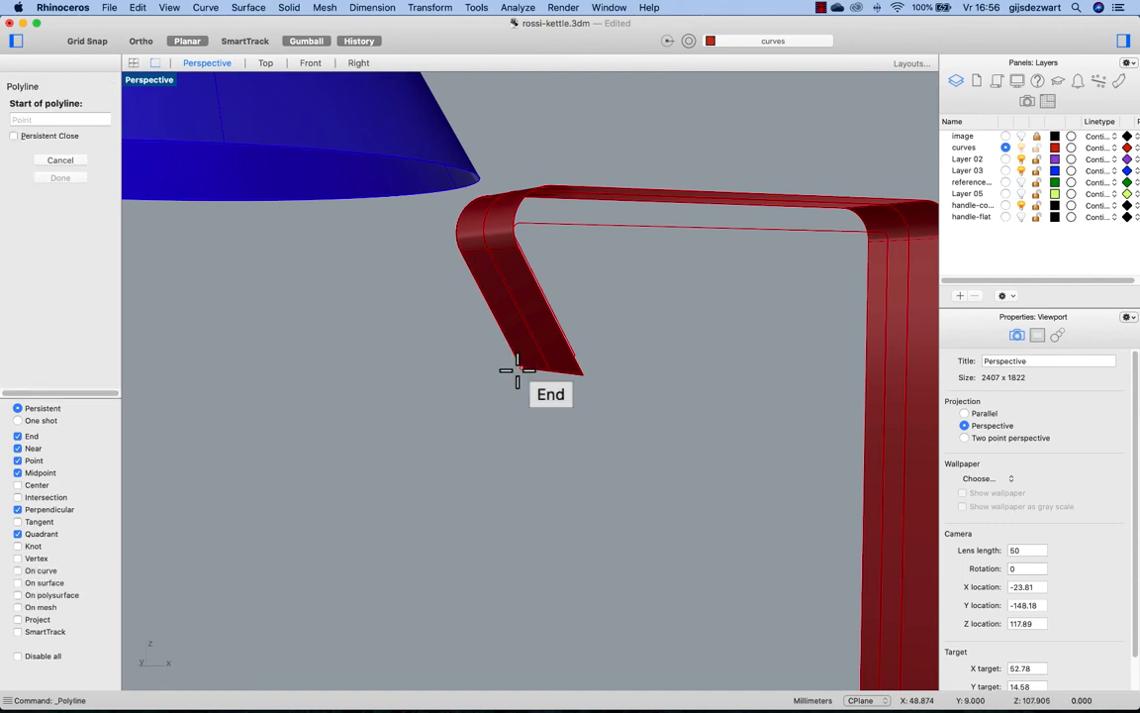
pyautogui.click(517, 369)
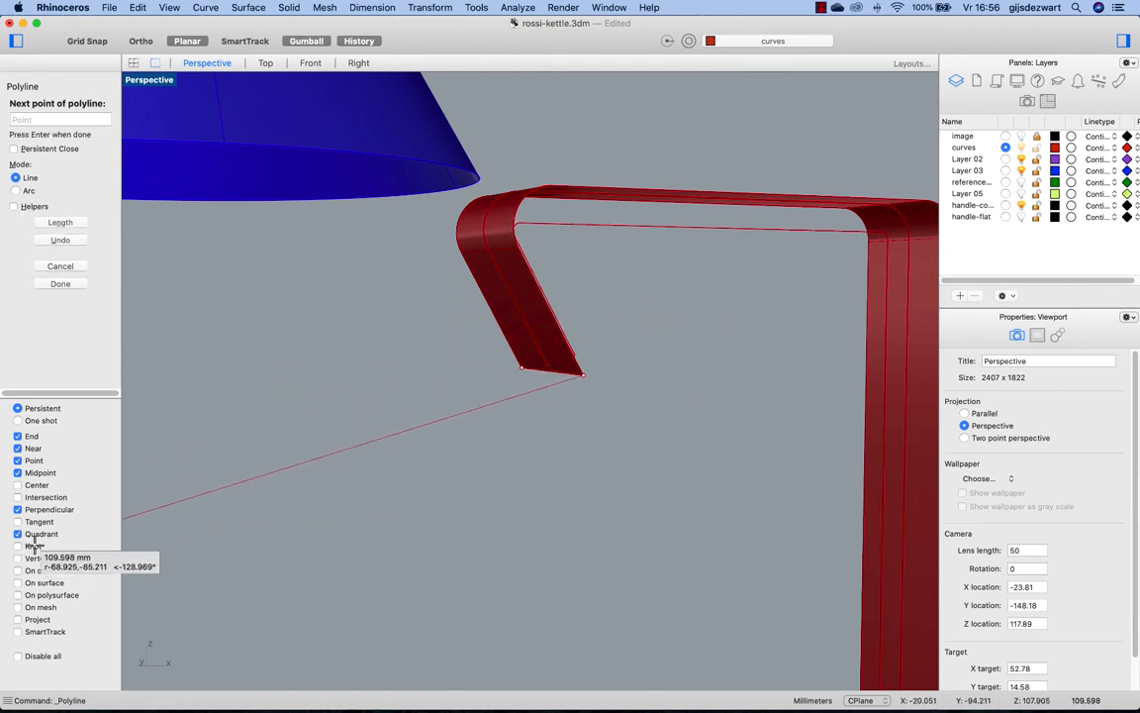
pyautogui.moveTo(506, 248)
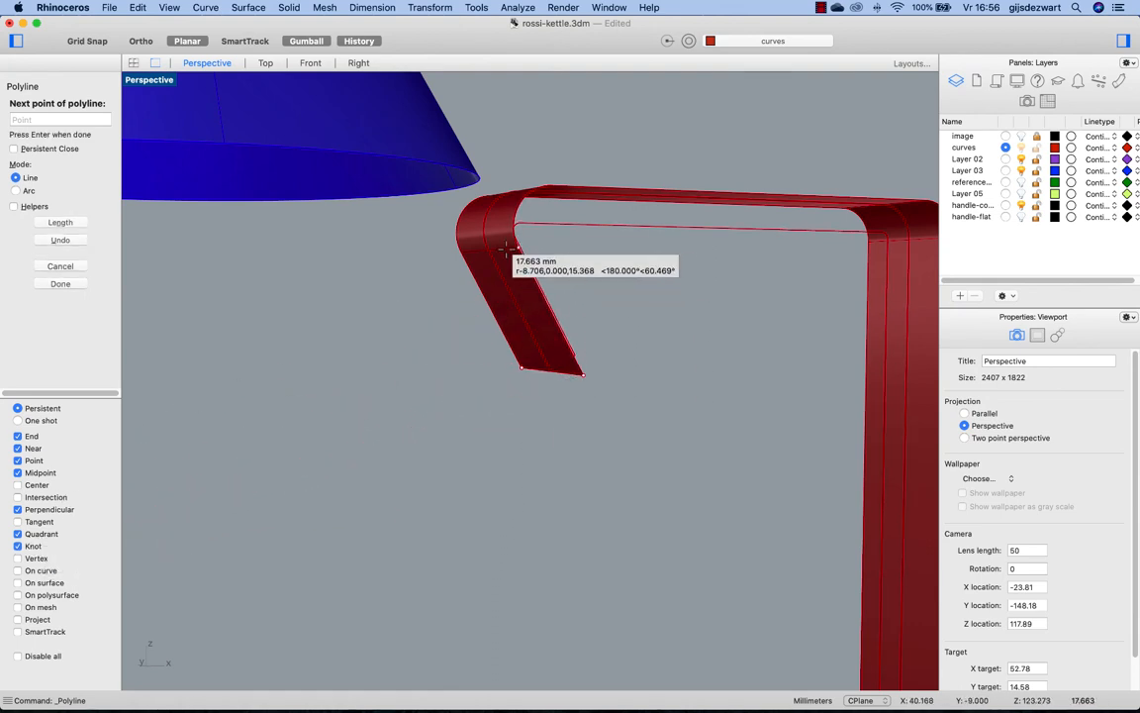
pyautogui.moveTo(510, 247)
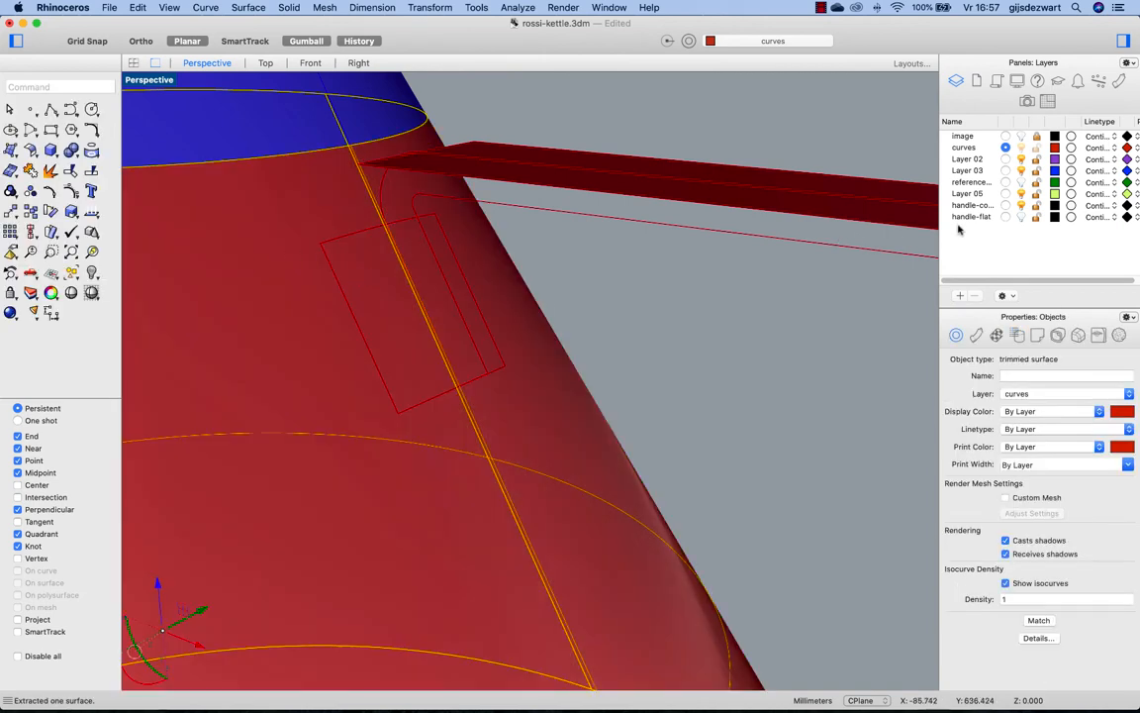
# - Assign the trimmed short-arm surface to the handle-flat layer
pyautogui.rightClick(970, 216)
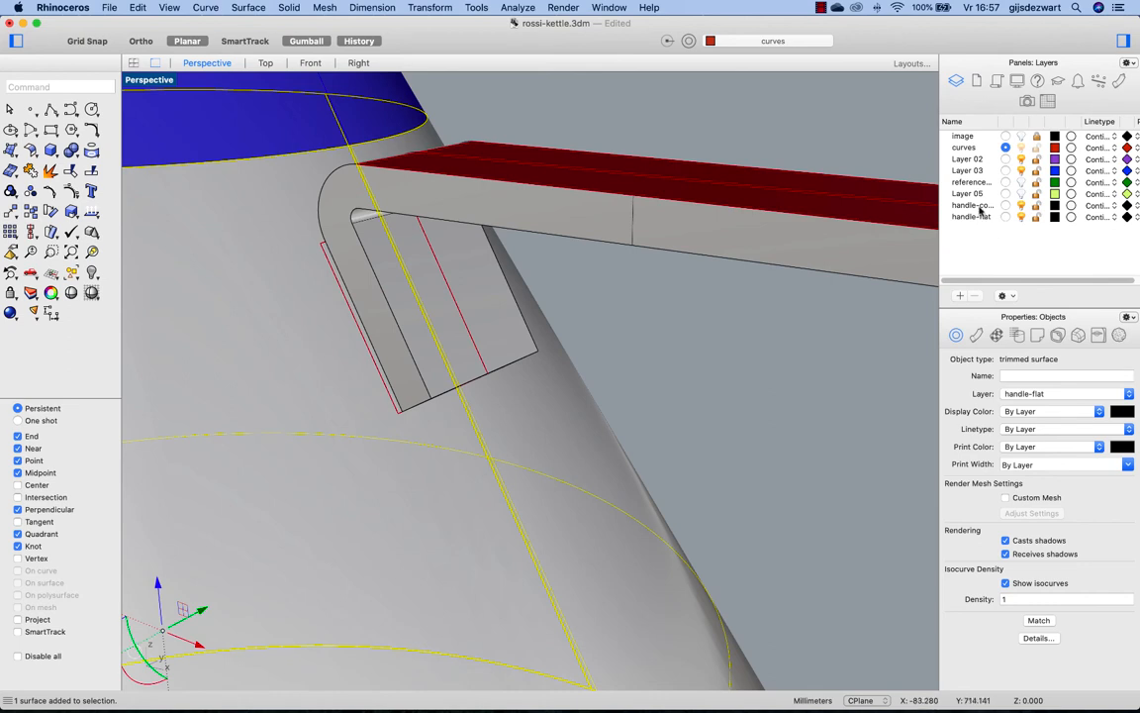
# - Hide the handle-copy layer through its Layers panel menu
pyautogui.rightClick(972, 205)
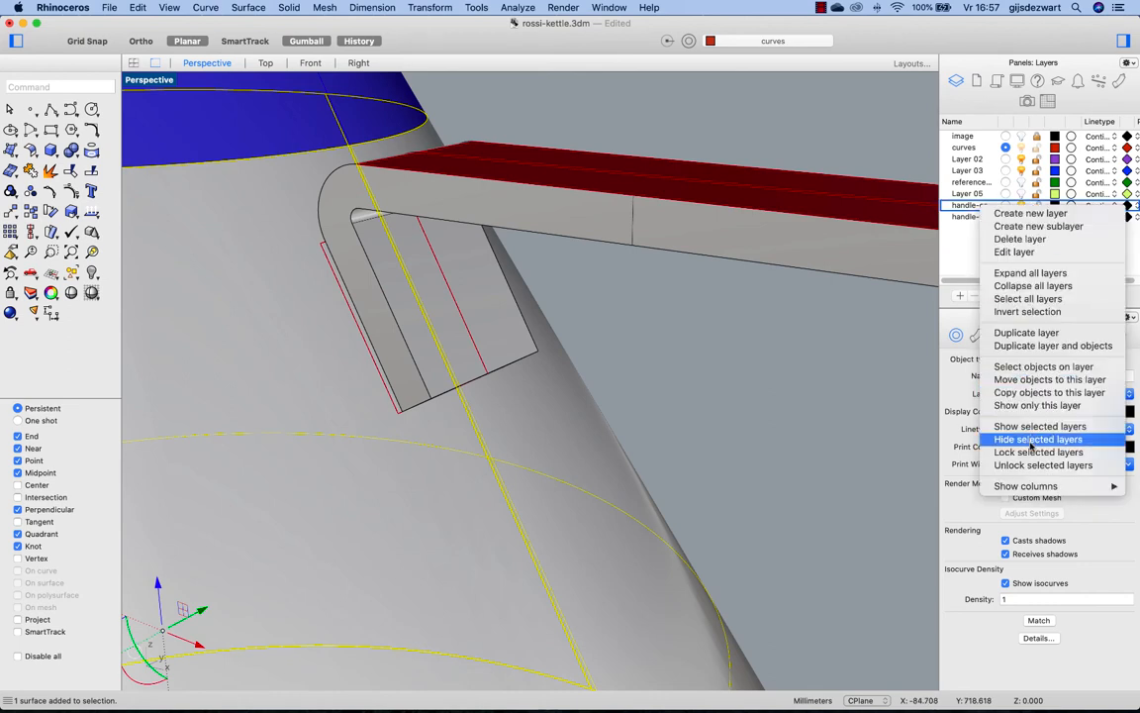
pyautogui.click(1039, 438)
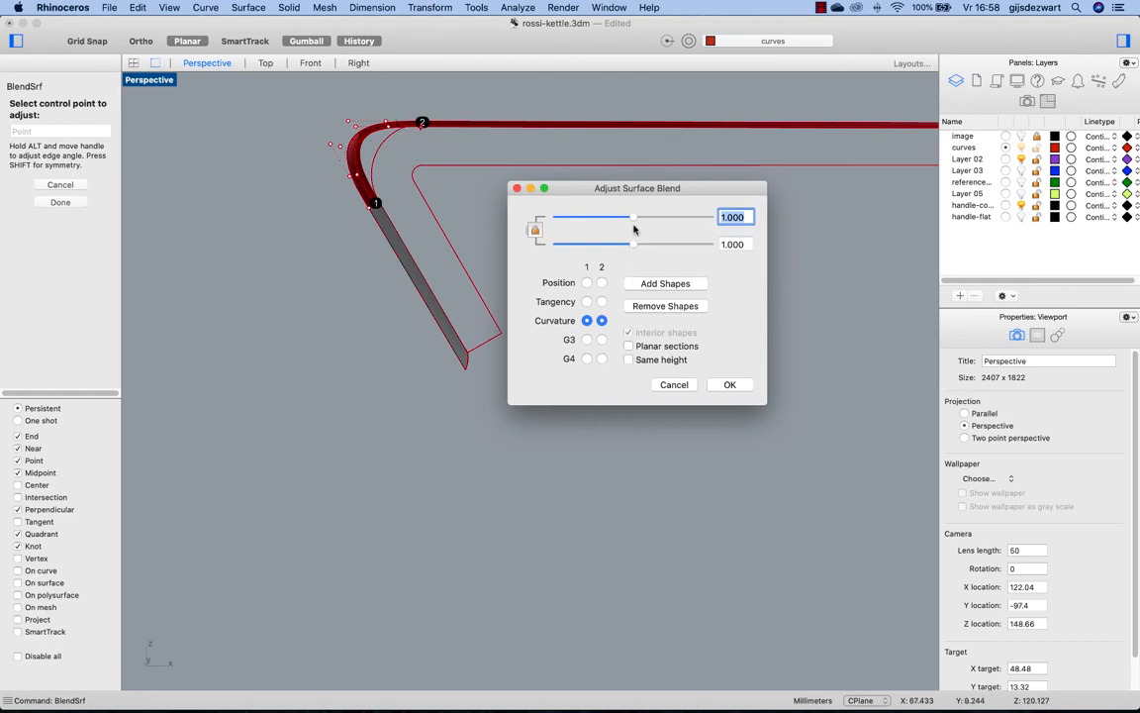
# - Lower the blend sliders to about 0.64 and accept the curvature-continuous corner blend
pyautogui.moveTo(636, 217); pyautogui.dragTo(622, 217)
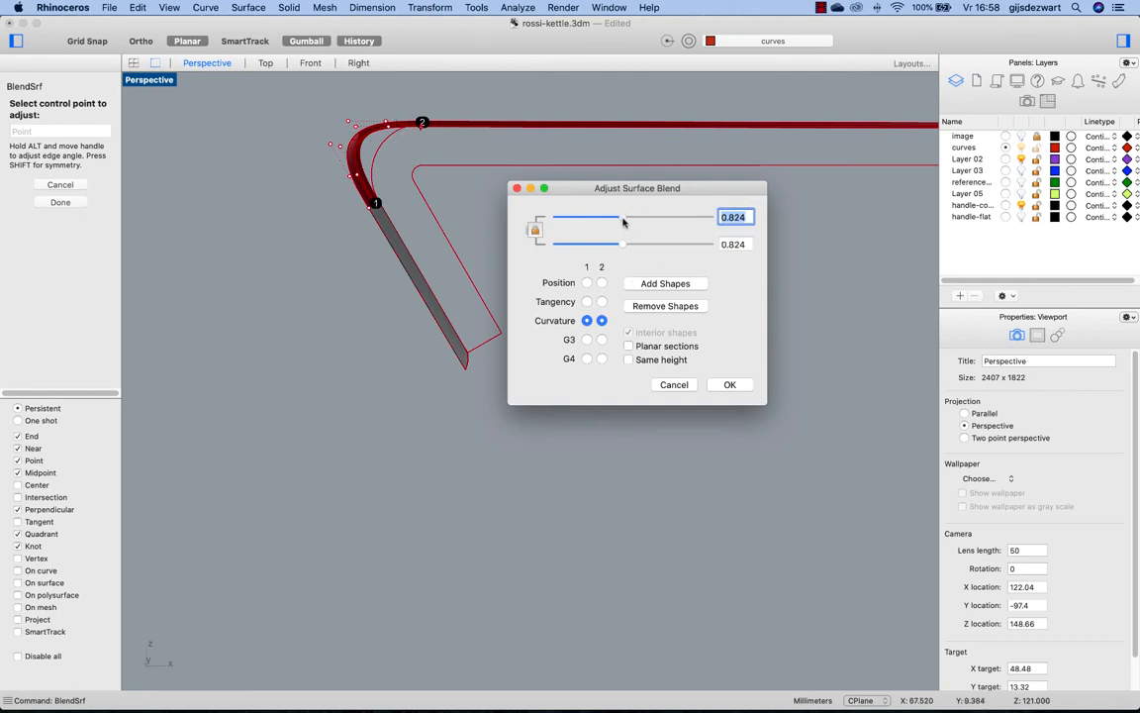
pyautogui.moveTo(623, 217); pyautogui.dragTo(611, 216)
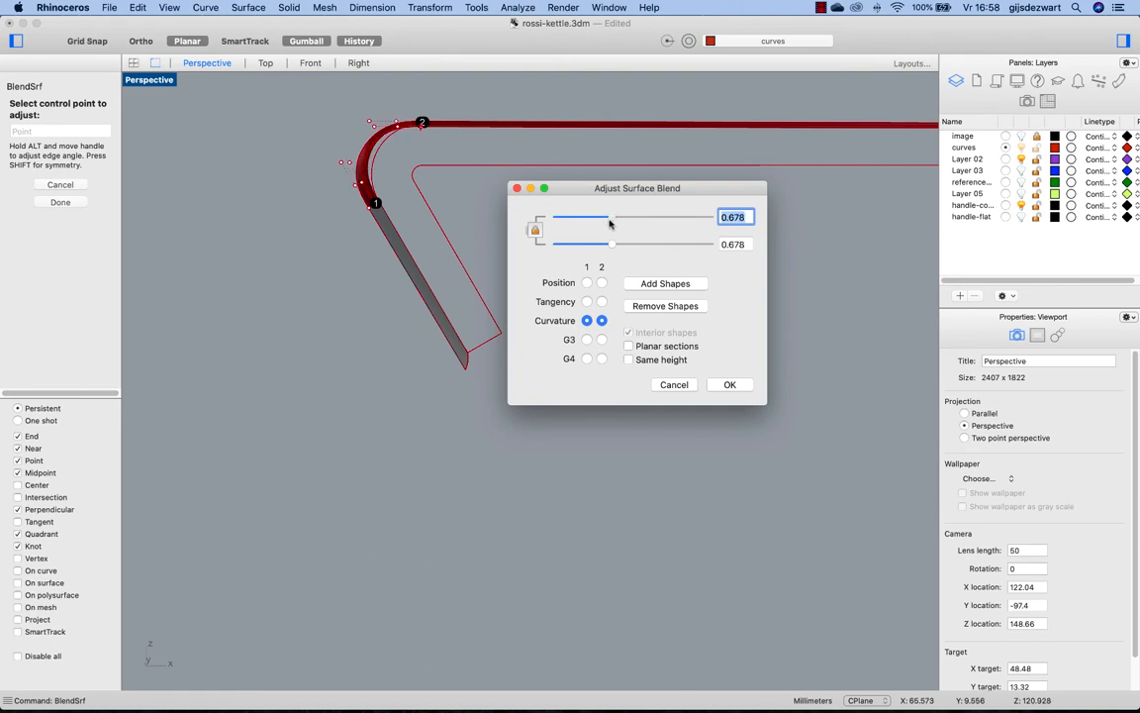
pyautogui.moveTo(611, 218); pyautogui.dragTo(608, 220)
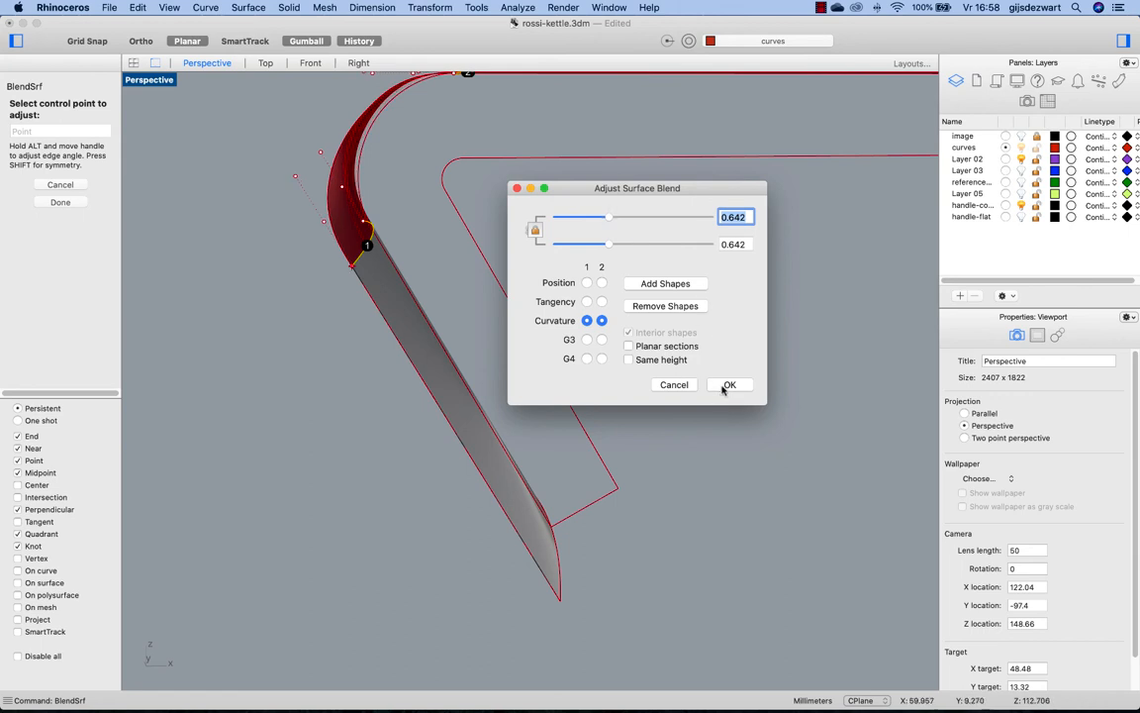
pyautogui.click(729, 384)
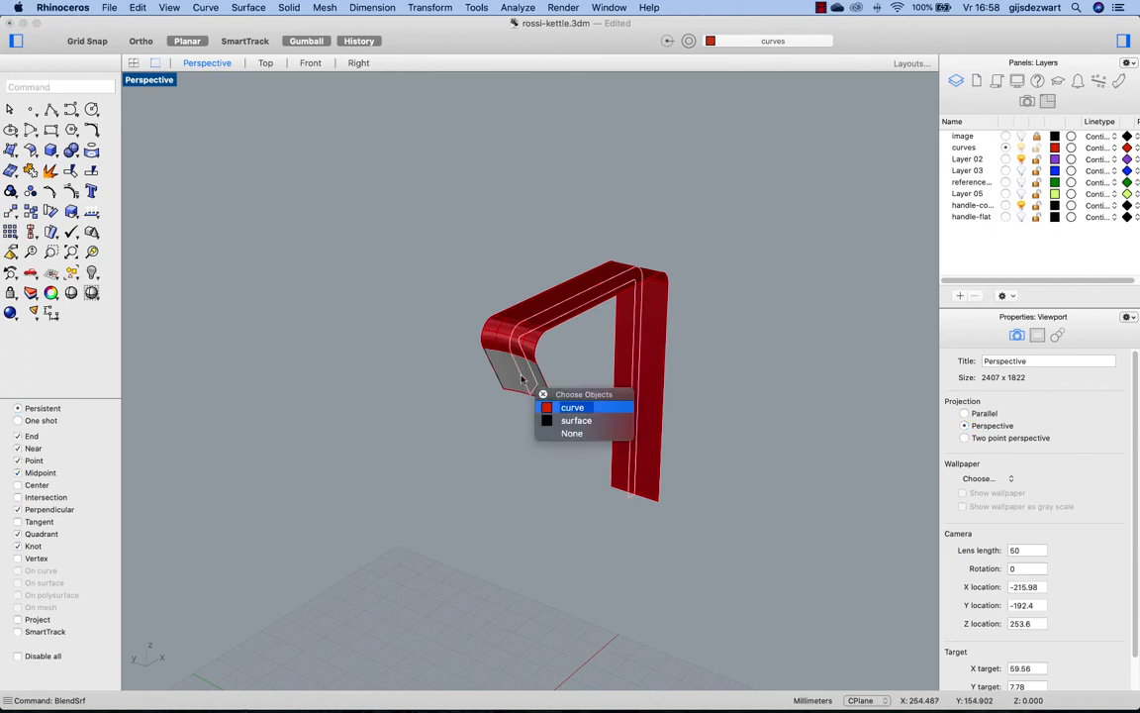
# - Offset the handle surface into a solid with distance 4
pyautogui.click(576, 421)
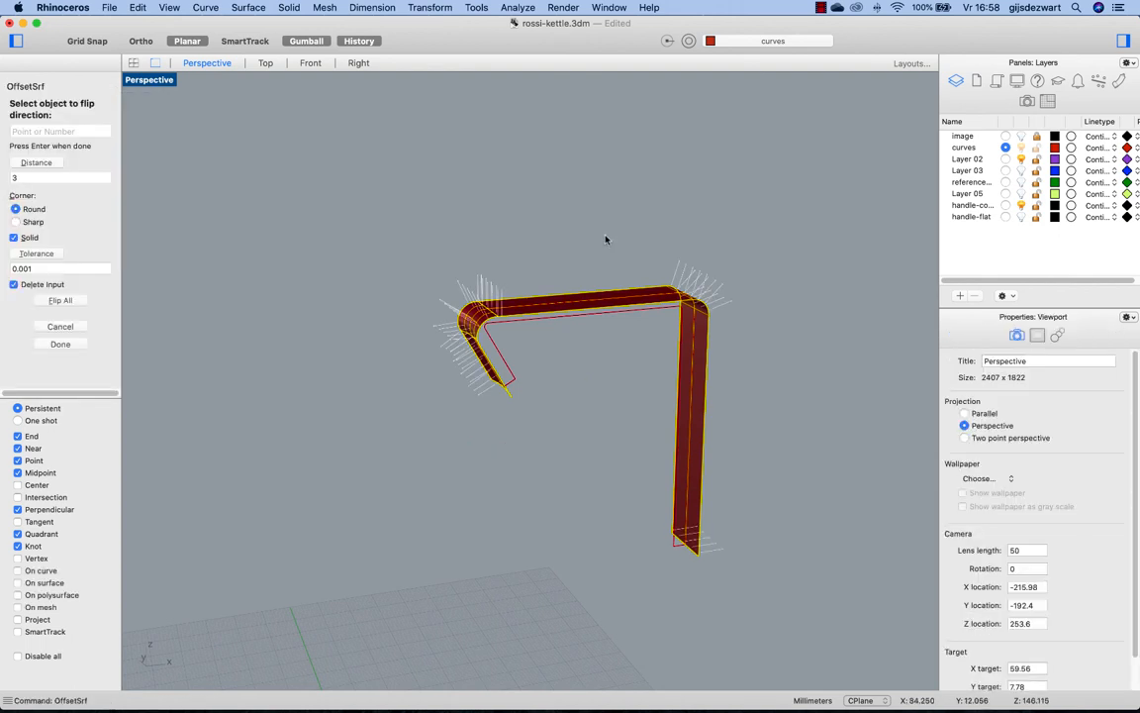
pyautogui.moveTo(588, 264)
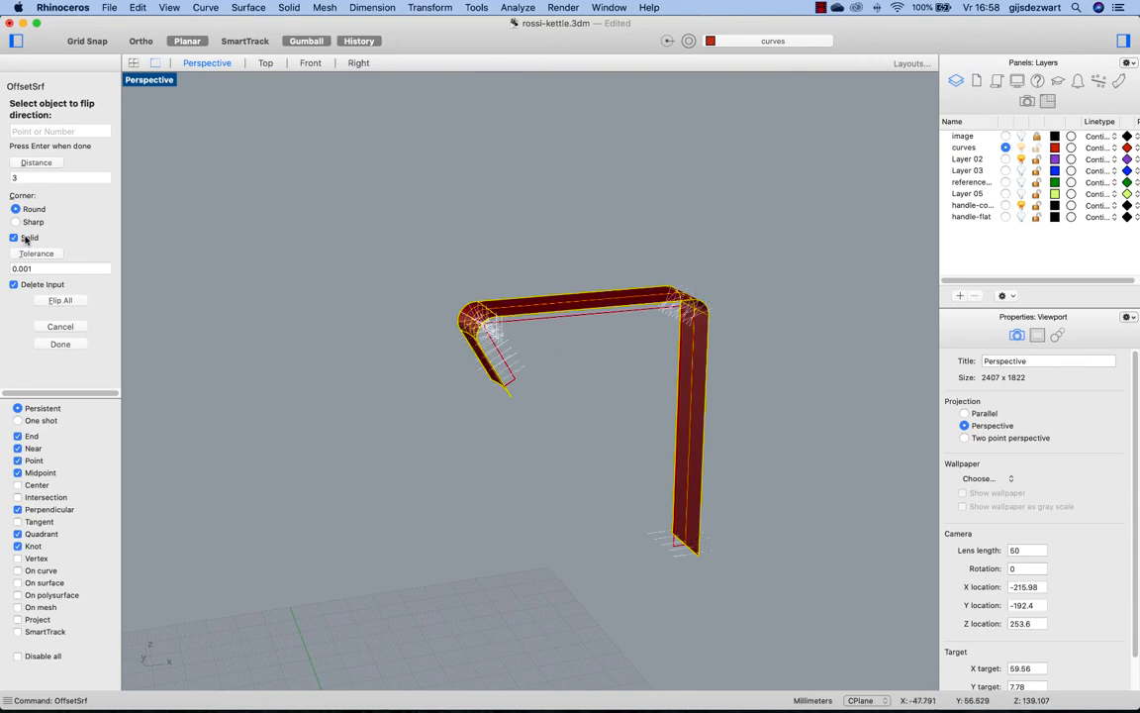
pyautogui.click(59, 177)
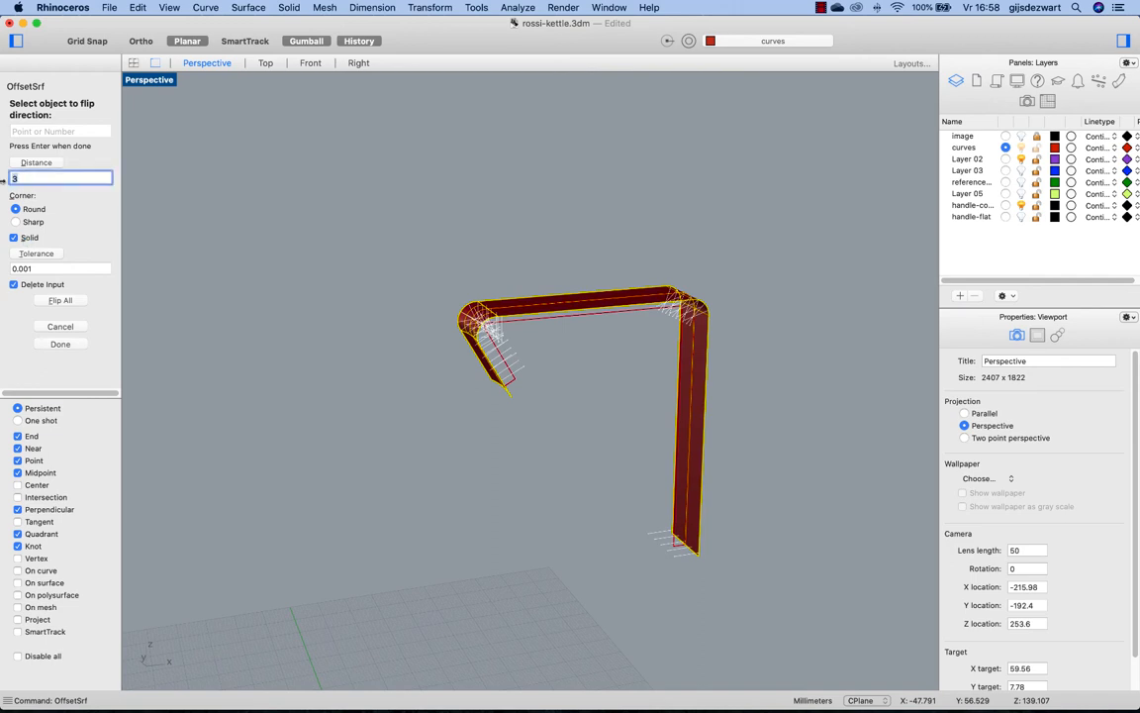
pyautogui.write('4')
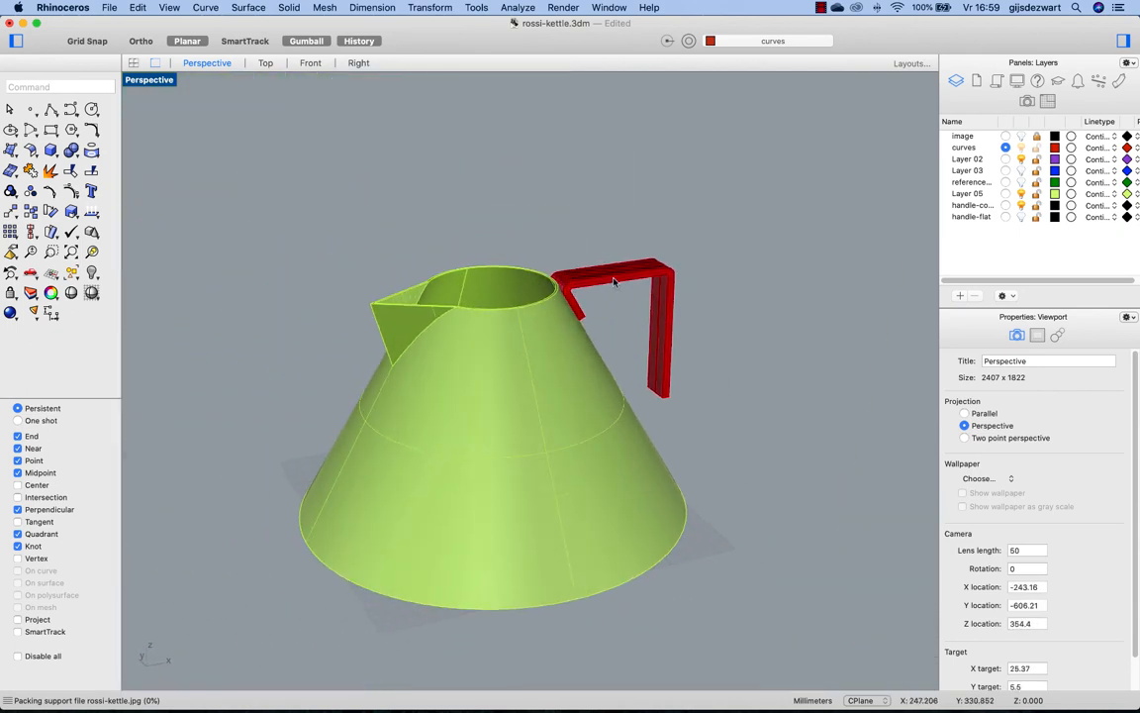
pyautogui.moveTo(738, 267)
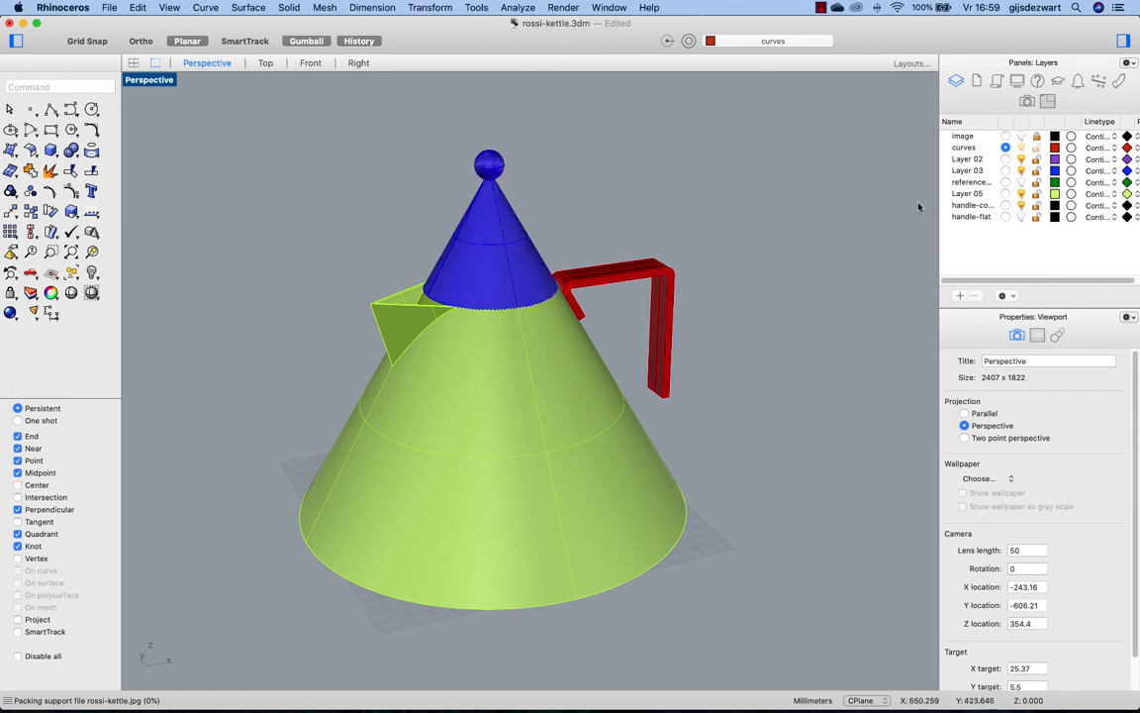
pyautogui.moveTo(650, 323)
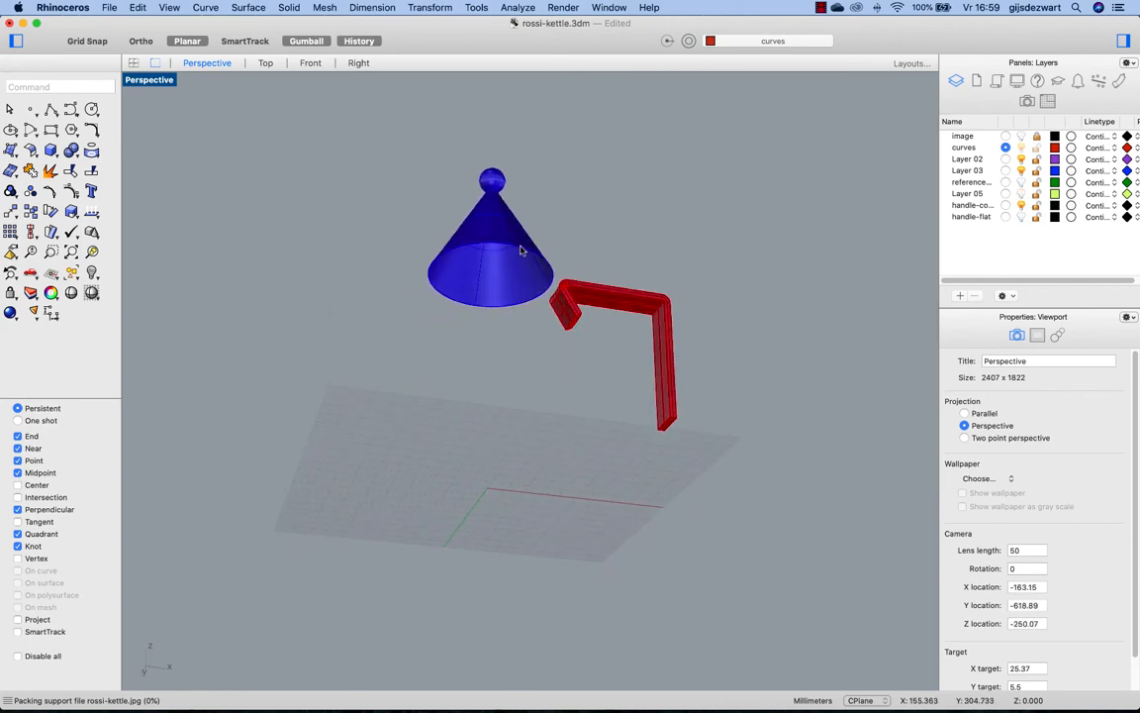
# - Select the blue cone lid and orbit Perspective to view its underside
pyautogui.click(492, 247)
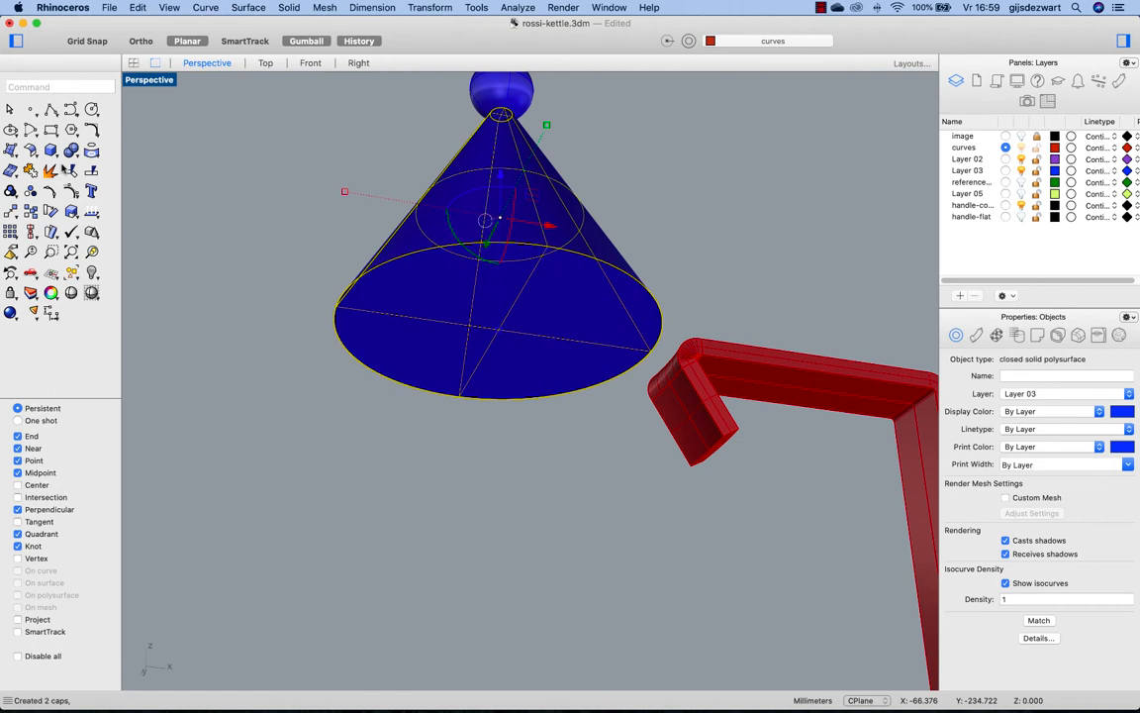
pyautogui.moveTo(357, 346)
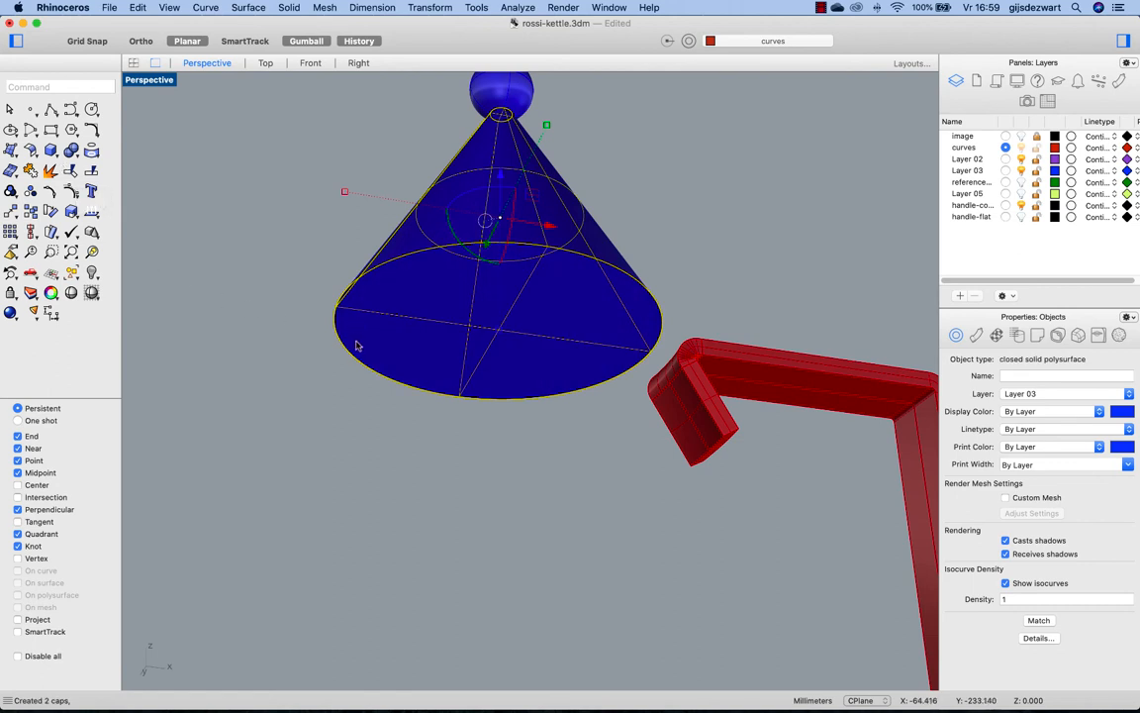
pyautogui.moveTo(340, 318)
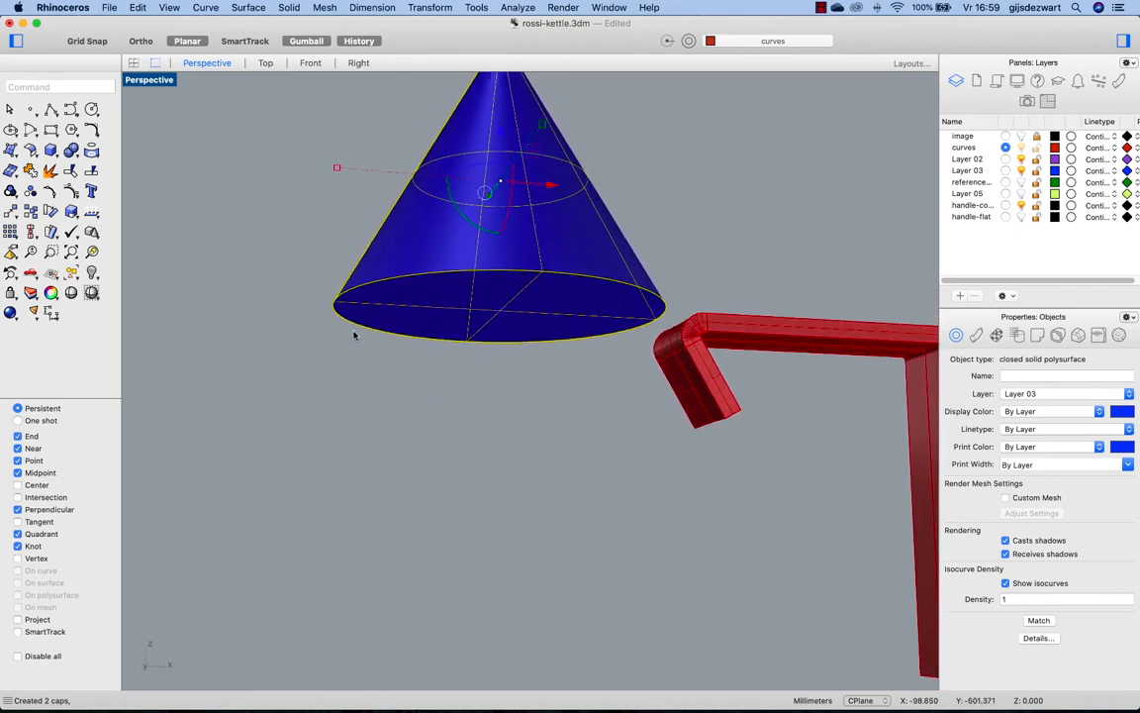
pyautogui.moveTo(498, 198); pyautogui.dragTo(498, 391)
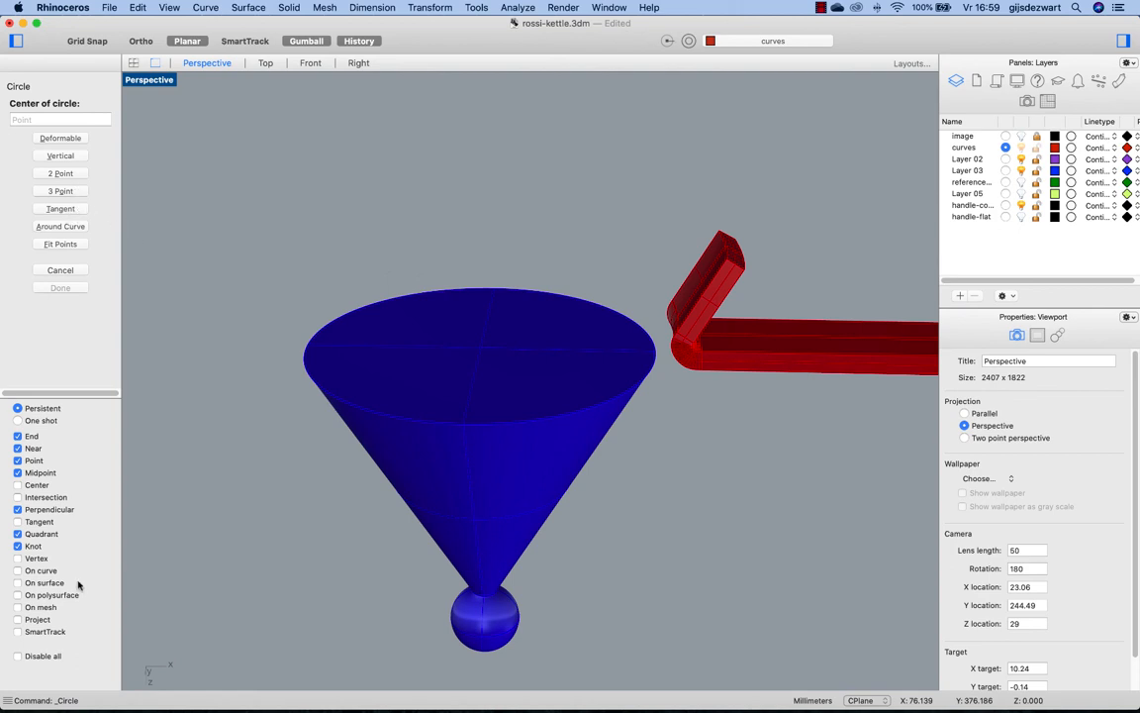
pyautogui.moveTo(394, 415)
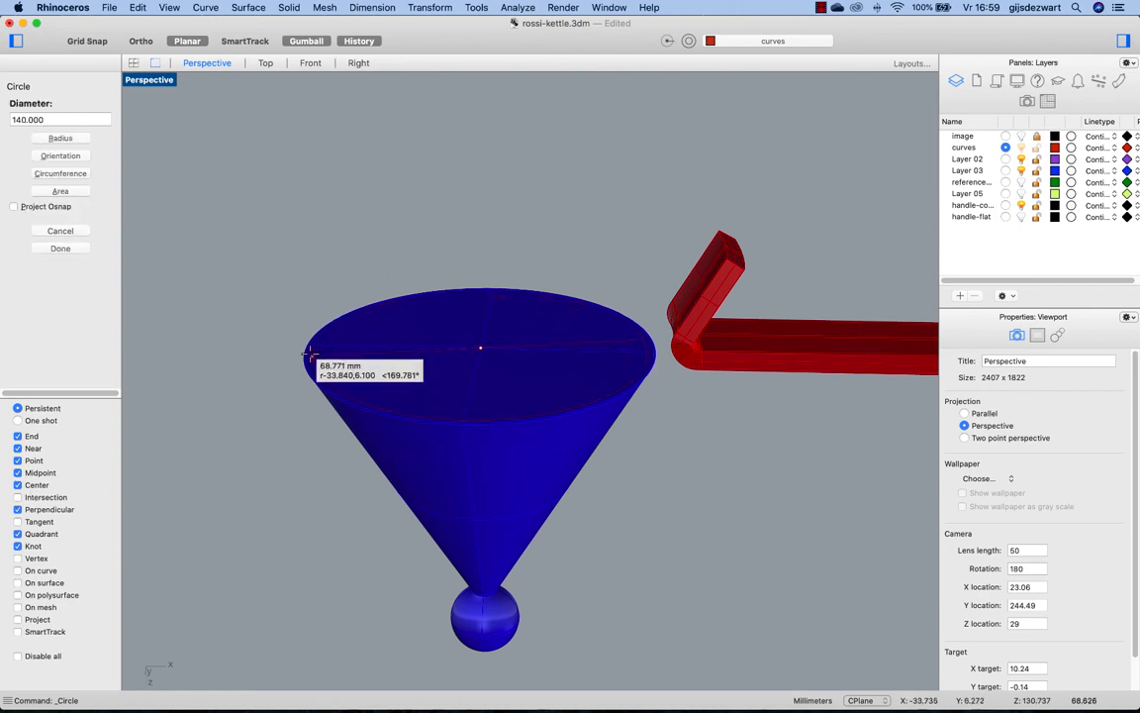
pyautogui.moveTo(434, 428)
pyautogui.write('OffsetSrf')
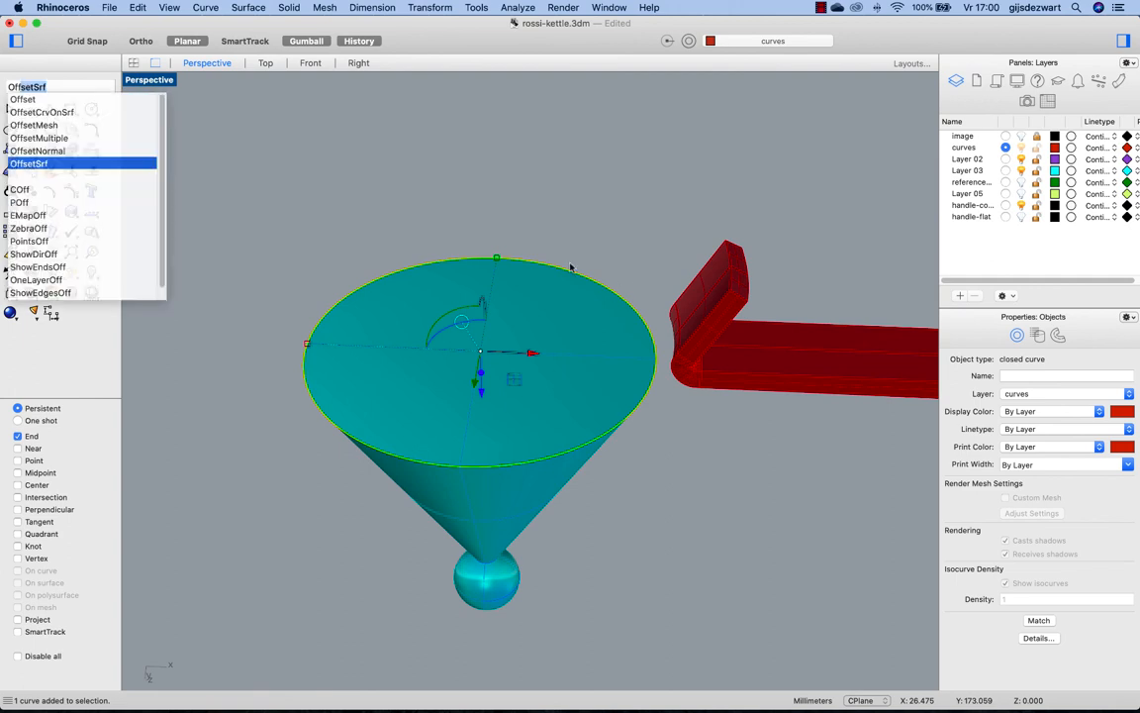
# - Offset the 140 mm circle at the lid's base into a thin concentric ring
pyautogui.click(29, 164)
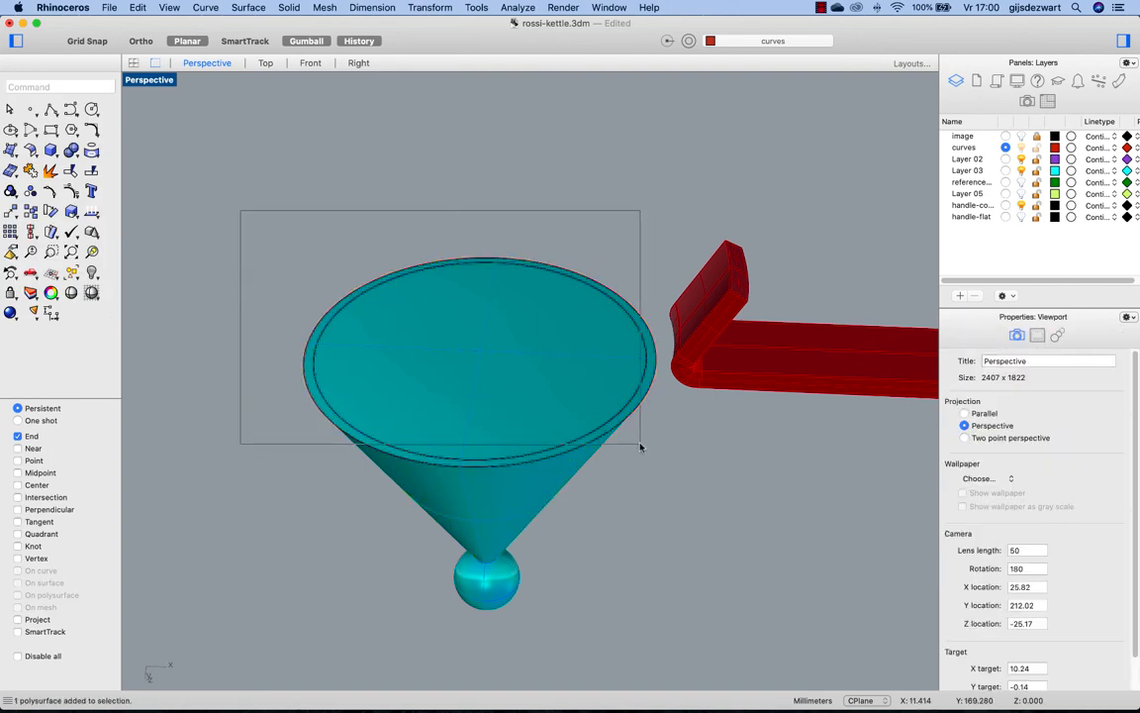
# - Extrude the two base circles into a solid rim disc under the lid
pyautogui.click(495, 264)
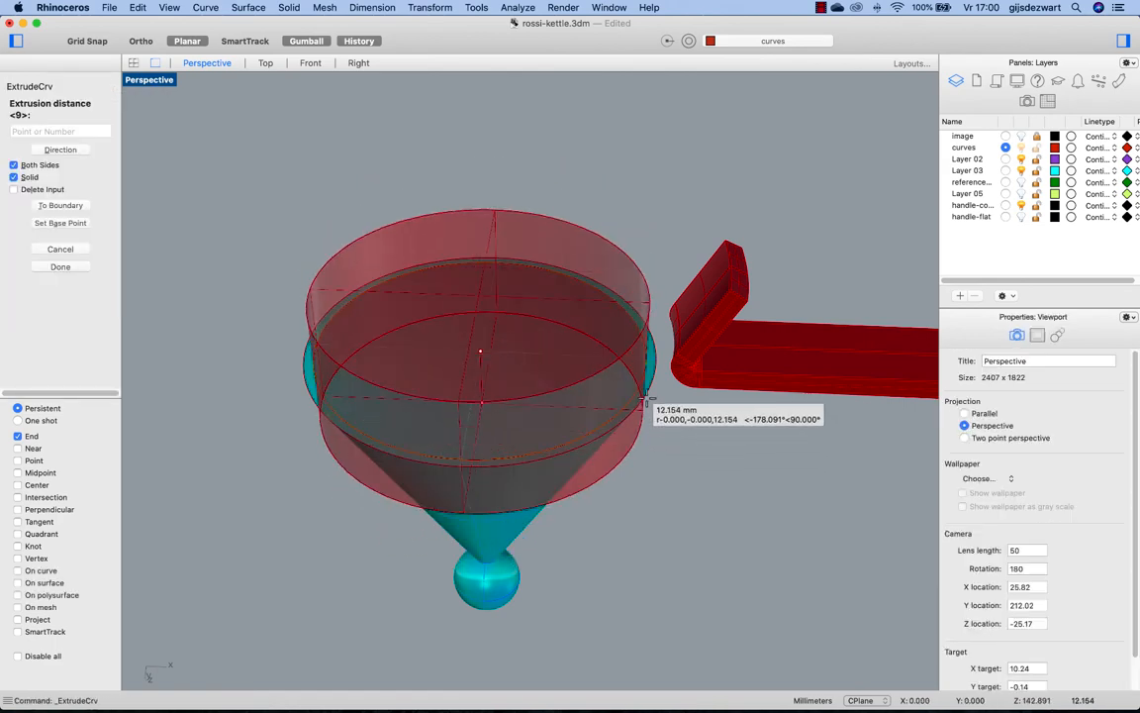
pyautogui.moveTo(630, 302)
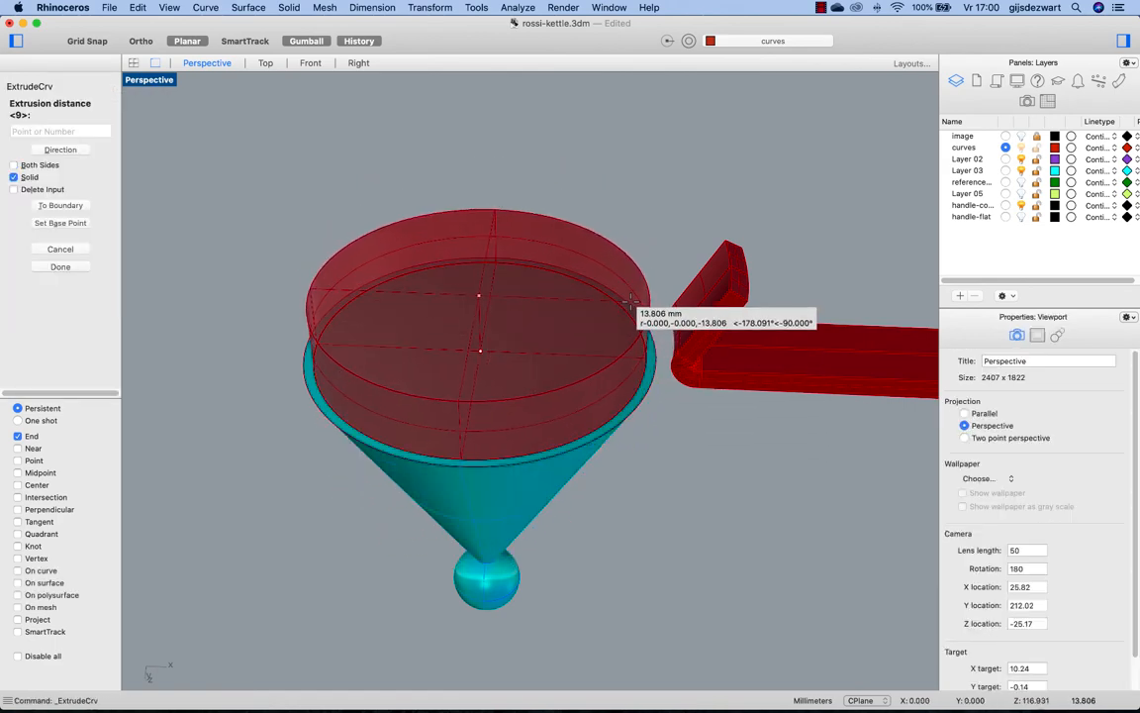
pyautogui.moveTo(631, 302)
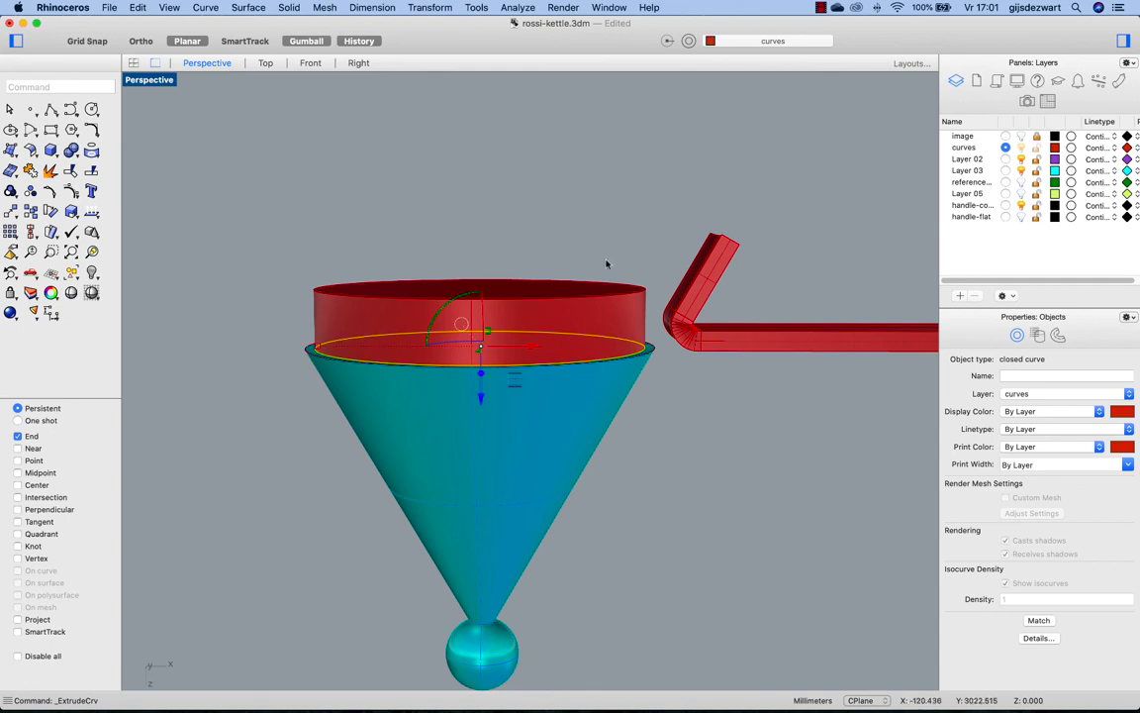
pyautogui.click(613, 245)
pyautogui.write('Shell')
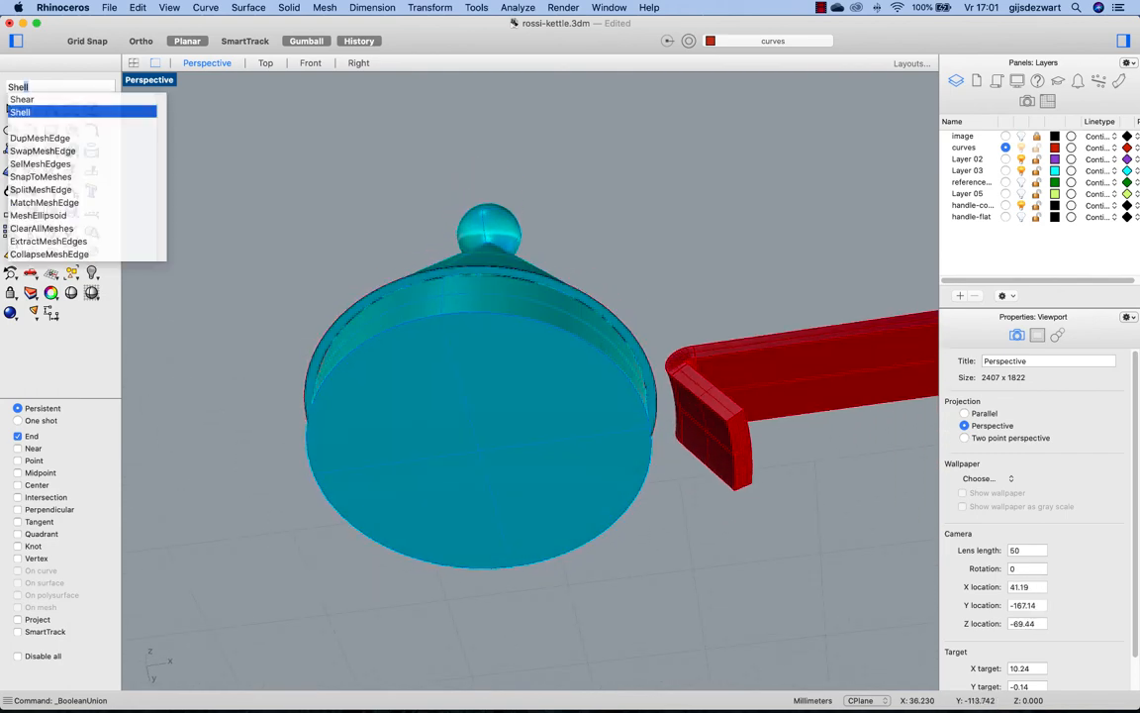
# - Shell the lid, removing its flat bottom face
pyautogui.click(19, 112)
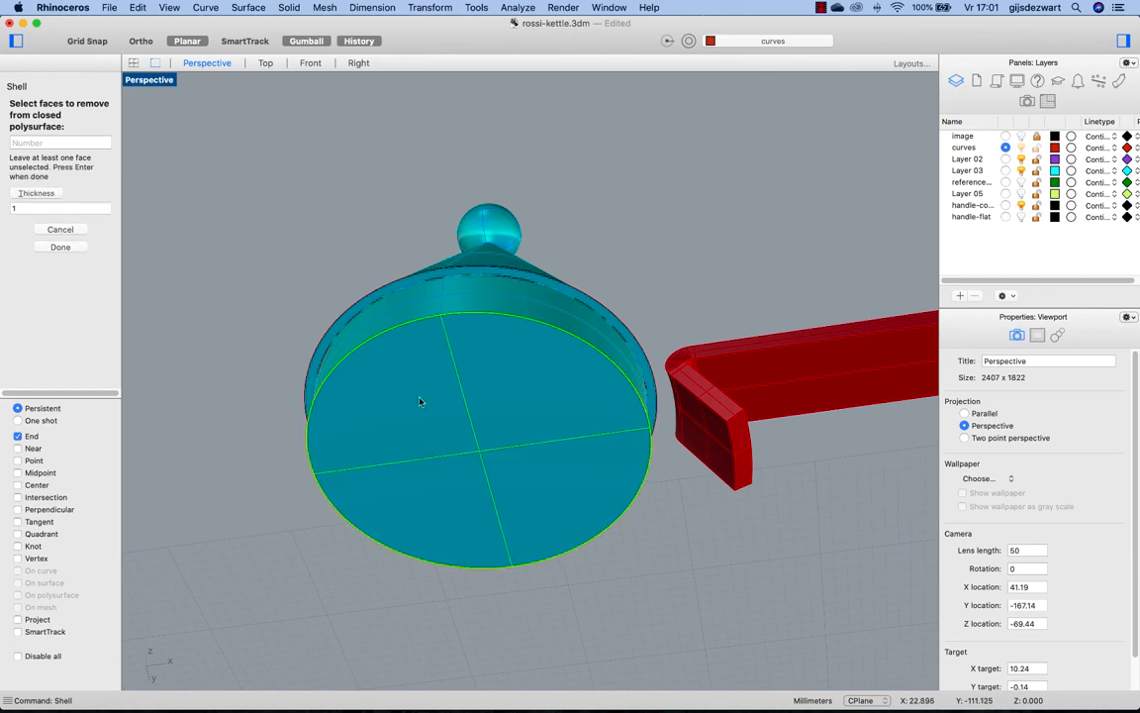
pyautogui.click(60, 247)
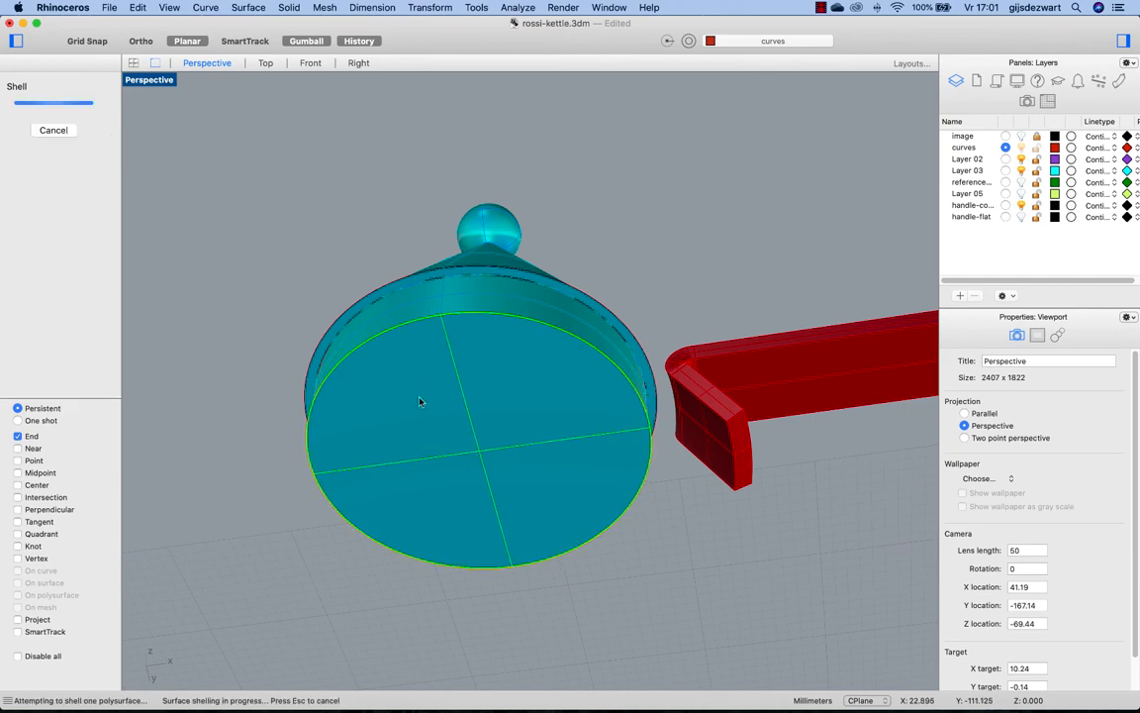
pyautogui.moveTo(423, 397)
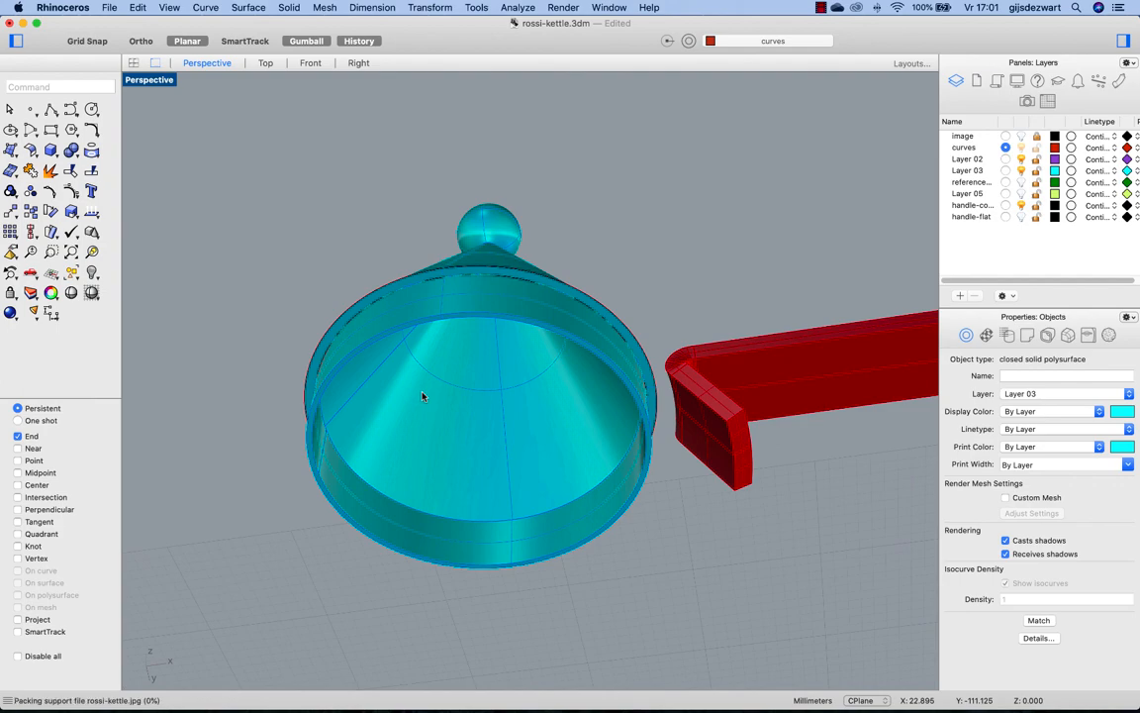
pyautogui.moveTo(423, 416)
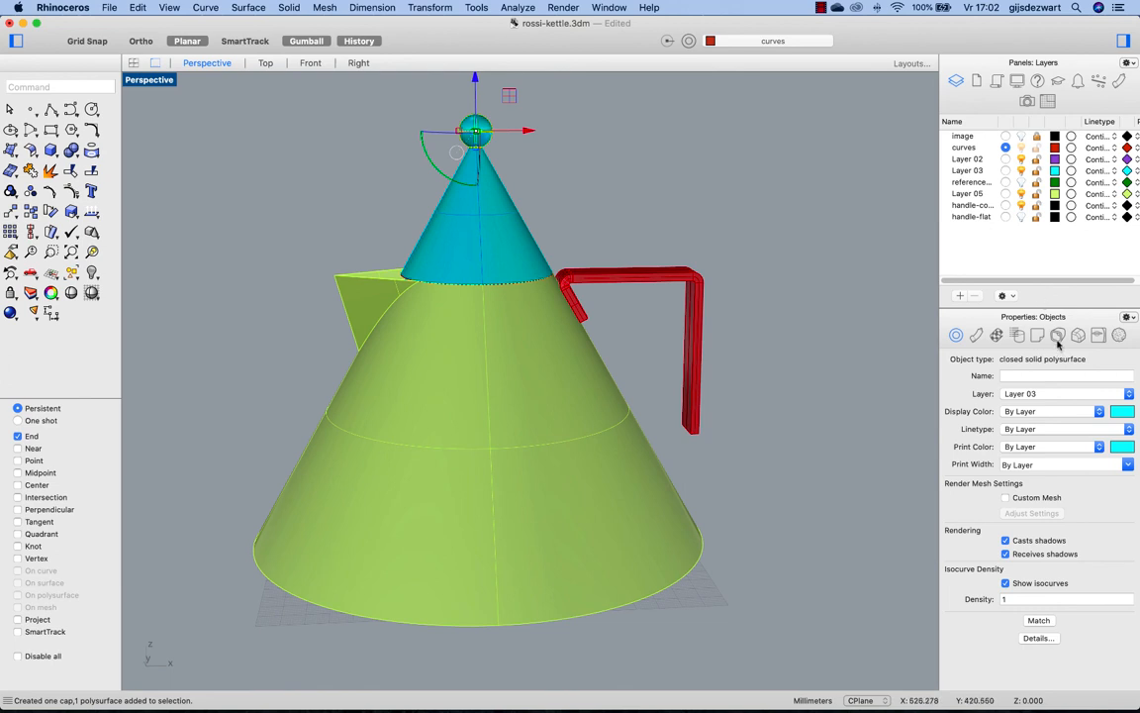
# - Set the lid's edge softening to 0.50 and select all kettle parts
pyautogui.click(1078, 334)
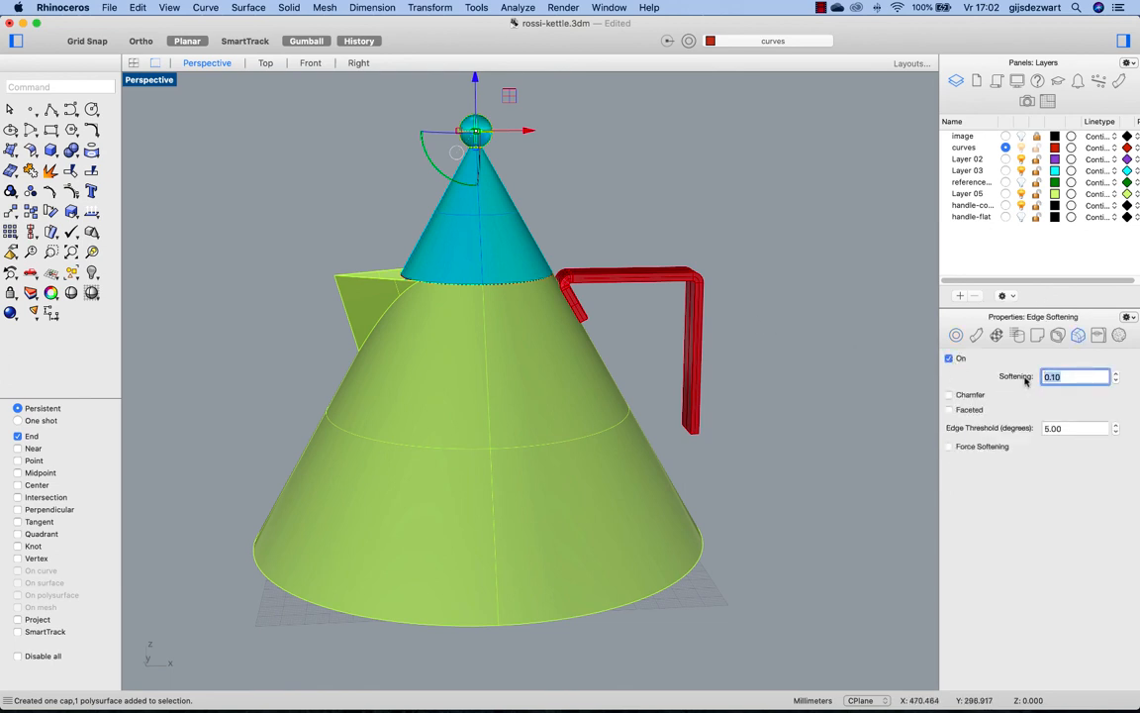
pyautogui.write('0.50')
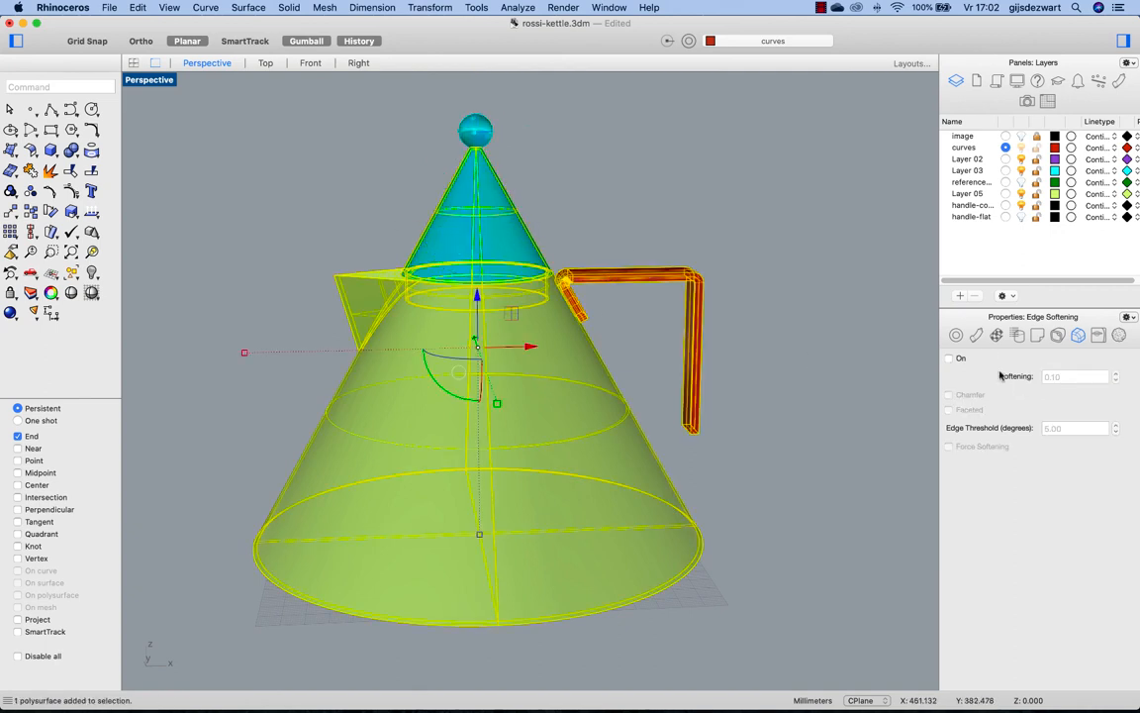
pyautogui.click(950, 359)
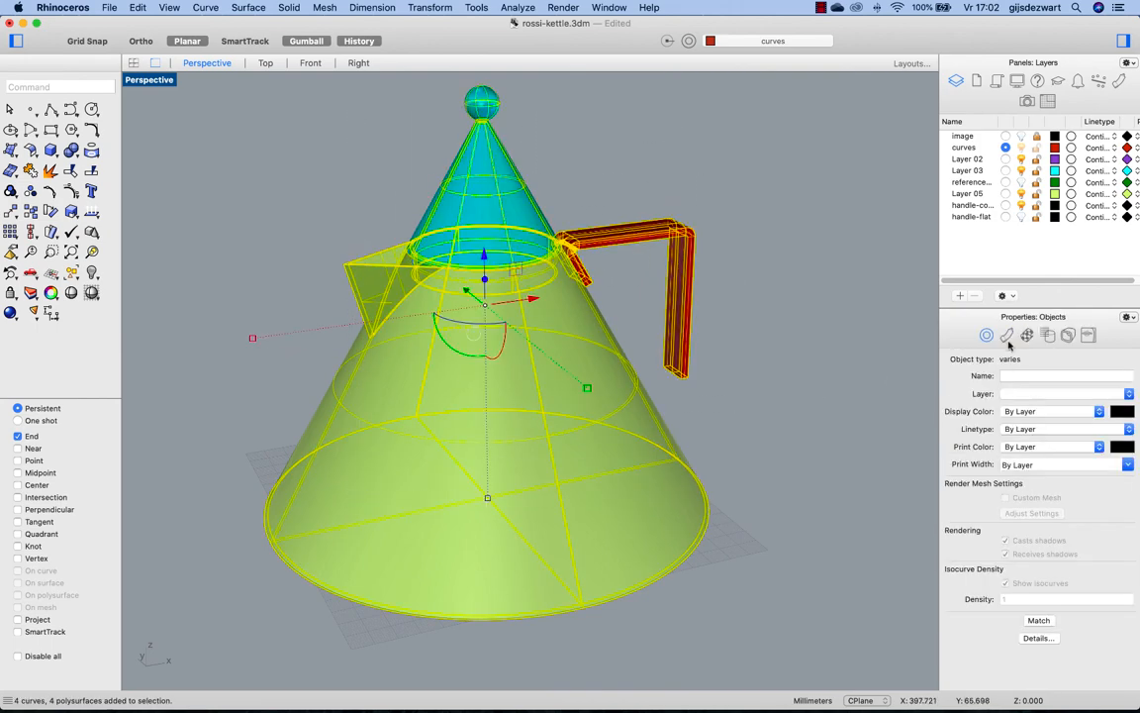
# - Replace the selected parts' layer material with a polished metal material
pyautogui.click(1007, 335)
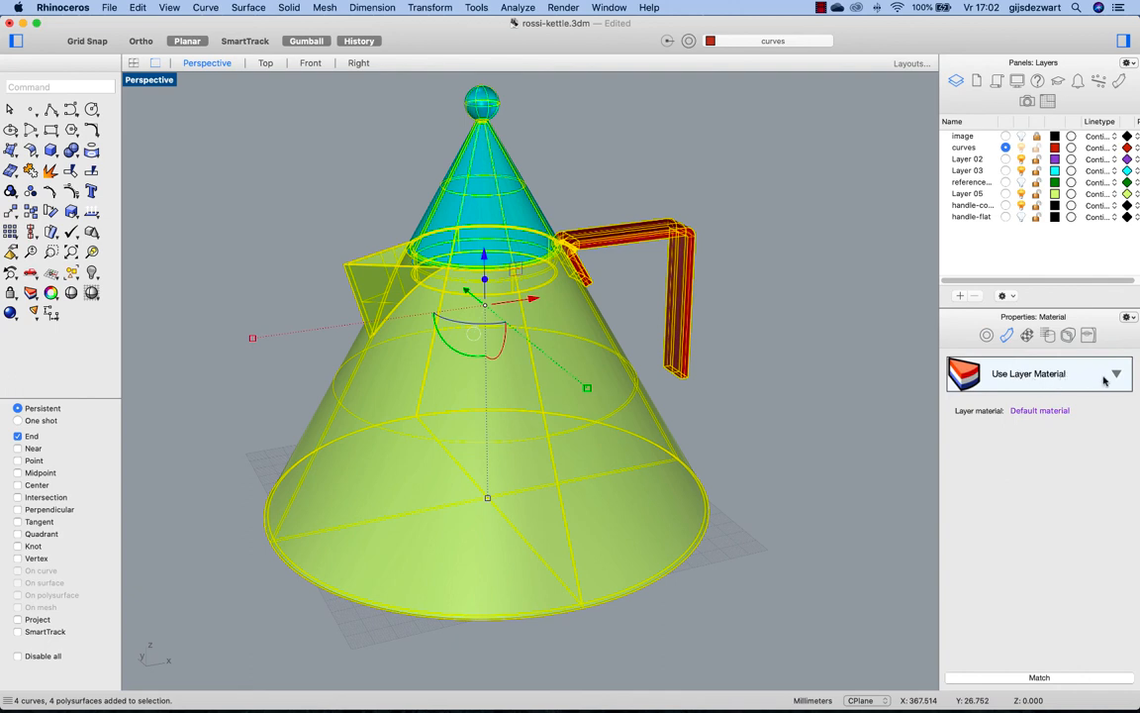
pyautogui.click(1116, 374)
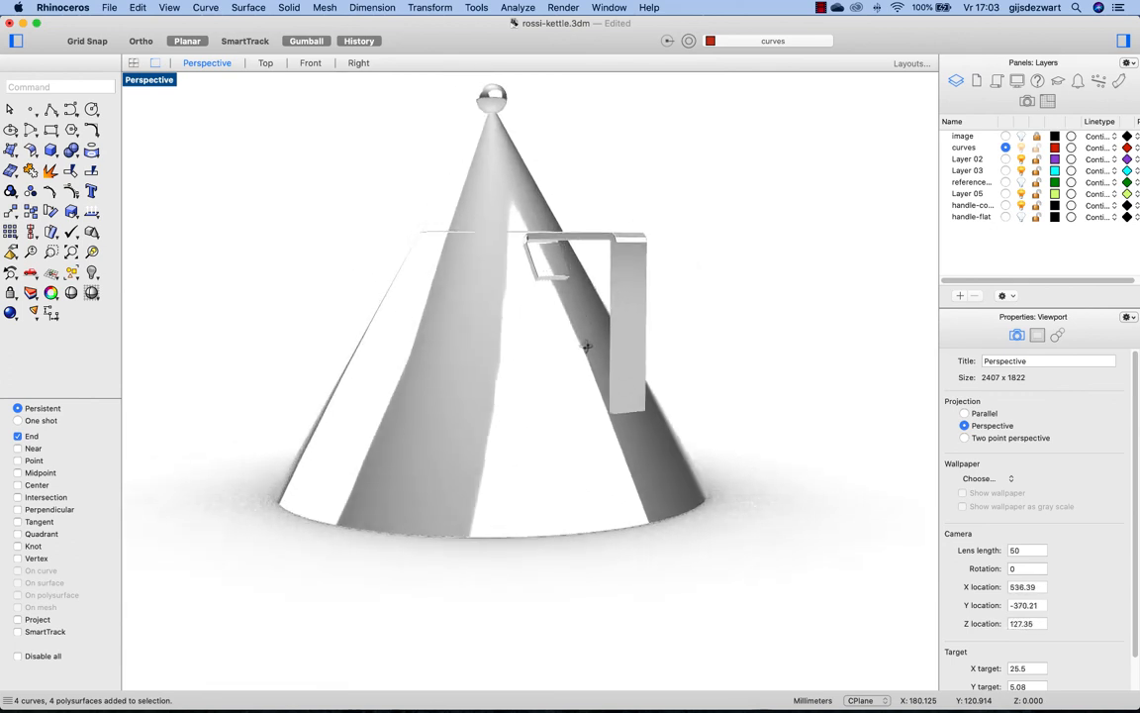
pyautogui.moveTo(586, 347); pyautogui.dragTo(485, 352)
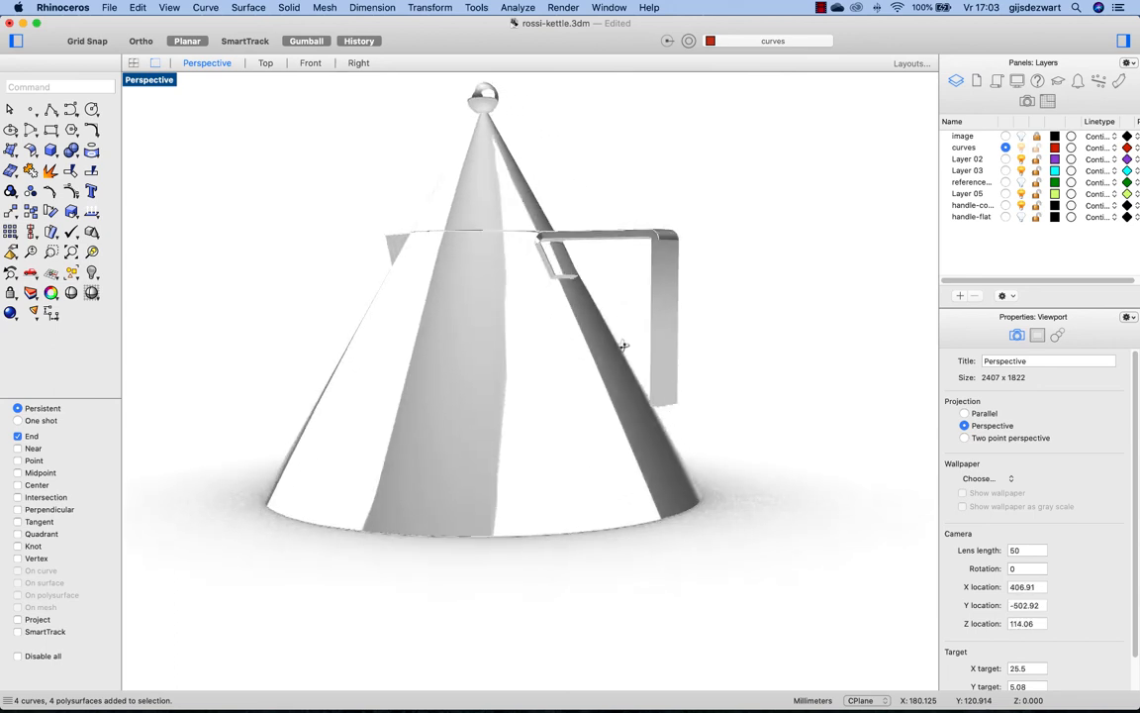
pyautogui.moveTo(624, 346); pyautogui.dragTo(691, 384)
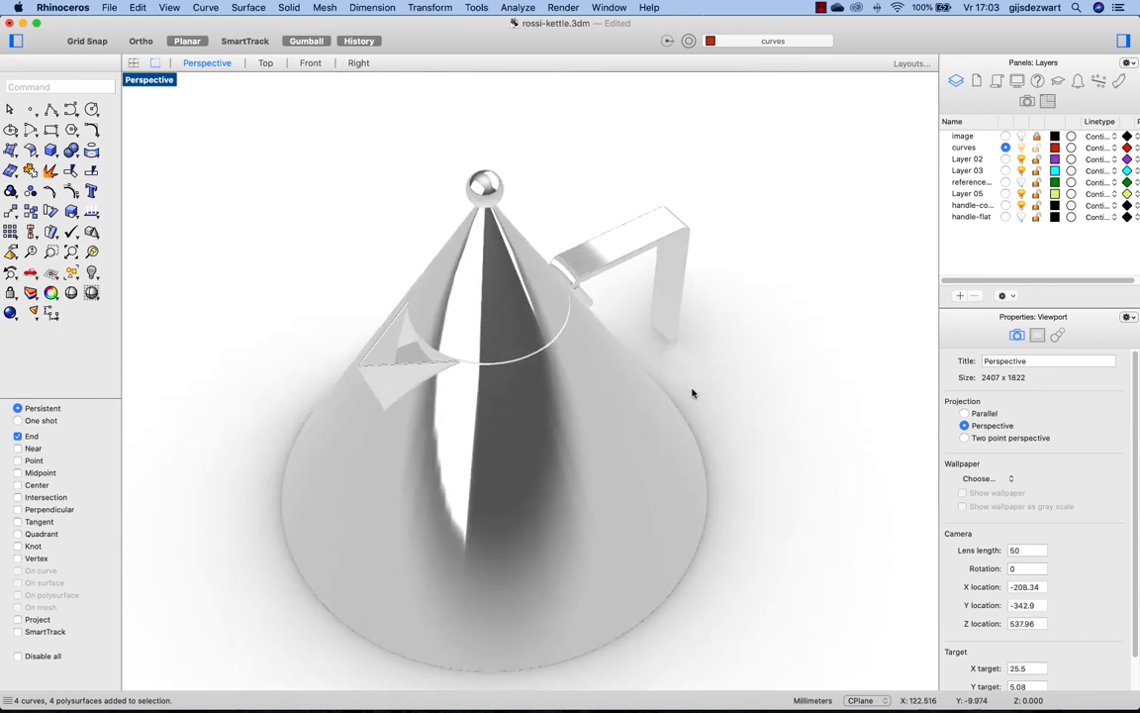
pyautogui.click(838, 7)
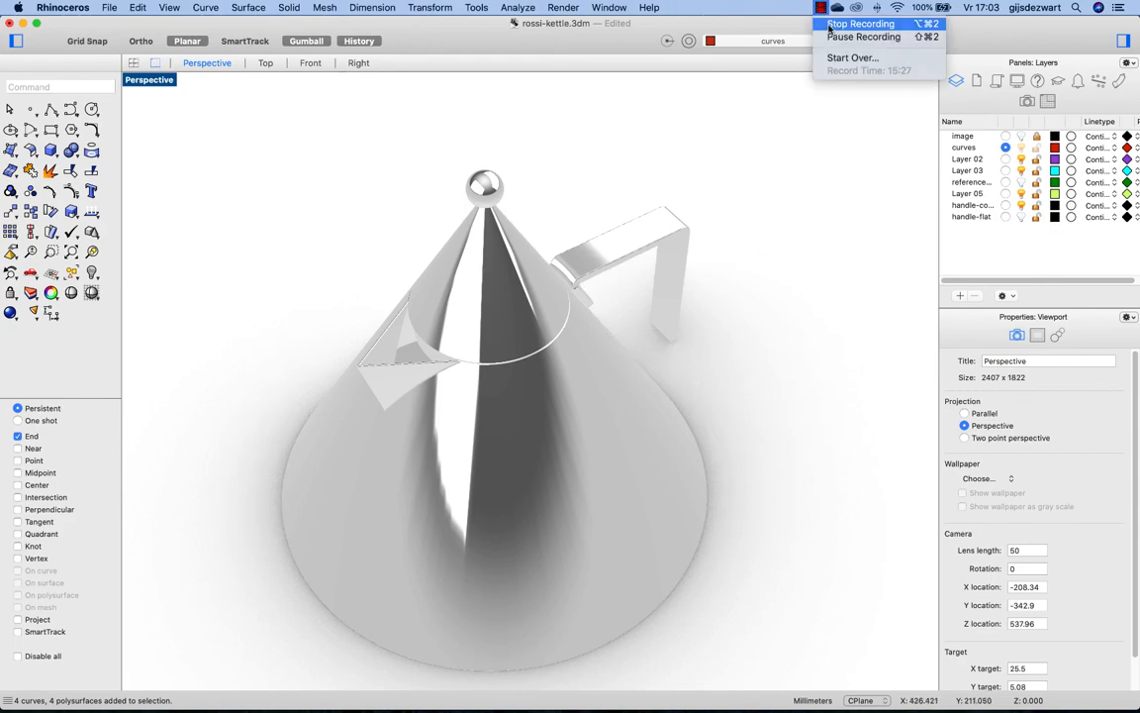